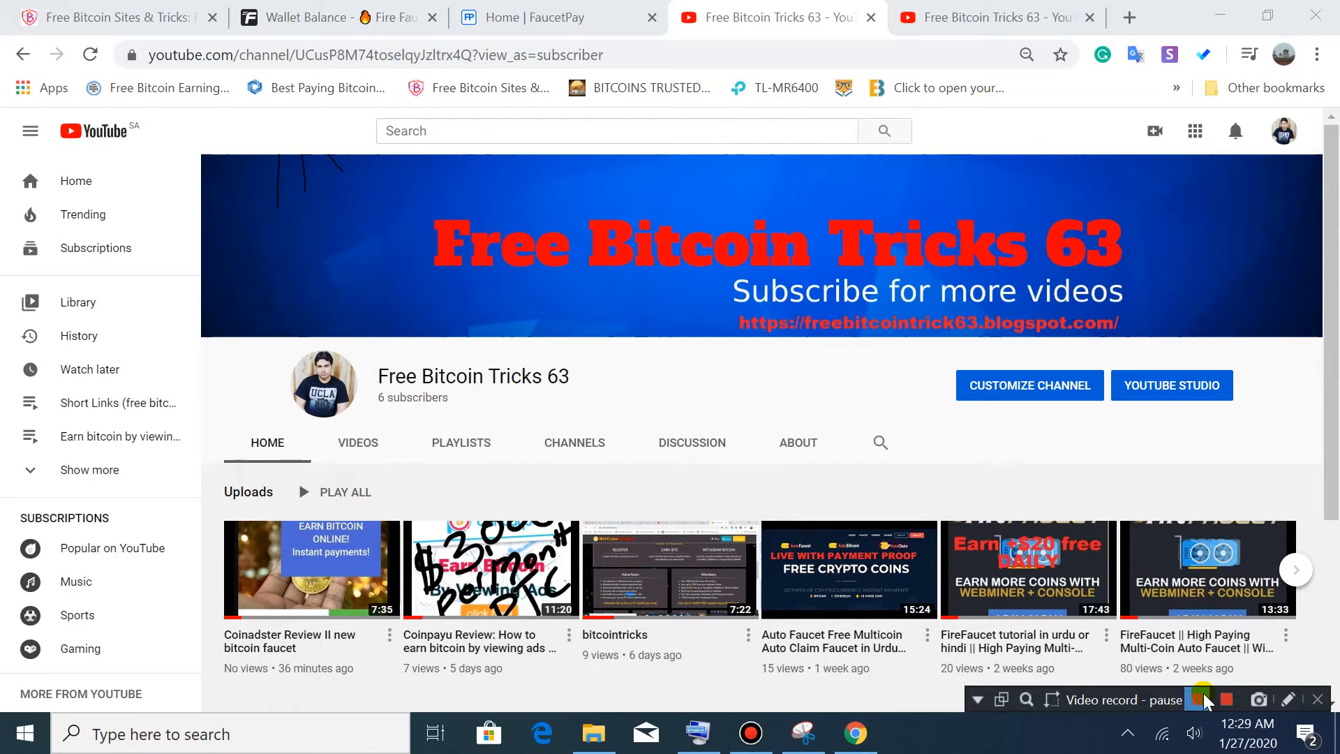
# Step: Subscribe to the Free Bitcoin Tricks 63 YouTube channel and return to the blog's FaucetPay tab
pyautogui.click(1201, 700)
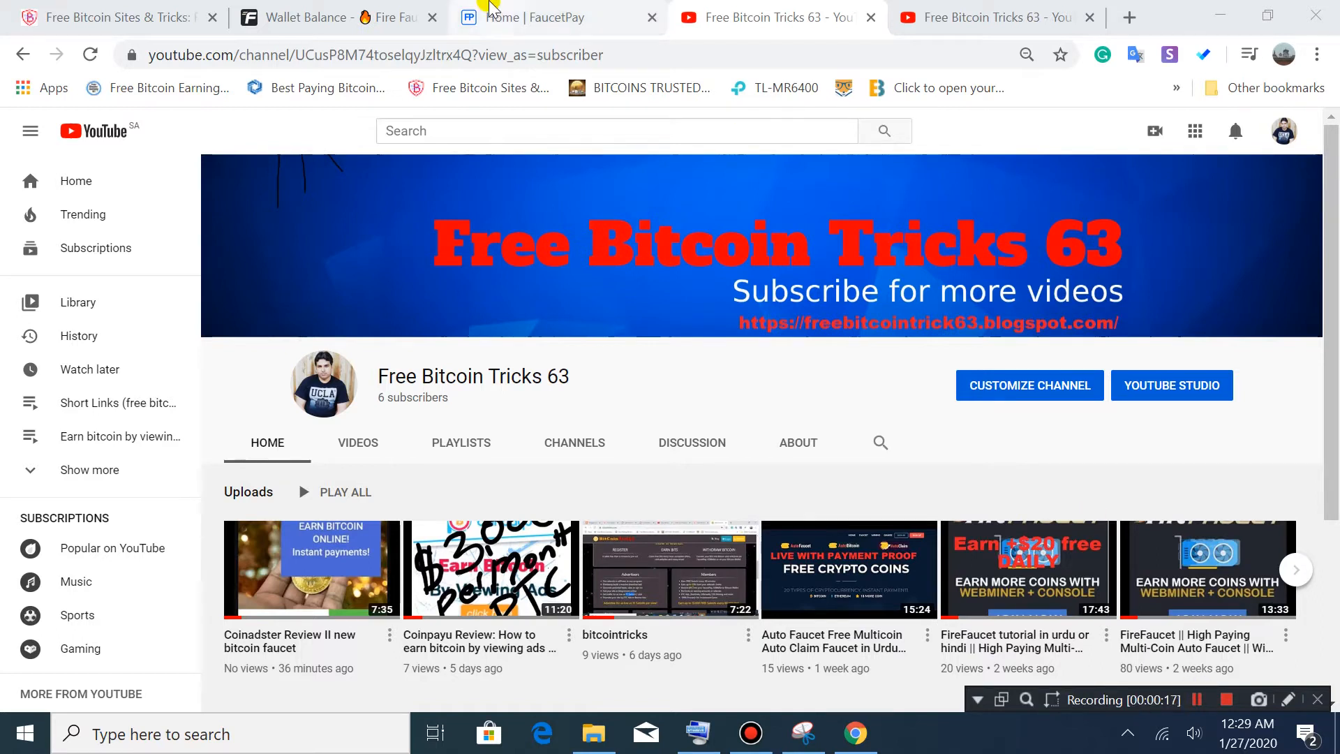
pyautogui.click(555, 17)
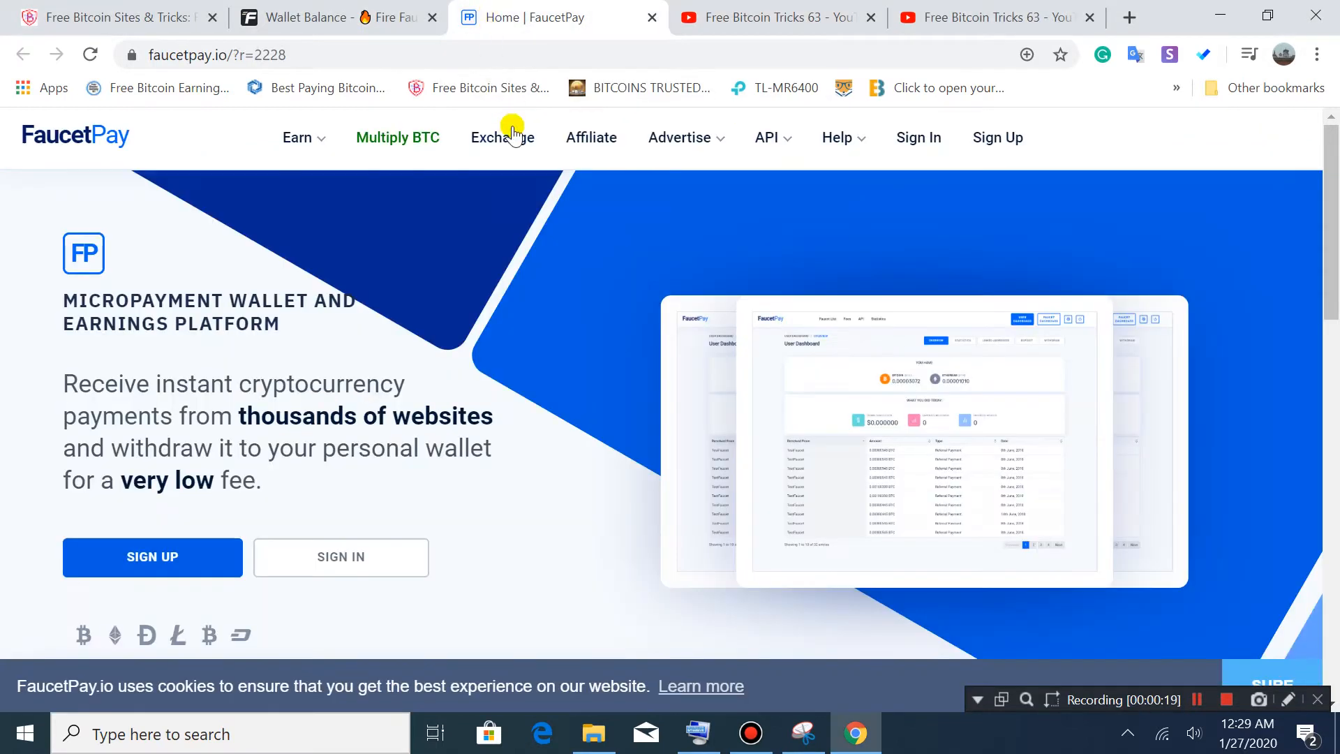
pyautogui.moveTo(568, 176)
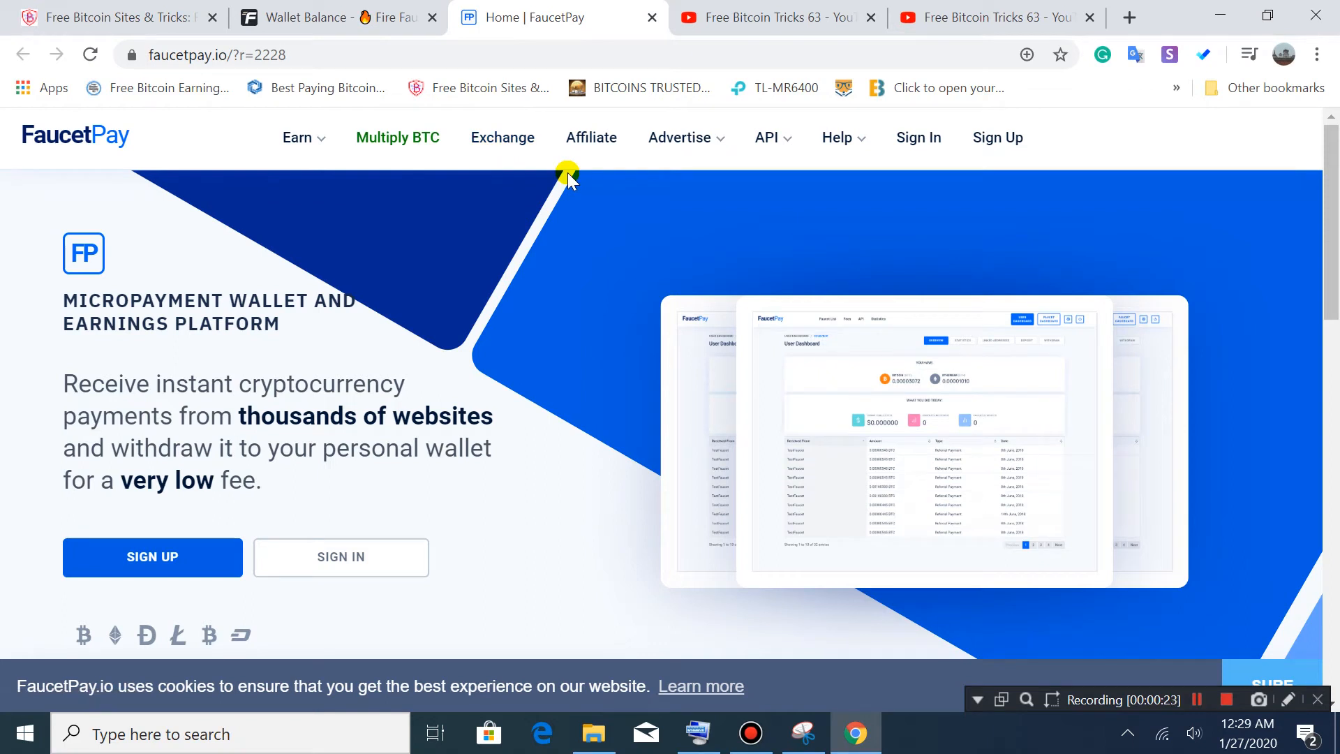
pyautogui.moveTo(680, 173)
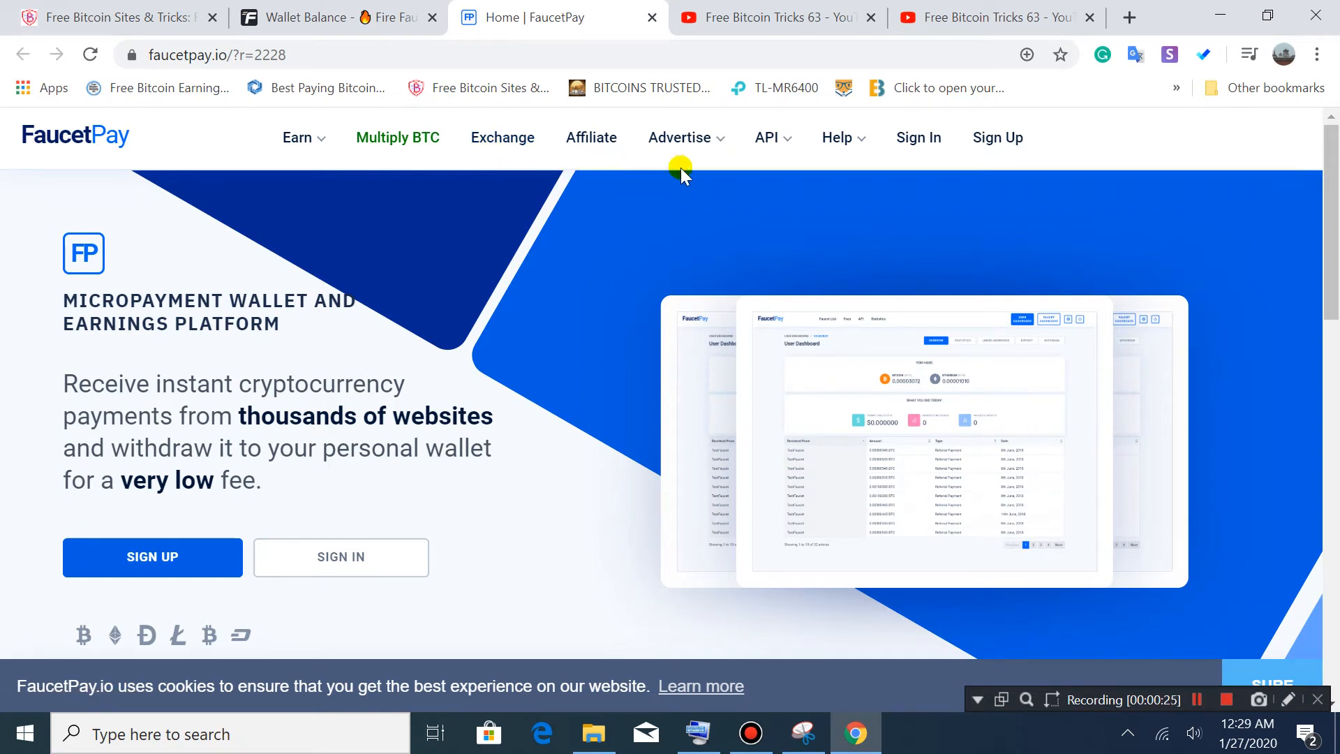
pyautogui.moveTo(817, 117)
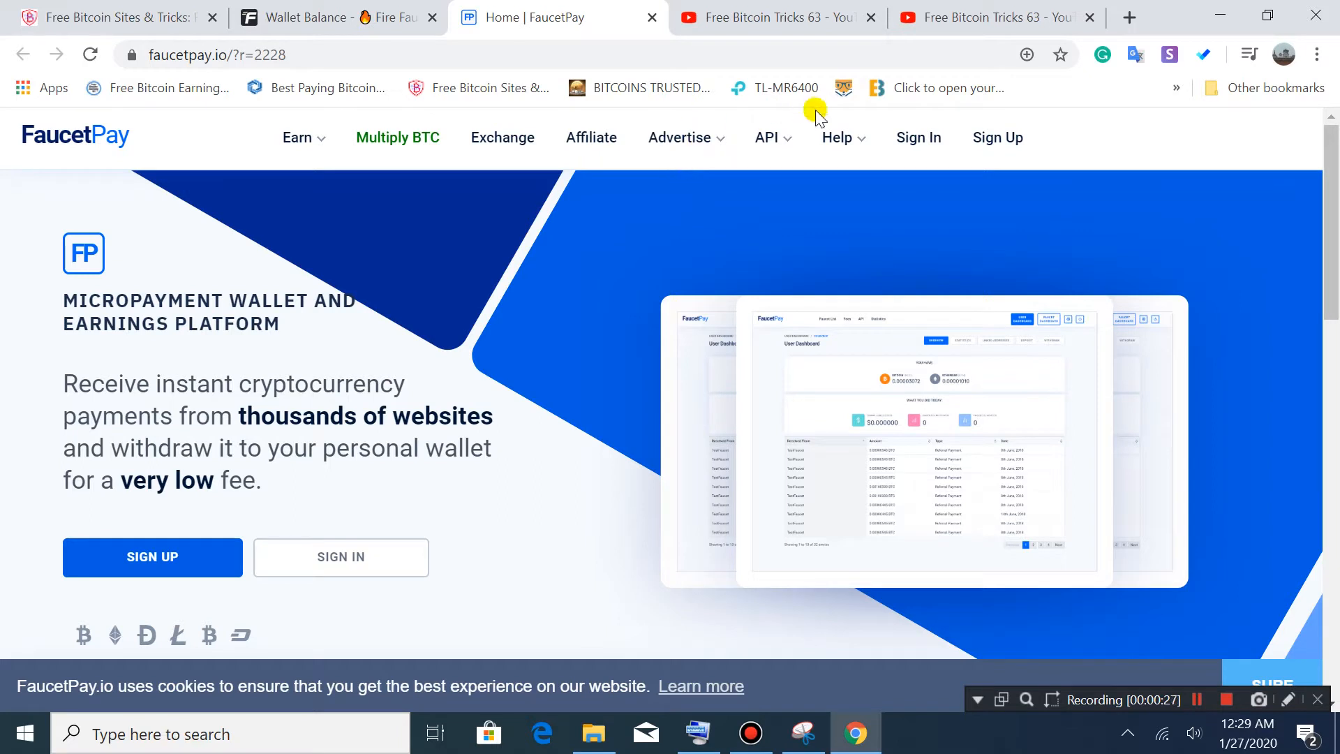
pyautogui.moveTo(995, 17)
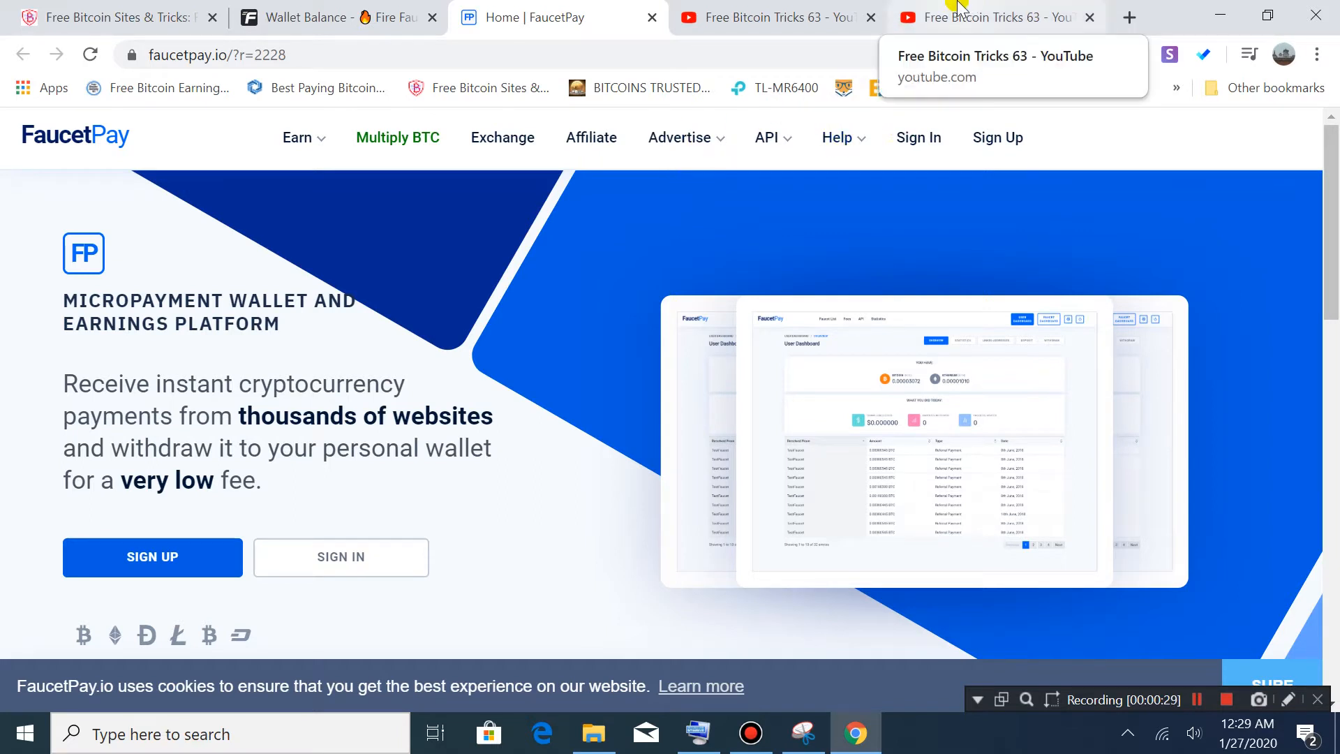
pyautogui.click(991, 16)
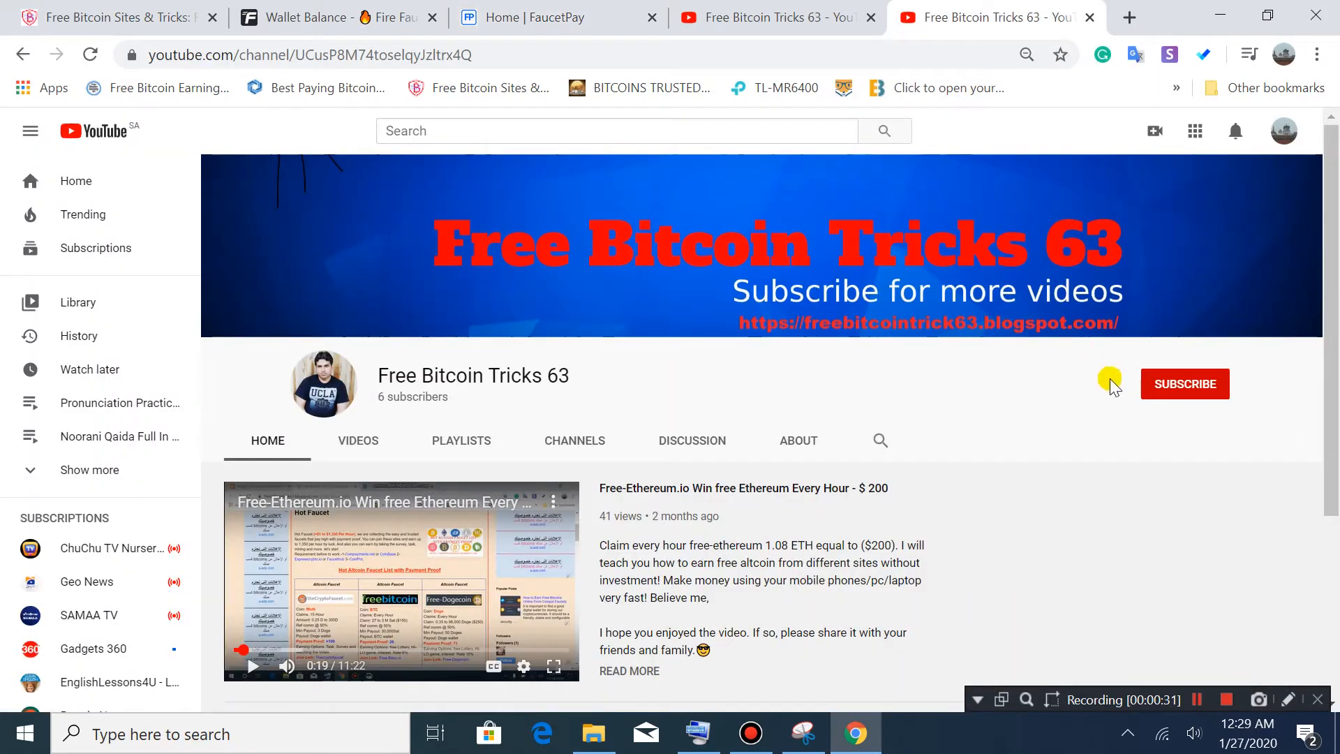
pyautogui.click(1185, 384)
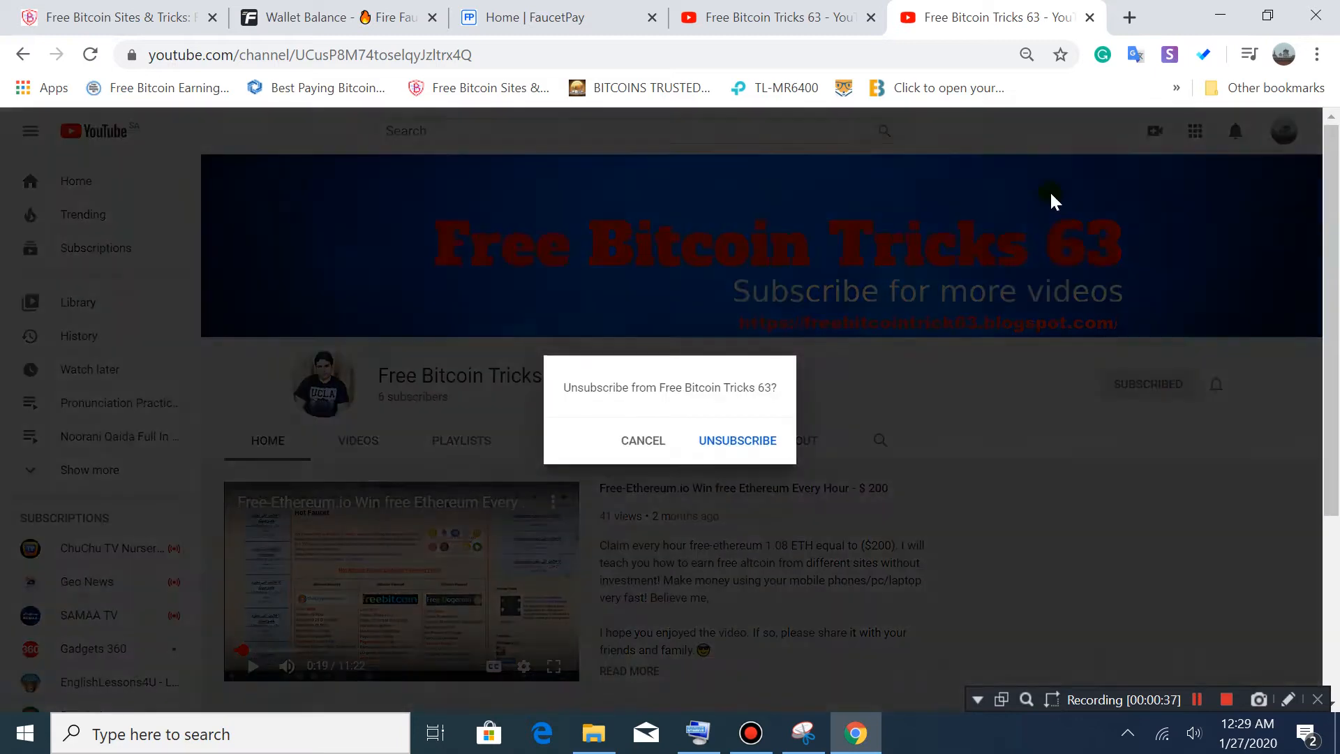
pyautogui.click(112, 16)
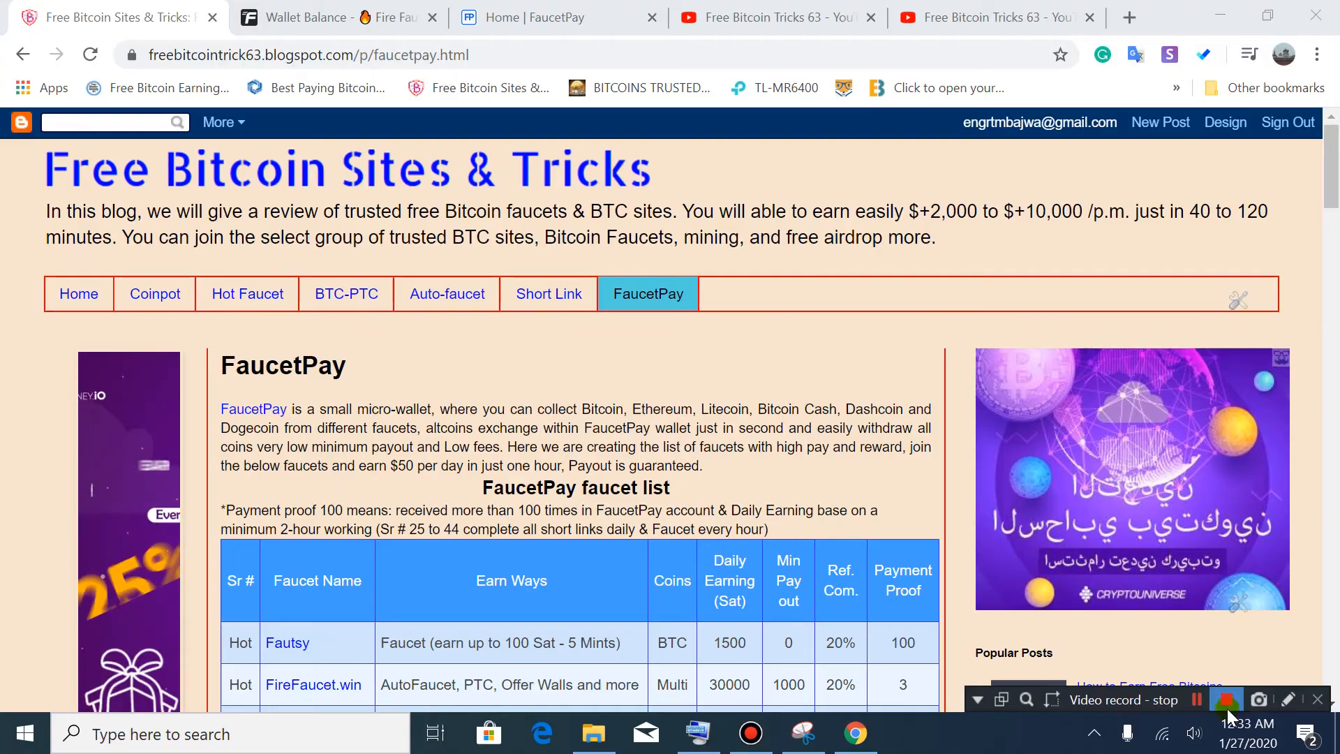
# Step: Follow the FaucetPay referral link in the blog post to the FaucetPay home page
pyautogui.click(1226, 699)
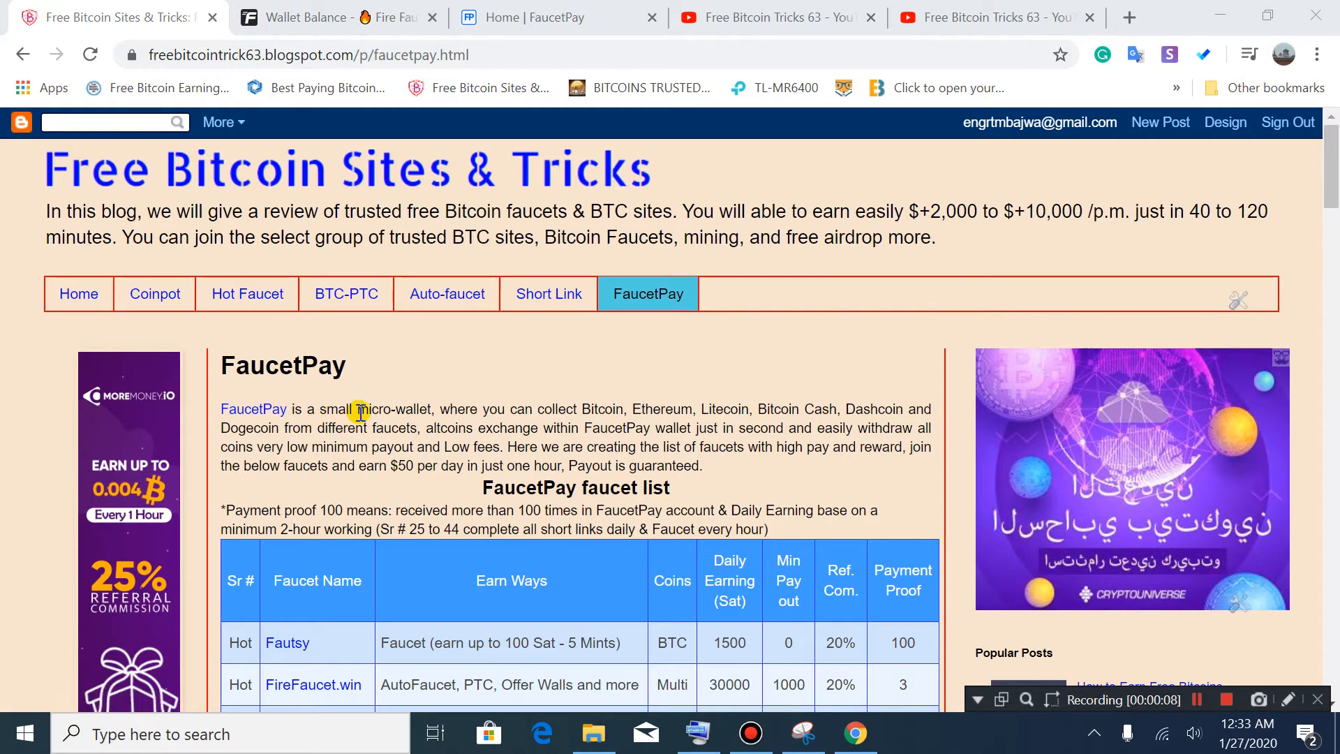
pyautogui.moveTo(252, 409)
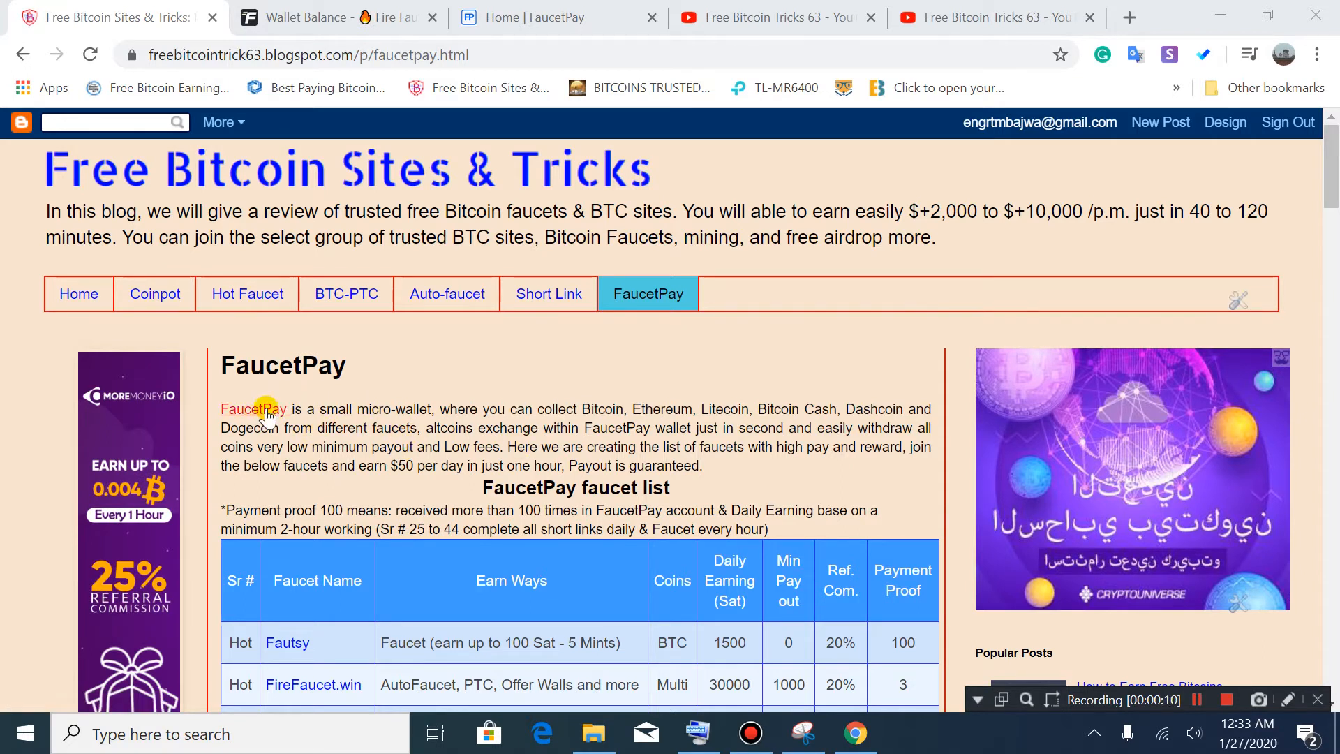
pyautogui.click(253, 409)
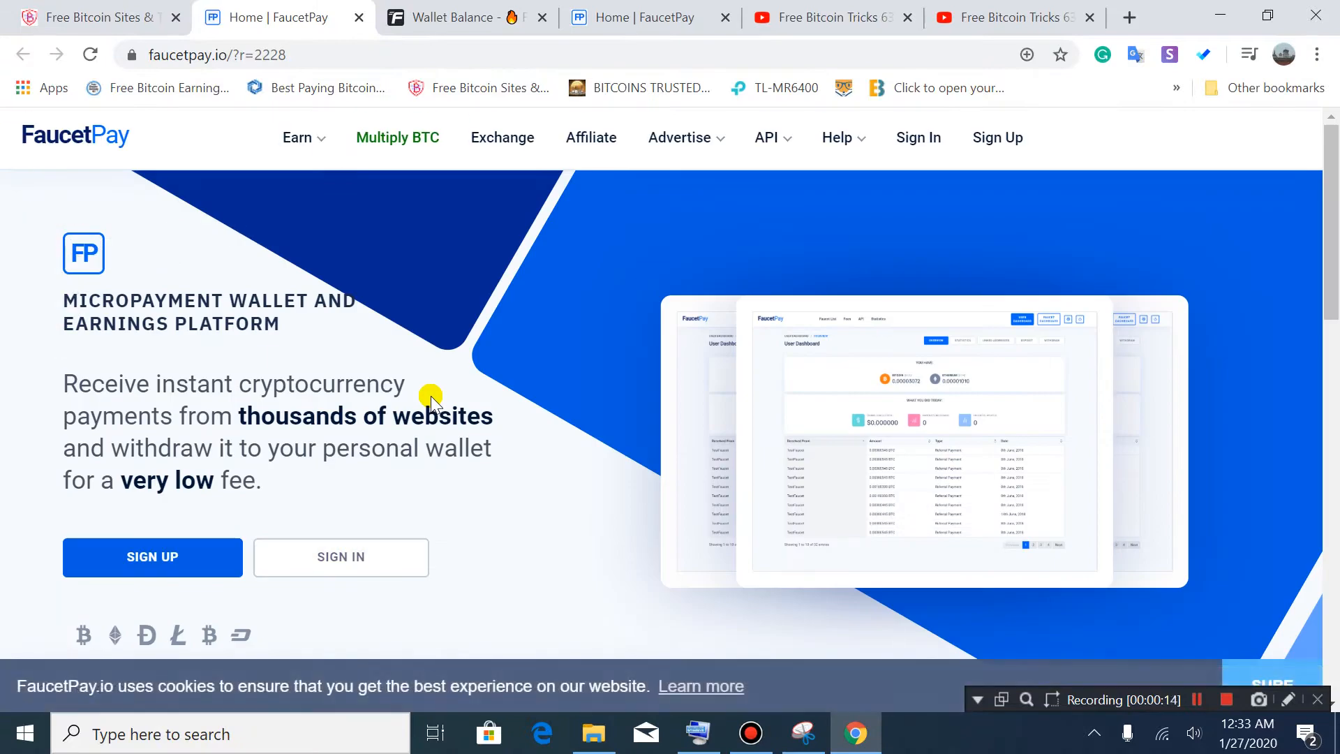
pyautogui.scroll(-3)
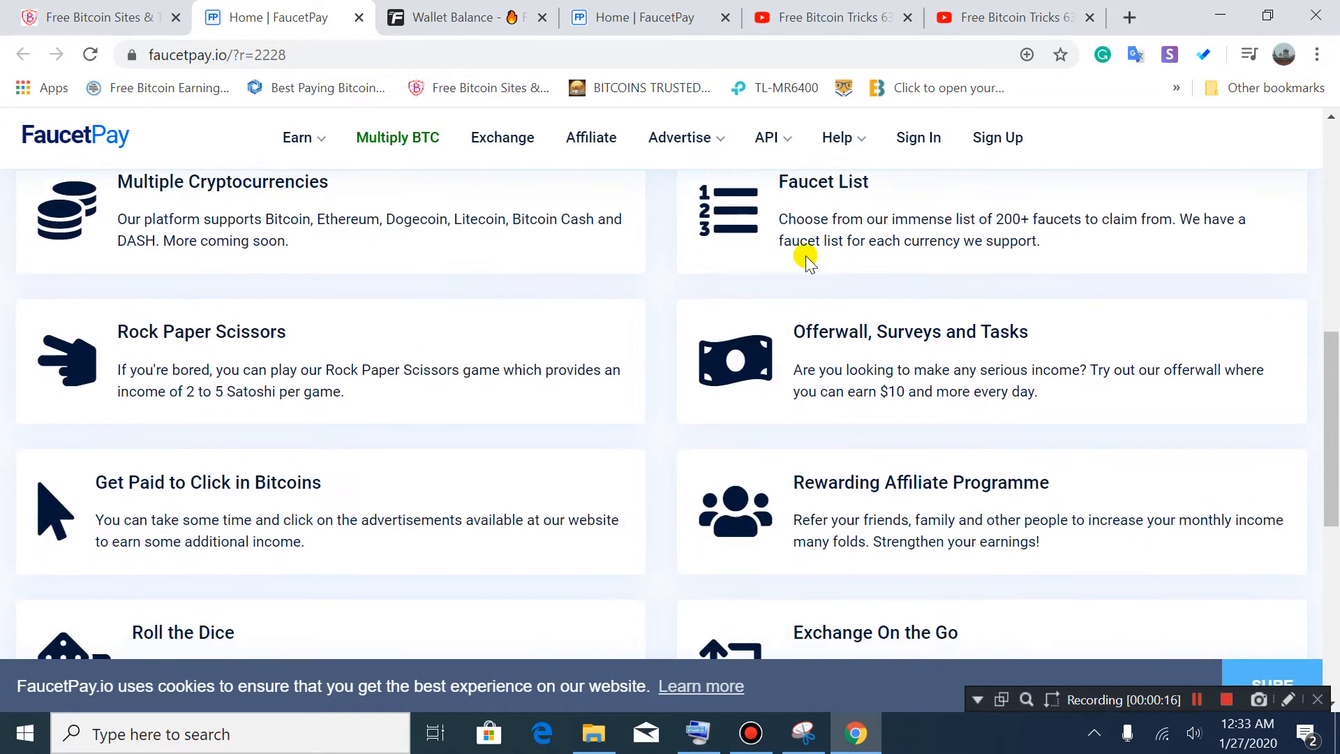
pyautogui.scroll(3)
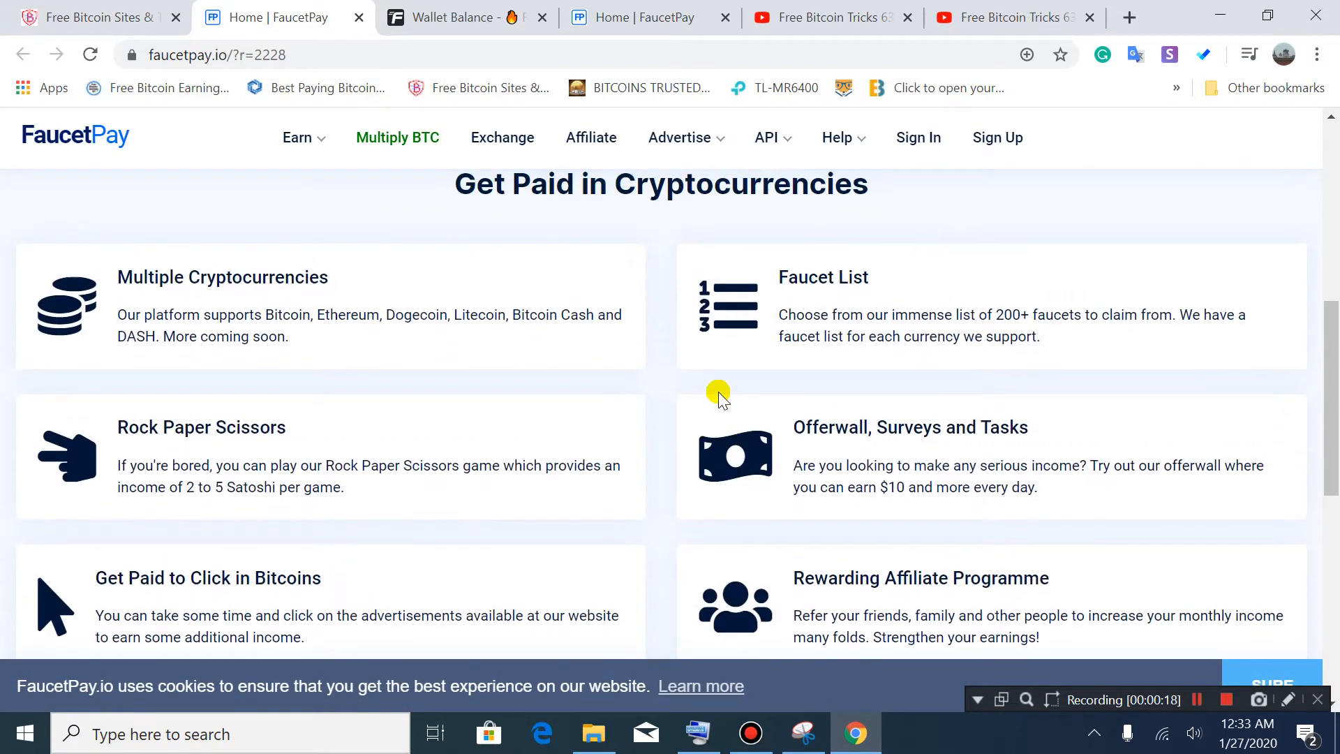
pyautogui.moveTo(281, 305)
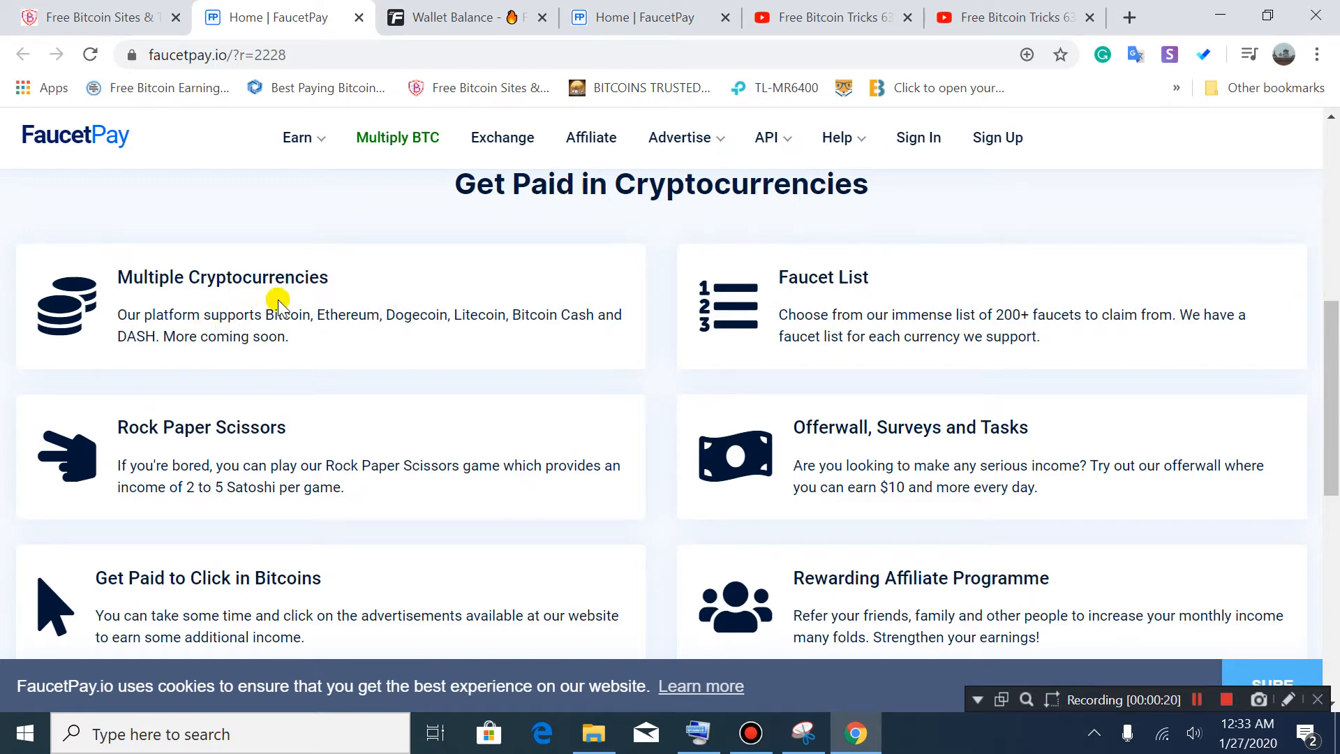
pyautogui.moveTo(321, 452)
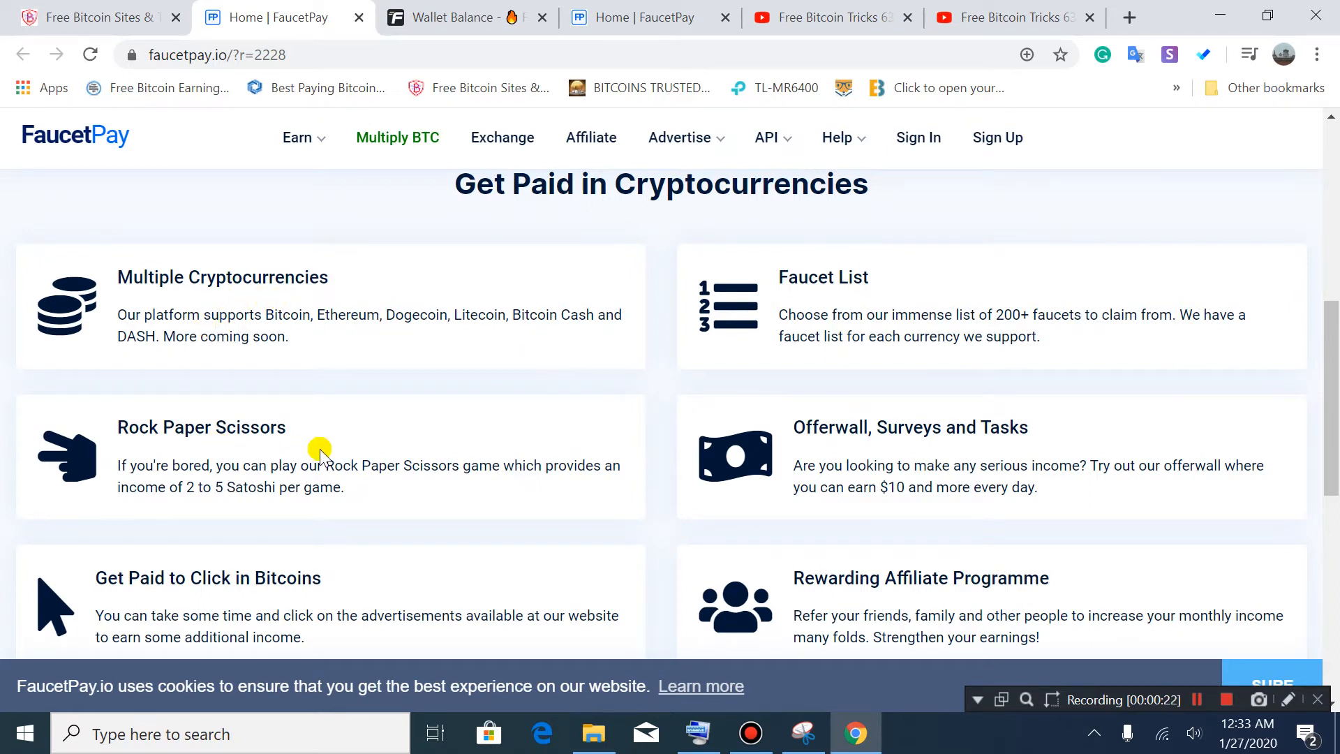
pyautogui.moveTo(348, 607)
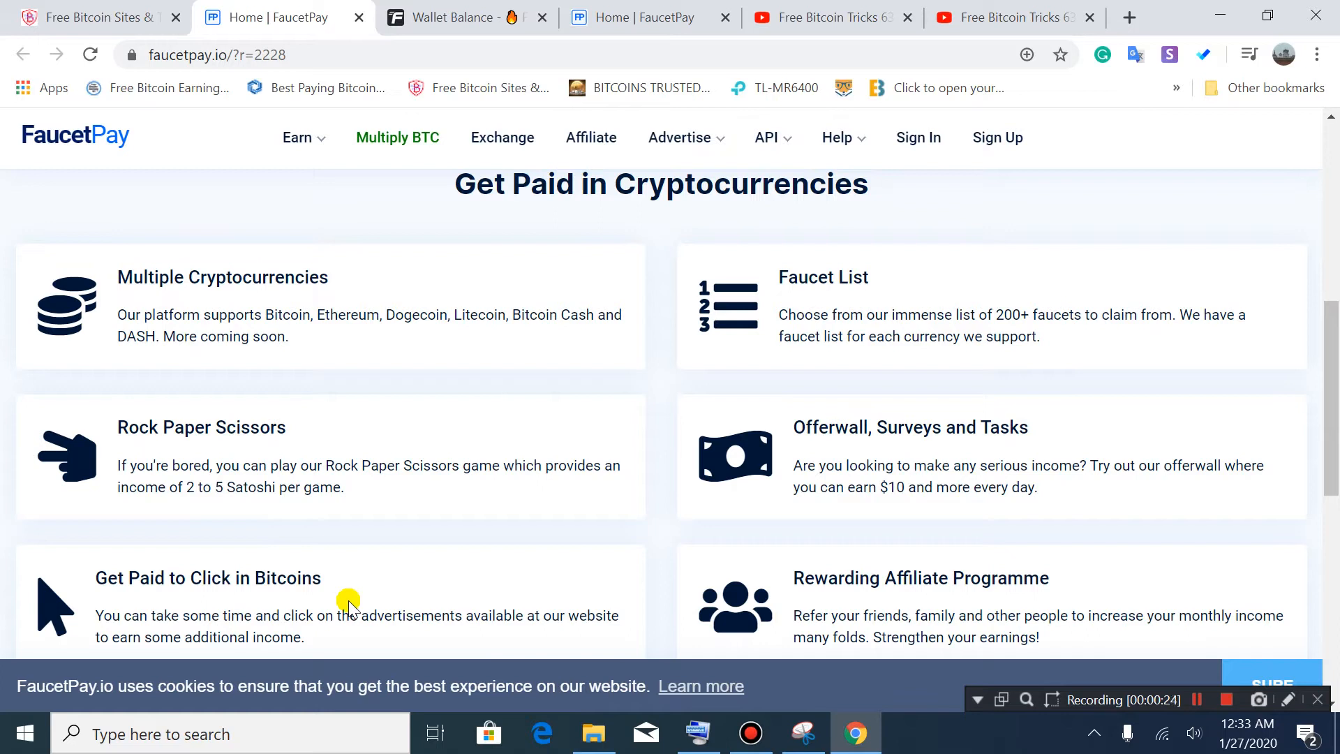
pyautogui.scroll(-3)
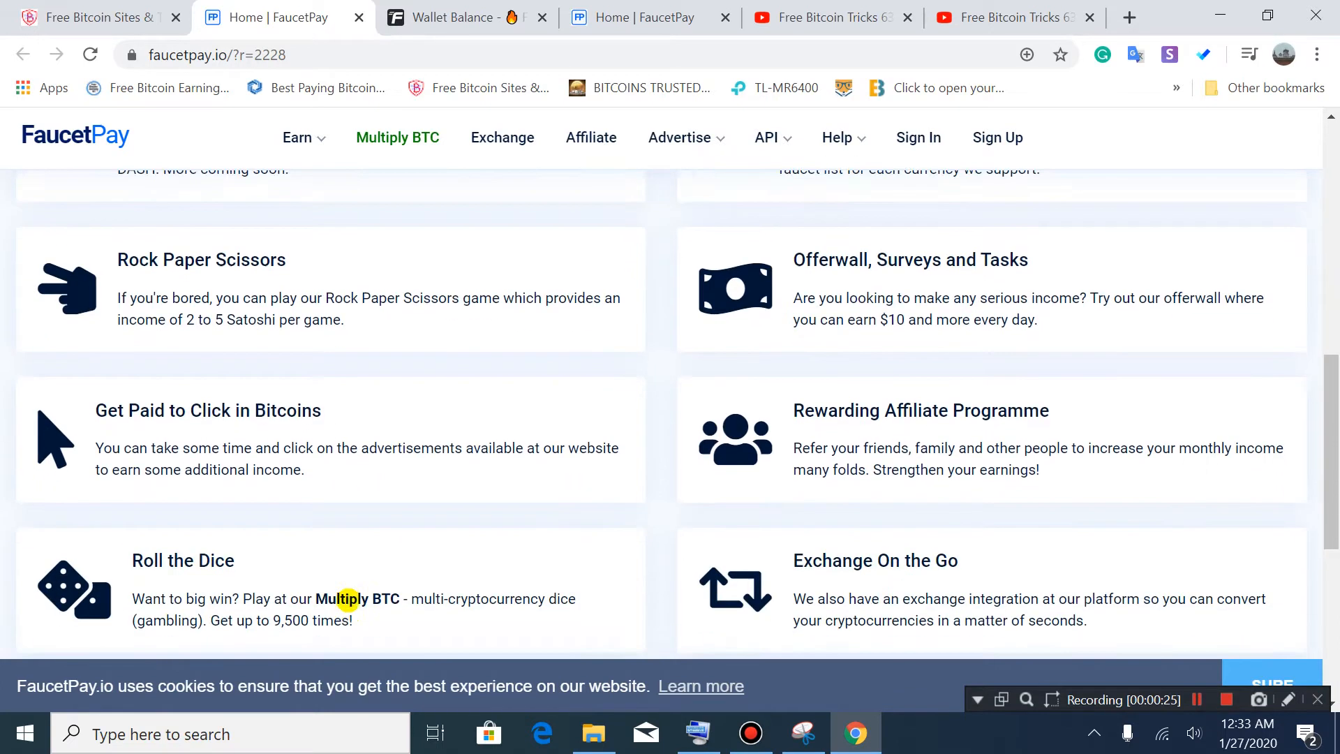
pyautogui.scroll(-3)
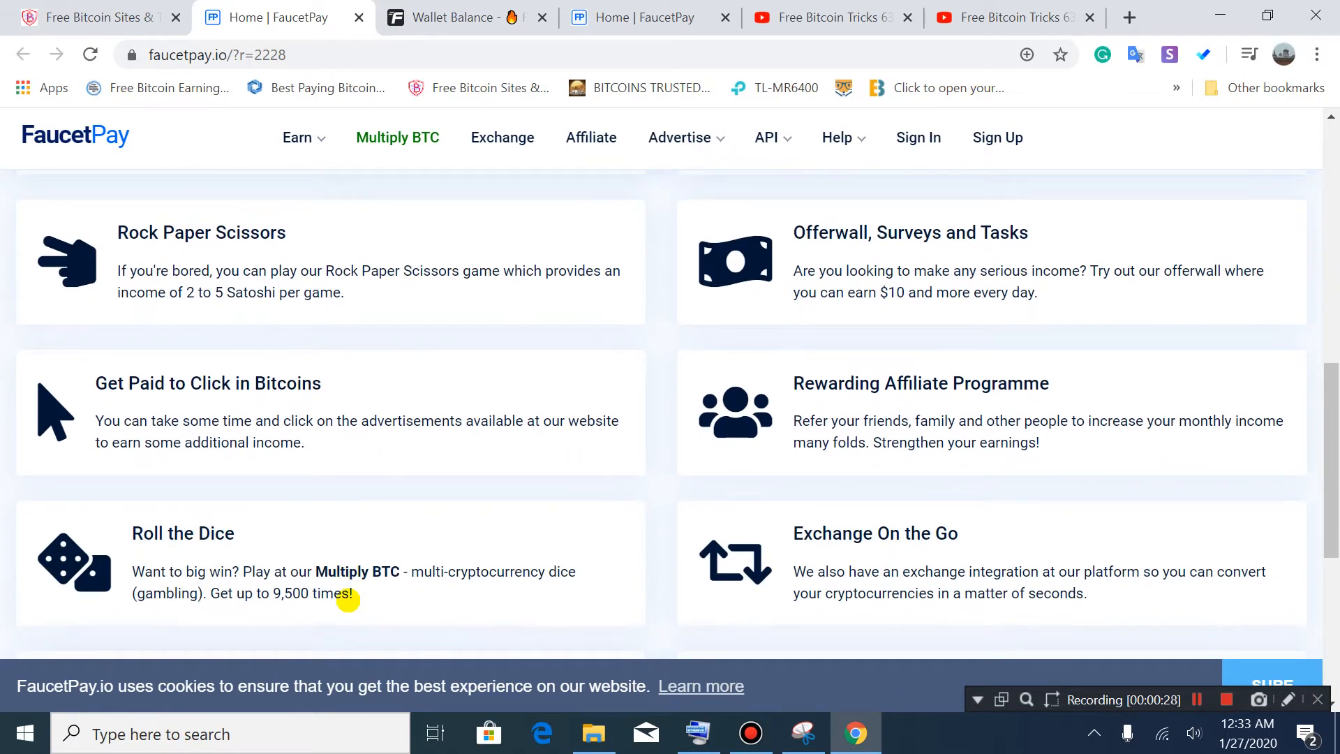
pyautogui.scroll(3)
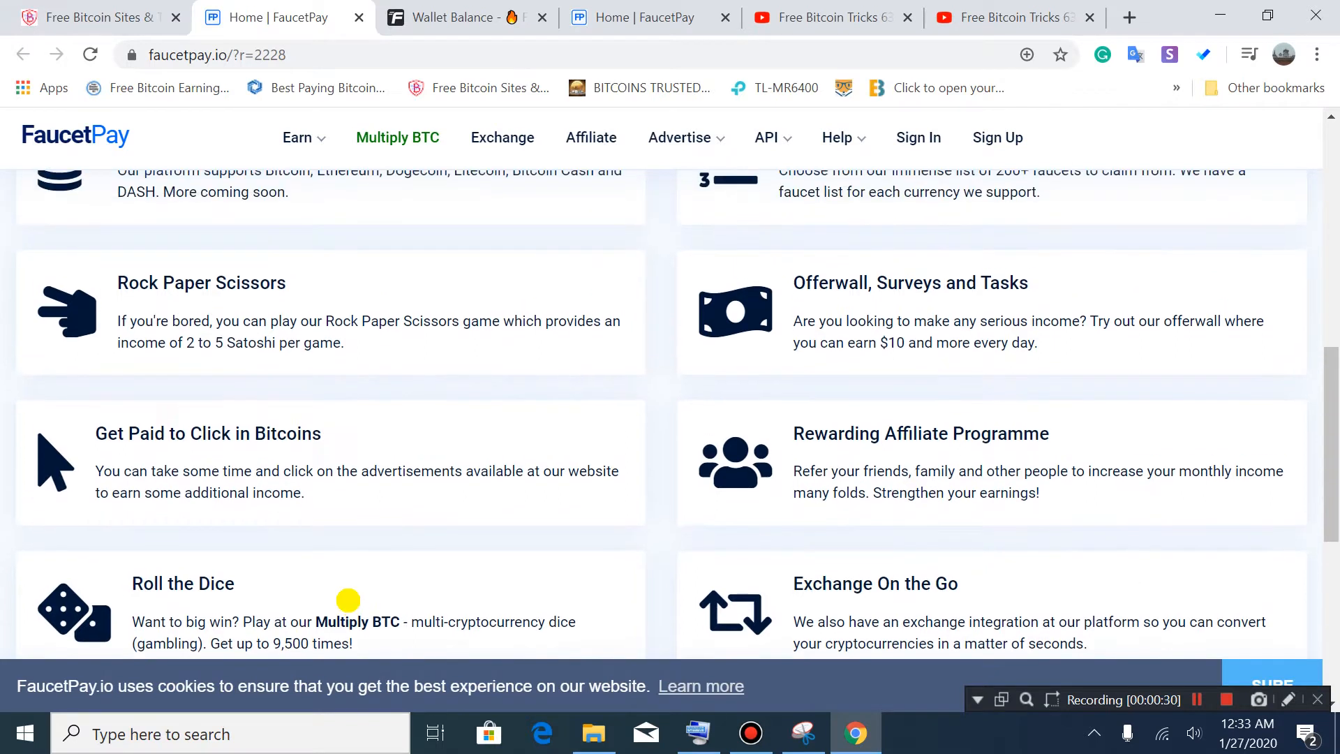
pyautogui.scroll(3)
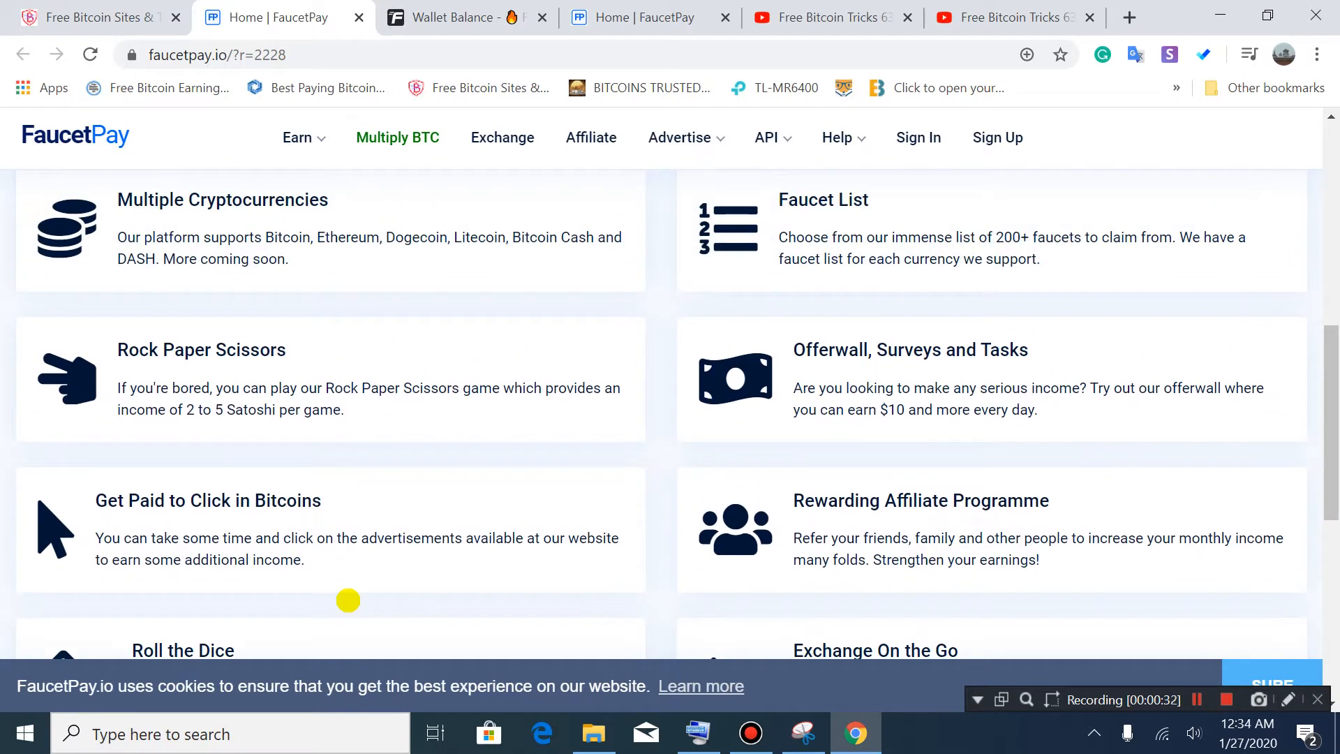
pyautogui.scroll(-3)
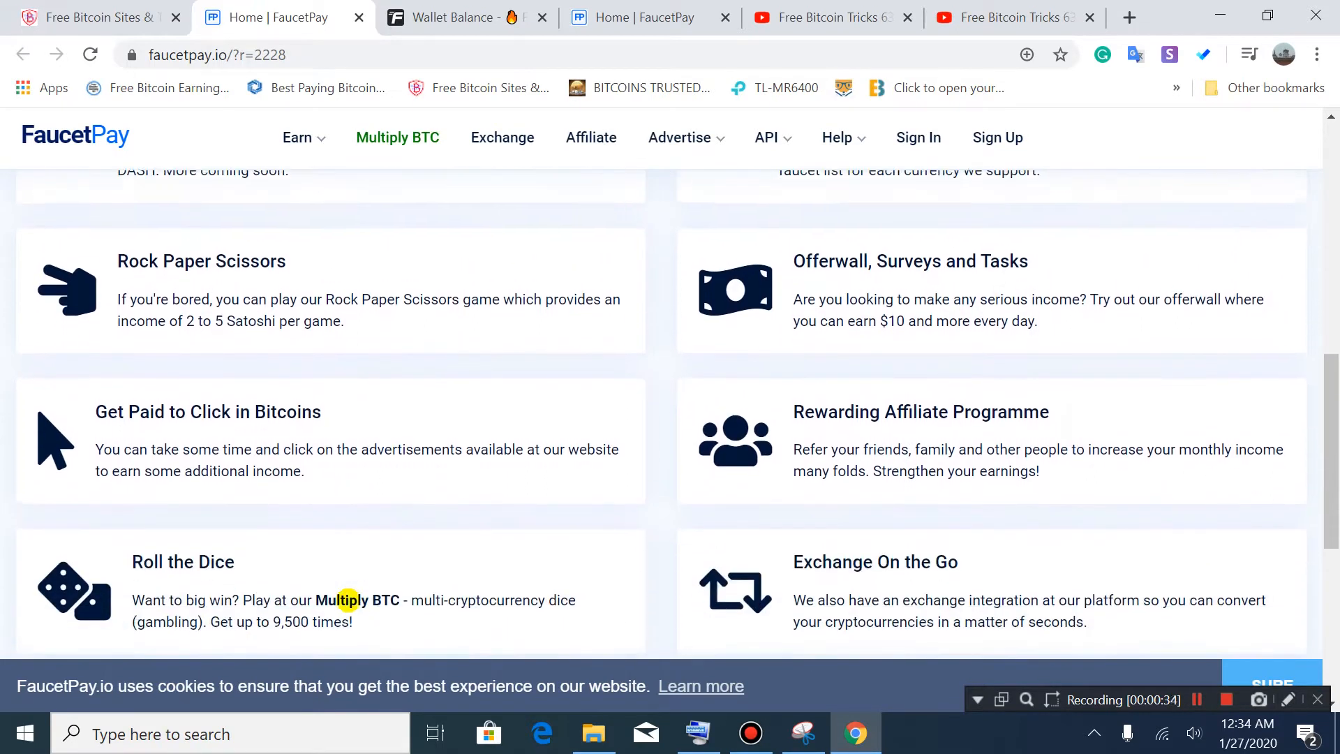
pyautogui.scroll(3)
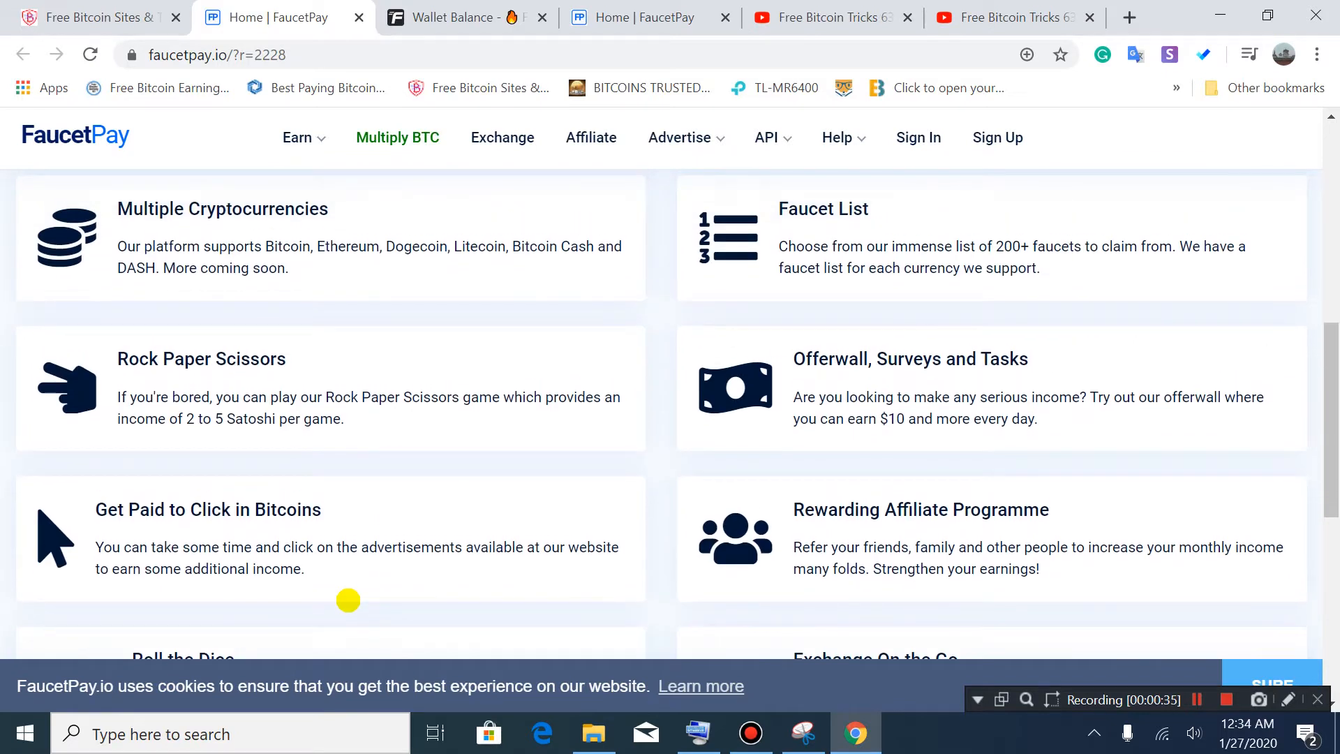
pyautogui.moveTo(1079, 396)
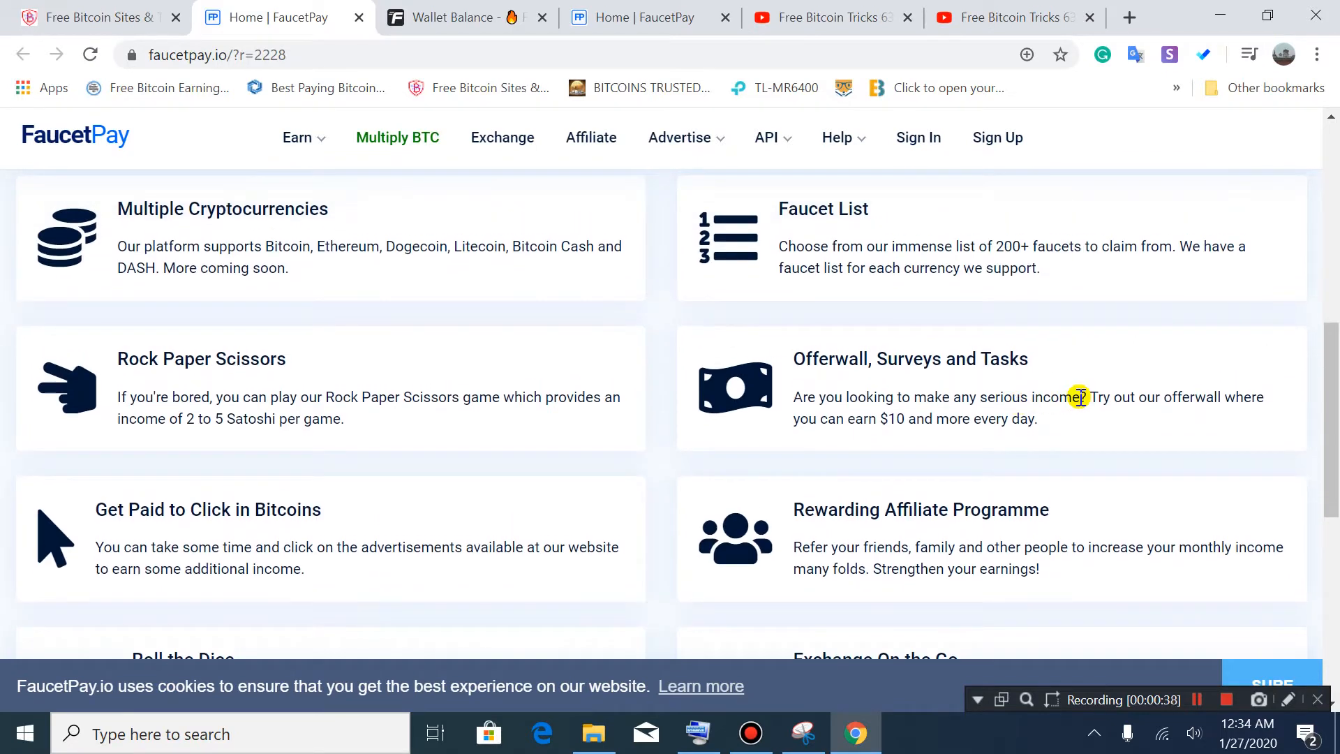
pyautogui.moveTo(997, 436)
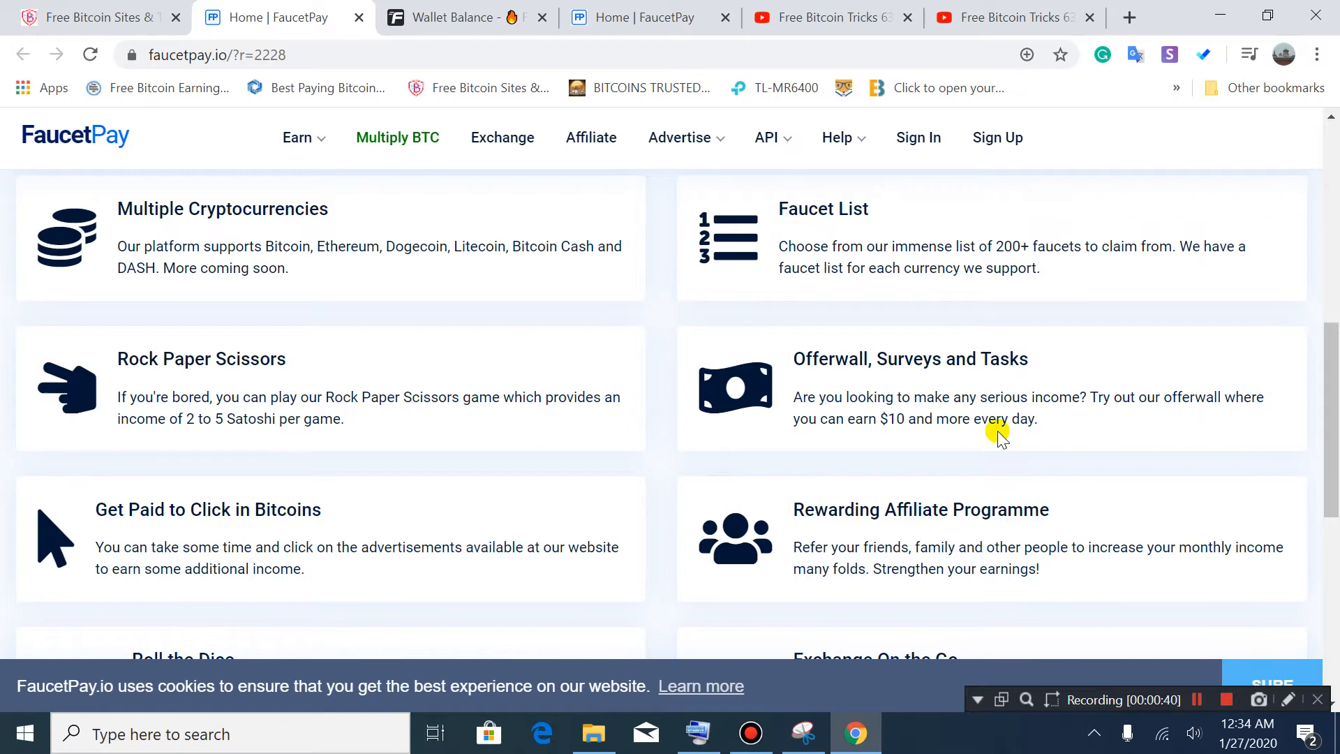
pyautogui.scroll(3)
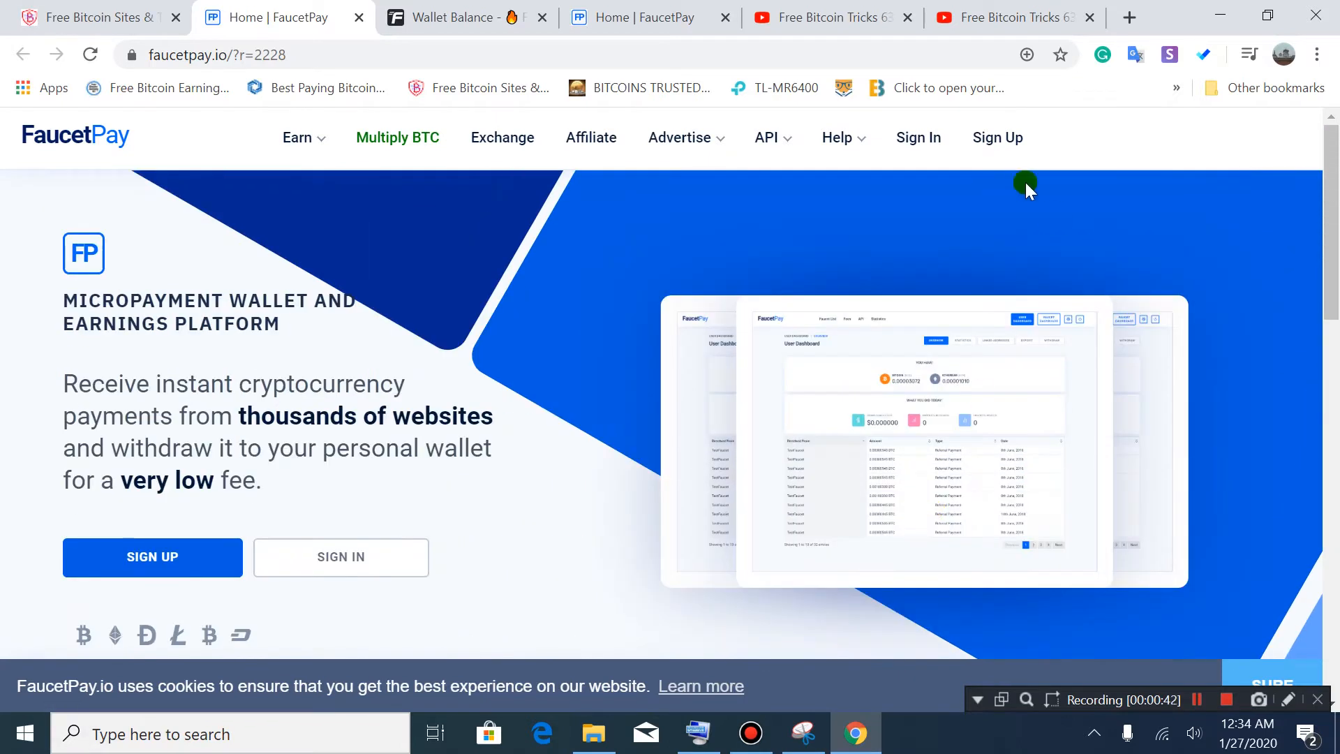
pyautogui.click(996, 137)
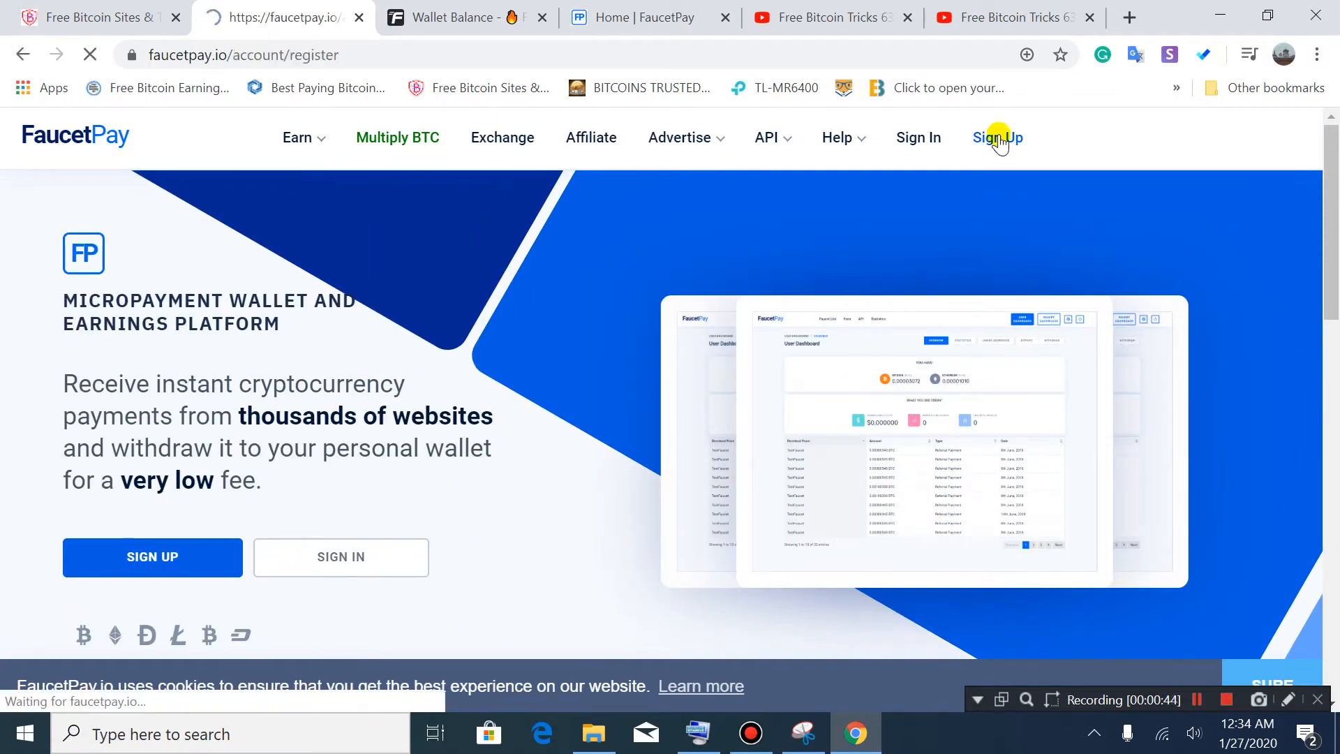
pyautogui.click(997, 138)
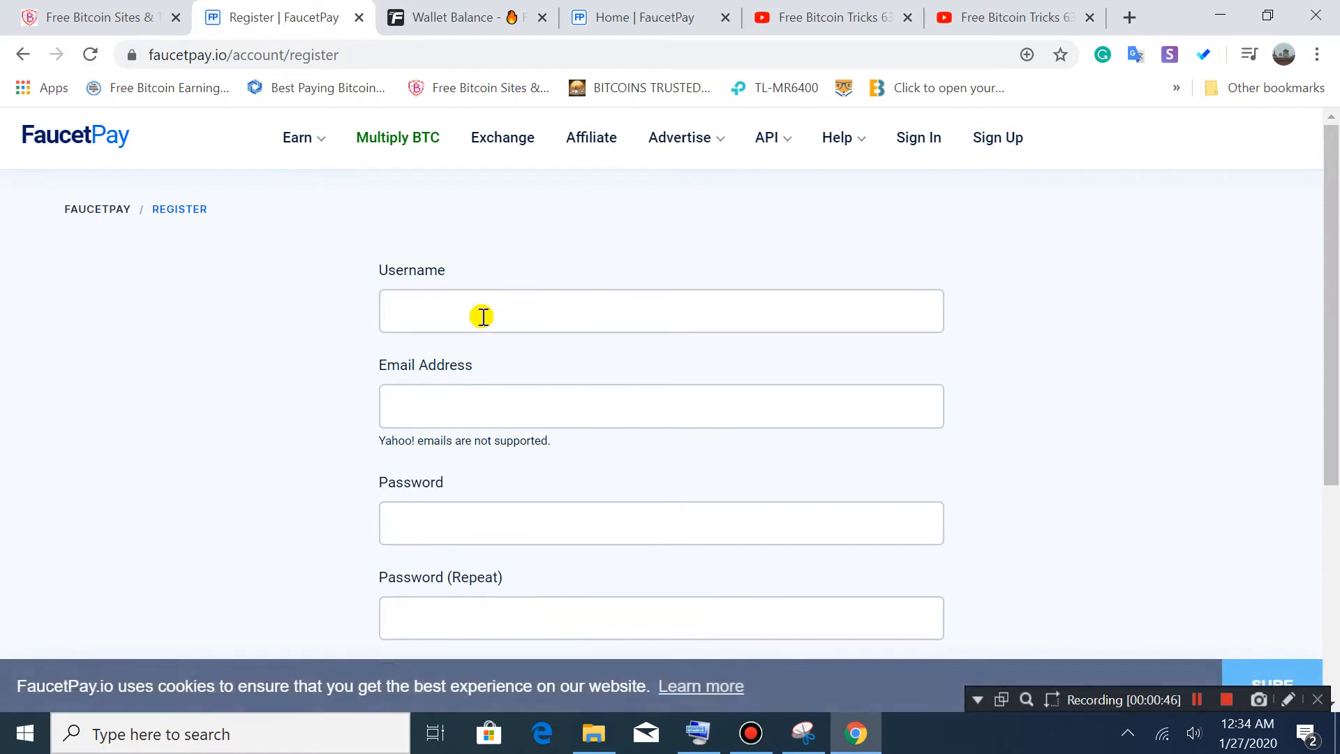
pyautogui.scroll(-3)
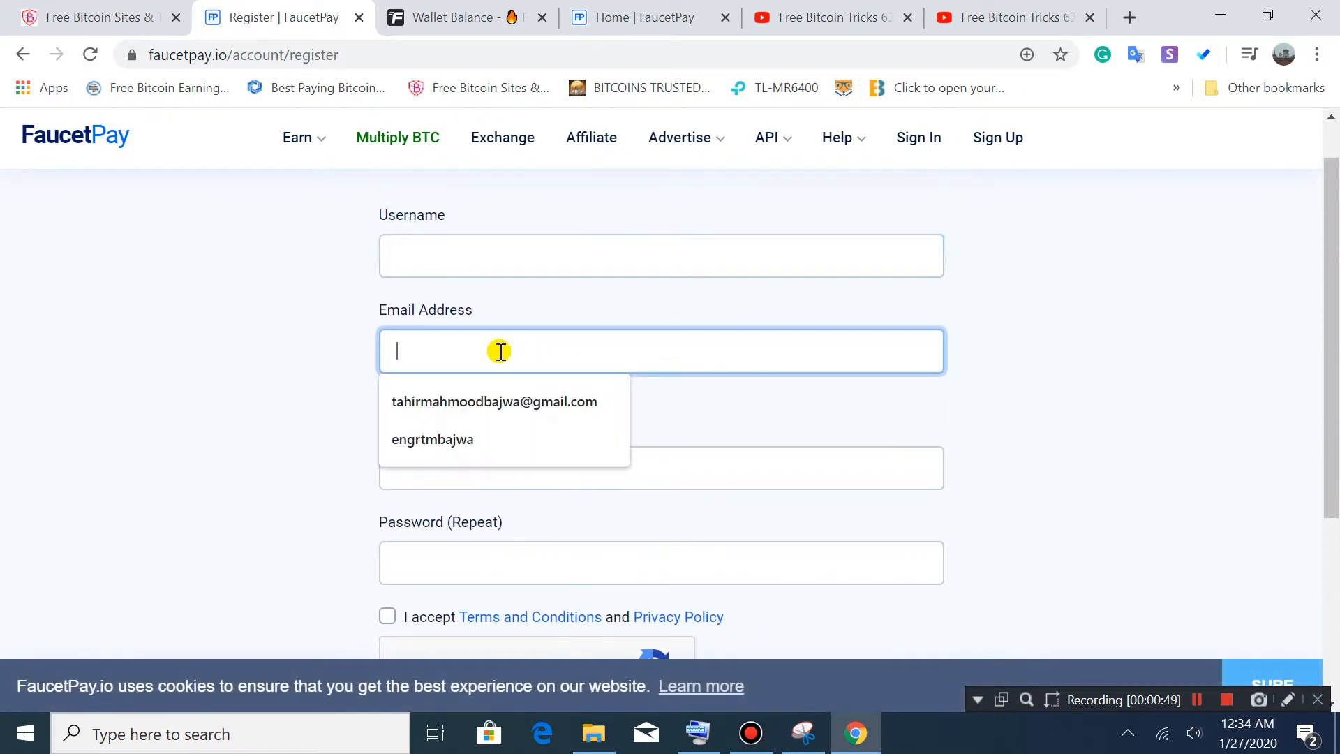
pyautogui.click(758, 468)
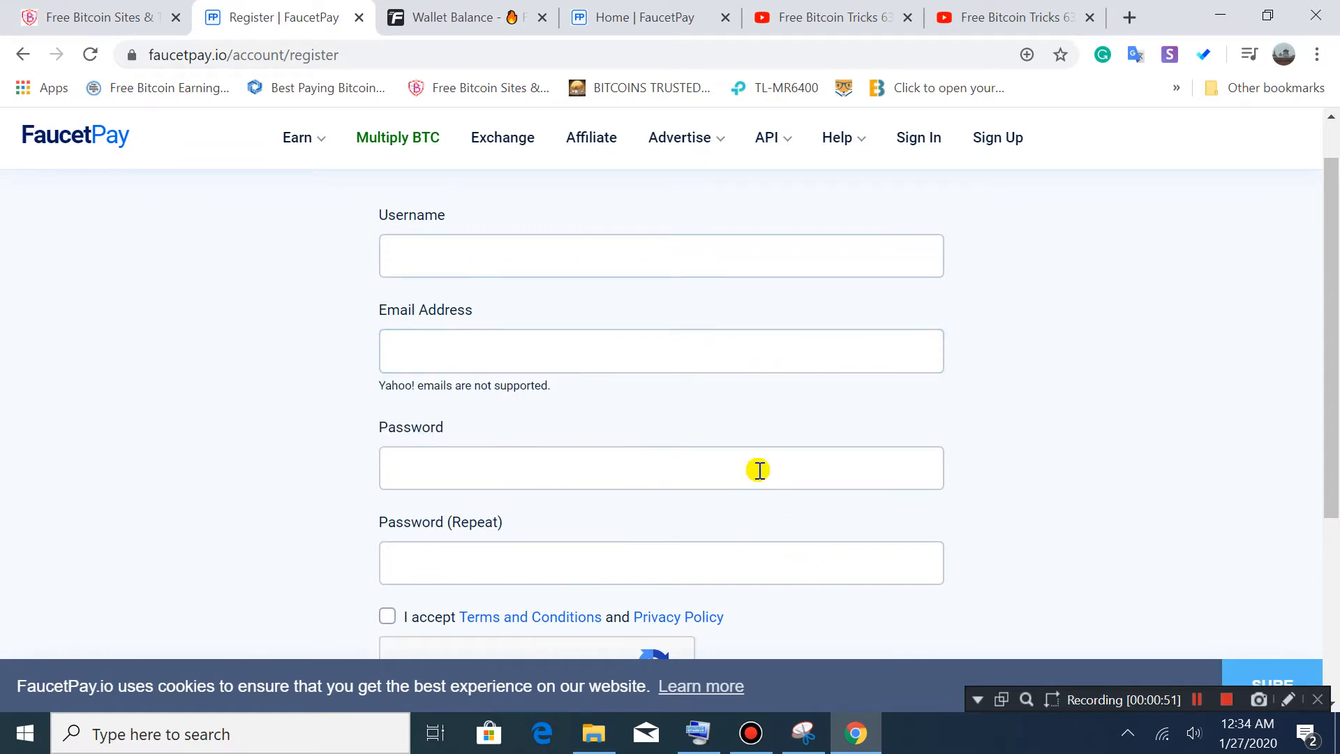
pyautogui.scroll(-3)
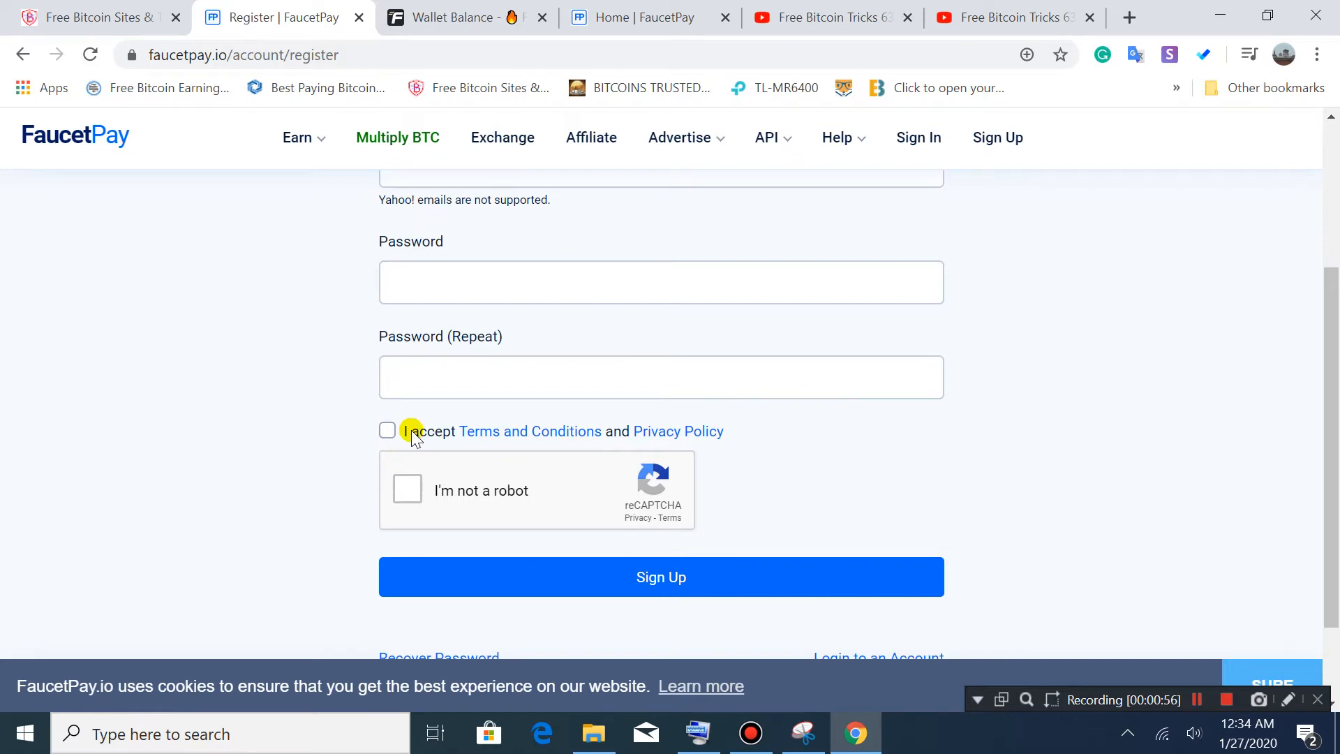
pyautogui.moveTo(439, 490)
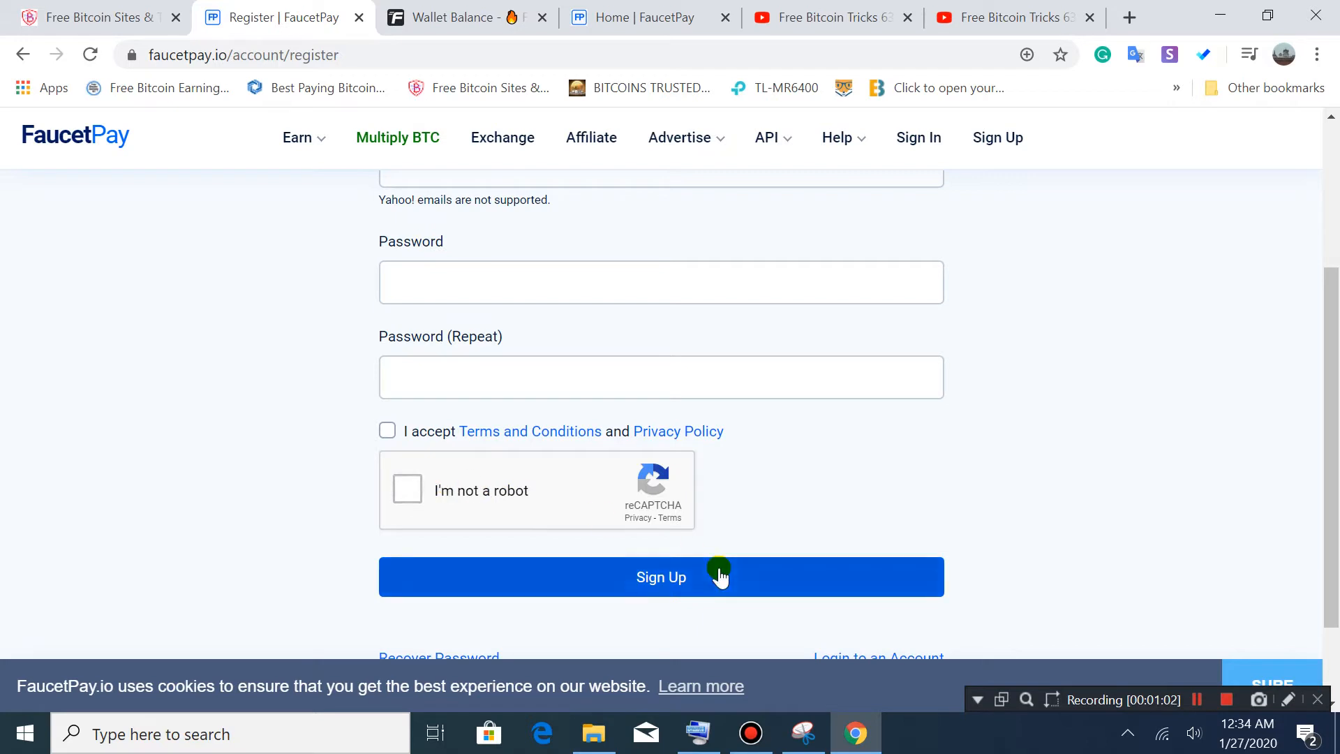
pyautogui.moveTo(918, 137)
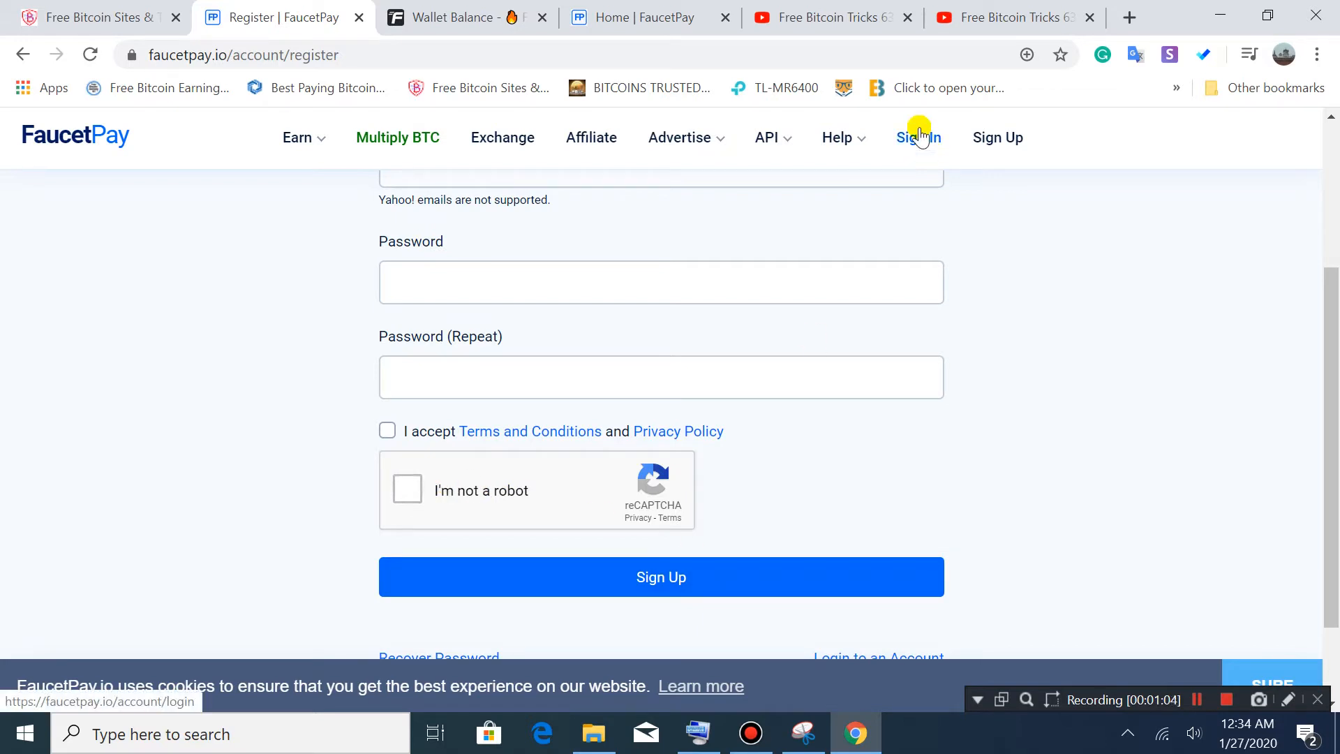
pyautogui.click(918, 137)
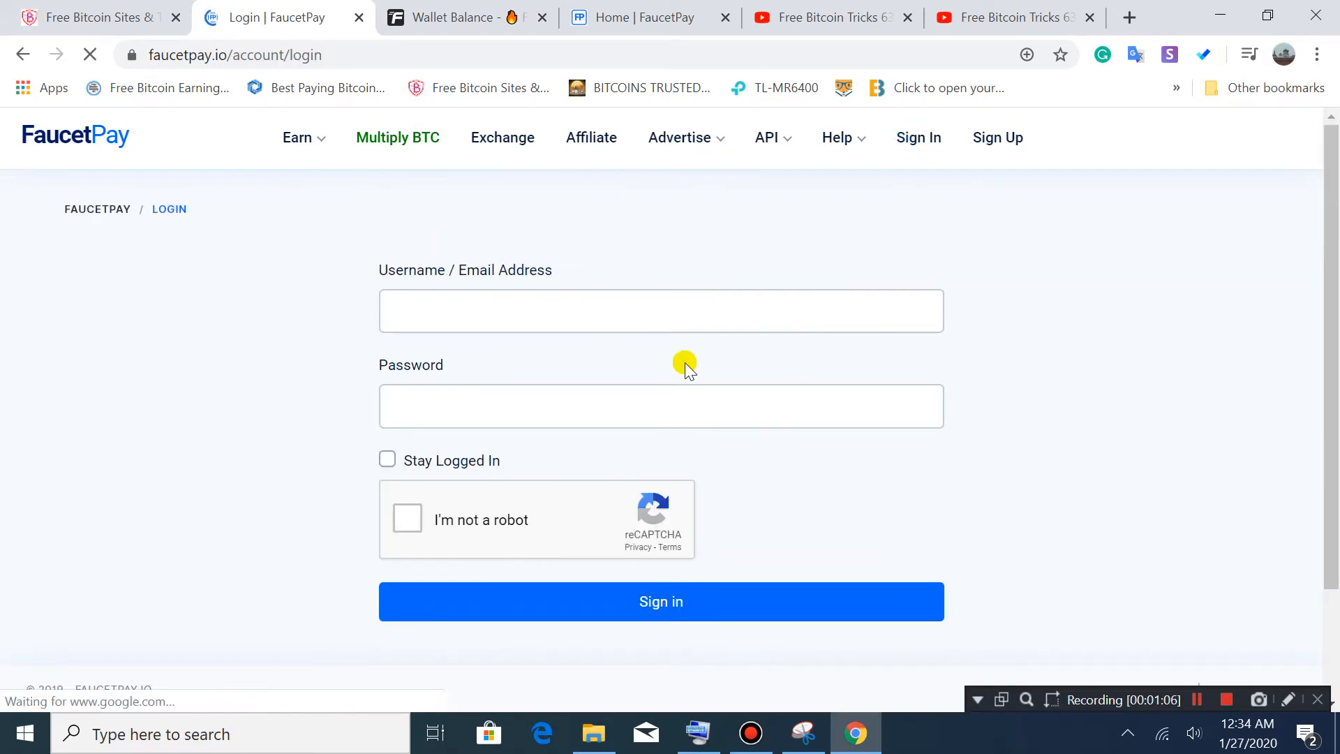
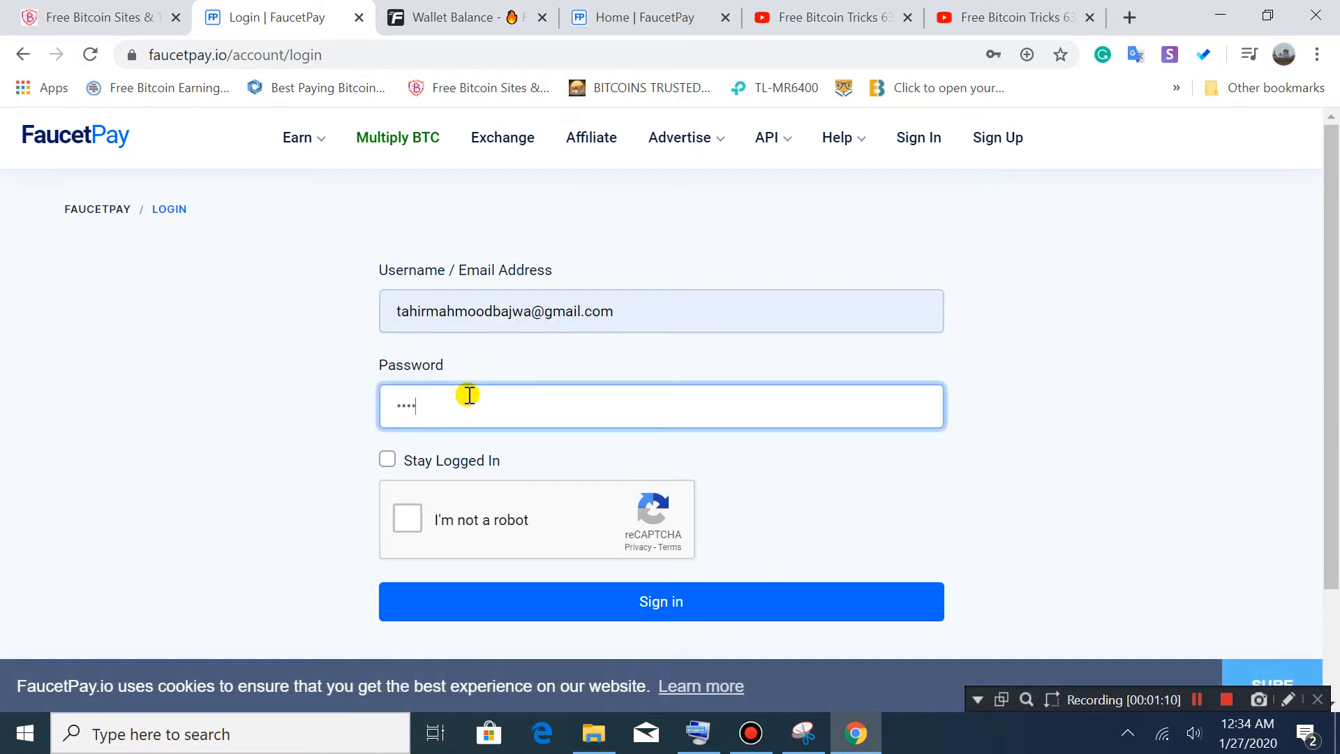
pyautogui.write('password')
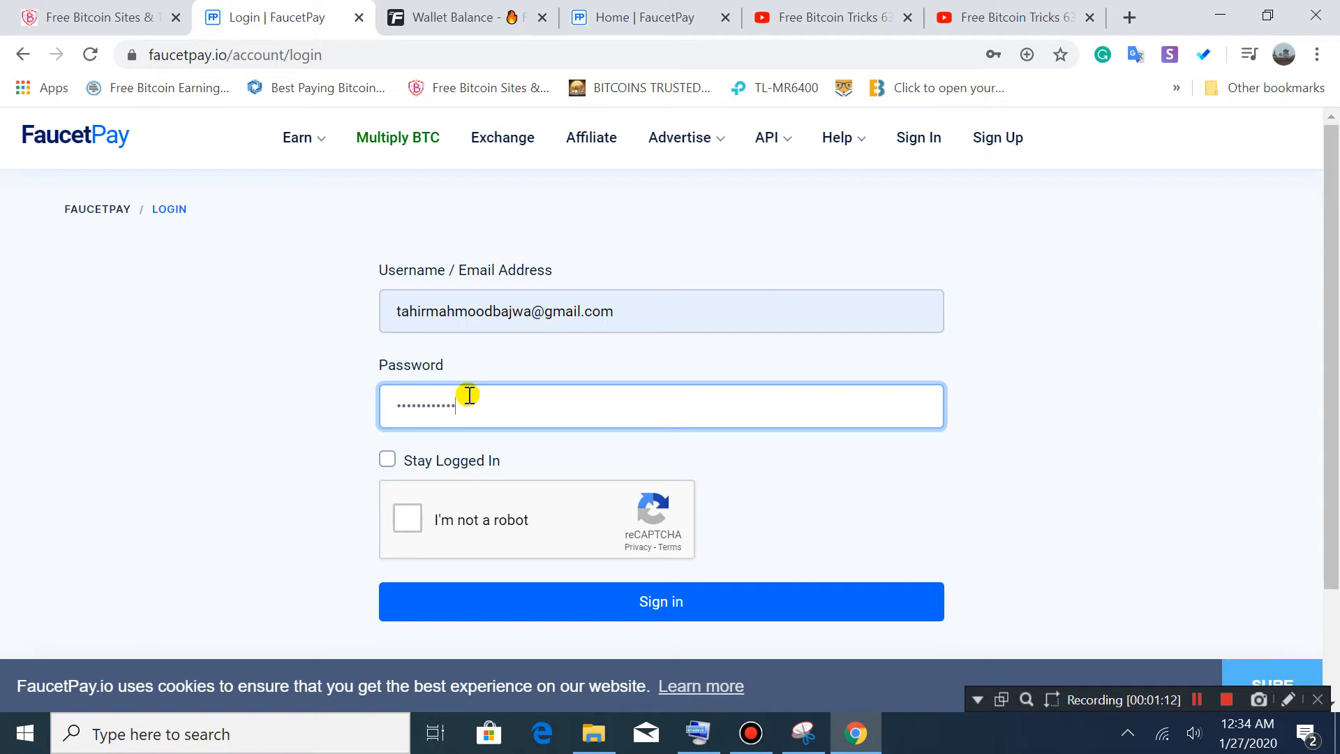
pyautogui.click(406, 519)
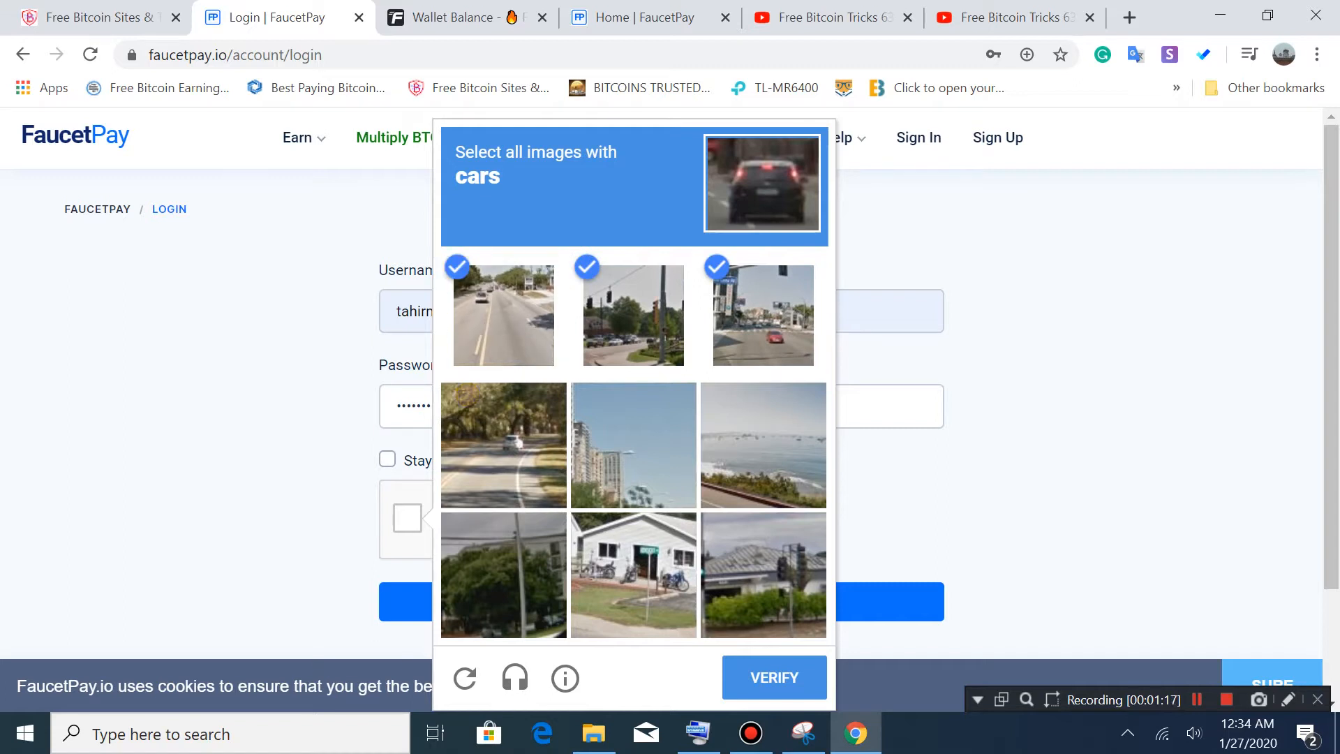
pyautogui.click(771, 677)
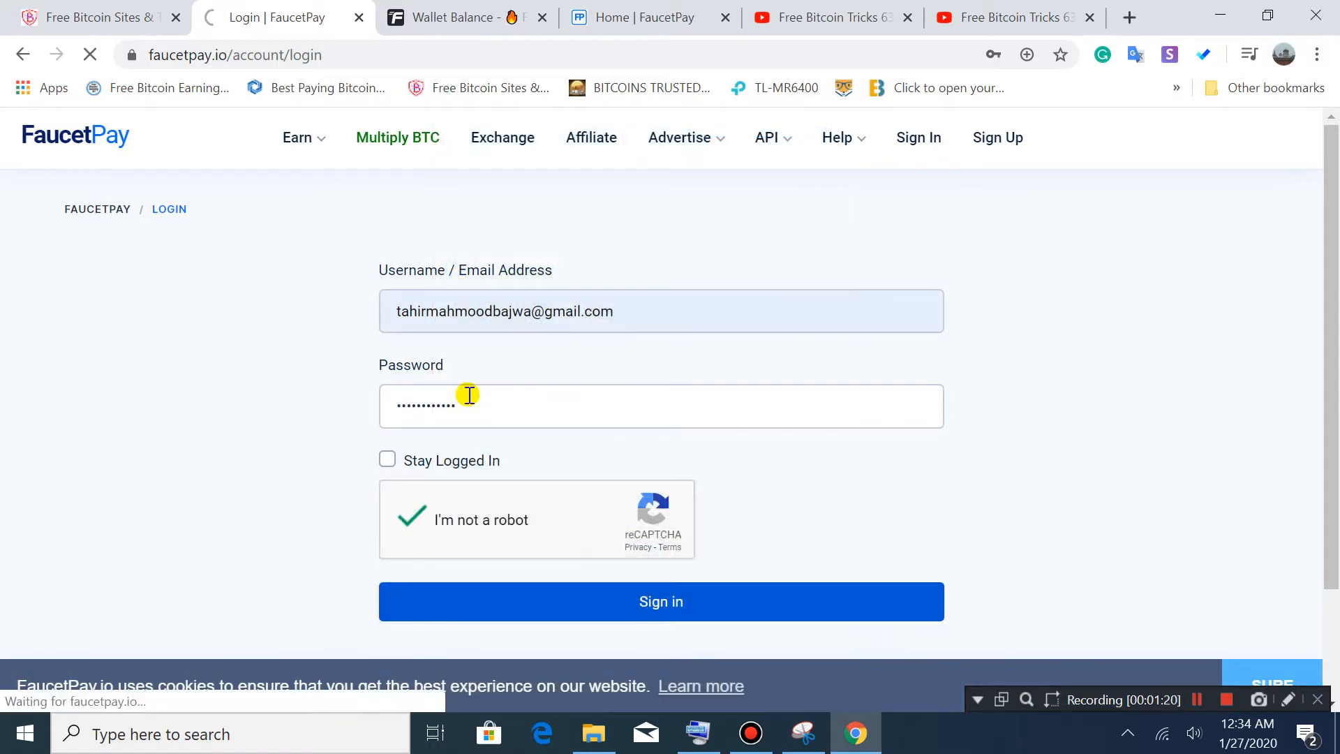
pyautogui.click(660, 600)
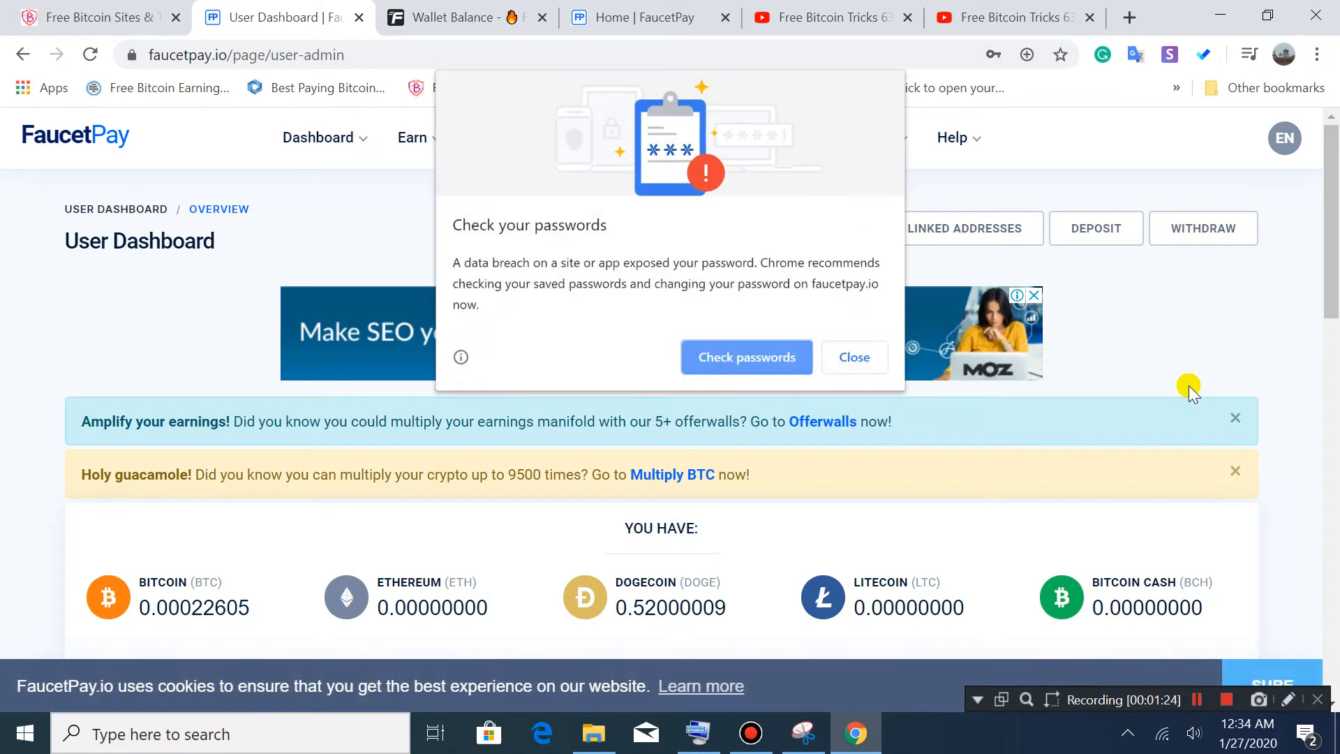
# Step: Dismiss Chrome's password warning and review balances, today's activity and the payments table
pyautogui.click(853, 357)
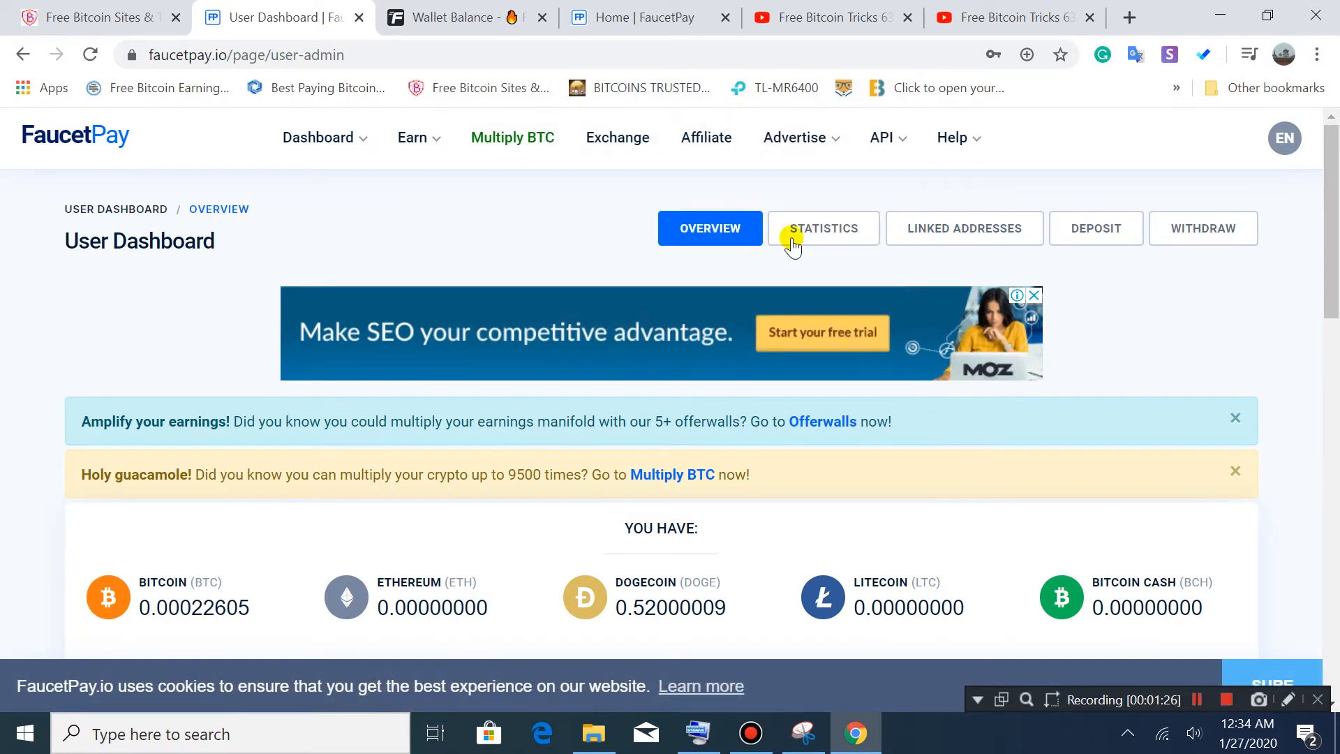
pyautogui.scroll(-3)
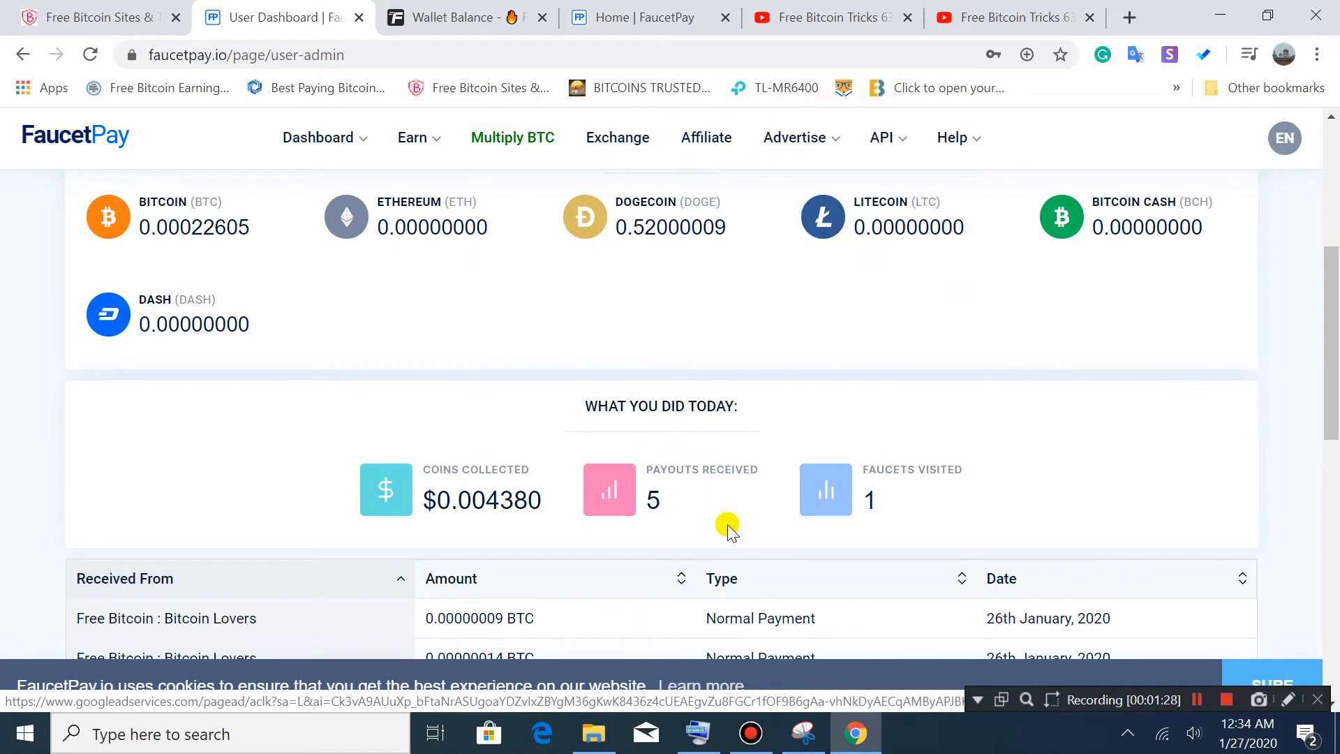
pyautogui.moveTo(607, 520)
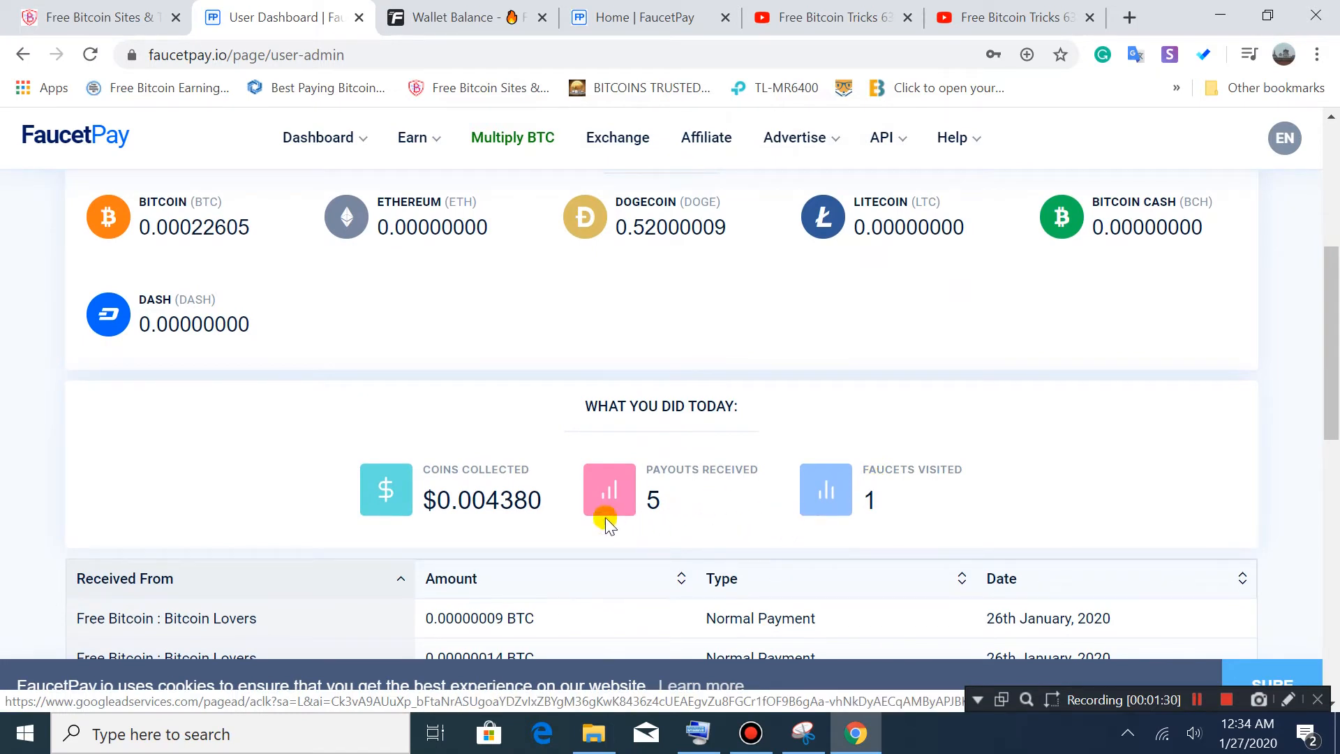
pyautogui.moveTo(918, 502)
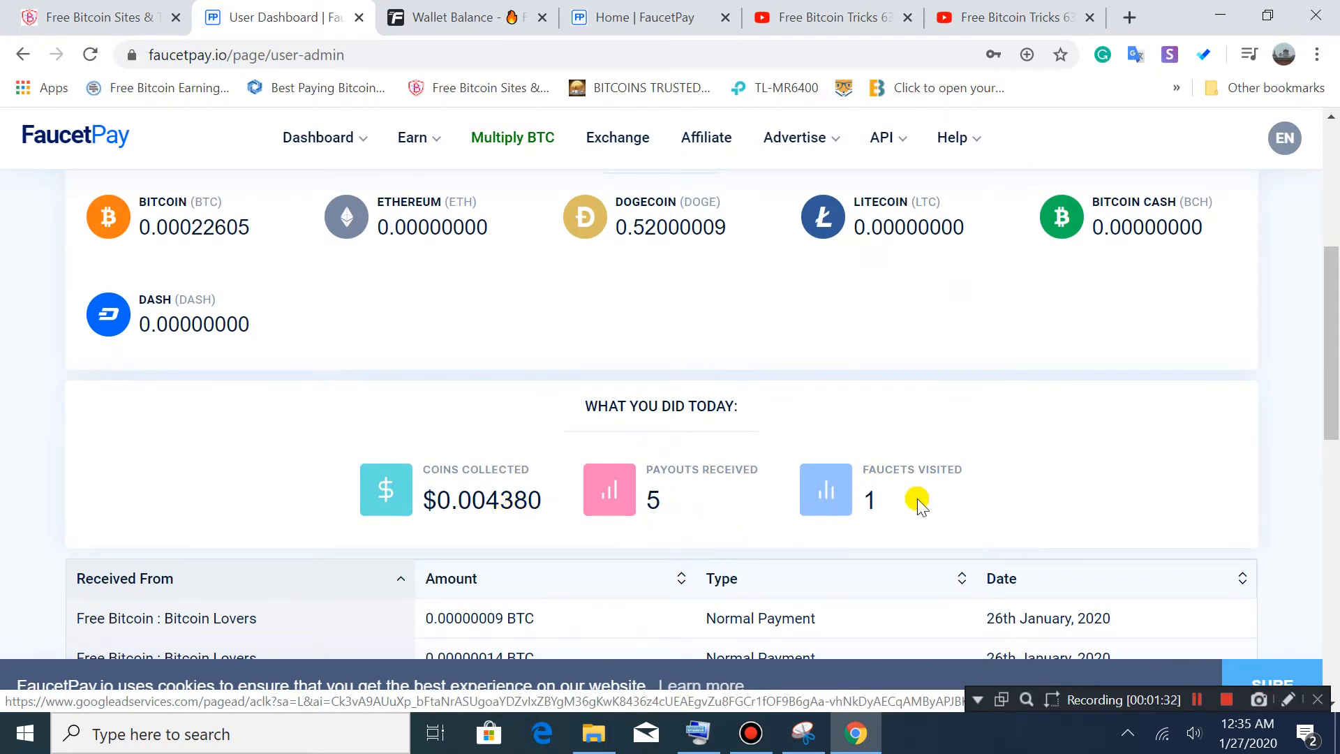
pyautogui.scroll(-3)
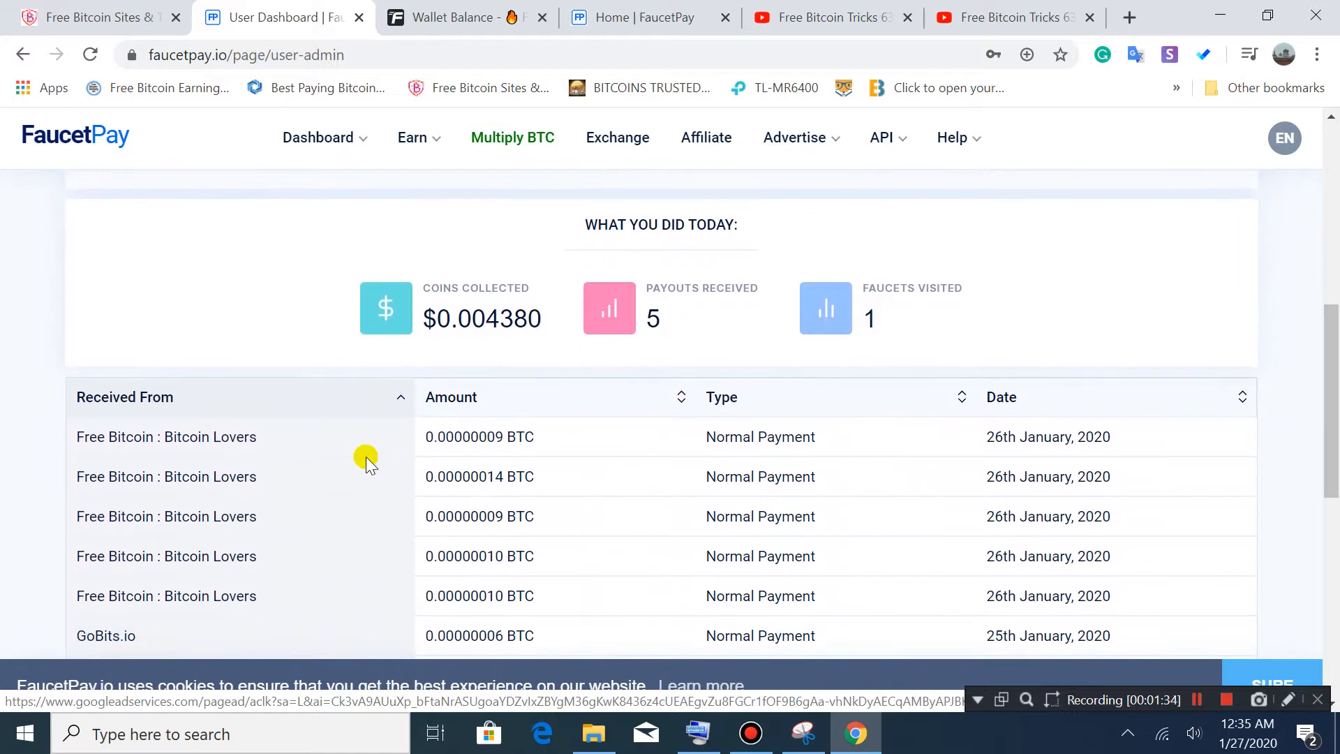
pyautogui.moveTo(198, 439)
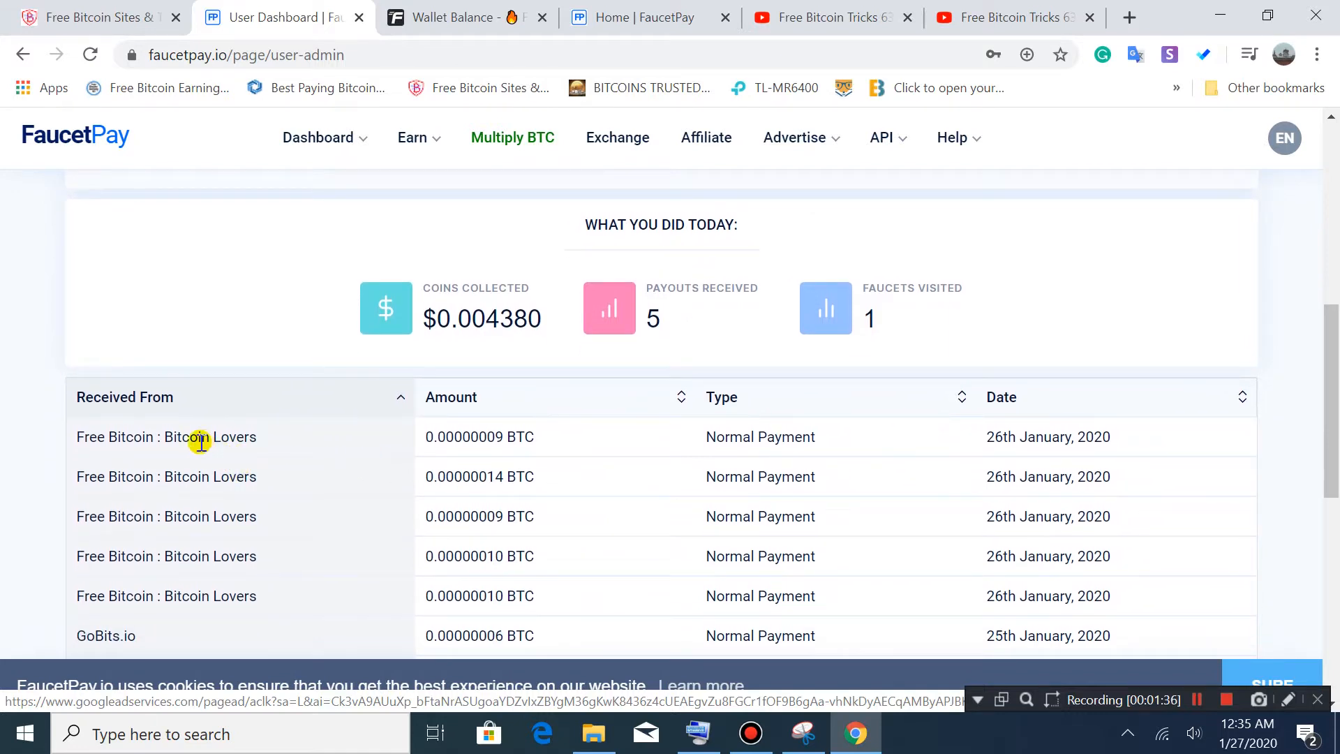
pyautogui.scroll(-3)
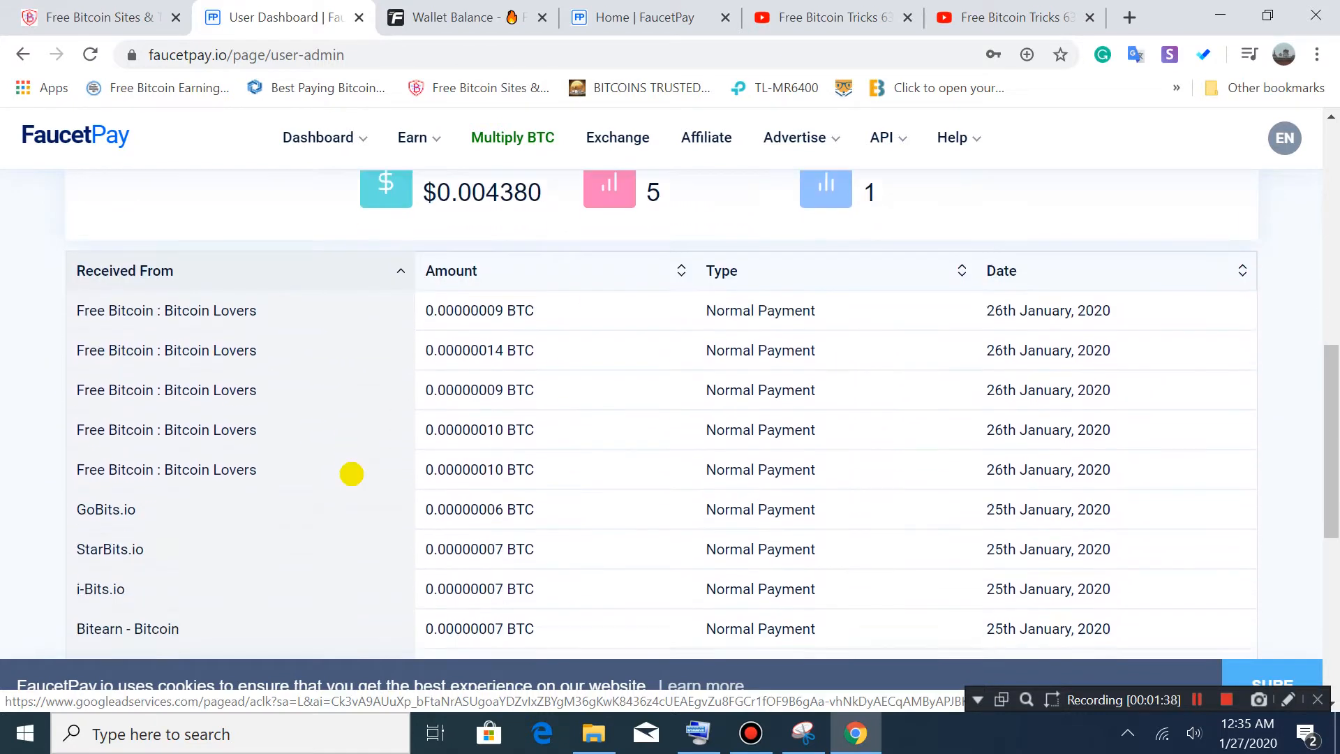
pyautogui.scroll(3)
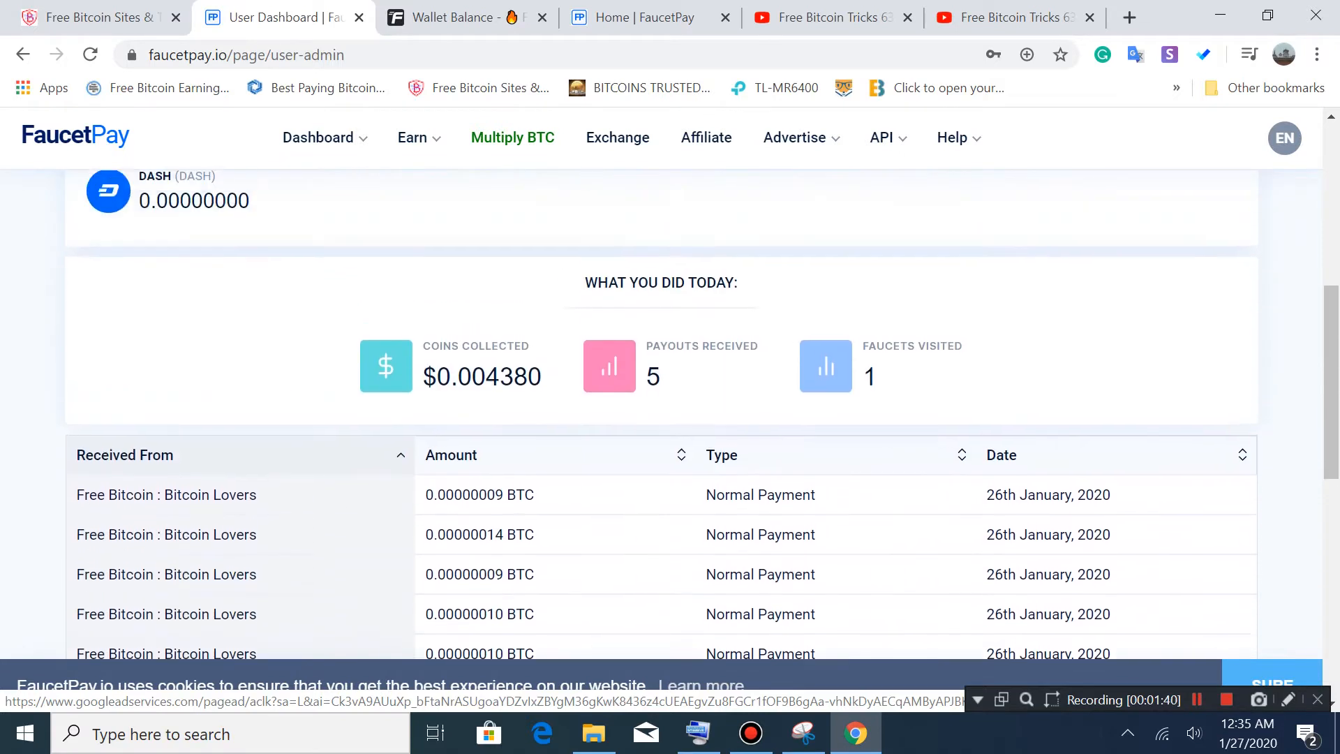
pyautogui.scroll(3)
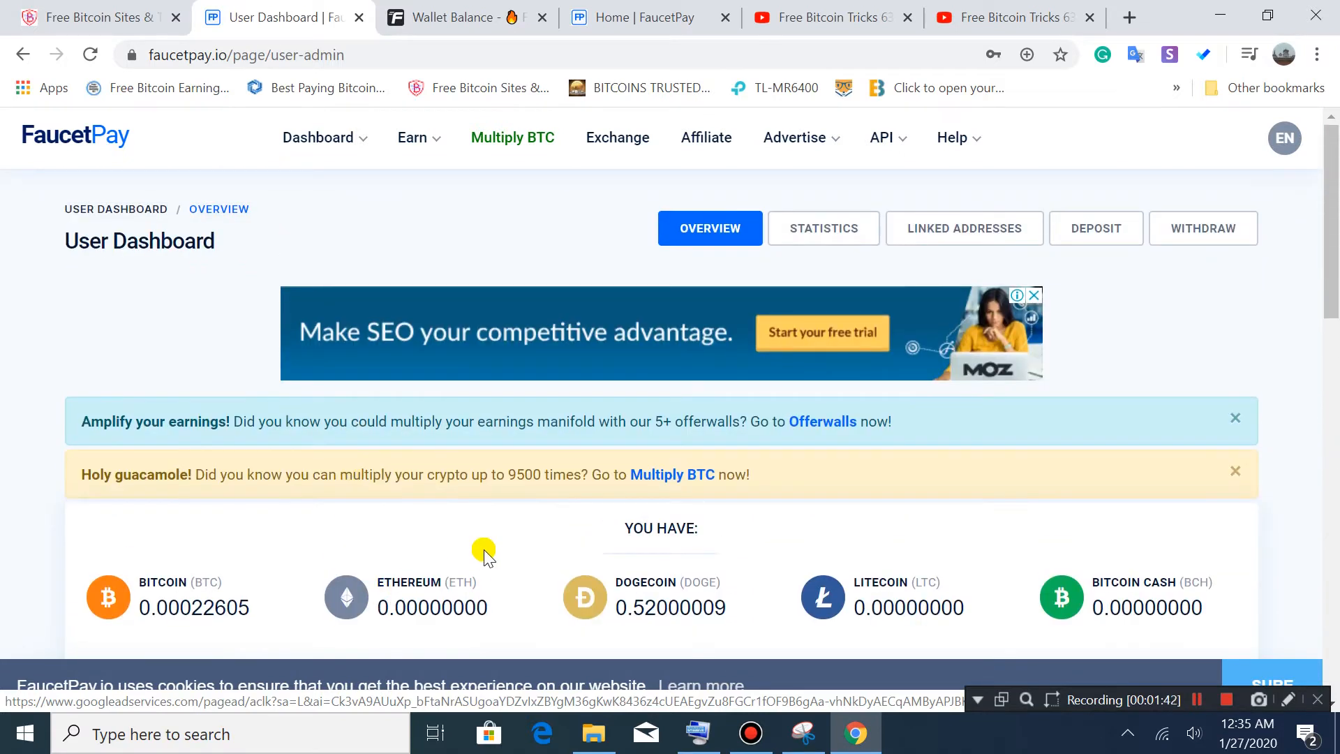
# Step: Browse the Dashboard menu, reload the user dashboard, and show the Earn menu's options
pyautogui.click(318, 137)
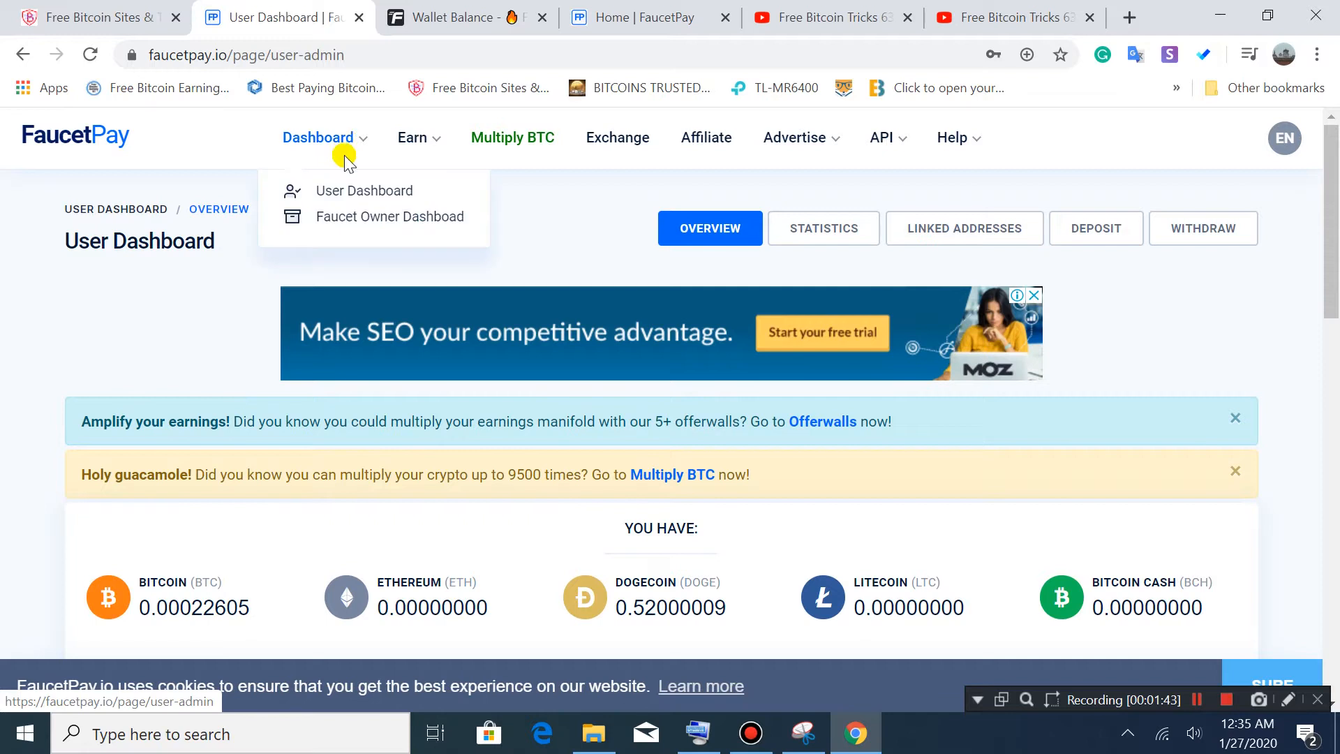
pyautogui.moveTo(364, 192)
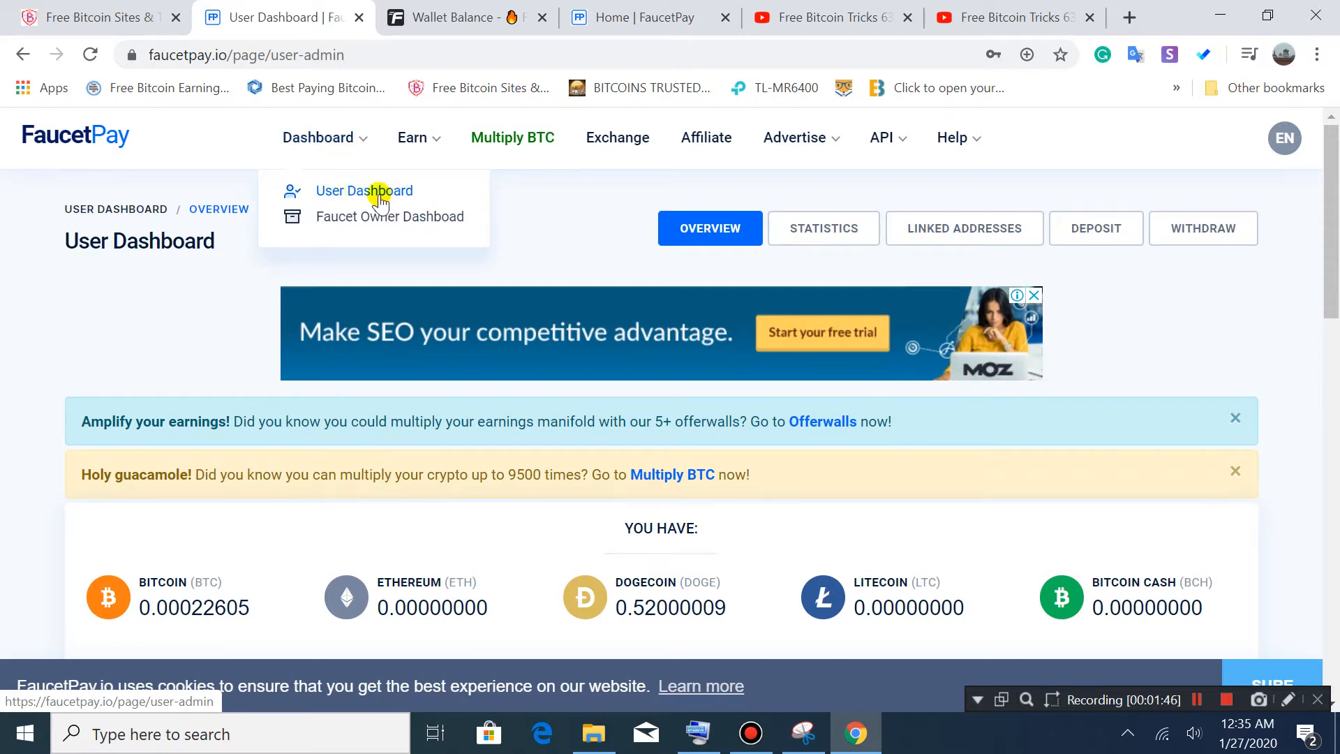
pyautogui.click(364, 191)
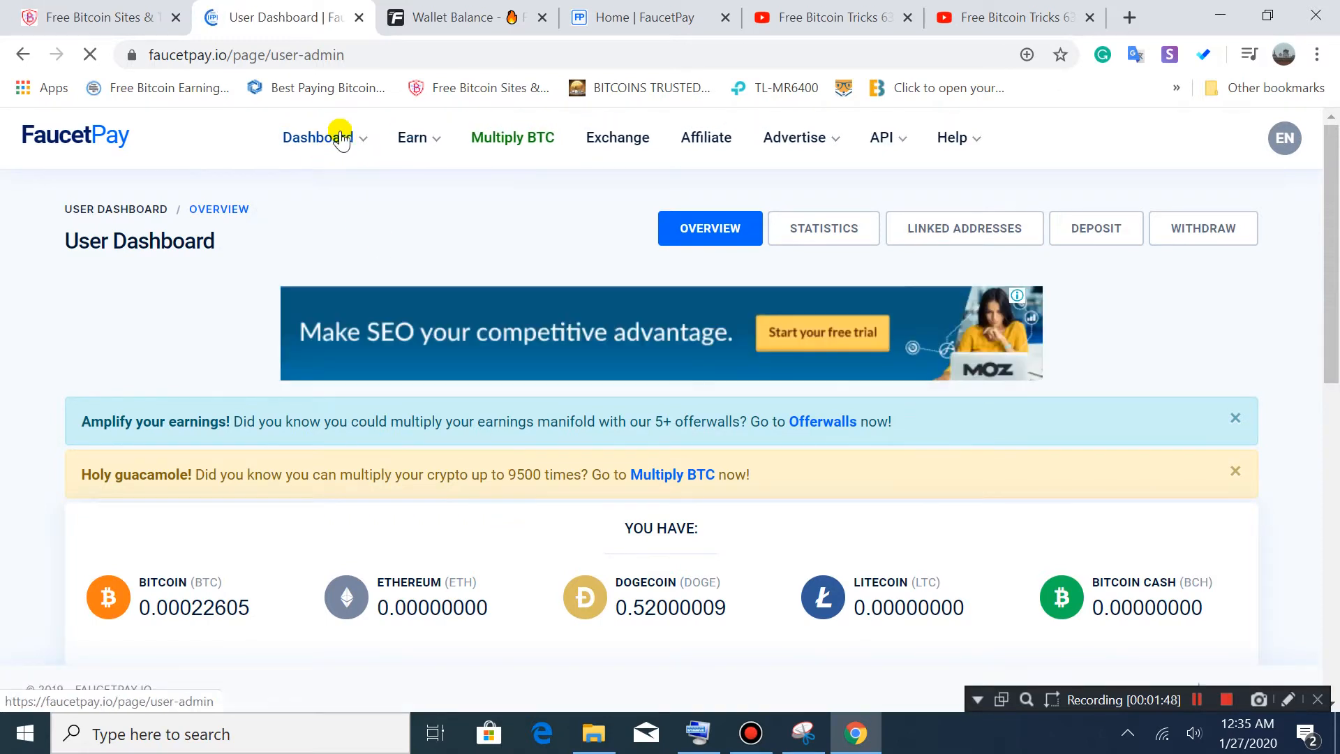
pyautogui.click(318, 137)
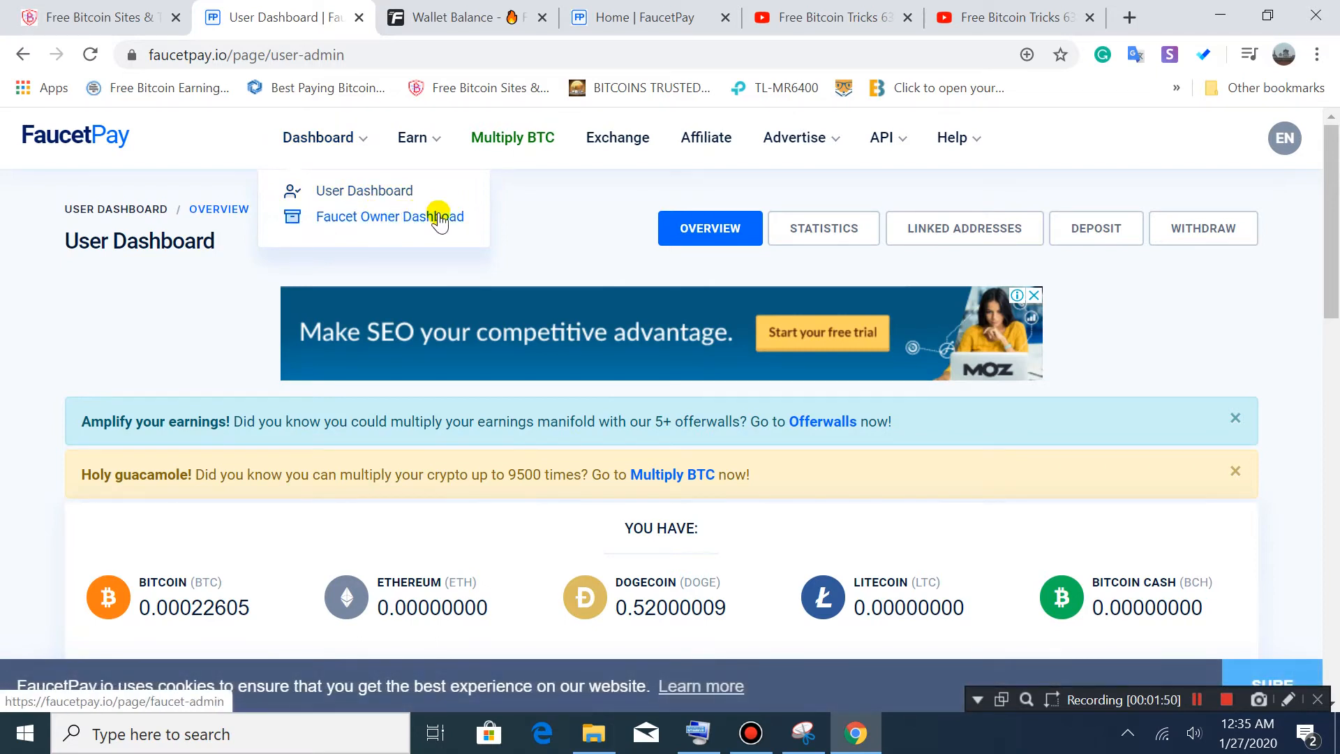
pyautogui.moveTo(425, 234)
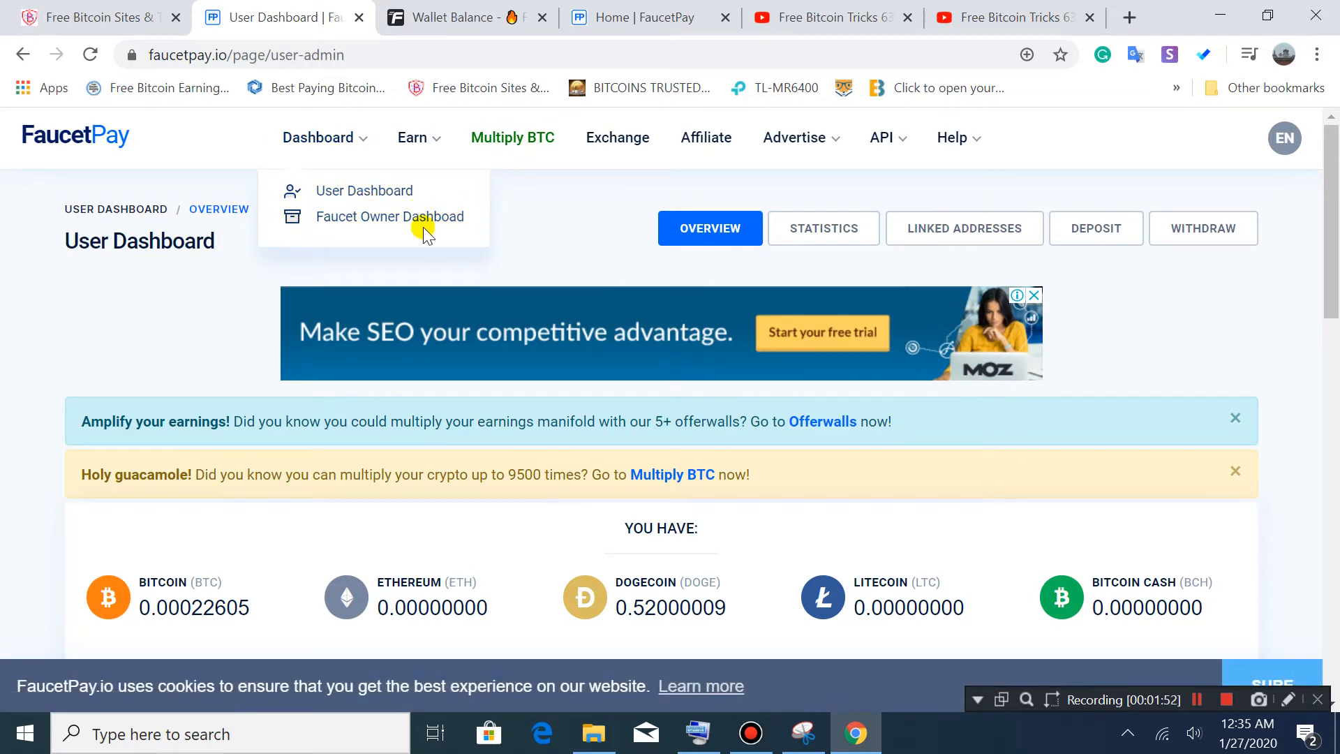
pyautogui.moveTo(417, 137)
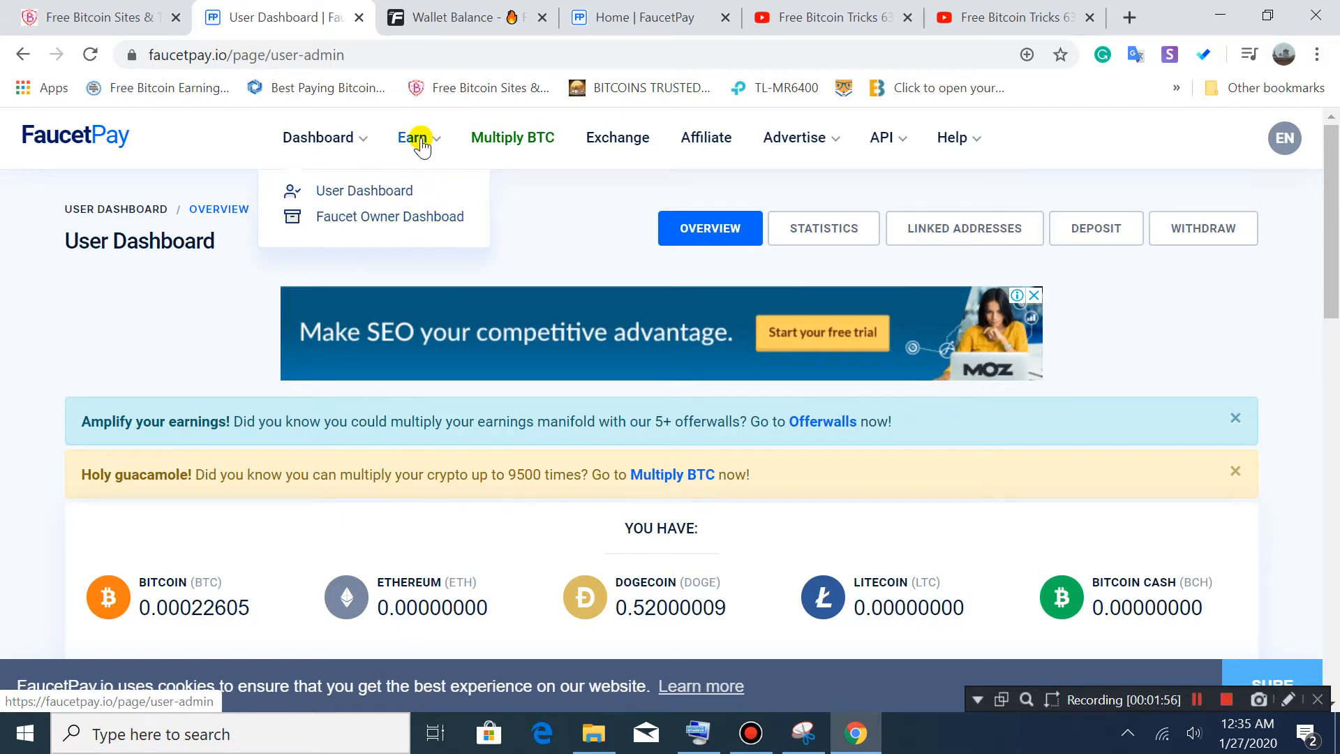
pyautogui.click(413, 138)
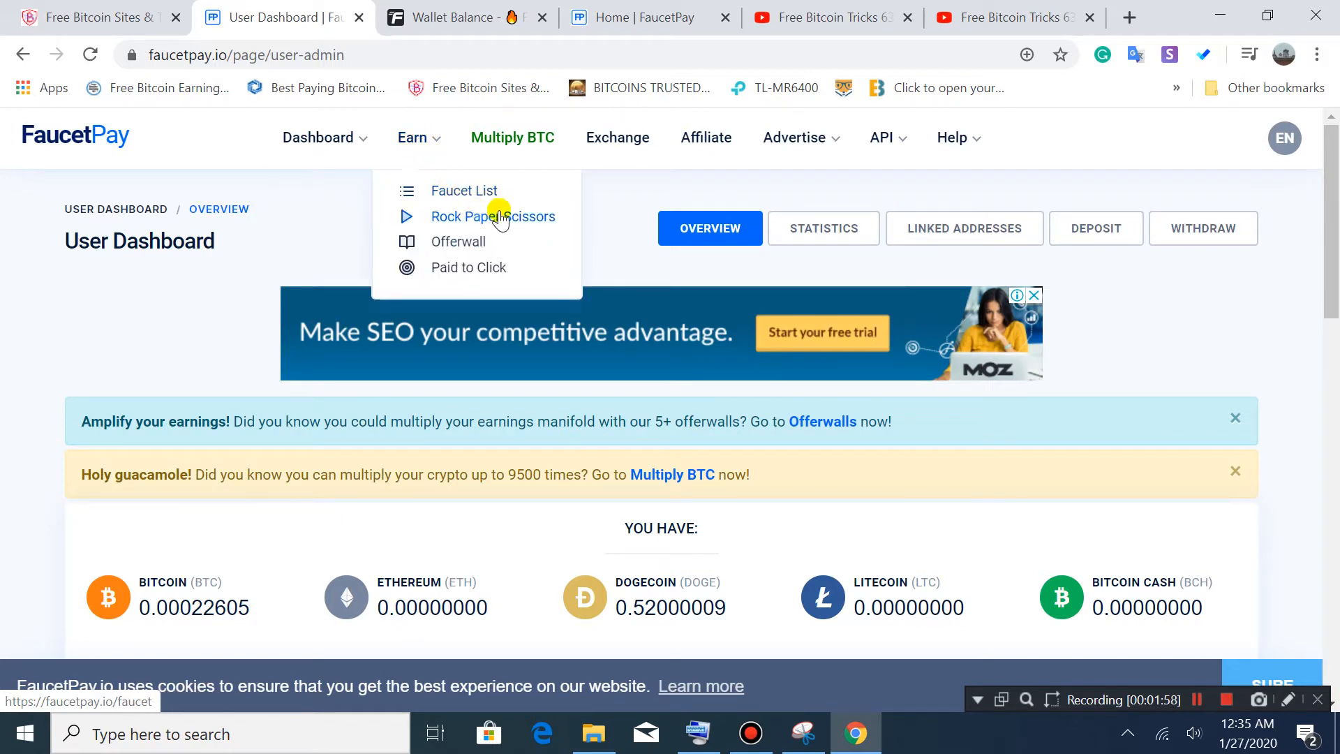
pyautogui.moveTo(530, 241)
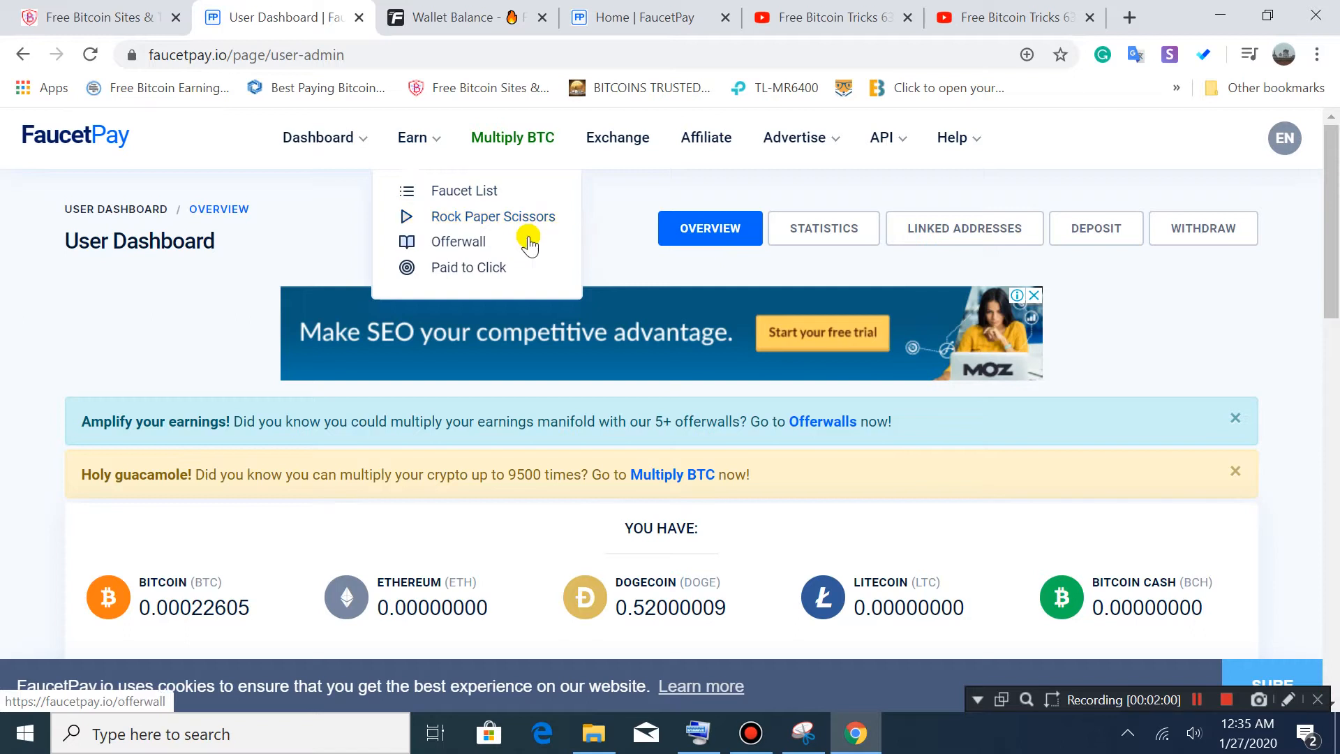
pyautogui.moveTo(469, 241)
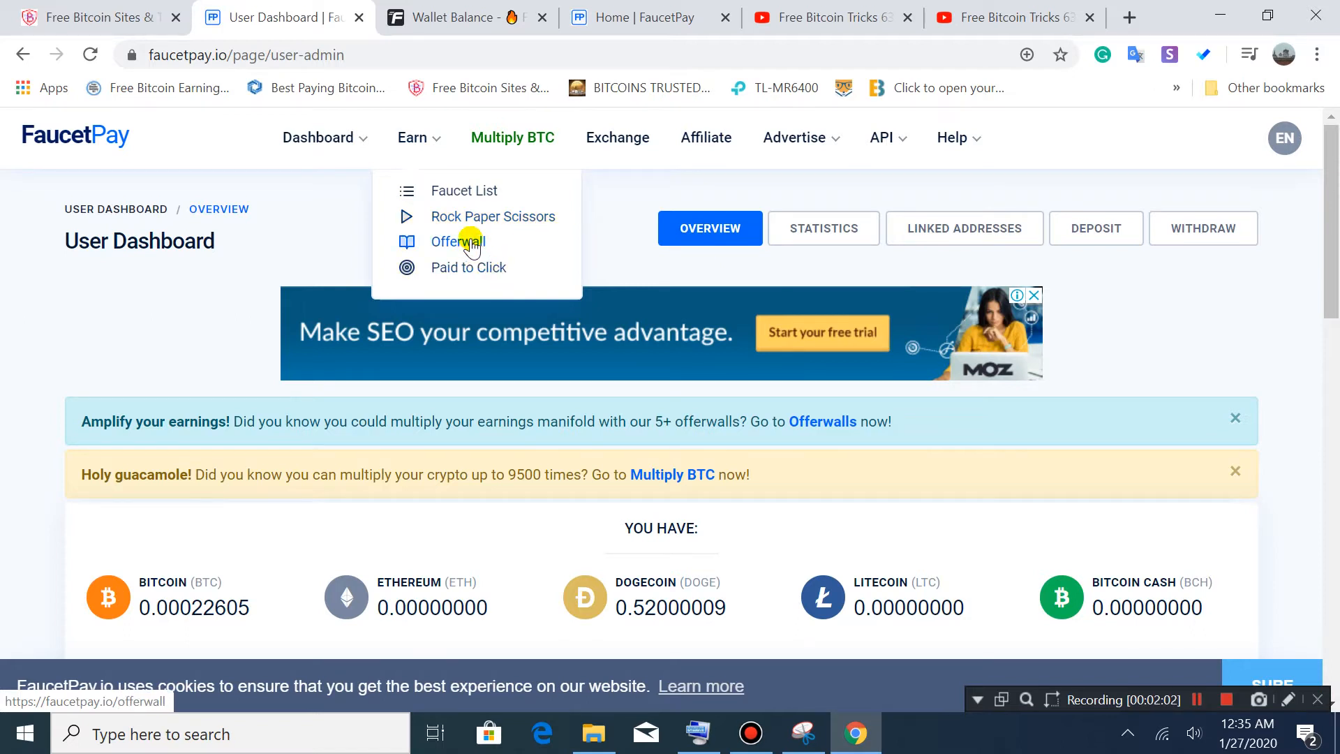
# Step: On the Offerwall page, move from TheoremReach surveys to the KiwiWall offerwall
pyautogui.click(455, 241)
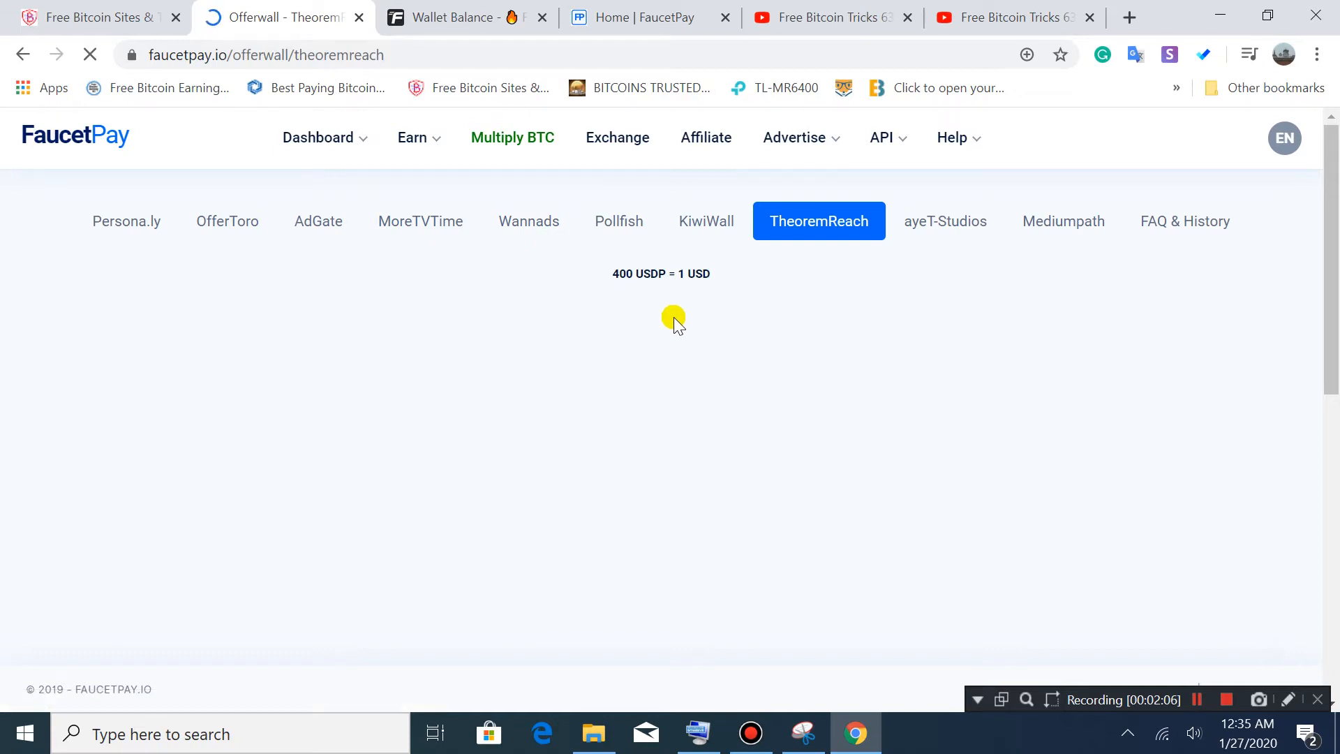
pyautogui.moveTo(467, 205)
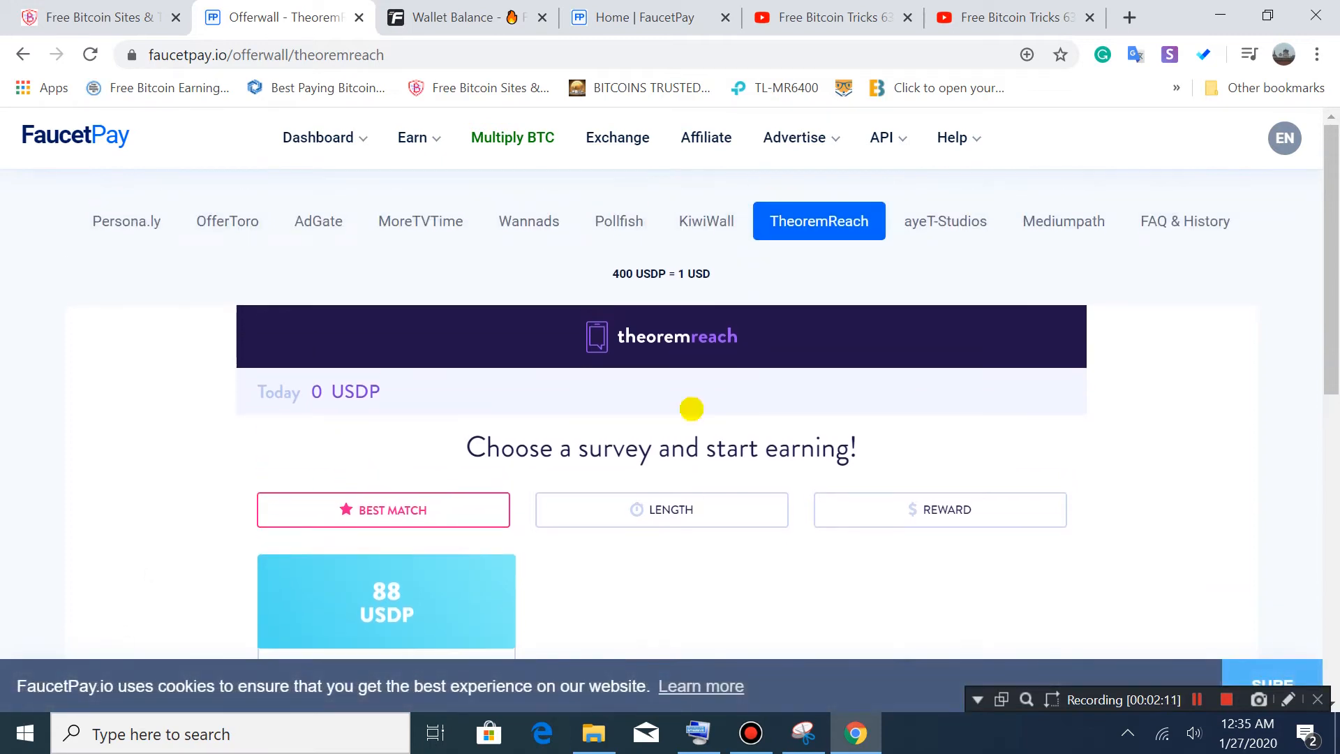
pyautogui.moveTo(628, 282)
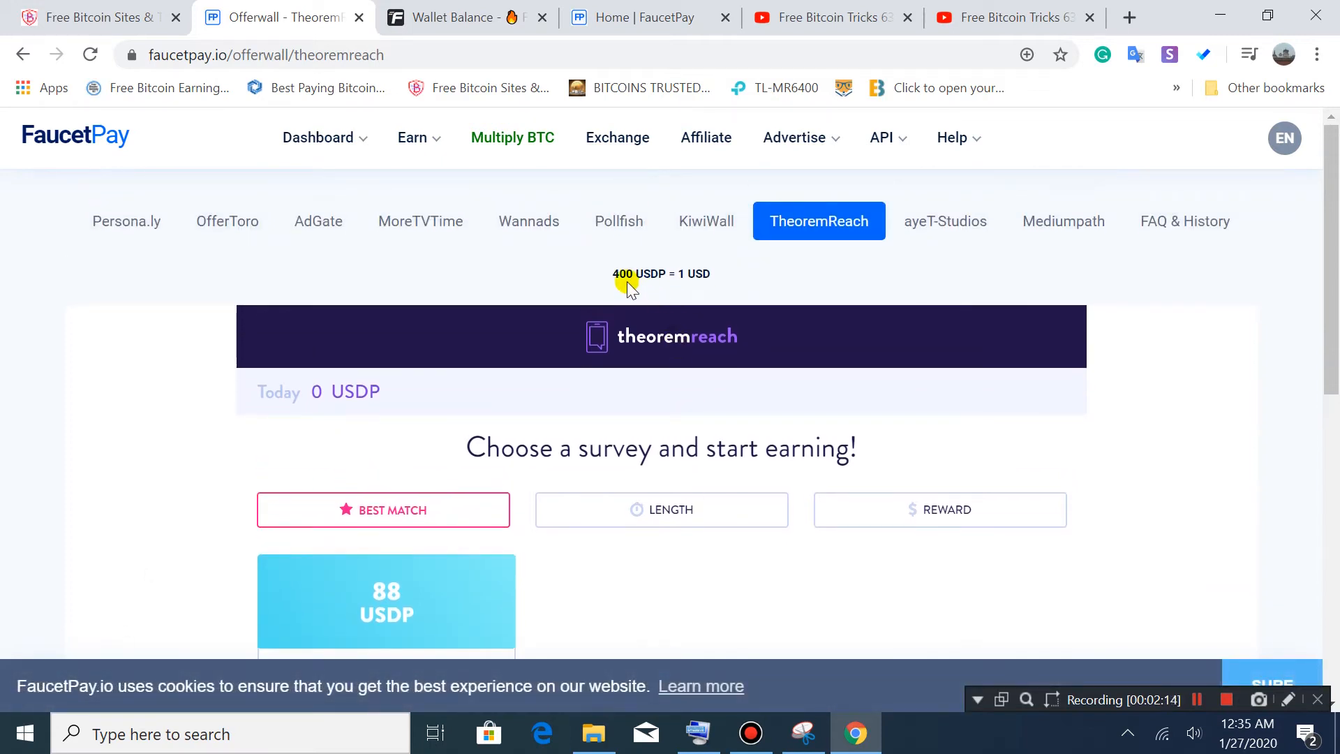
pyautogui.moveTo(656, 280)
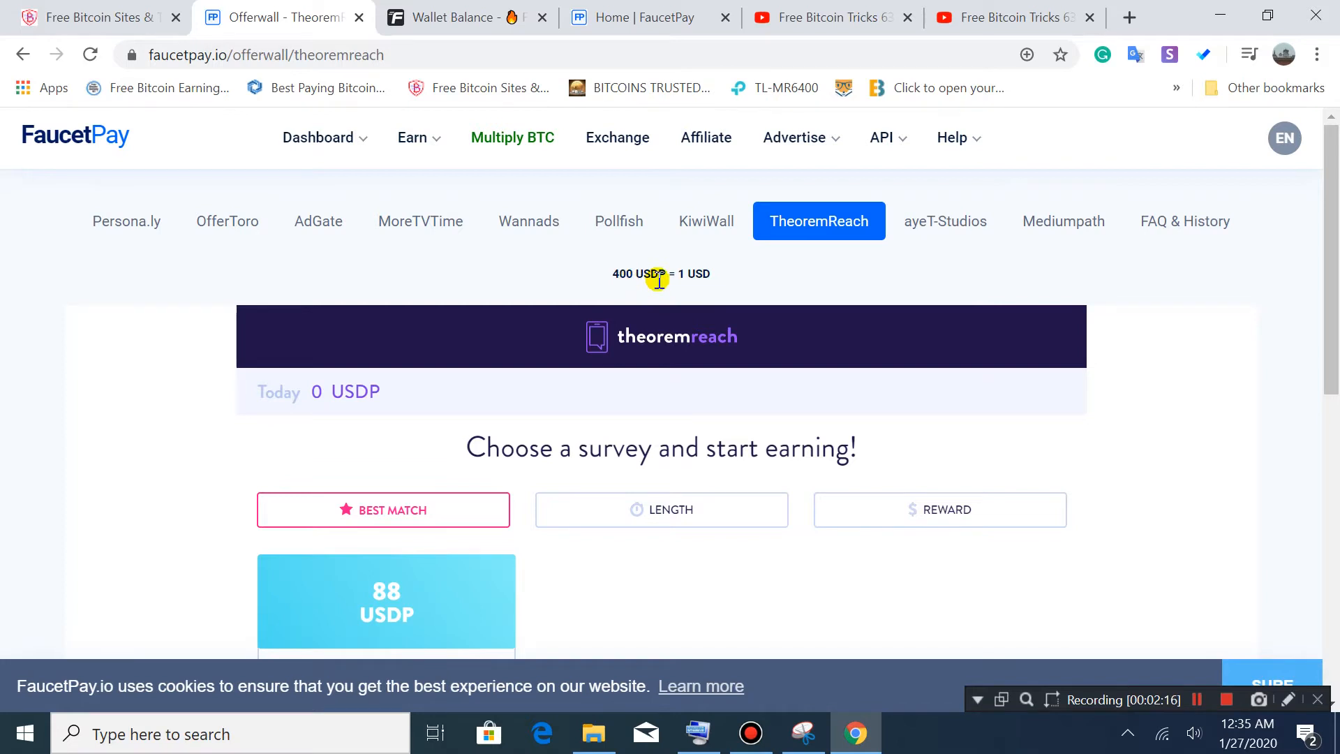
pyautogui.scroll(-3)
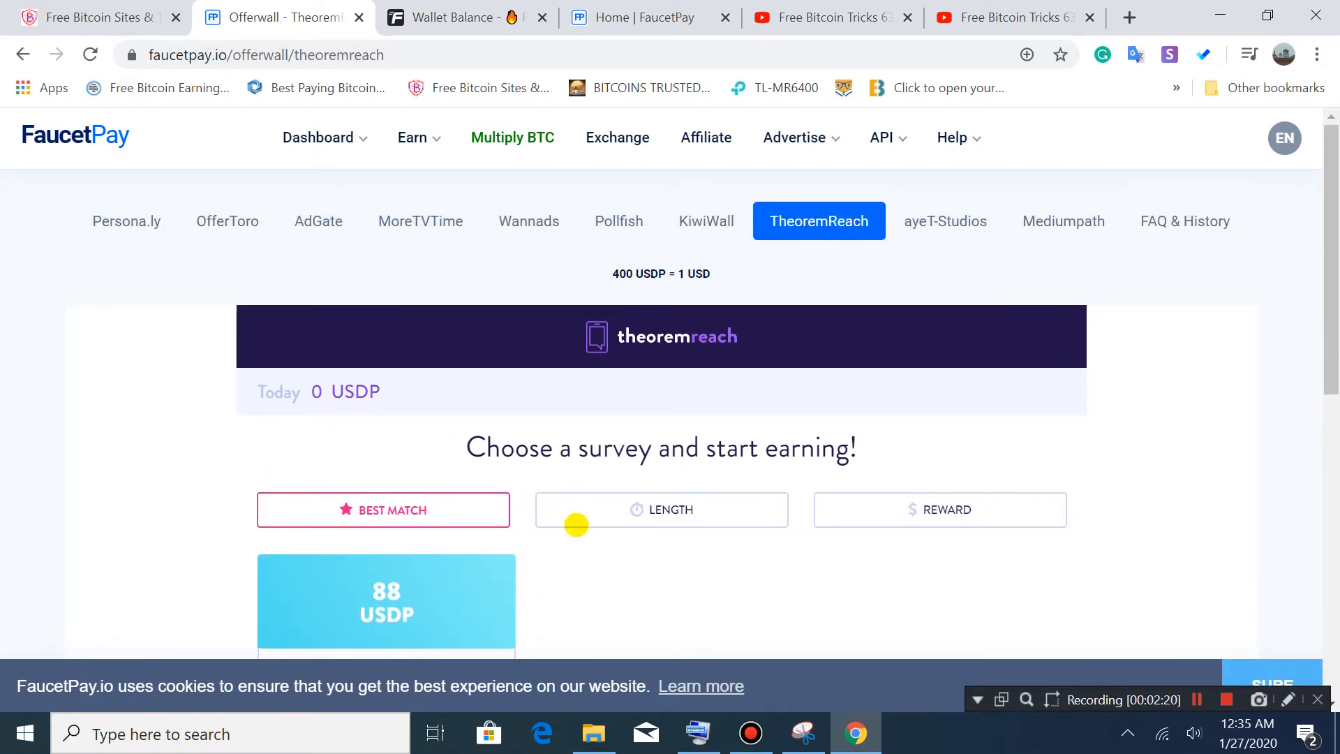
pyautogui.moveTo(674, 277)
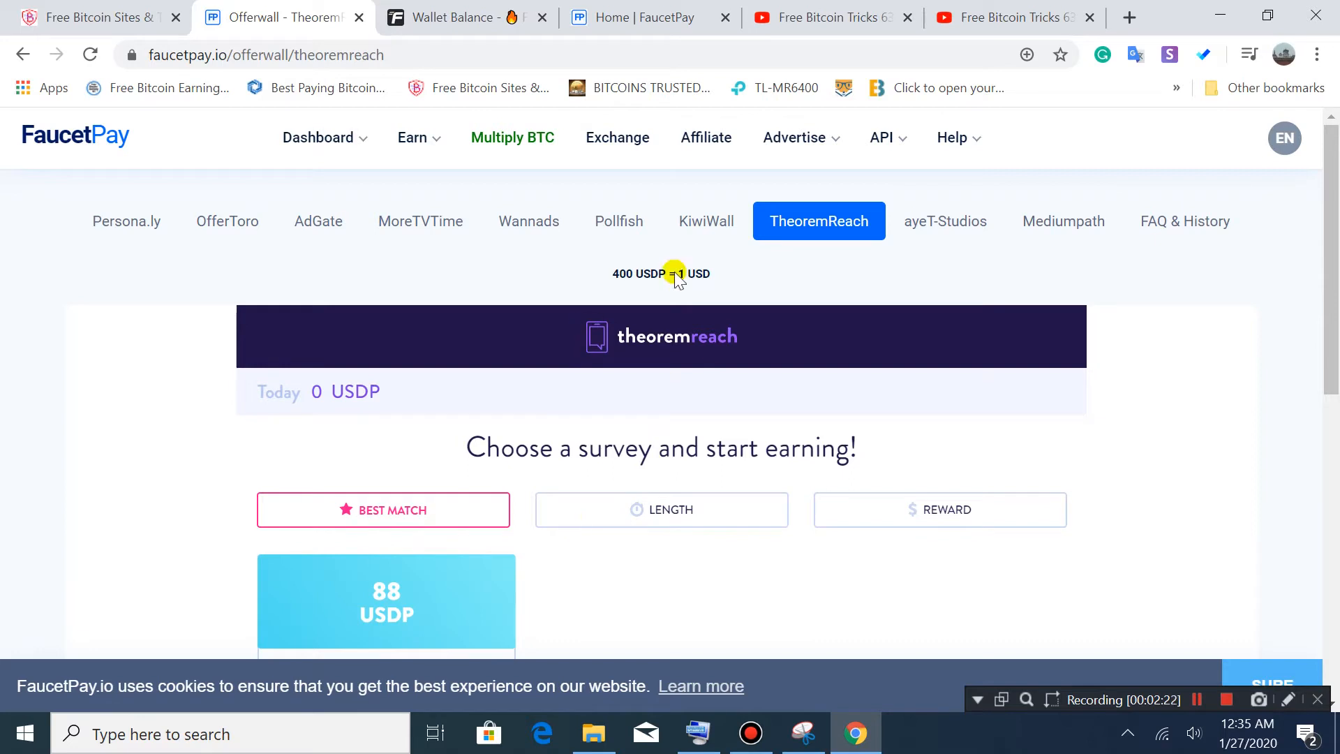
pyautogui.click(706, 220)
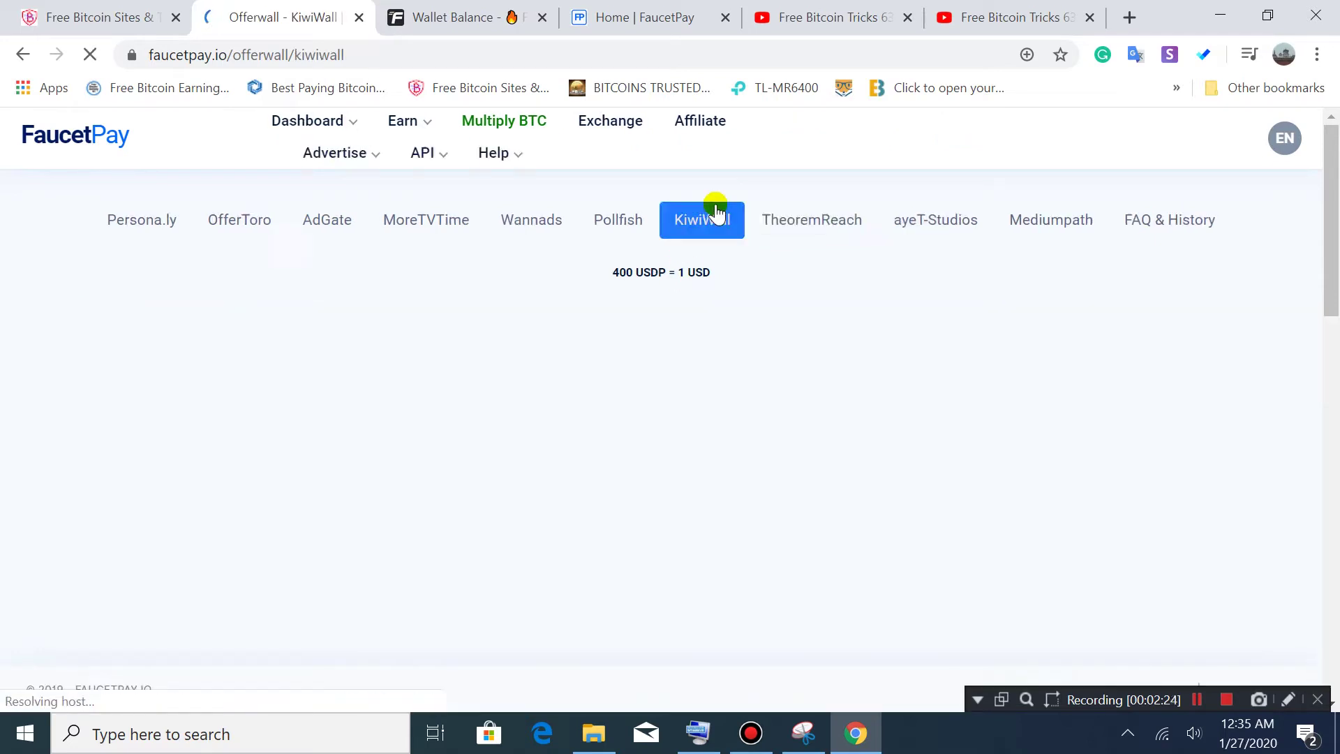
pyautogui.click(700, 219)
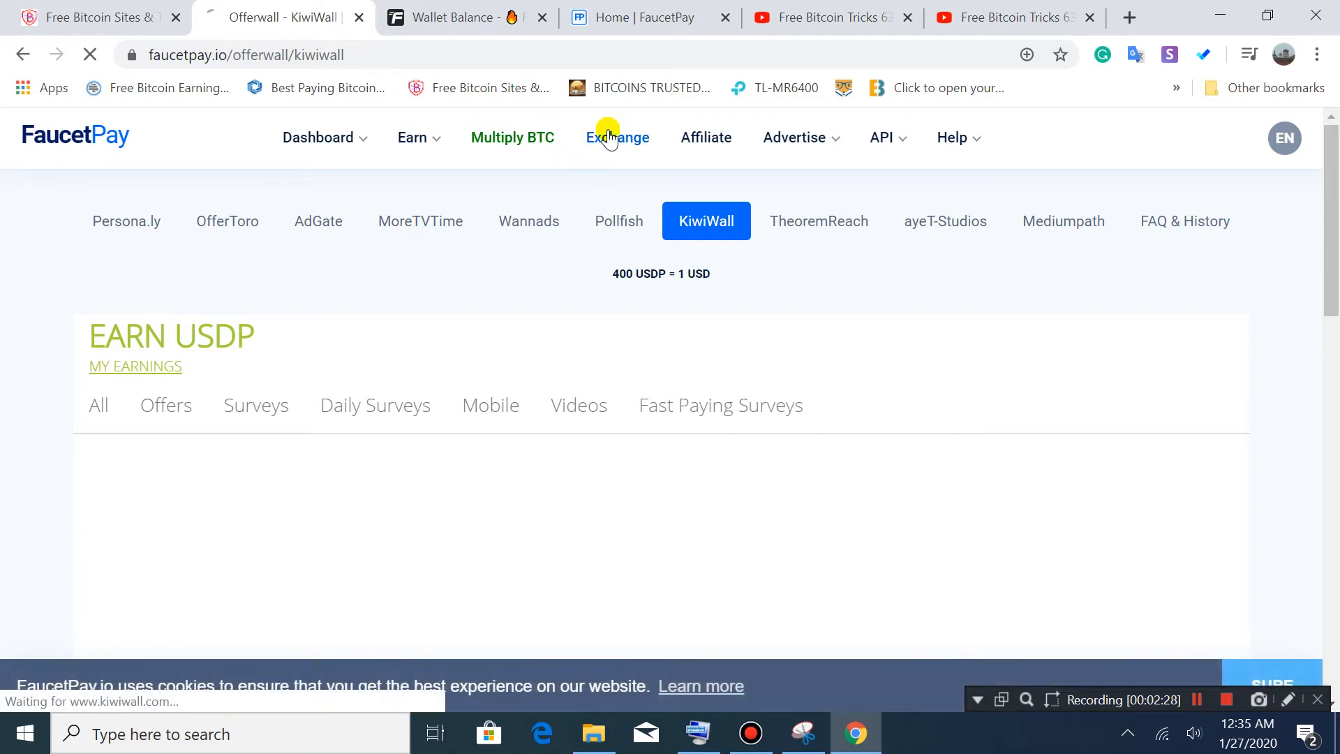
# Step: Exchange the full 0.00022605 BTC balance into about 795.02 DOGE, Bitcoin to Dogecoin
pyautogui.click(617, 137)
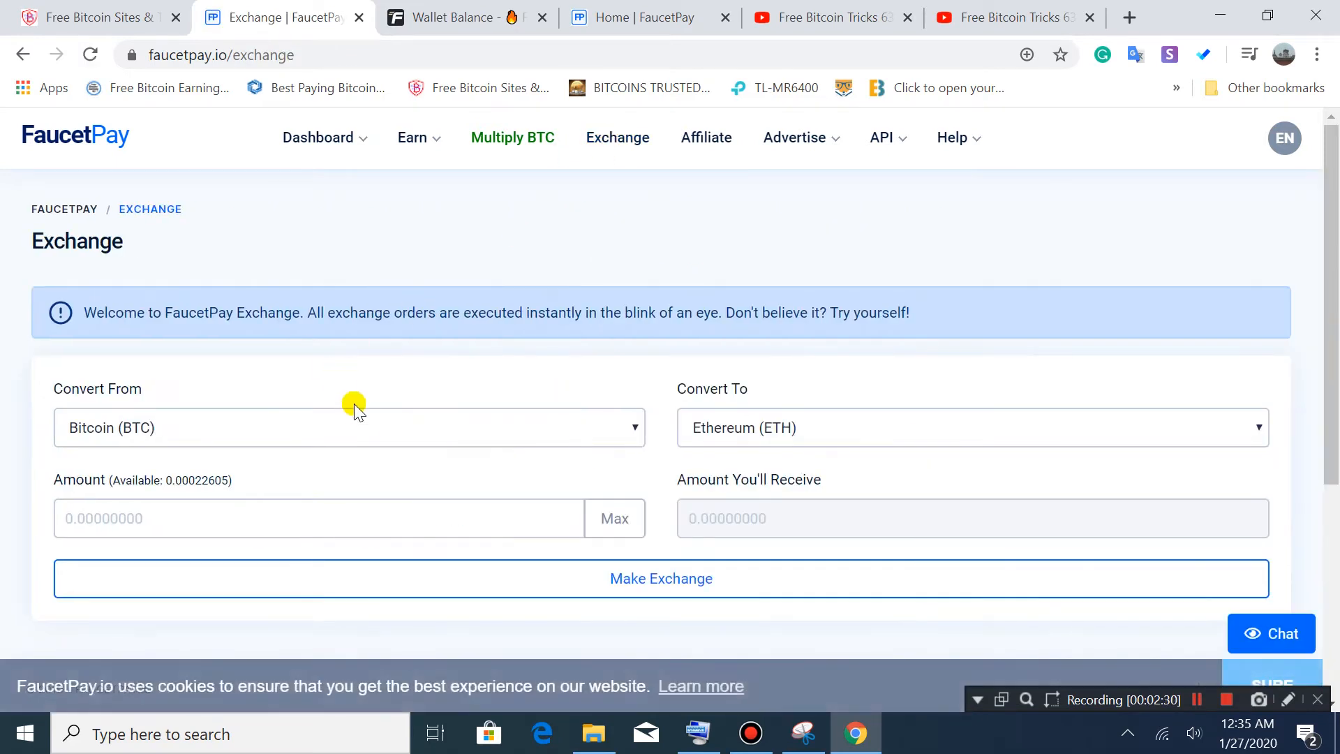
pyautogui.click(349, 427)
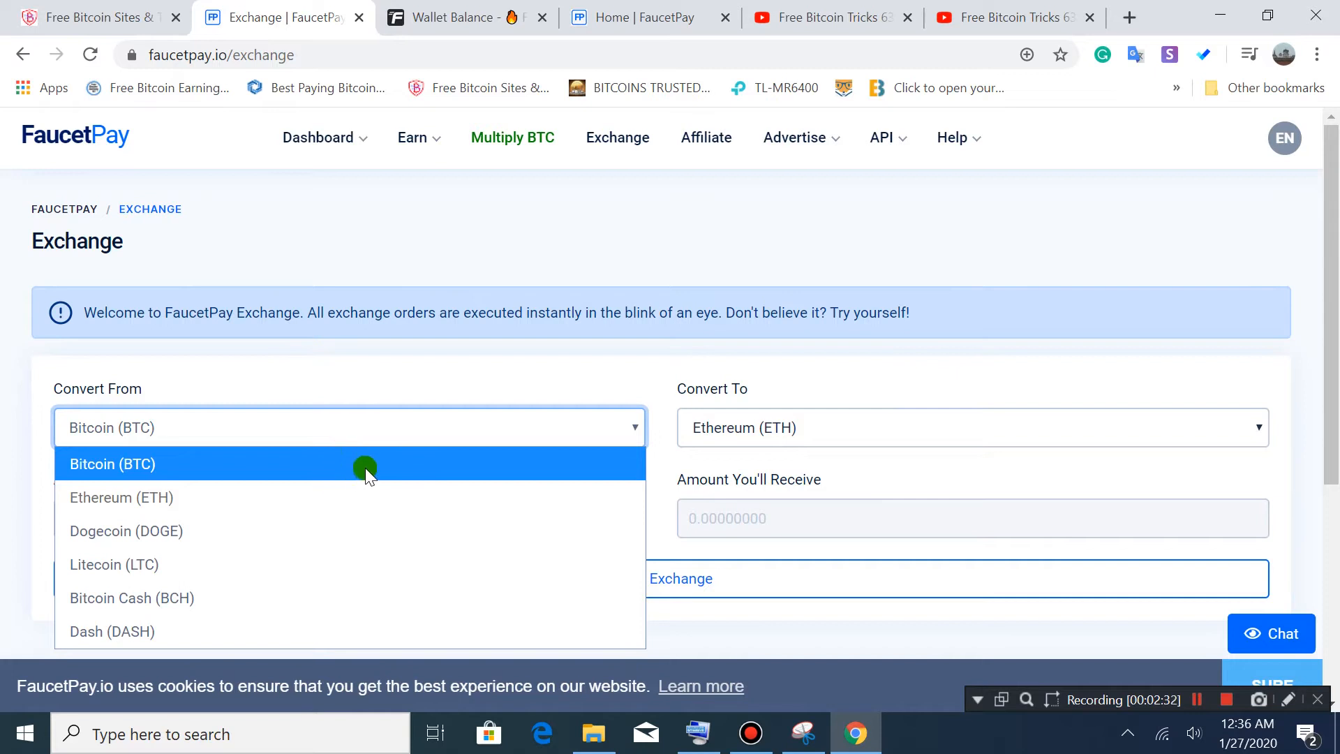
pyautogui.click(125, 530)
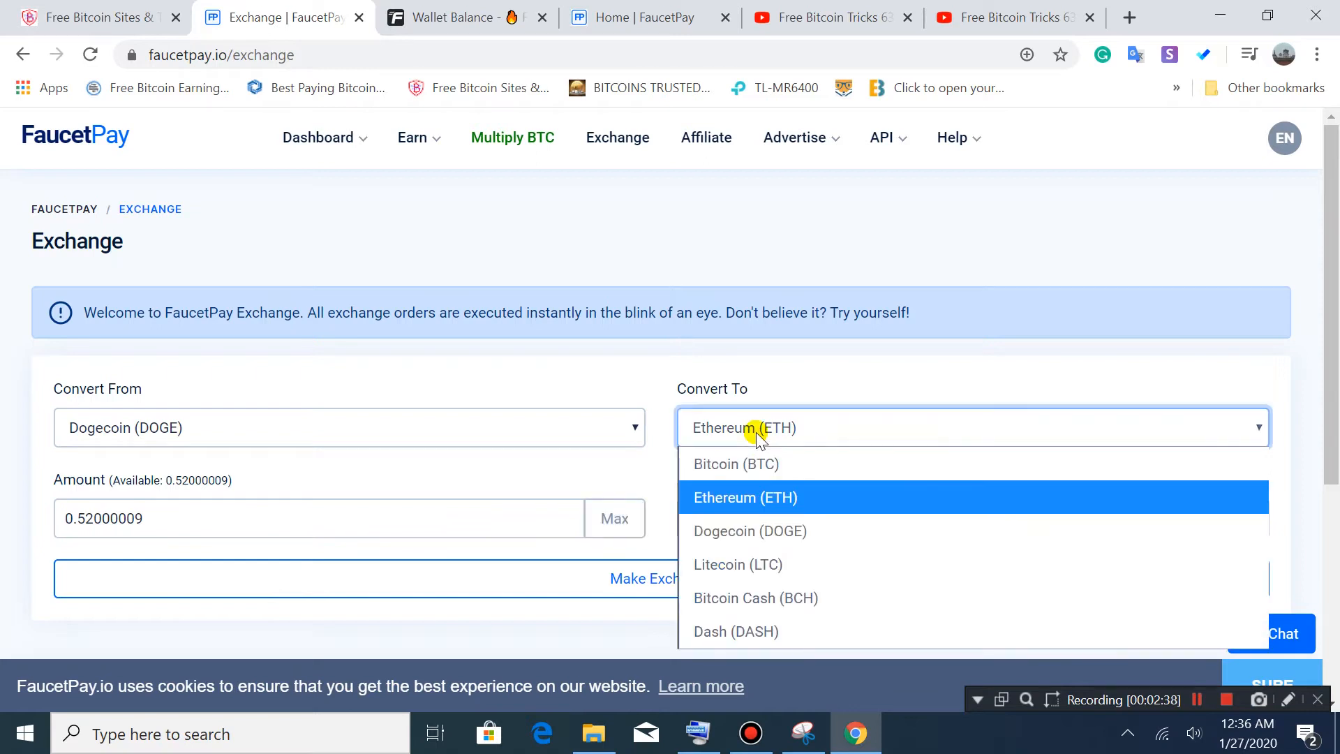
pyautogui.moveTo(773, 534)
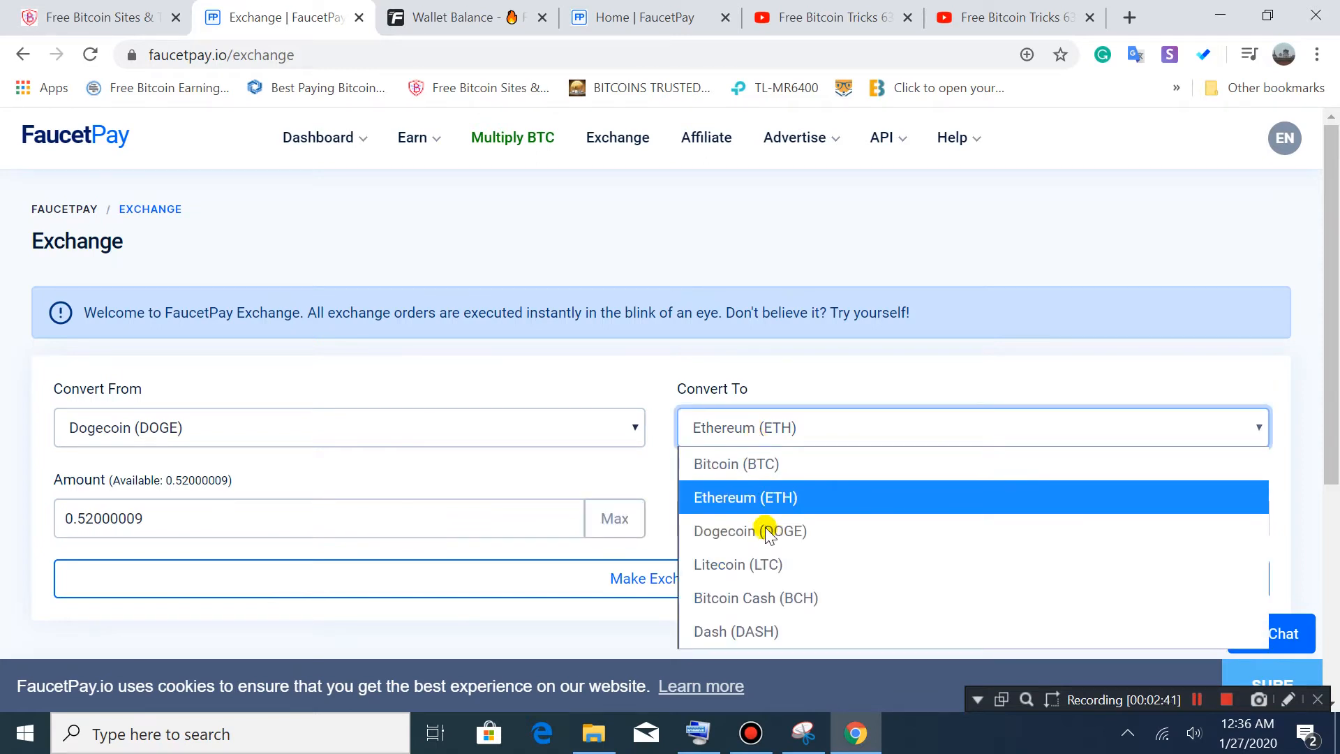
pyautogui.click(342, 427)
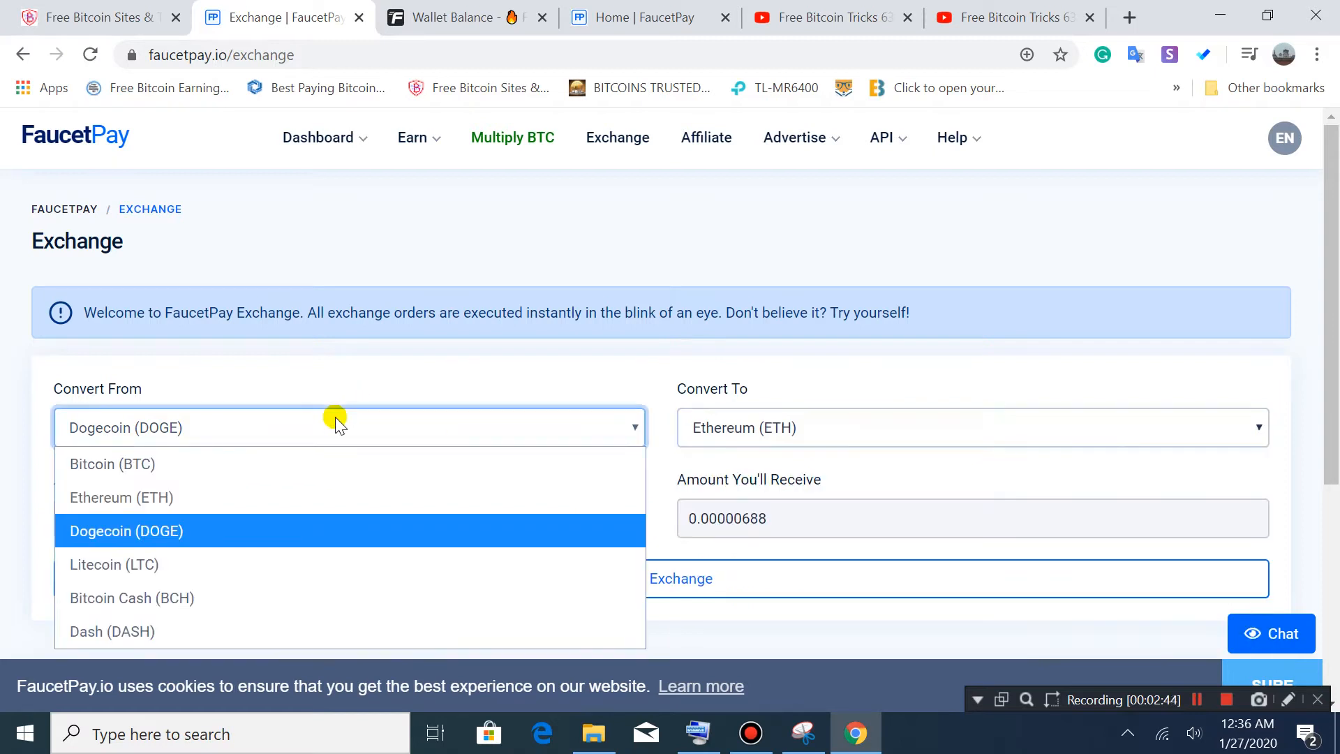
pyautogui.click(111, 463)
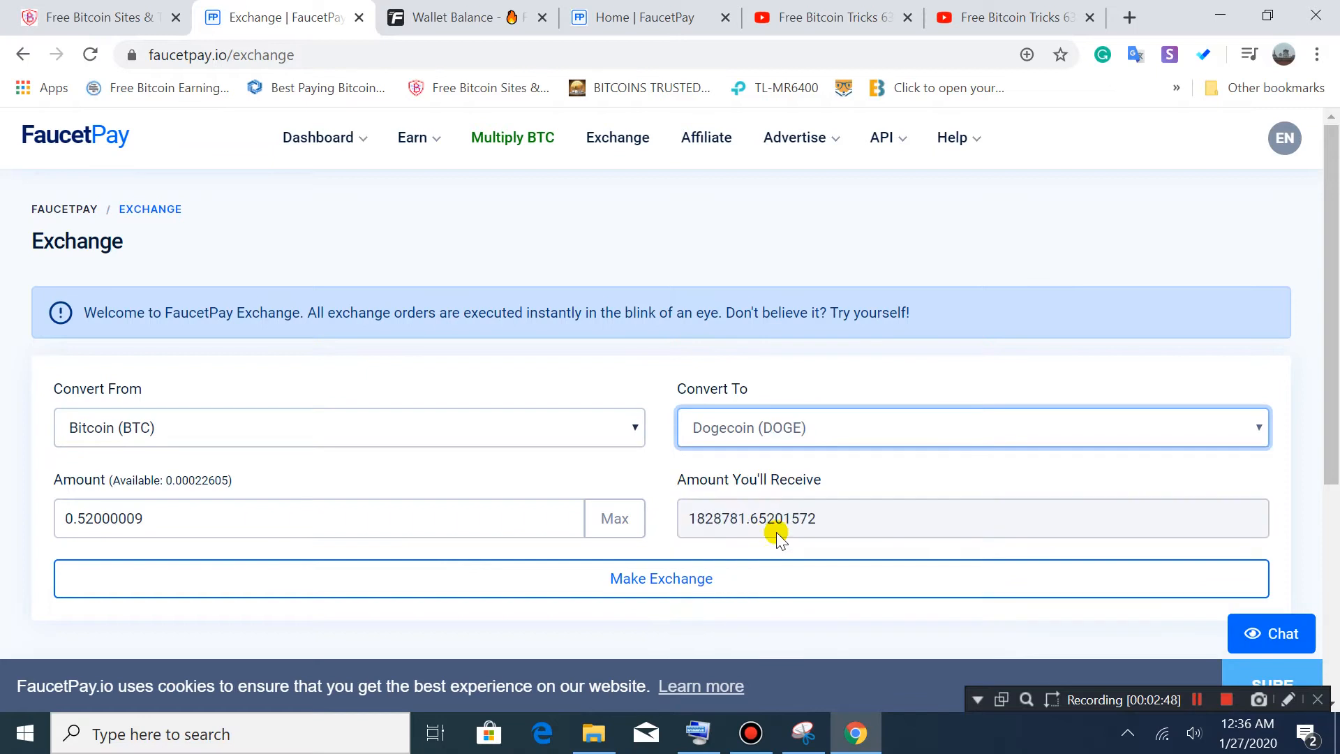
pyautogui.click(614, 517)
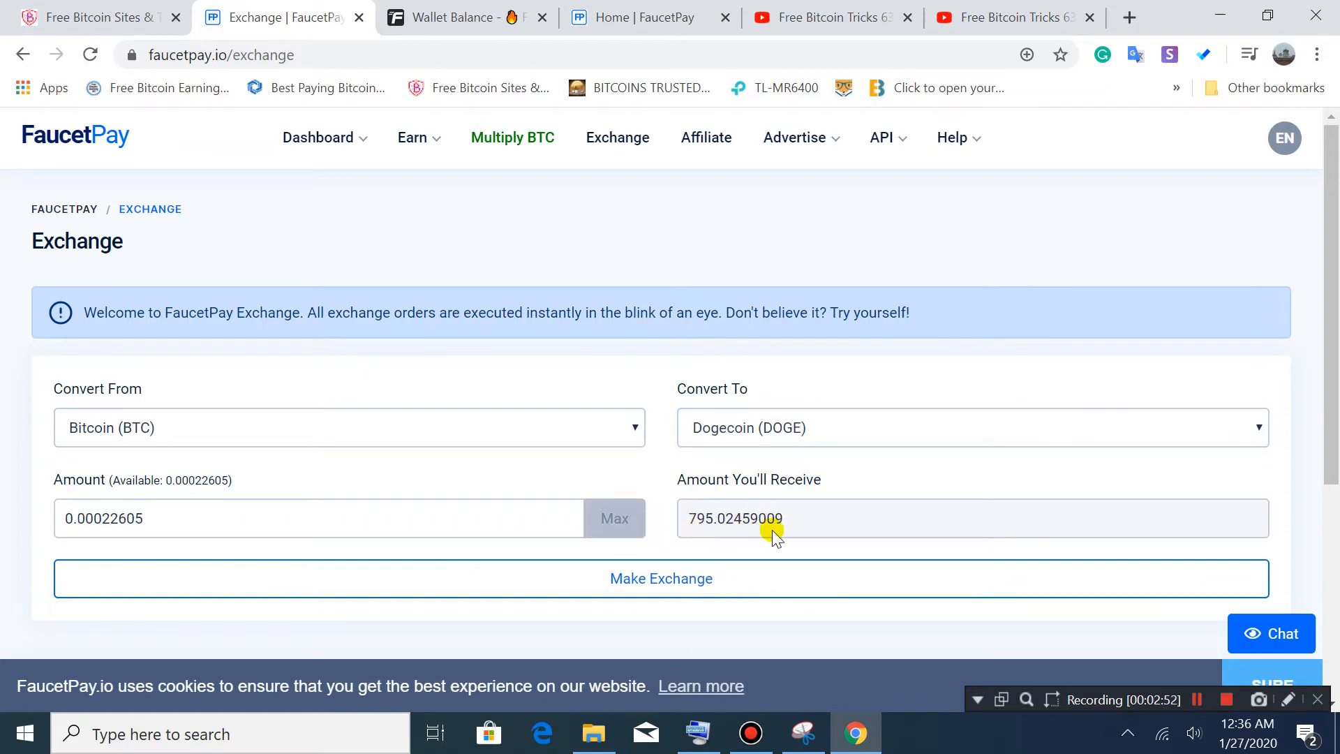
pyautogui.moveTo(877, 215)
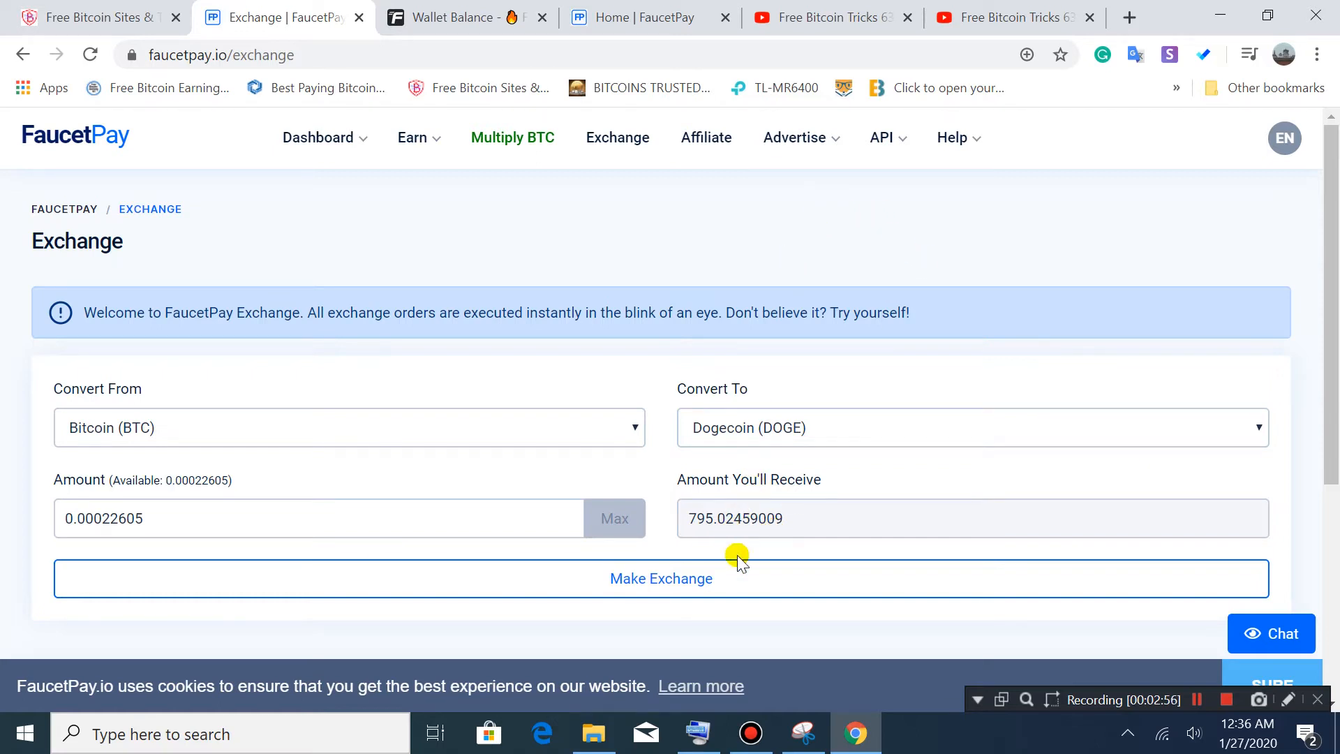
pyautogui.click(660, 577)
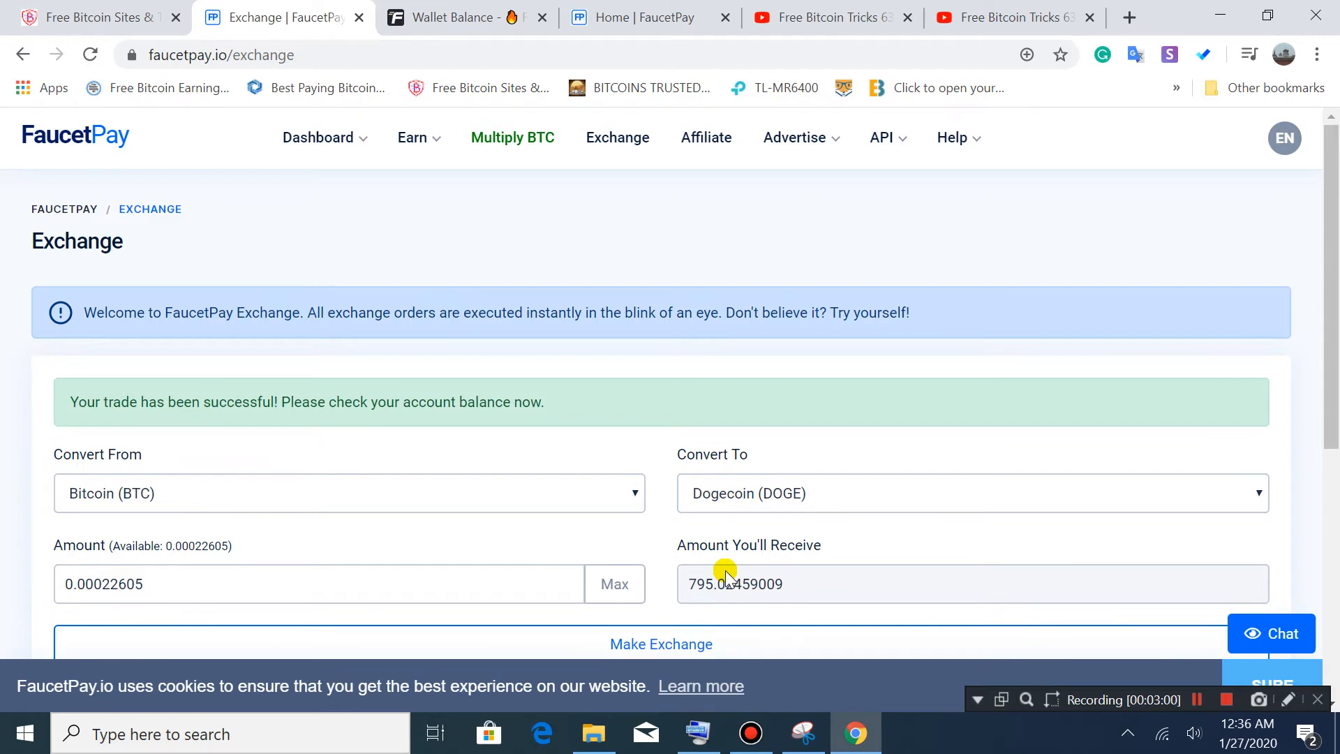
pyautogui.moveTo(362, 147)
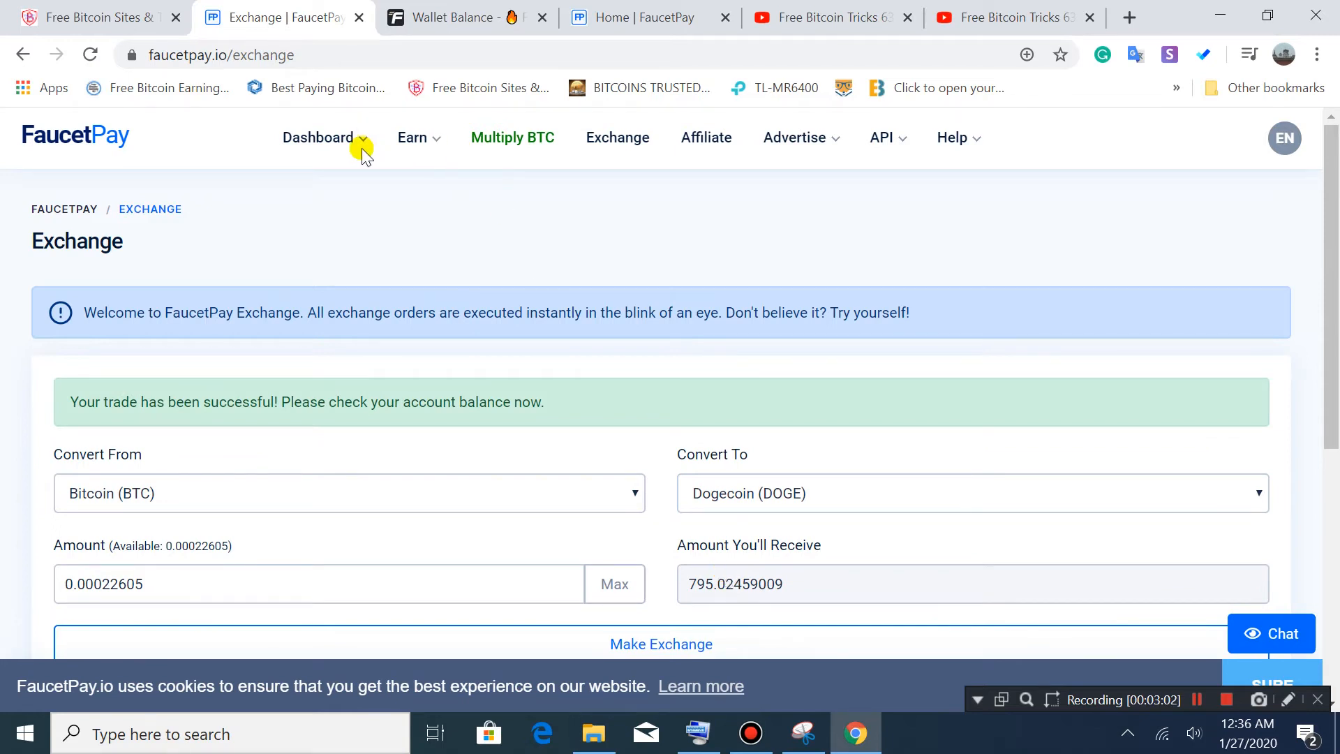
# Step: Return to the user dashboard showing zero Bitcoin and about 795.54 Dogecoin
pyautogui.click(318, 138)
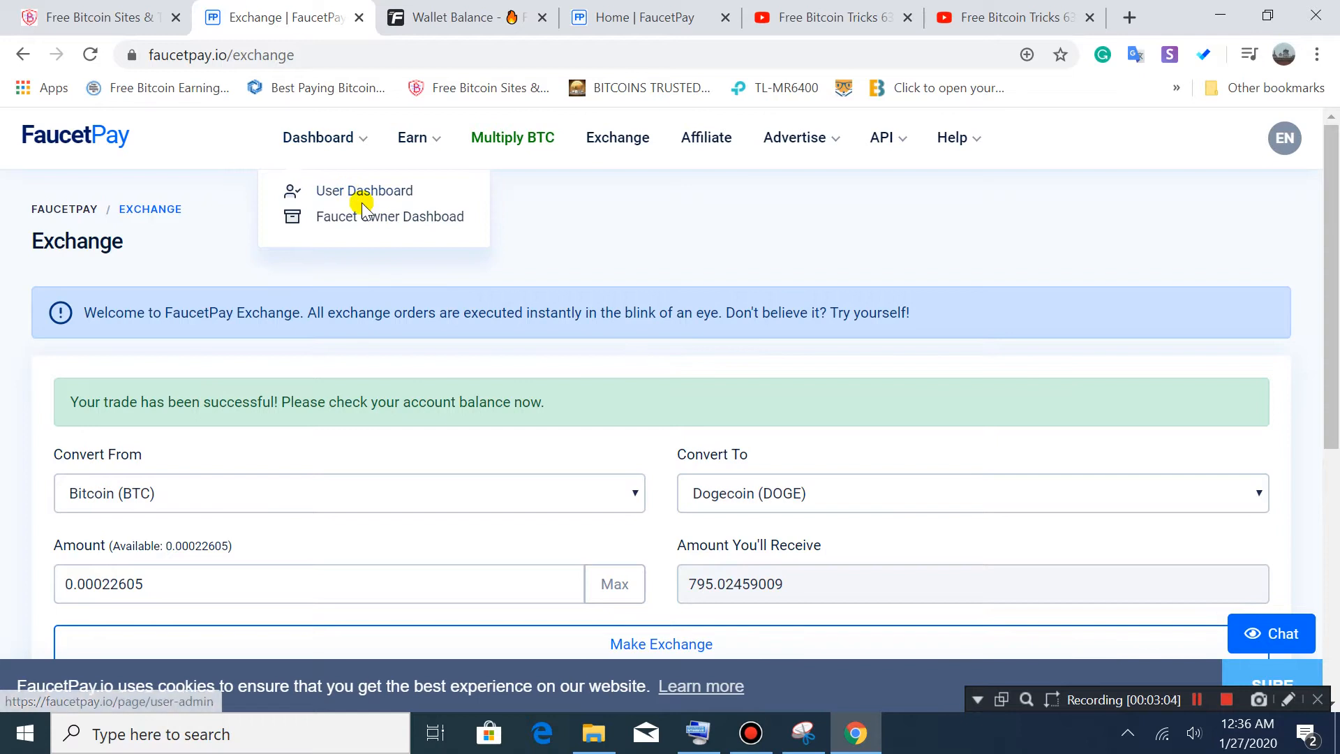
pyautogui.click(364, 192)
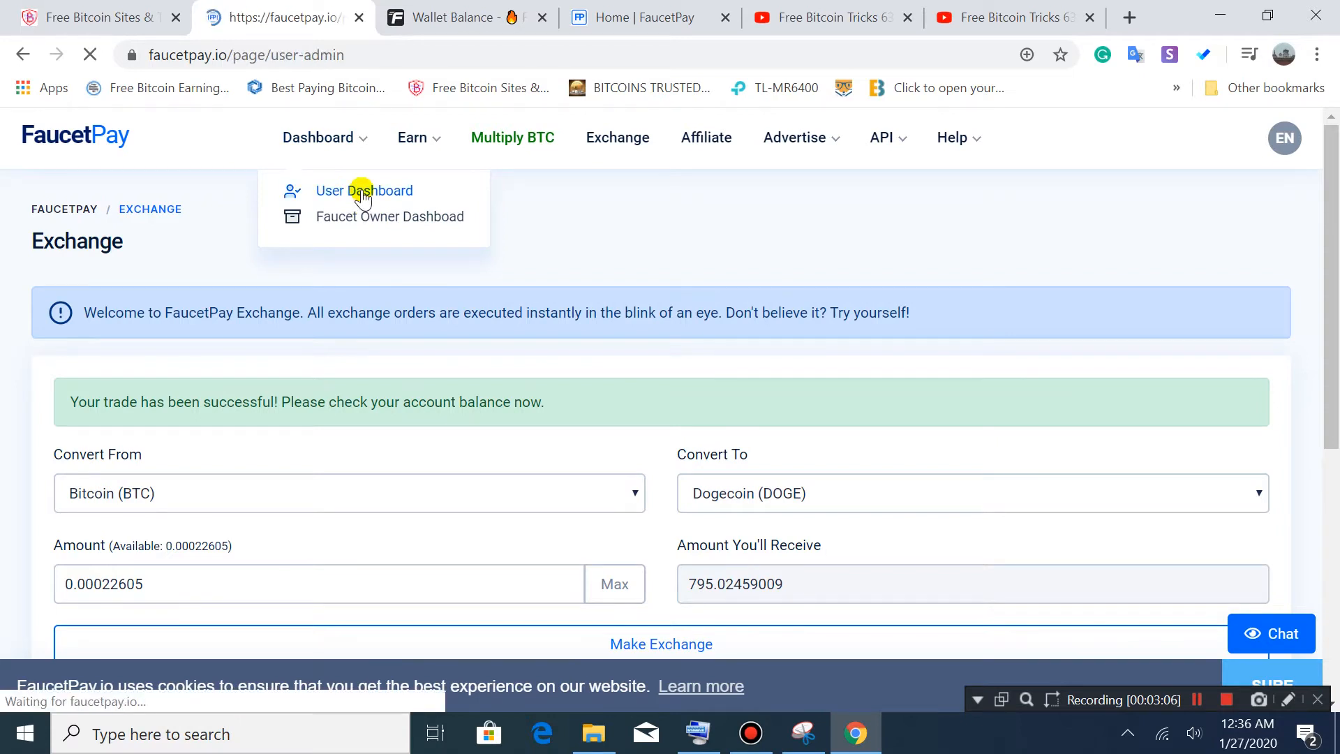
pyautogui.click(364, 191)
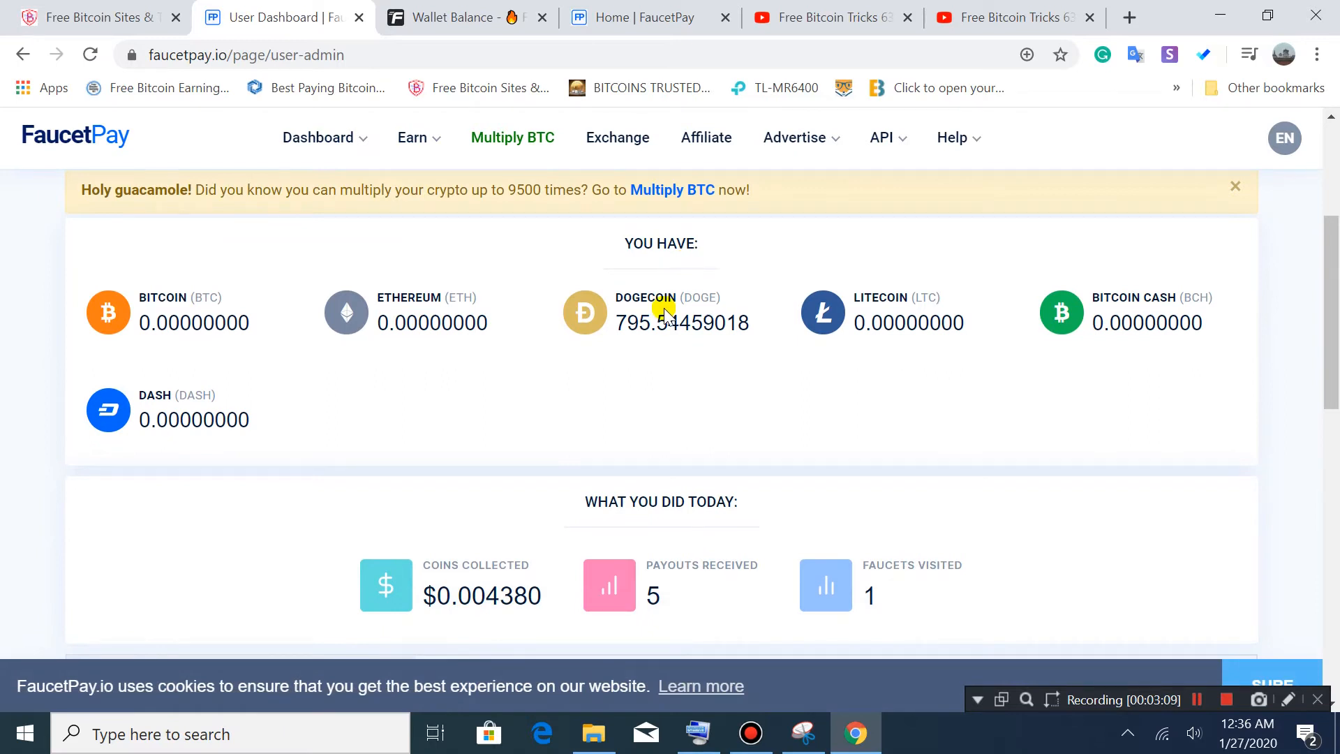
pyautogui.scroll(3)
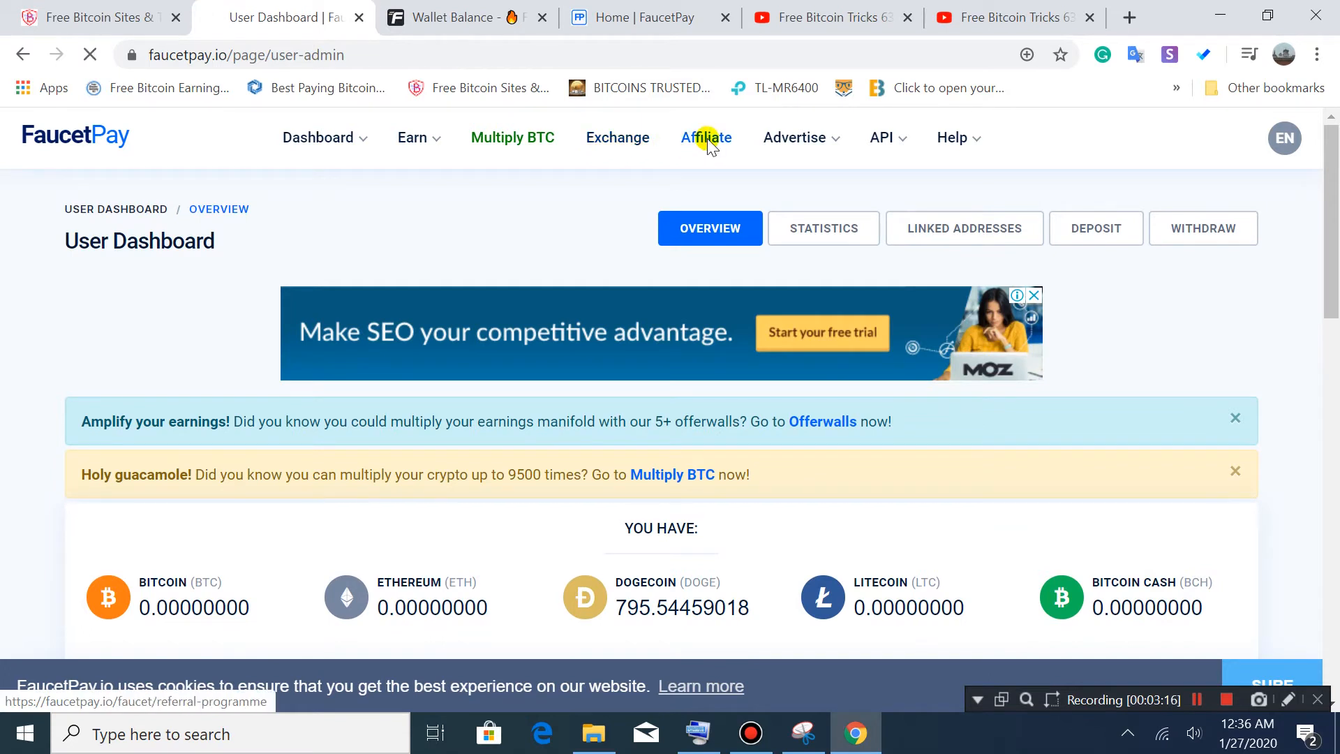
# Step: Review the Affiliate page's referral link, statistics and contest leaderboard
pyautogui.click(704, 138)
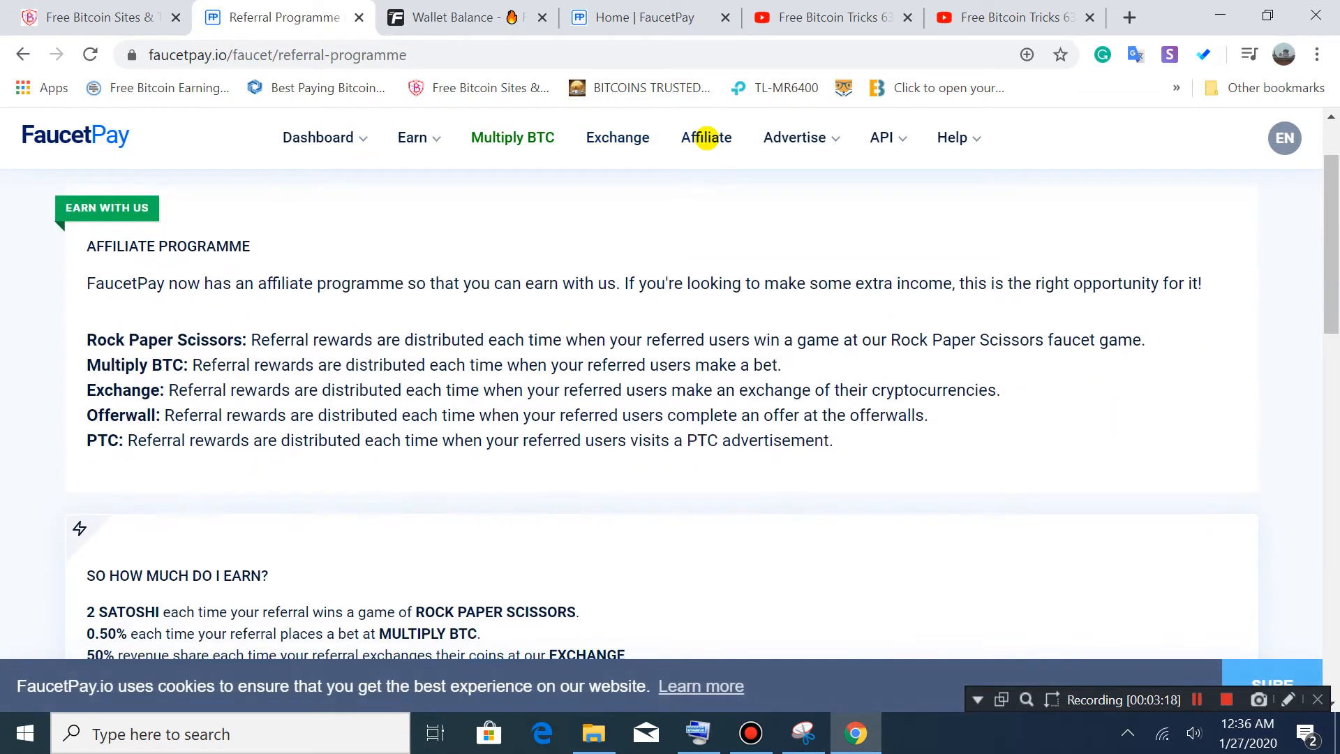
pyautogui.scroll(-3)
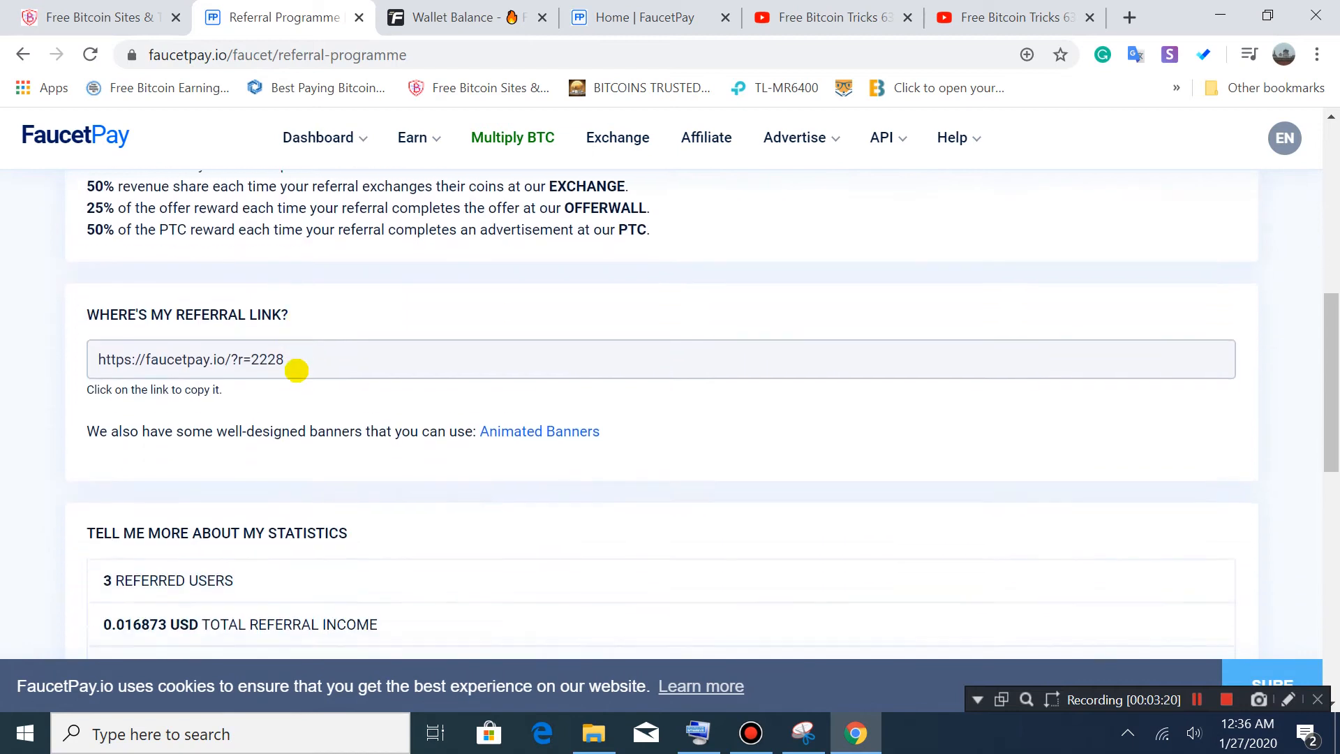
pyautogui.scroll(-3)
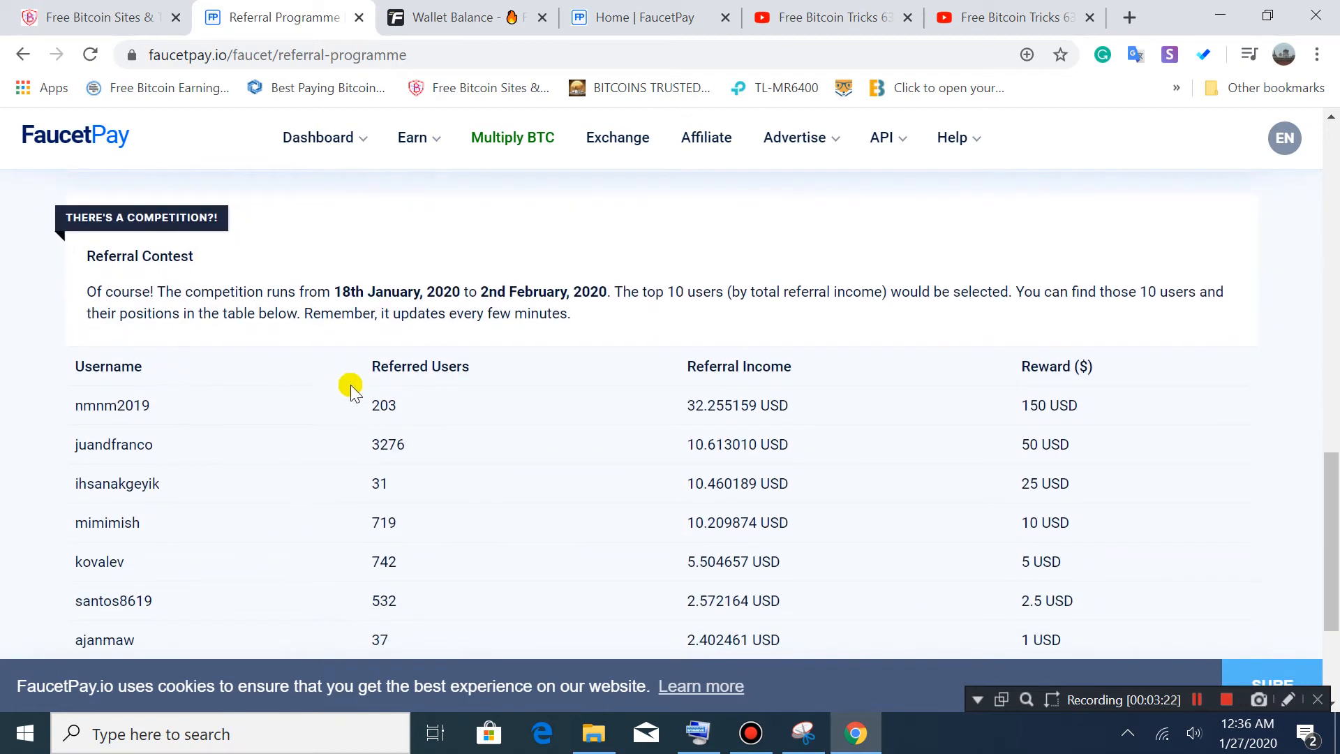
pyautogui.moveTo(367, 295)
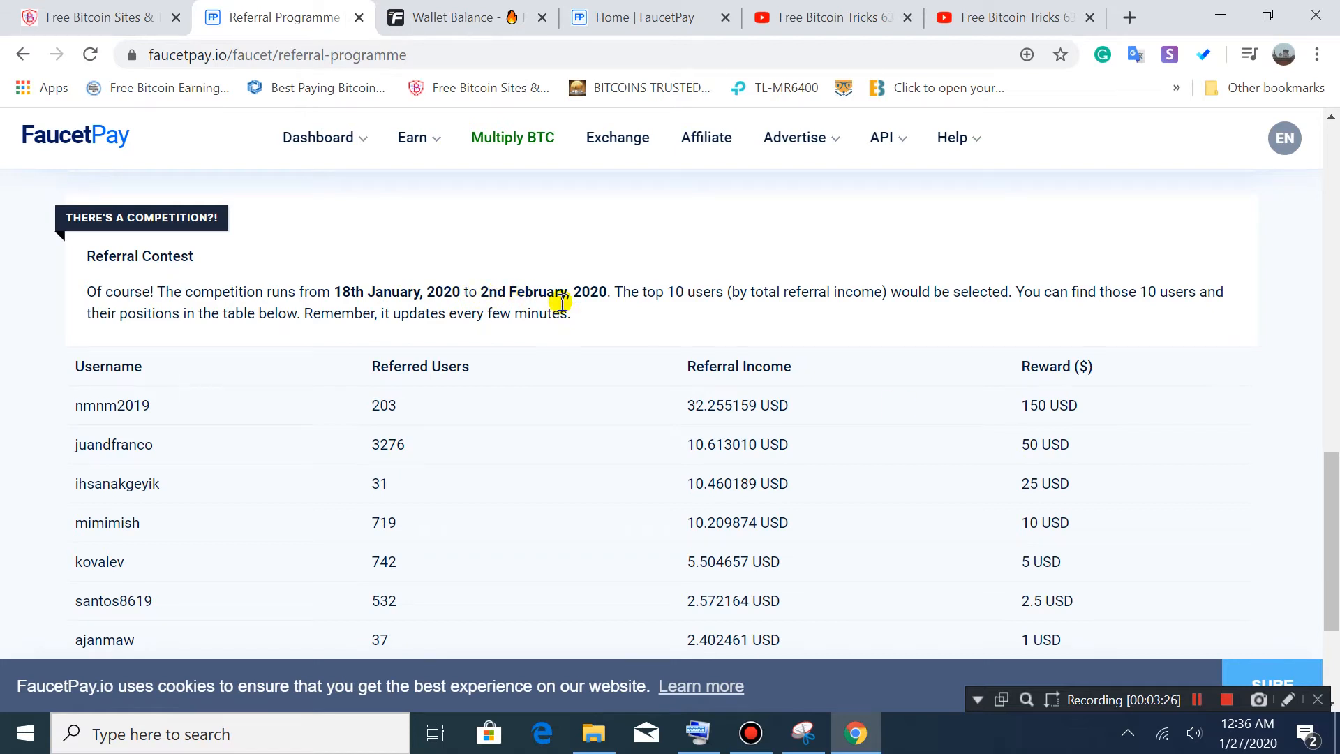
pyautogui.moveTo(1060, 408)
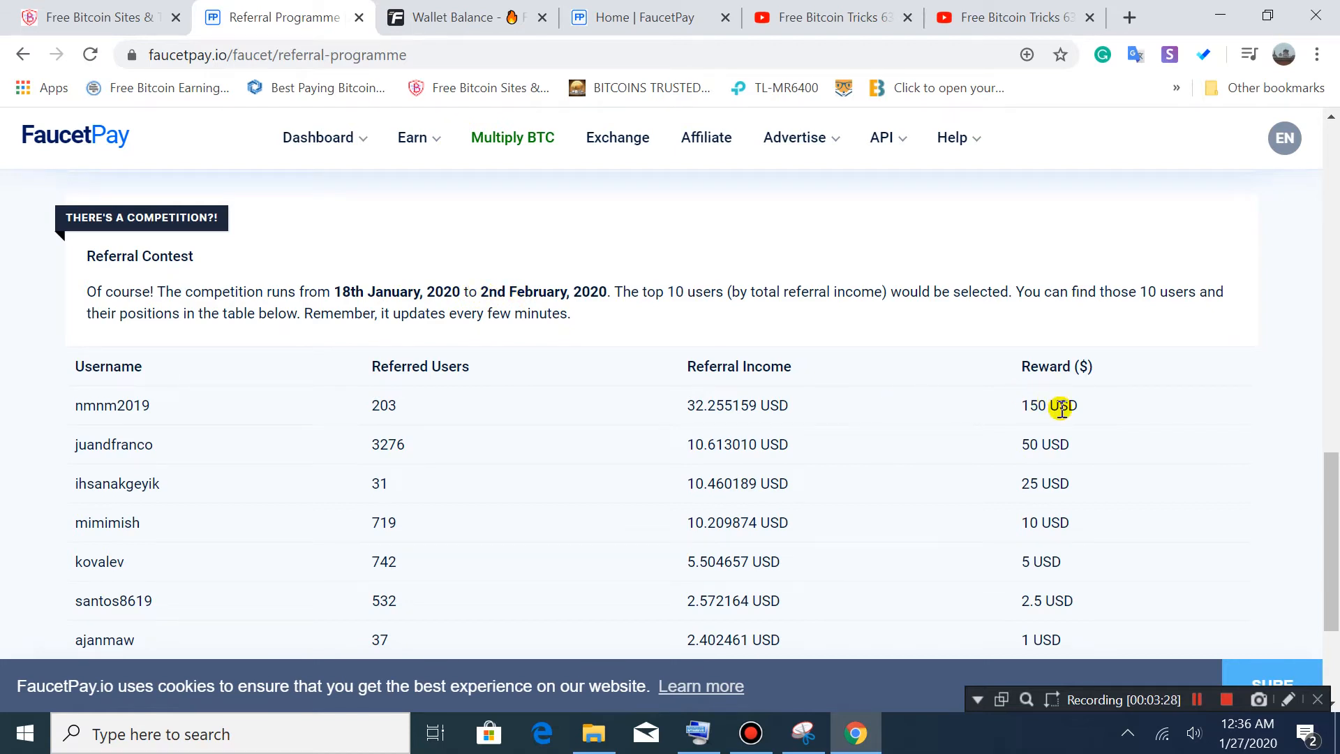
pyautogui.scroll(3)
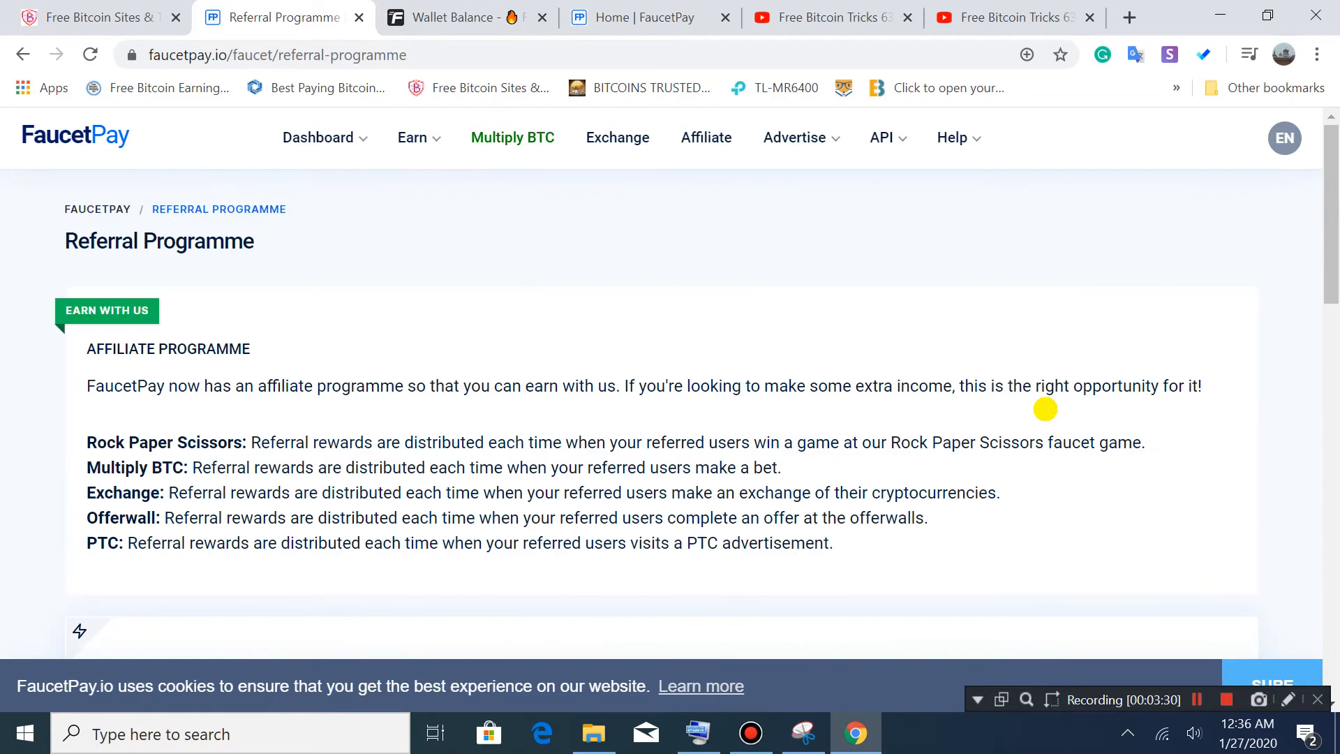
# Step: Reach the Paid to Click ads page via Earn, browsing the Advertise, API, Help and account menus
pyautogui.click(792, 137)
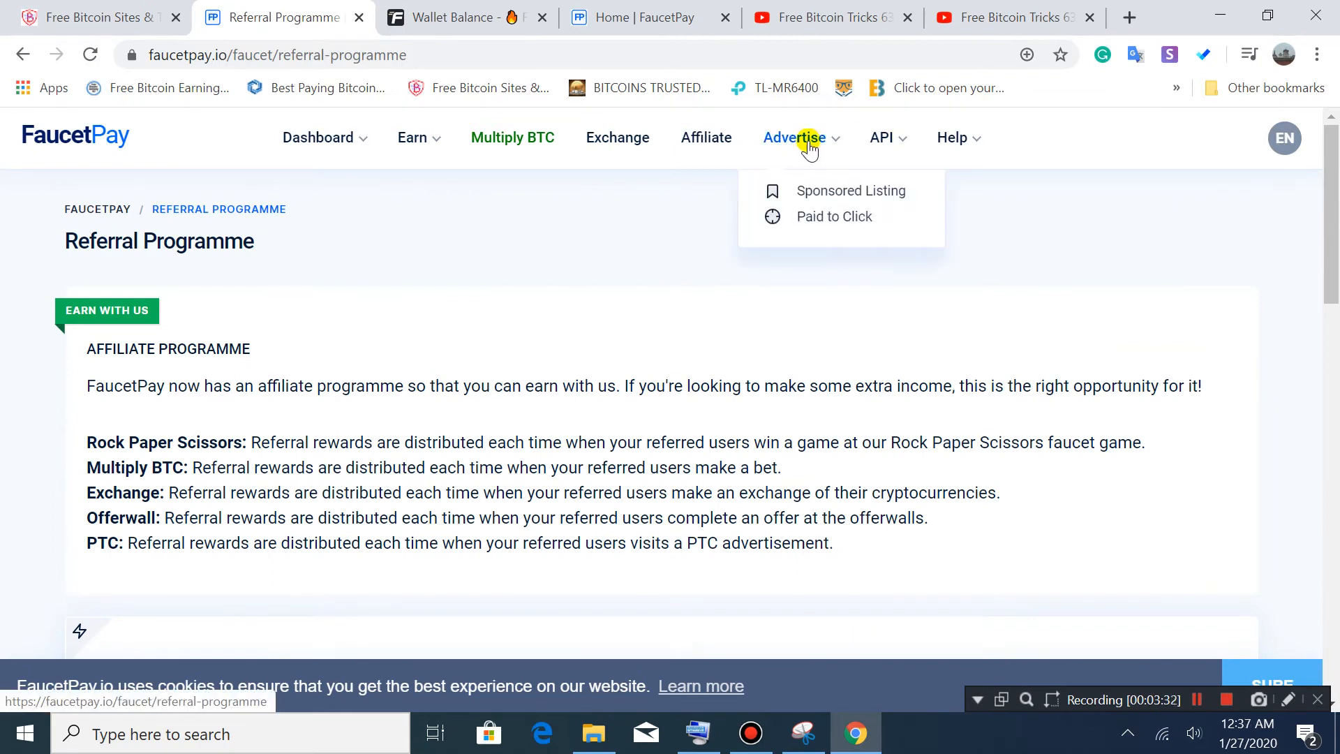
pyautogui.moveTo(833, 217)
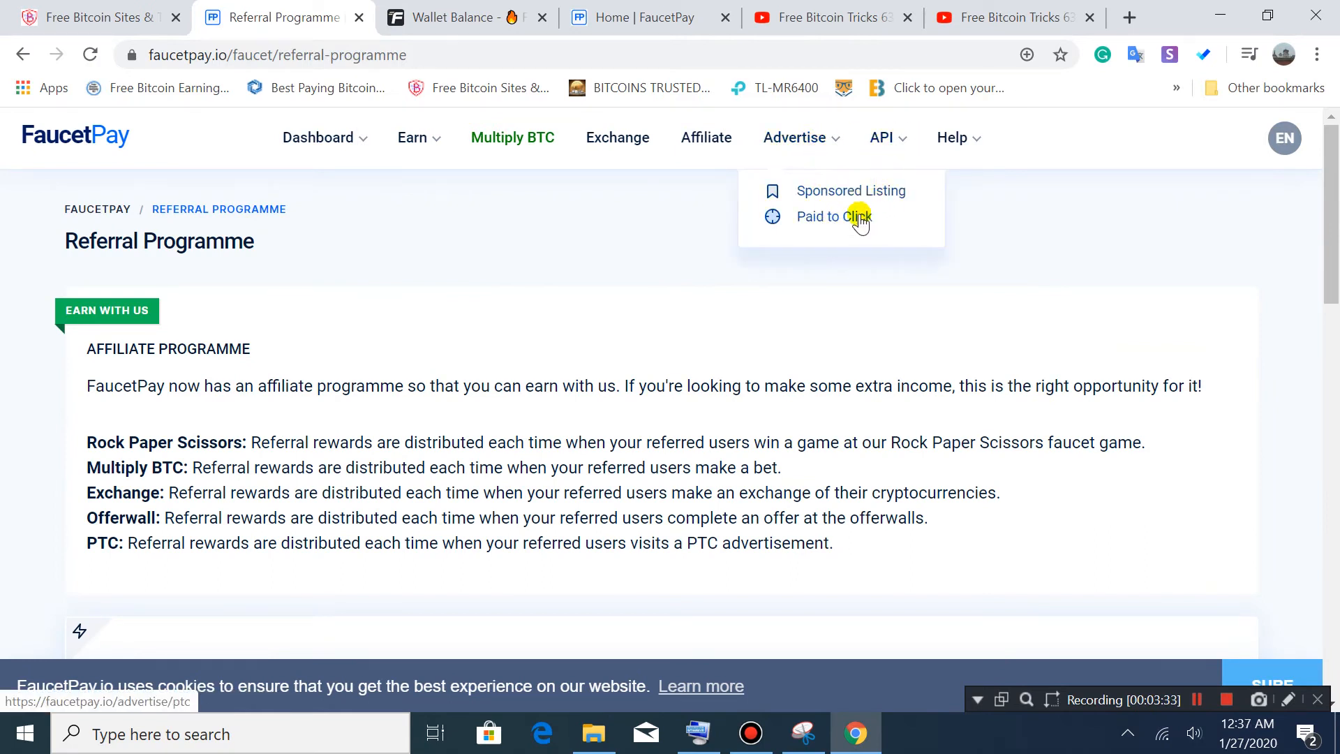
pyautogui.moveTo(424, 118)
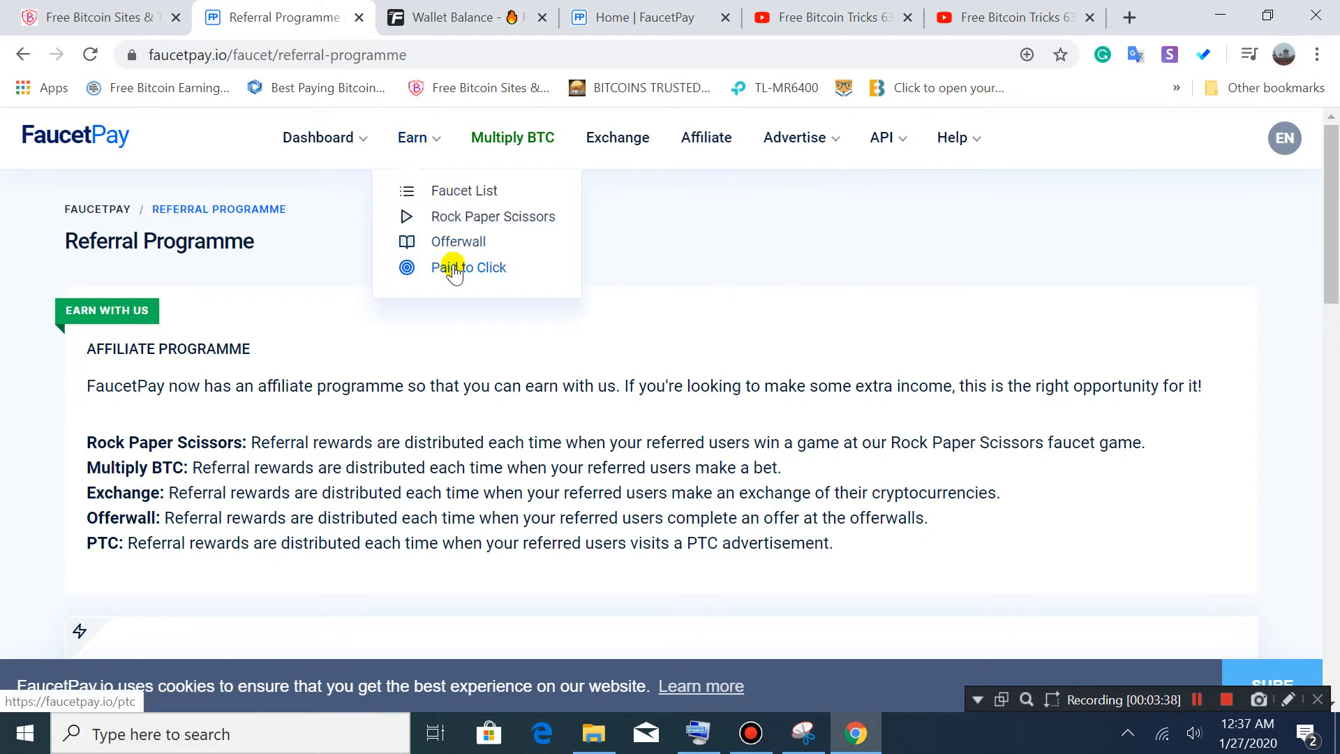
pyautogui.click(468, 266)
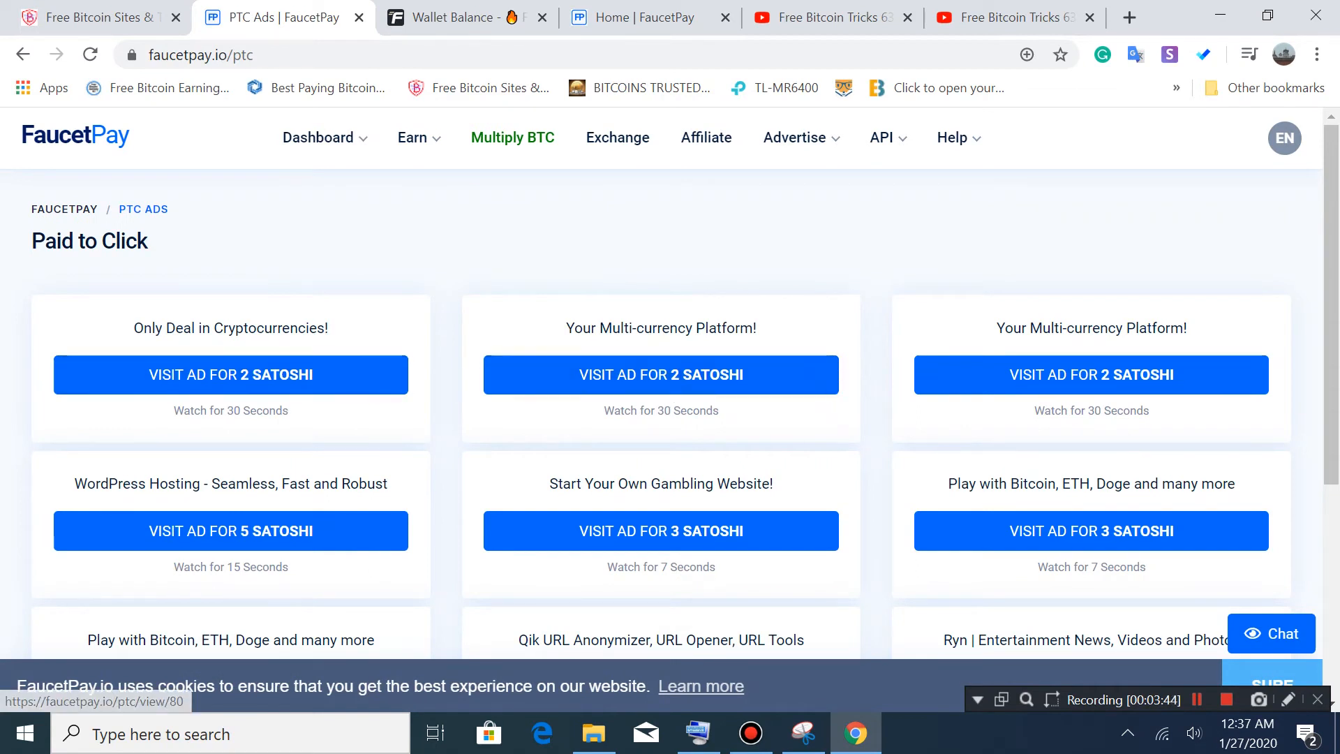
pyautogui.moveTo(921, 164)
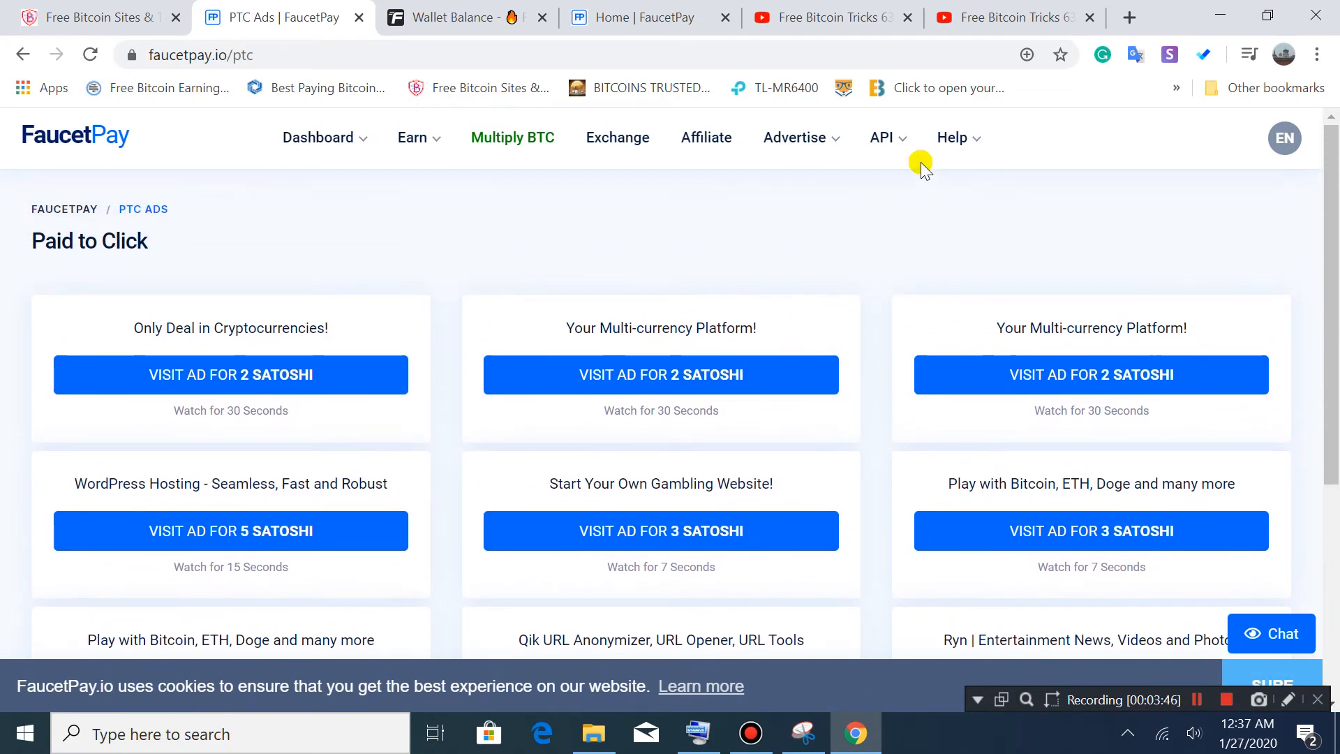
pyautogui.click(880, 138)
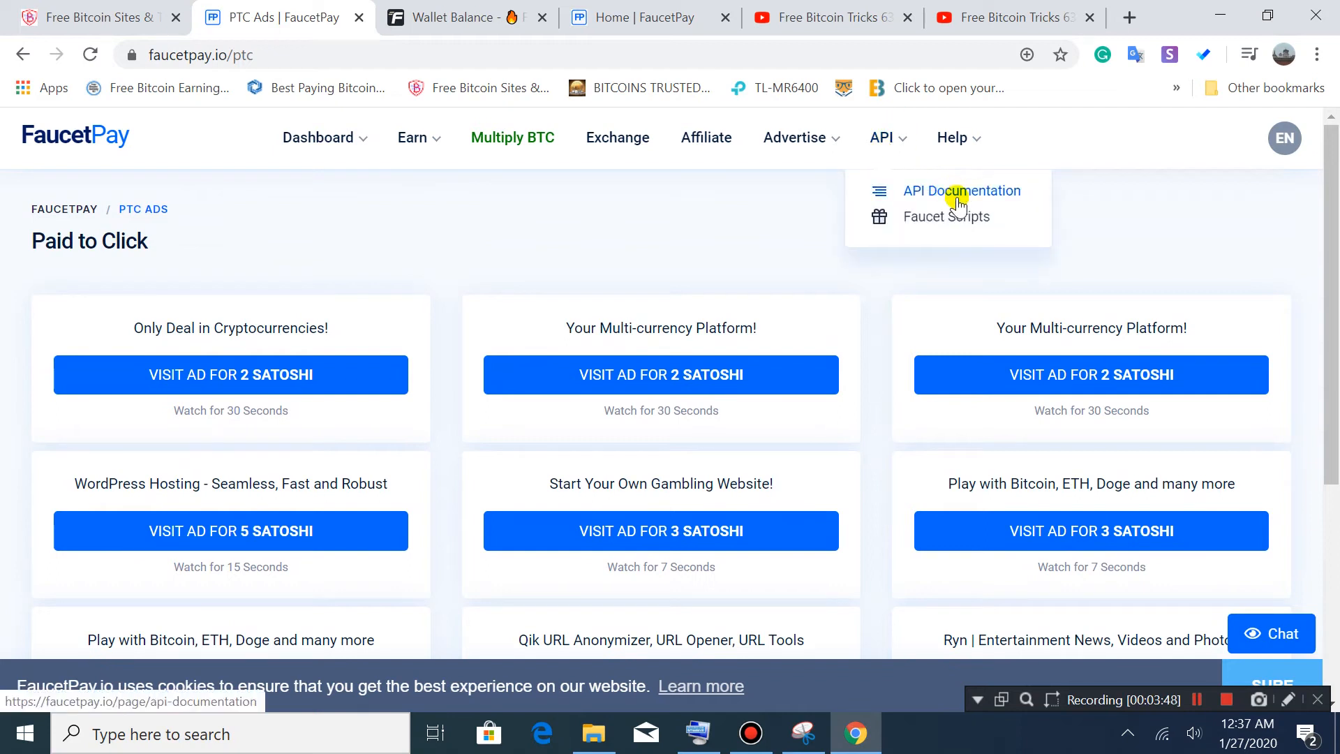
pyautogui.click(952, 139)
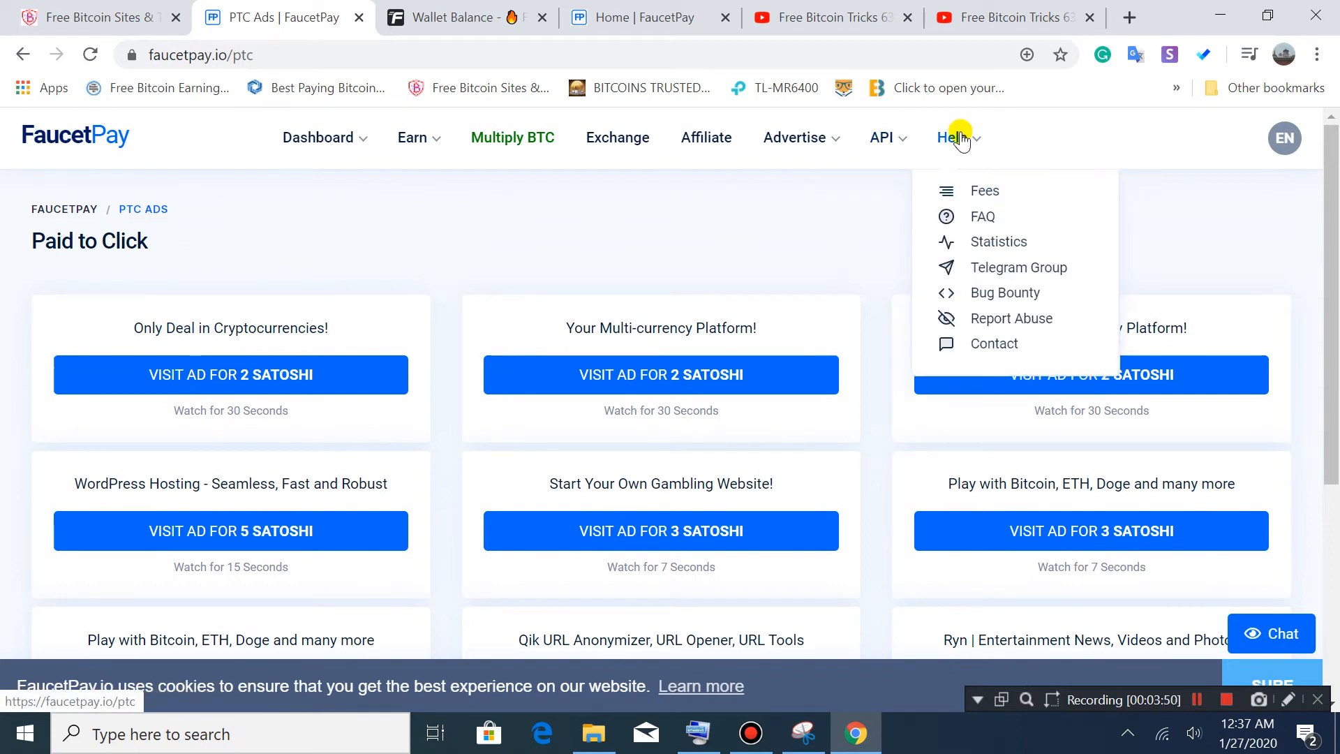
pyautogui.moveTo(1312, 137)
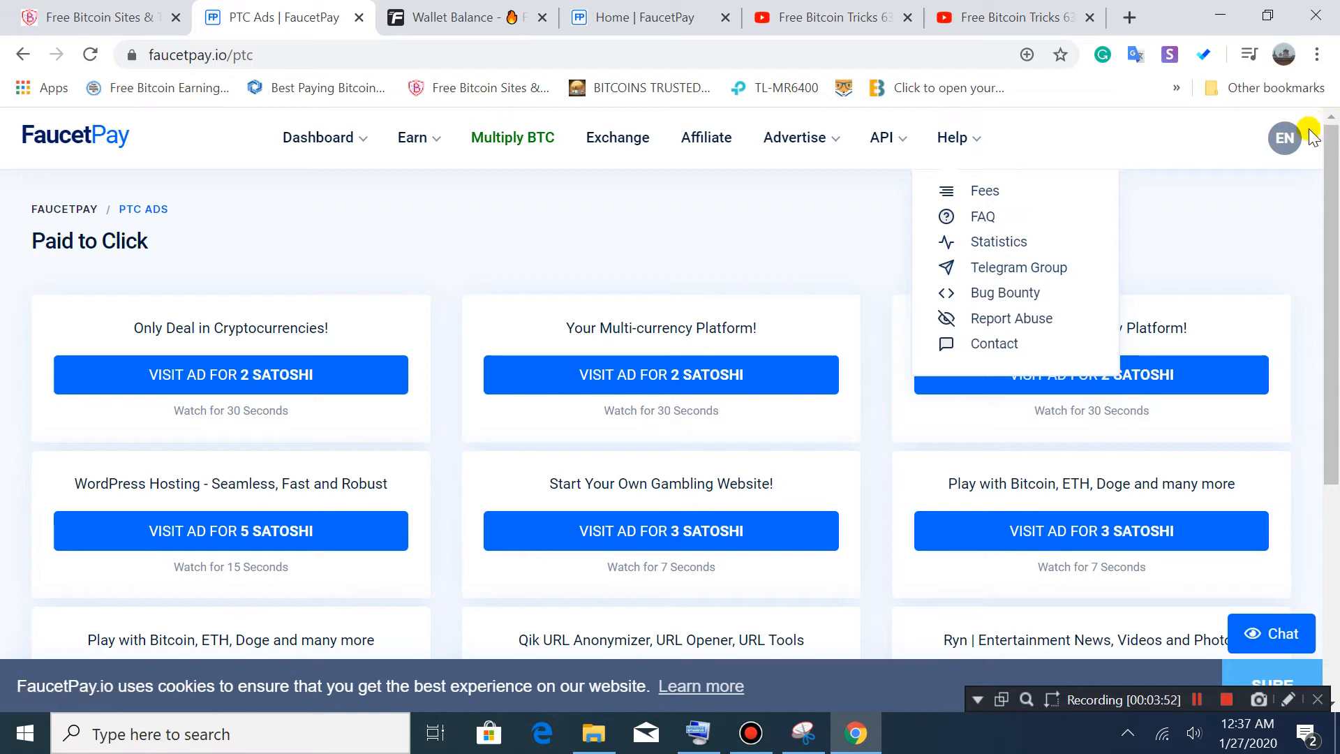
pyautogui.click(1284, 138)
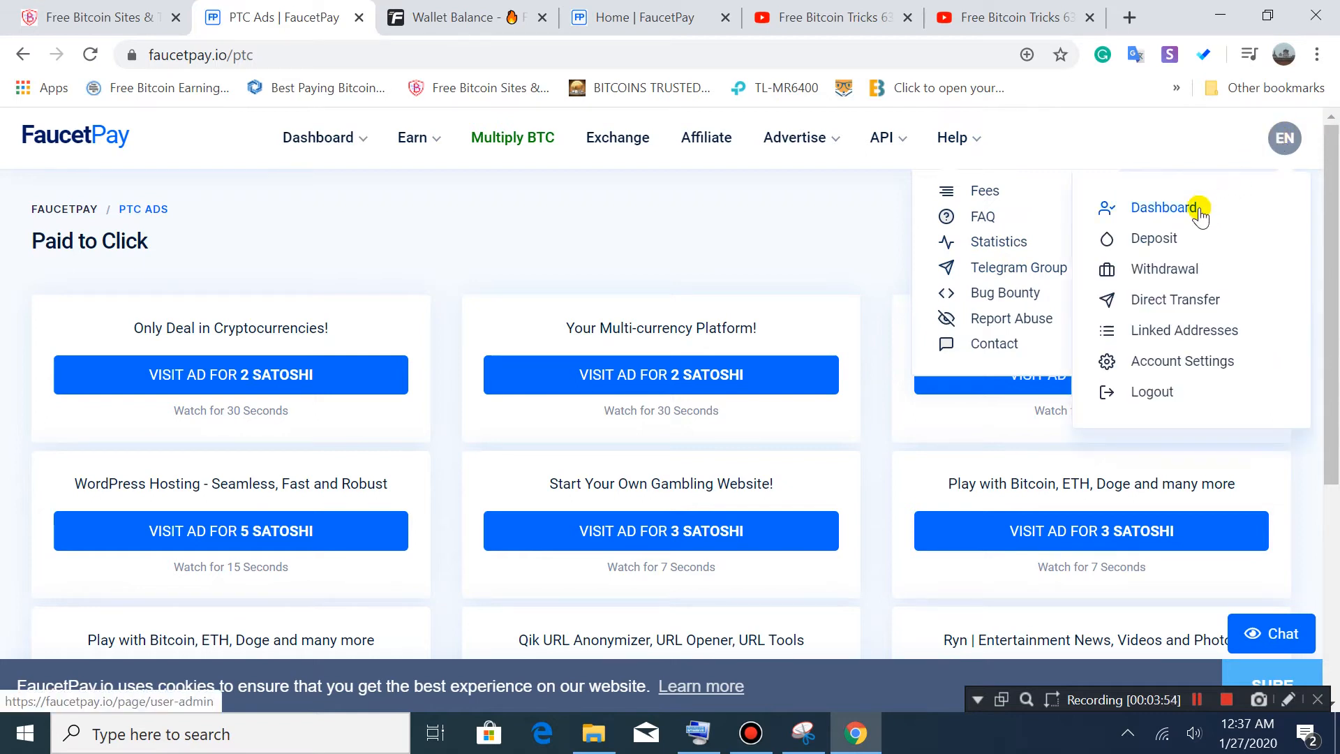
pyautogui.moveTo(1172, 238)
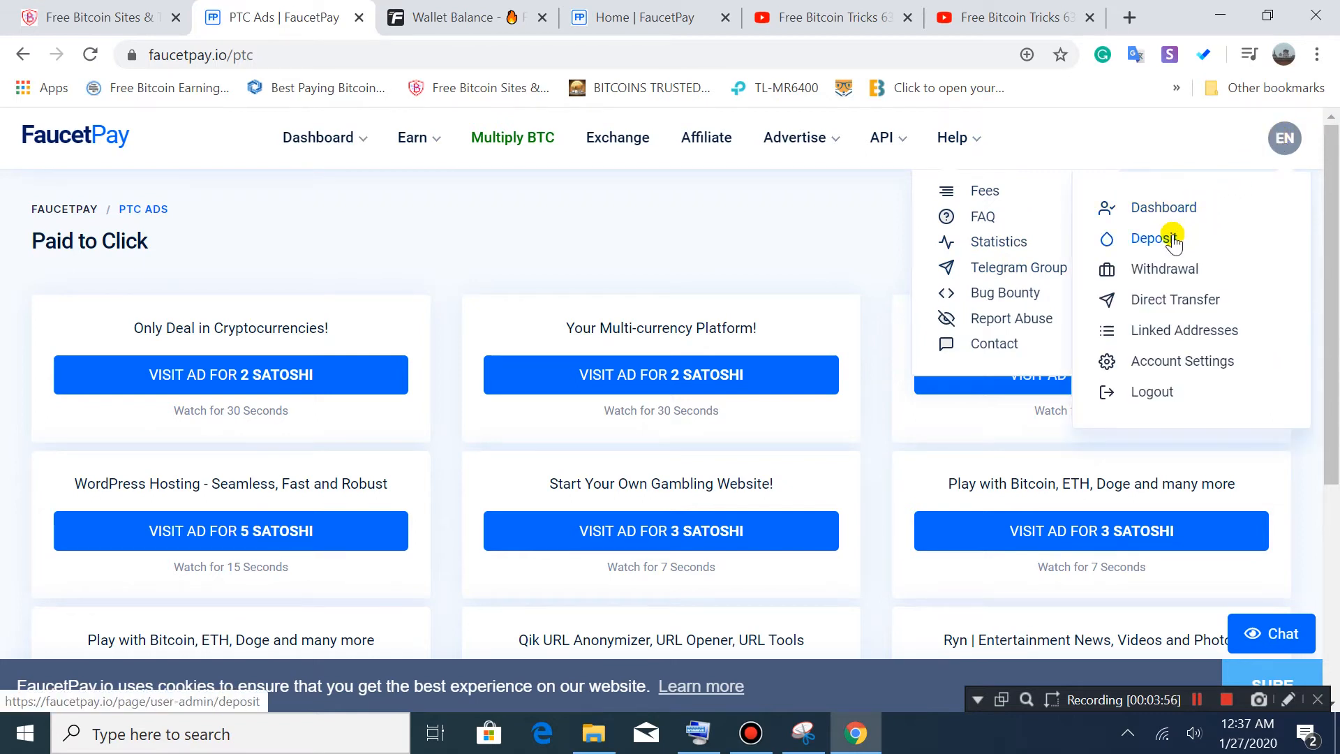
# Step: View the deposit addresses page from the avatar menu, dismissing the antivirus pop-up
pyautogui.click(1164, 237)
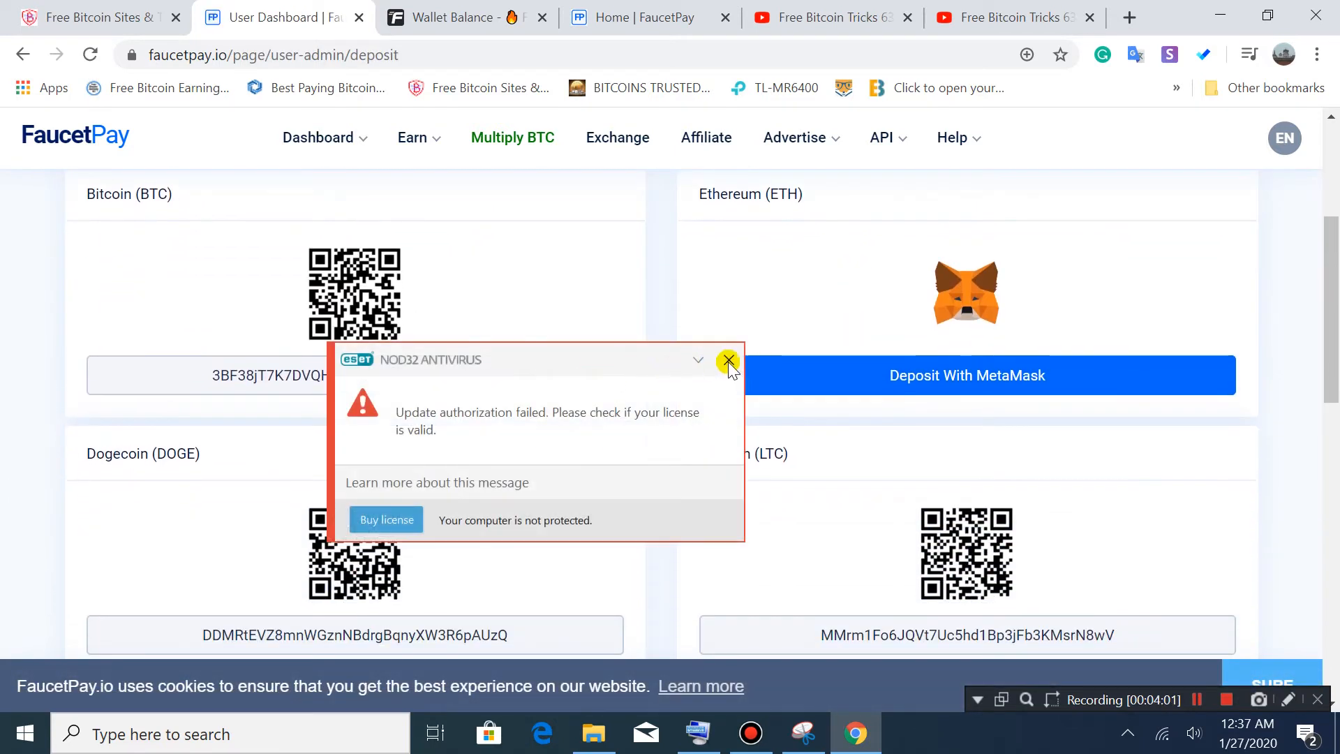
pyautogui.click(727, 360)
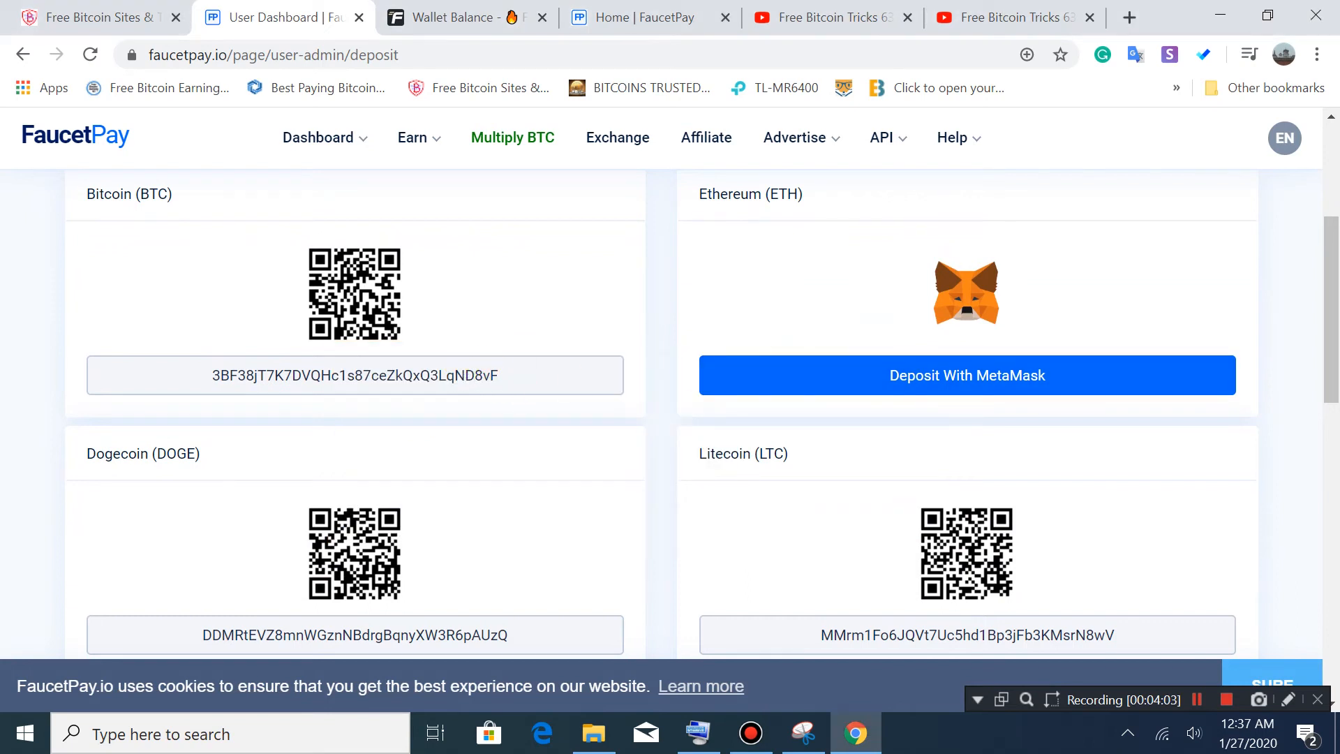
pyautogui.scroll(-3)
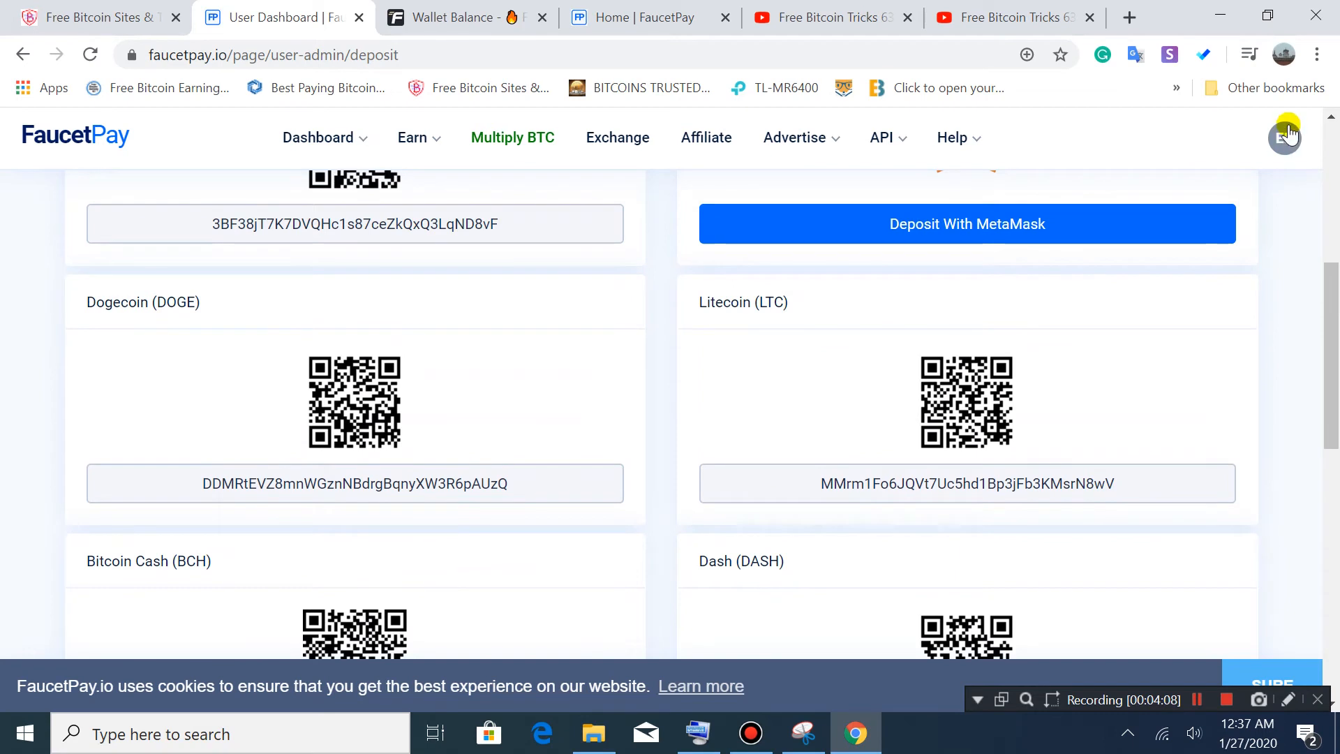
# Step: Go to the withdrawal page and review the normal 8-hour and priority 5-minute forms
pyautogui.click(1284, 137)
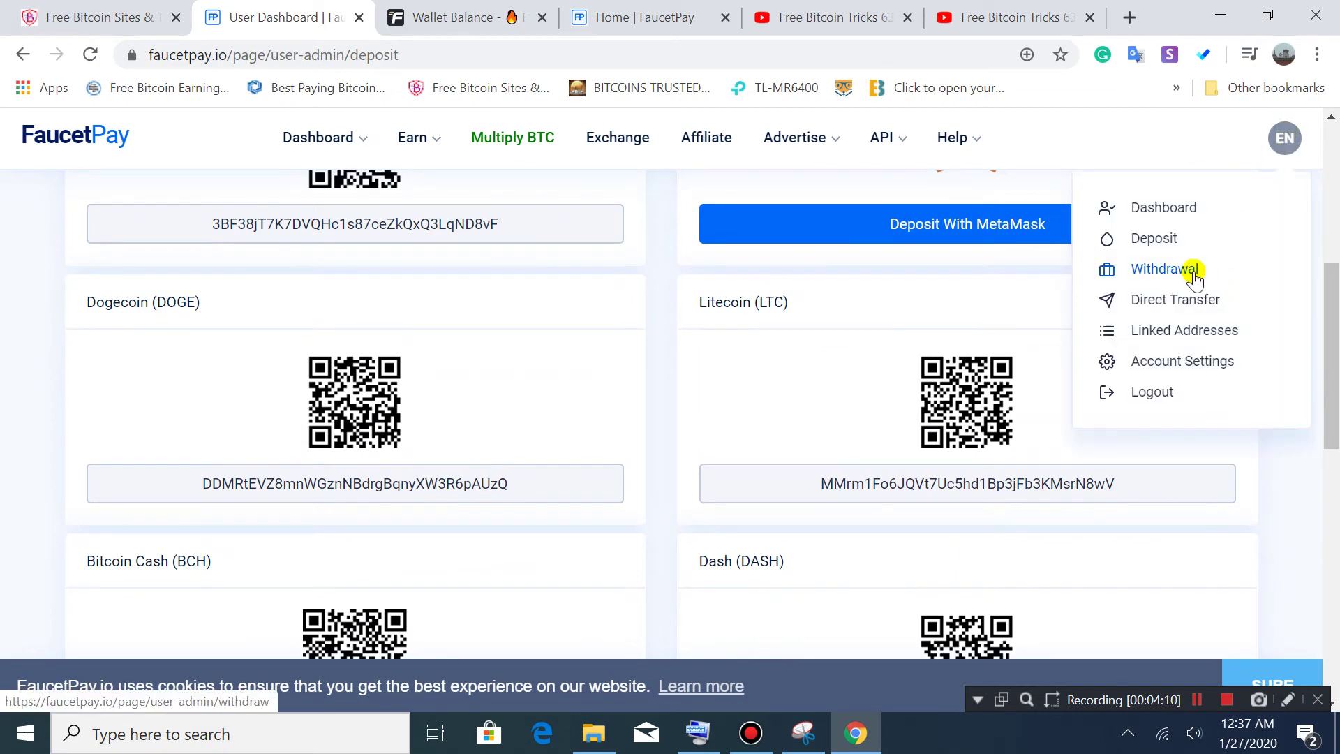
pyautogui.click(1162, 268)
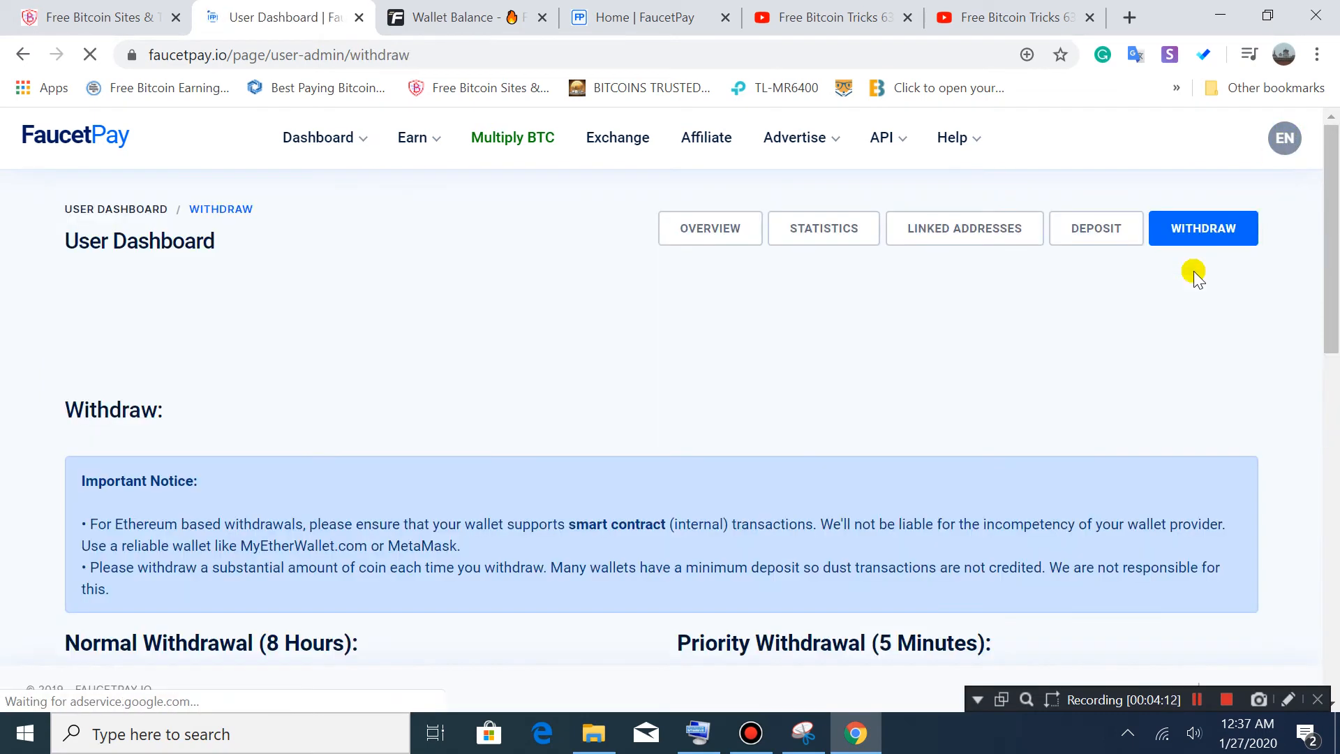
pyautogui.scroll(-3)
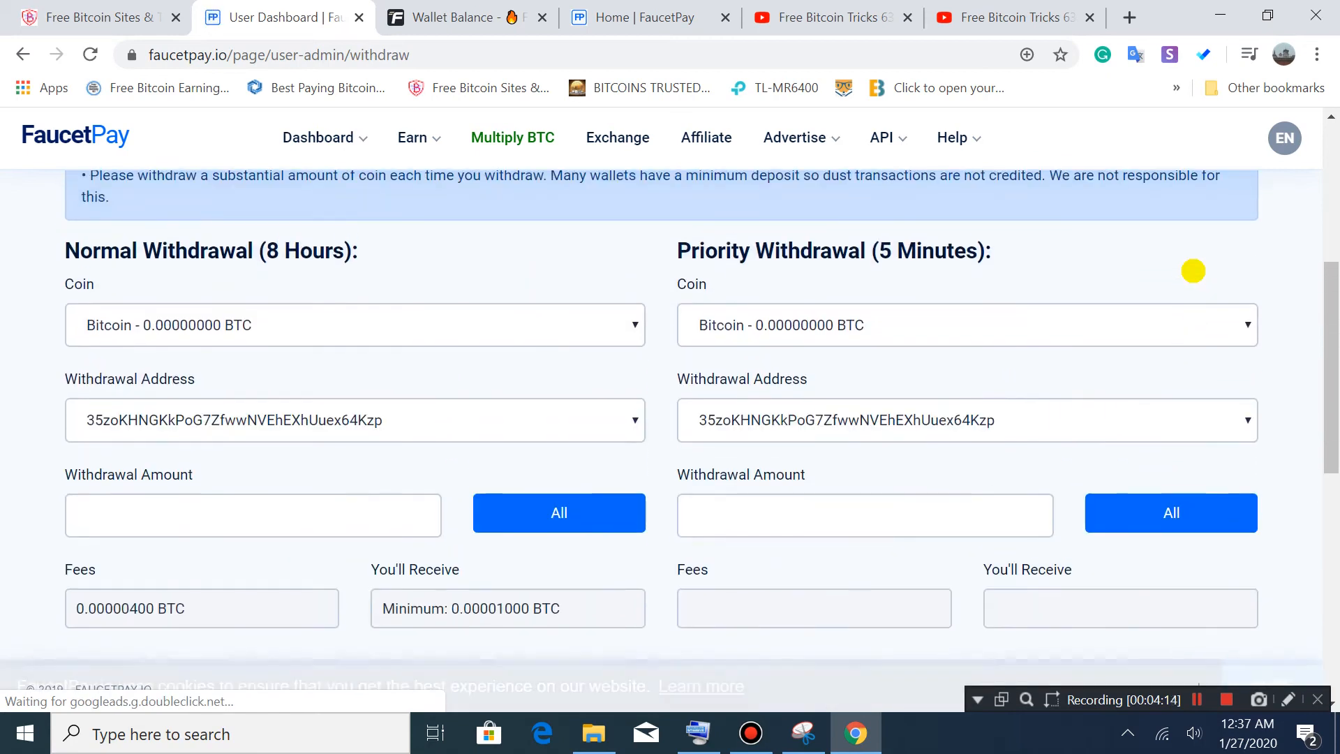
pyautogui.scroll(3)
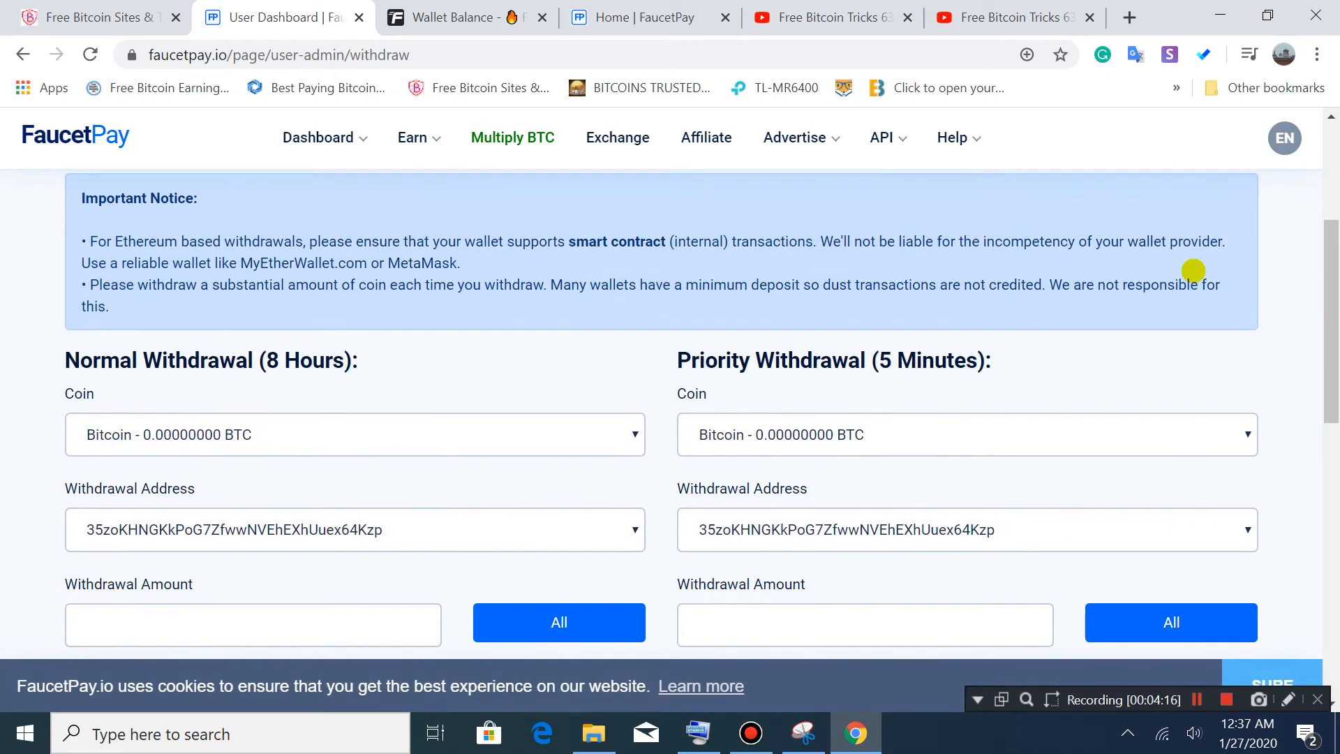
pyautogui.scroll(3)
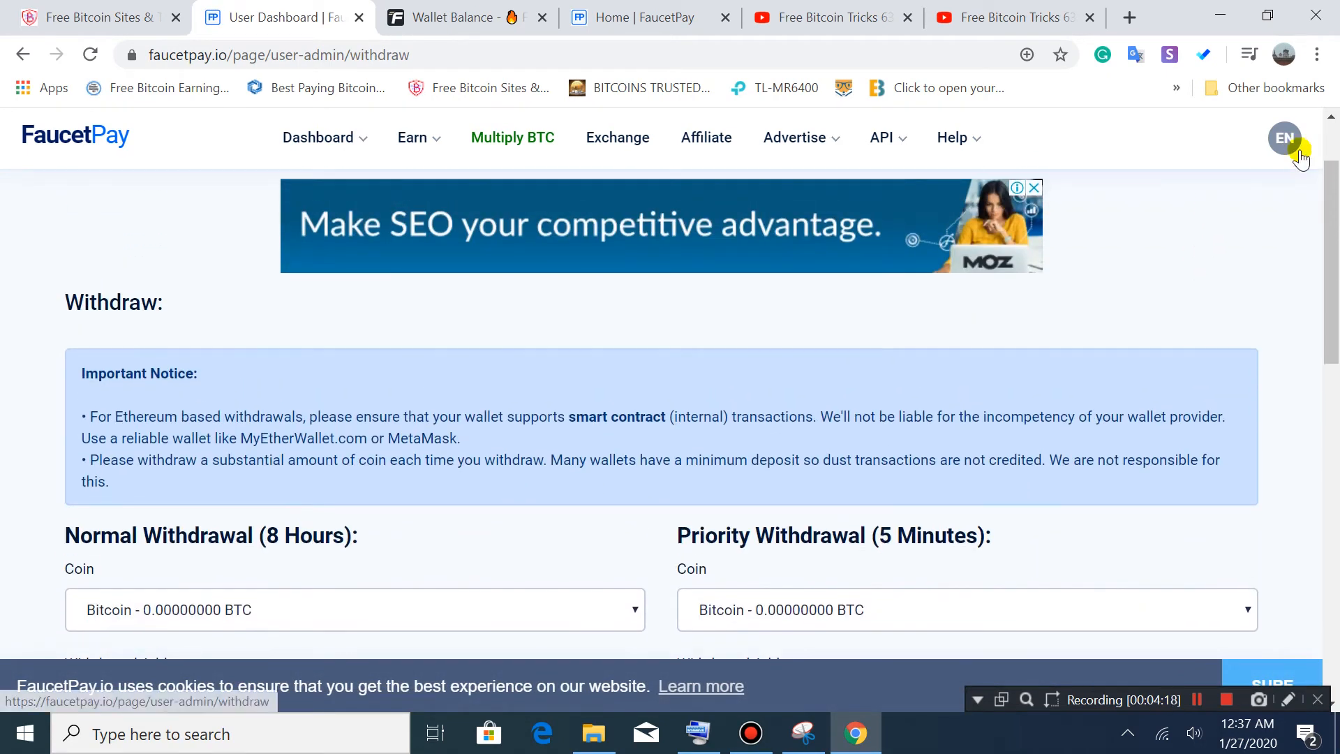
pyautogui.click(1282, 139)
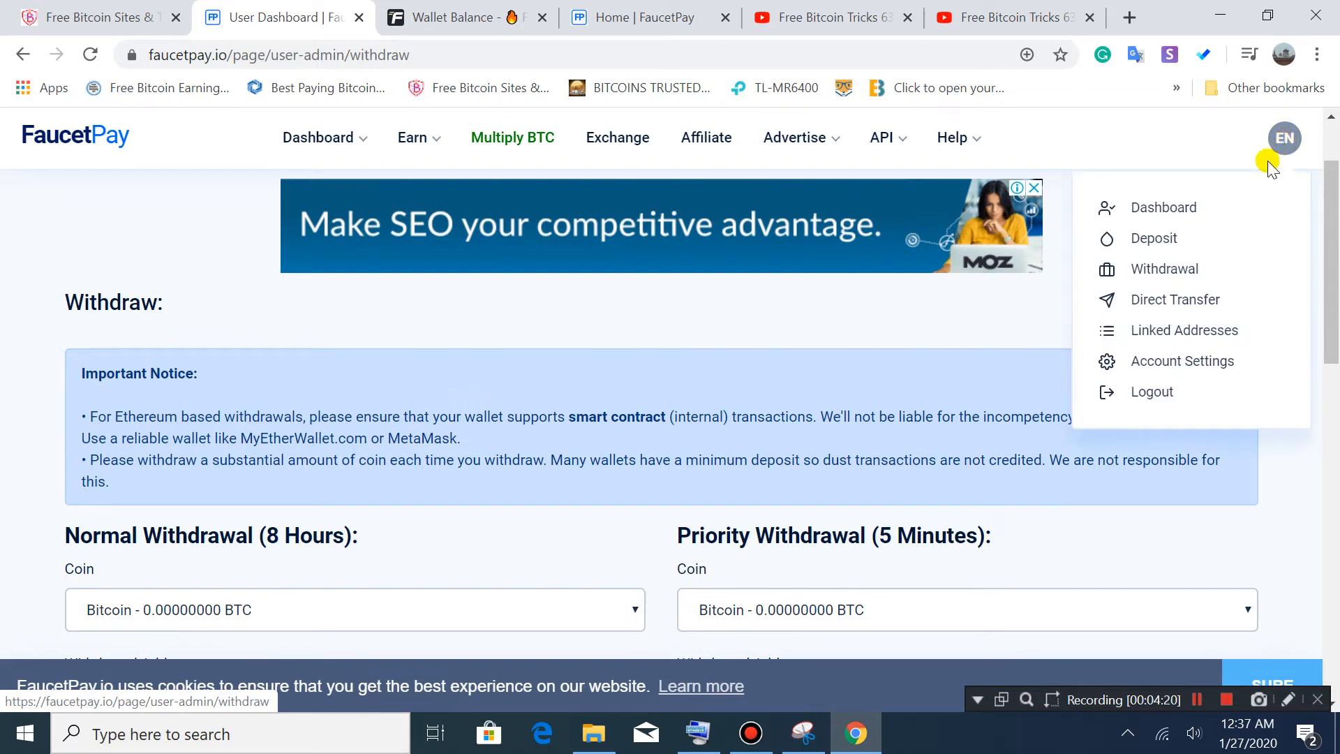
# Step: On Linked Addresses, remove the Bitcoin withdrawal address and confirm the unlink
pyautogui.click(1183, 329)
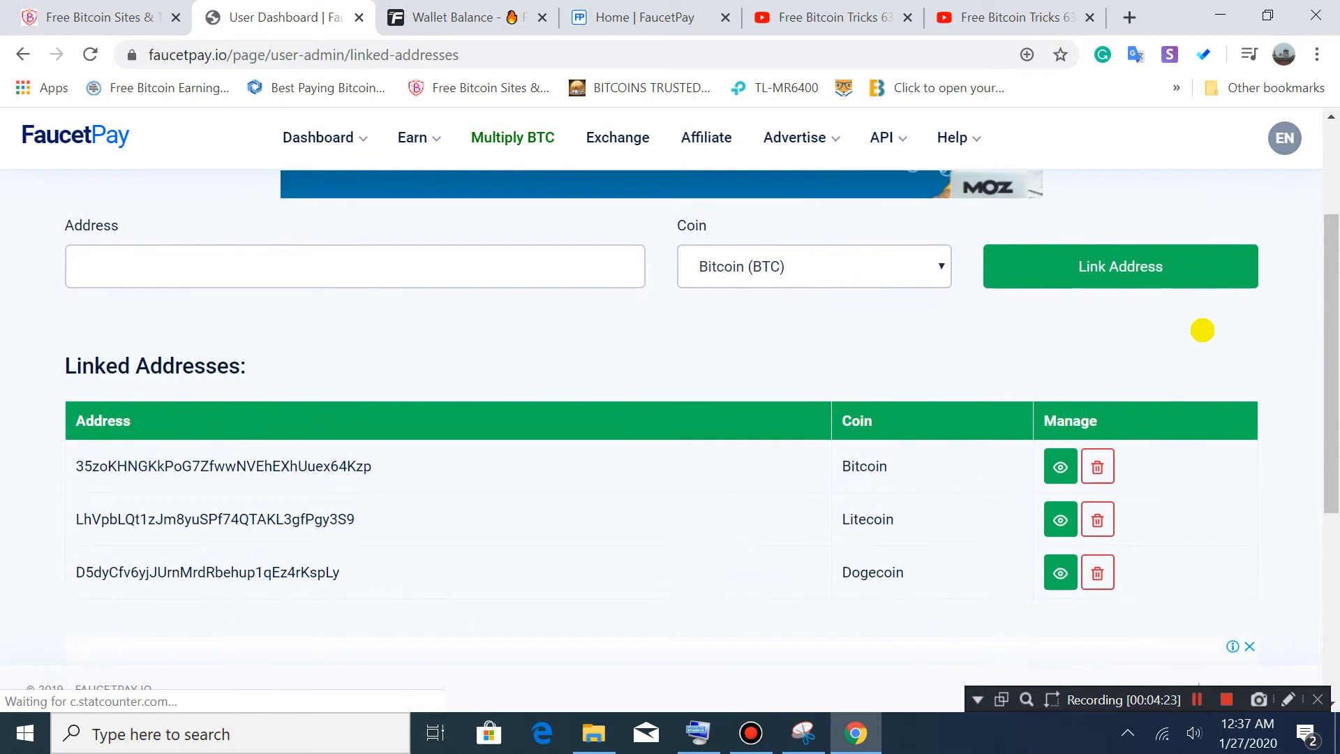
pyautogui.moveTo(336, 555)
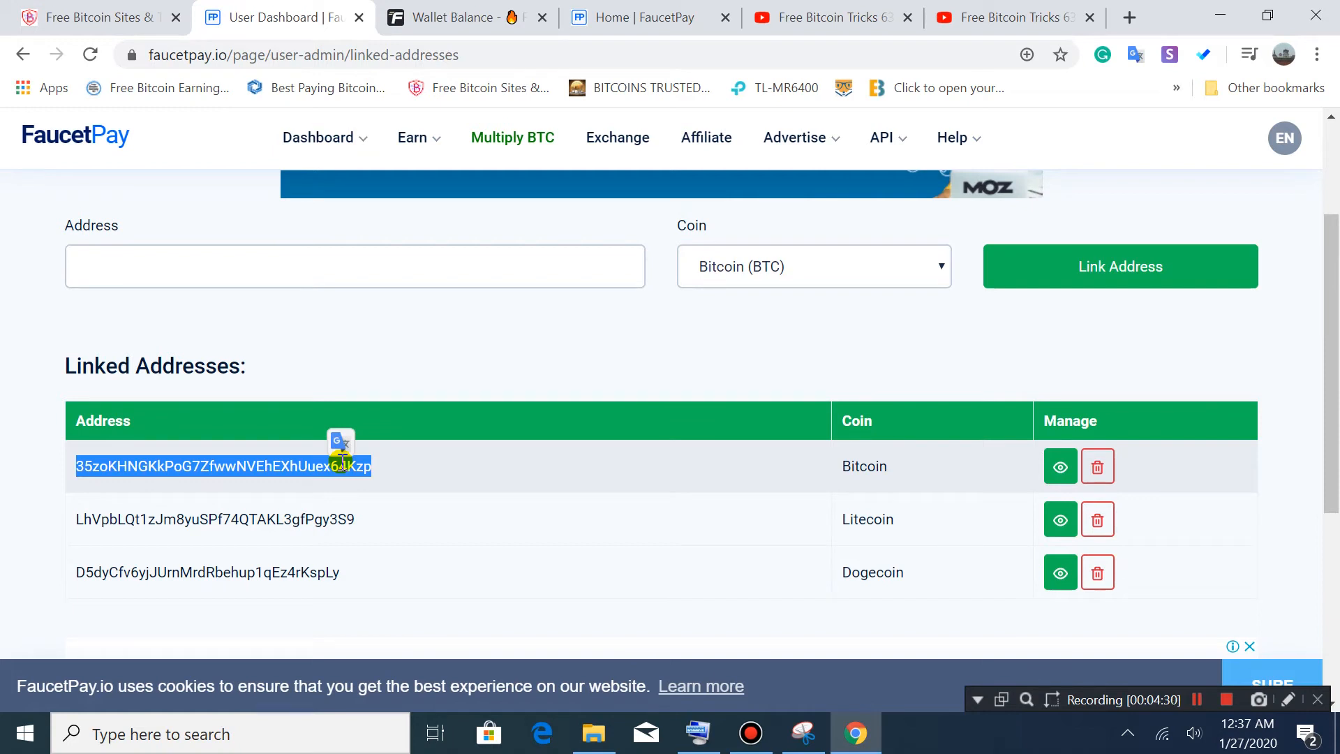
pyautogui.moveTo(1123, 478)
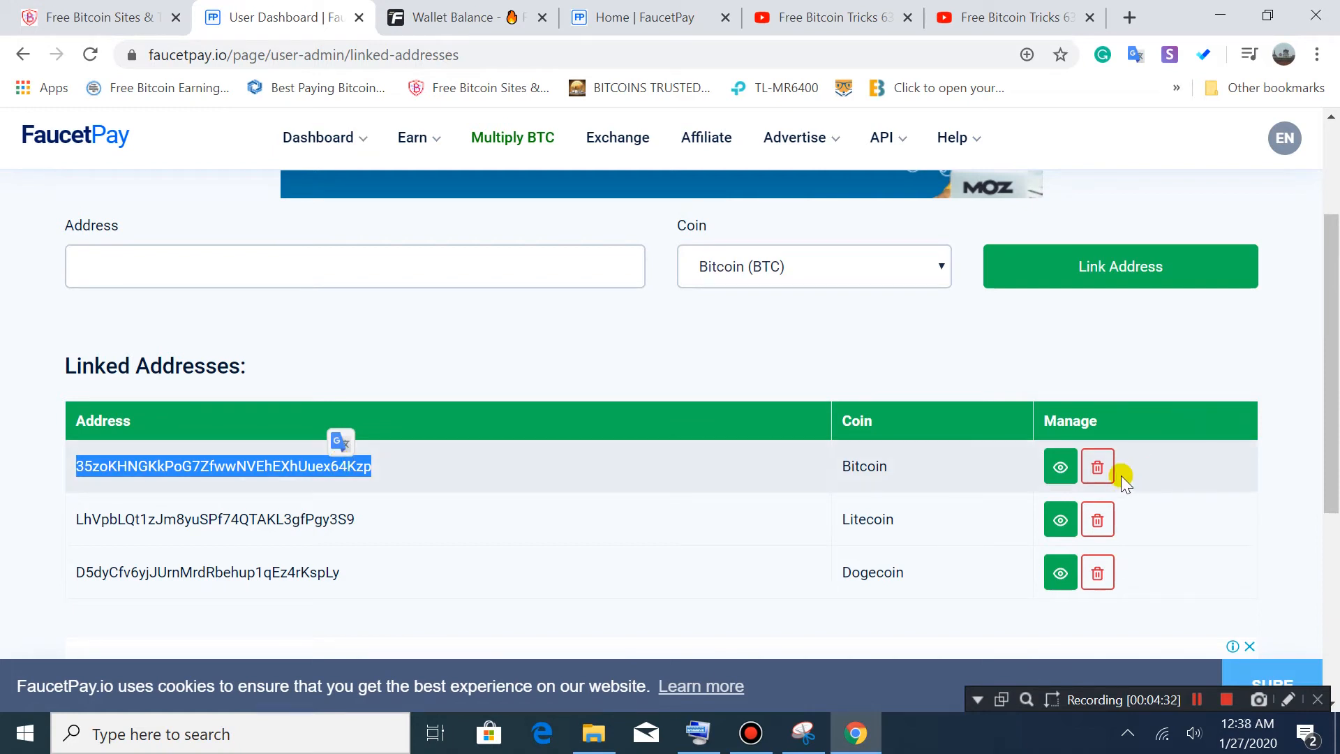
pyautogui.click(1096, 466)
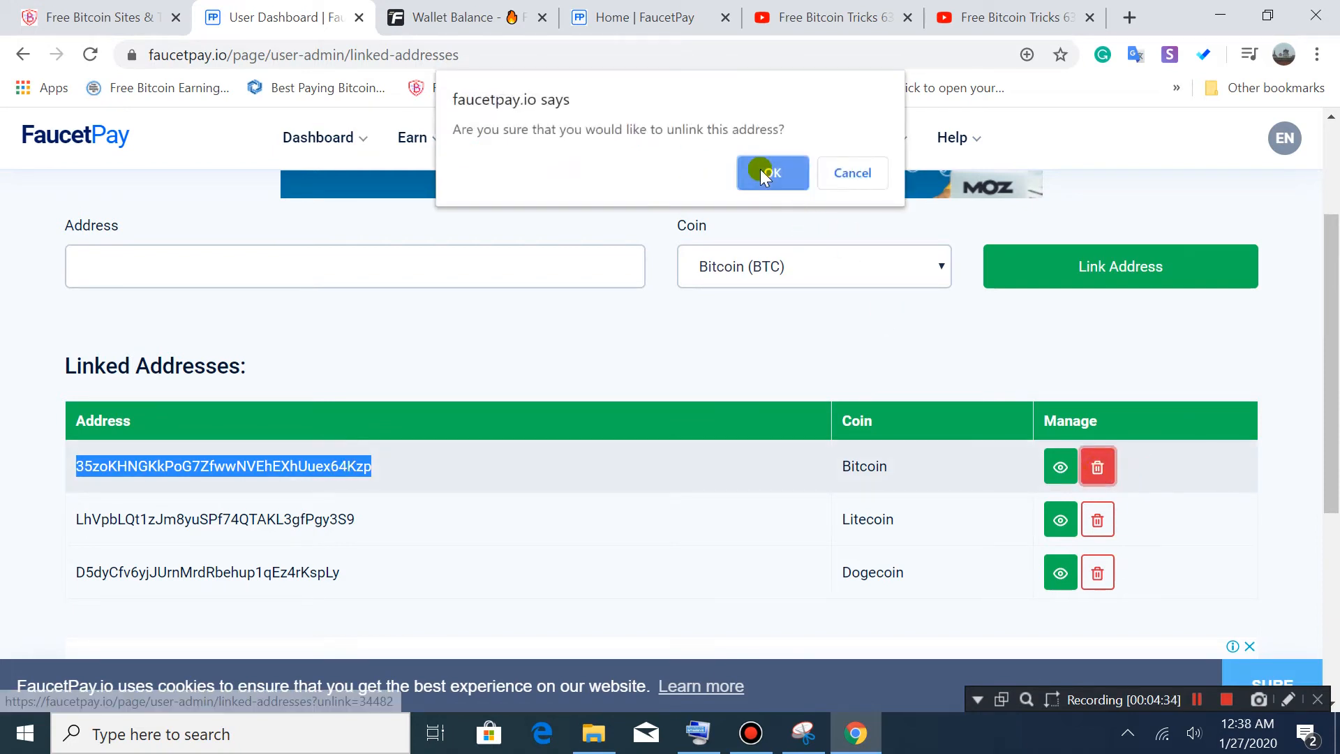
pyautogui.click(772, 173)
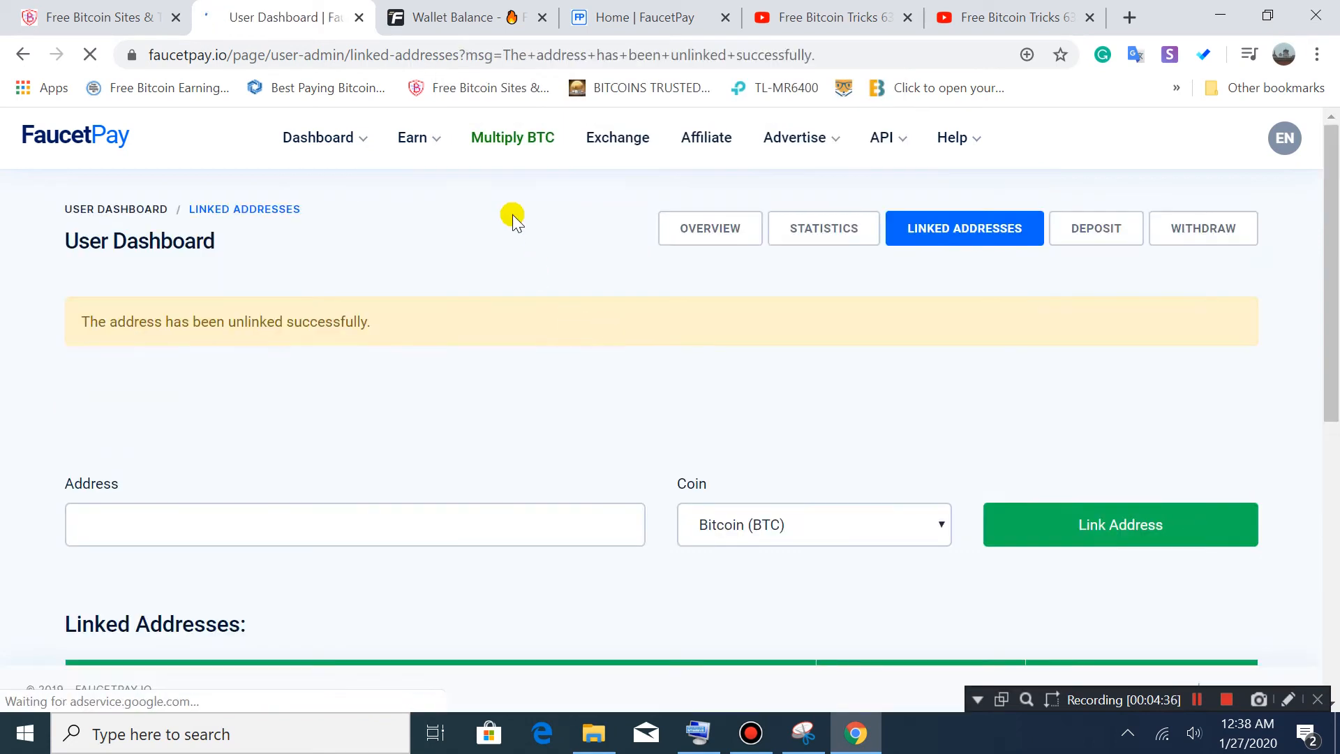
pyautogui.scroll(-3)
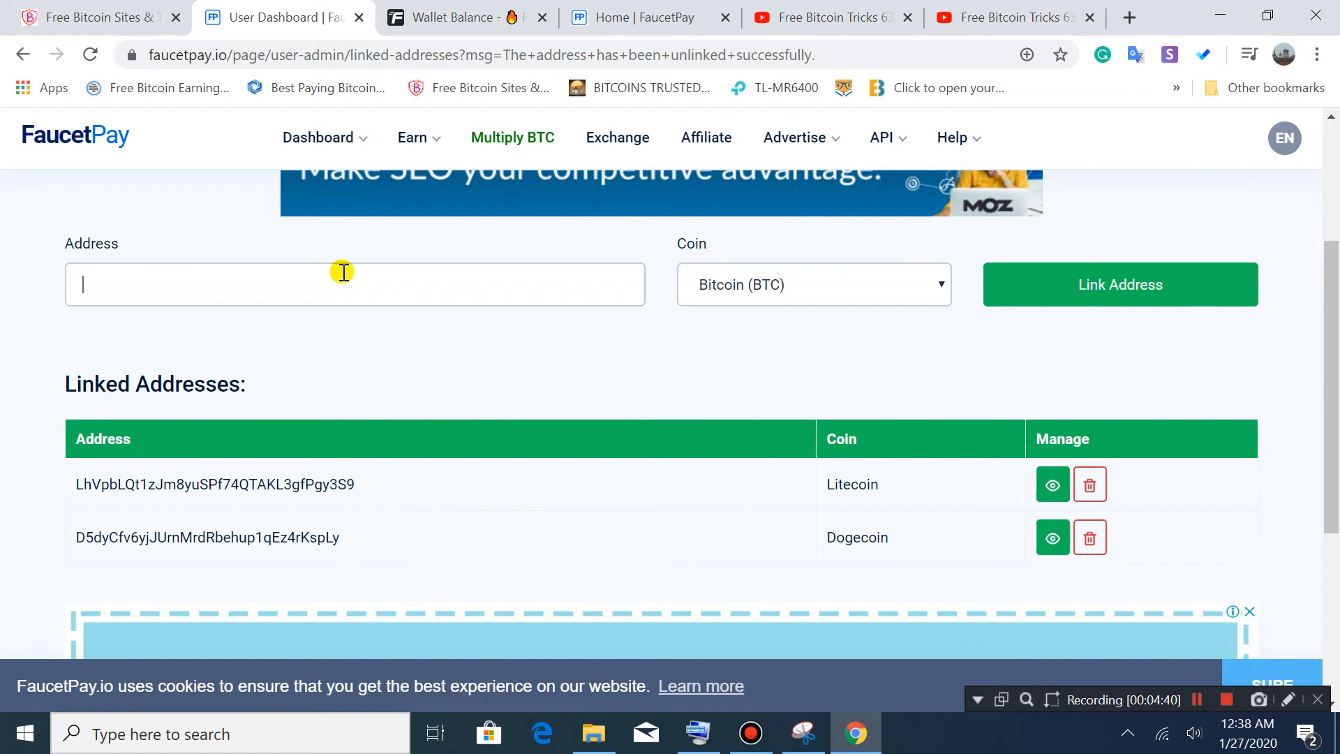
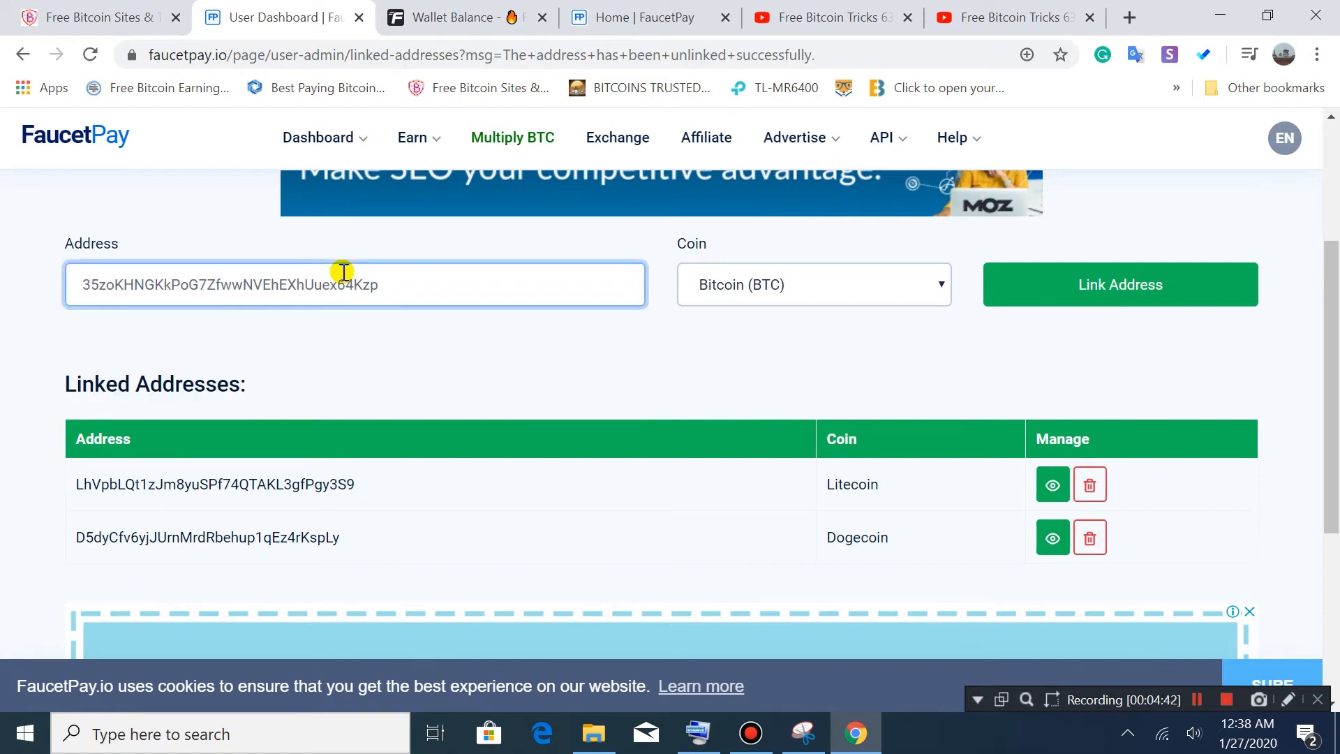
pyautogui.click(813, 283)
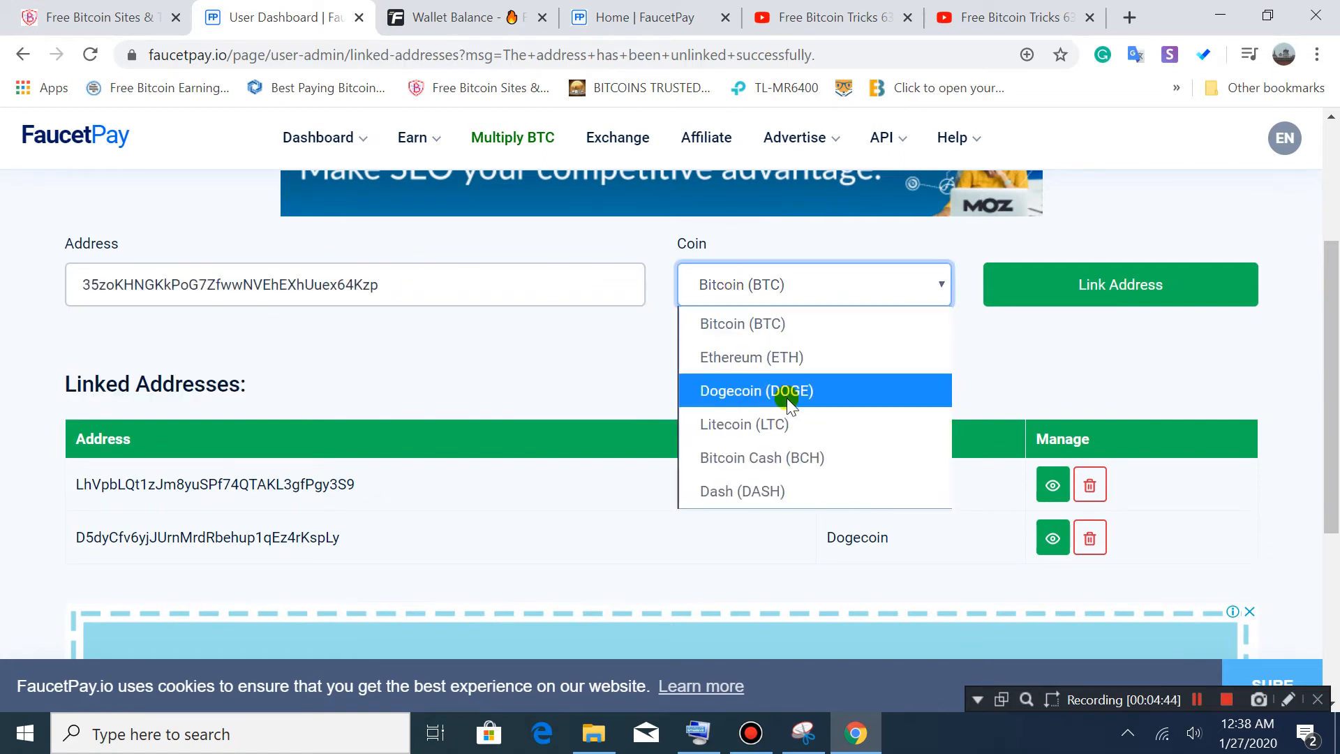
pyautogui.moveTo(786, 380)
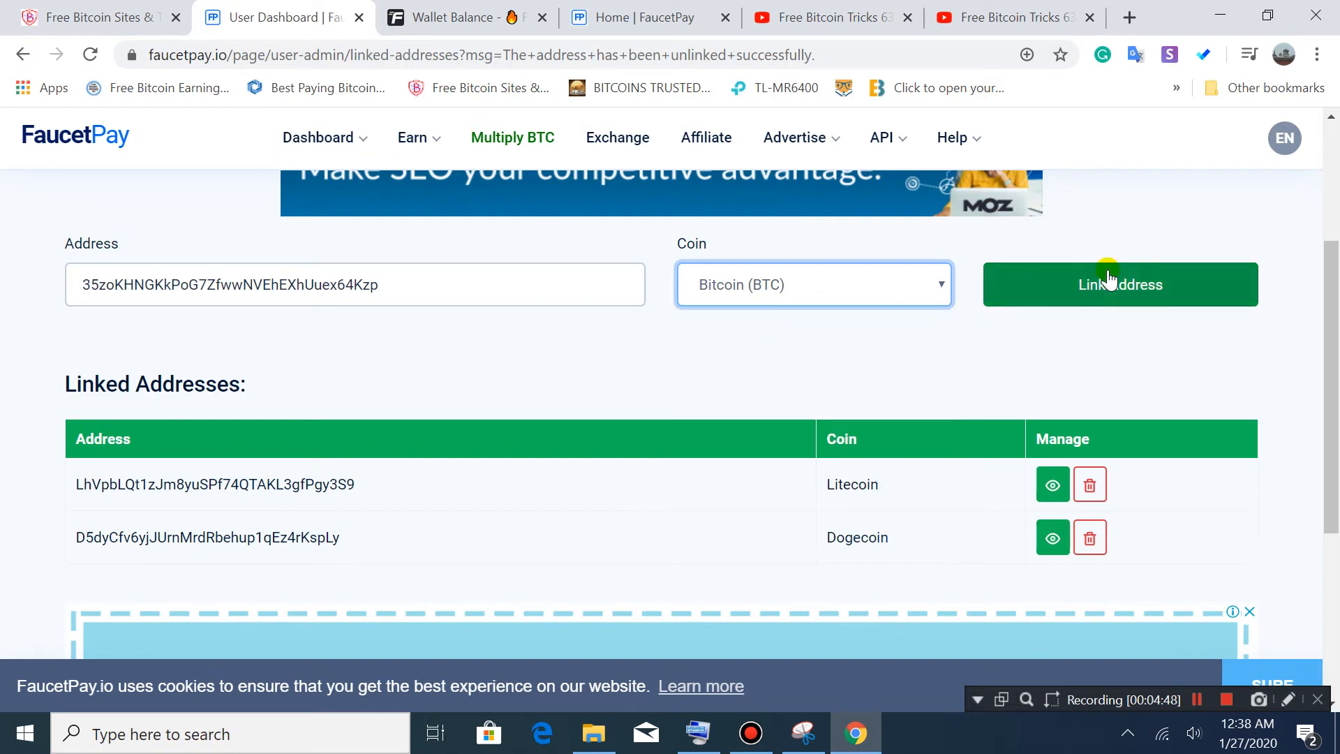
pyautogui.click(1119, 284)
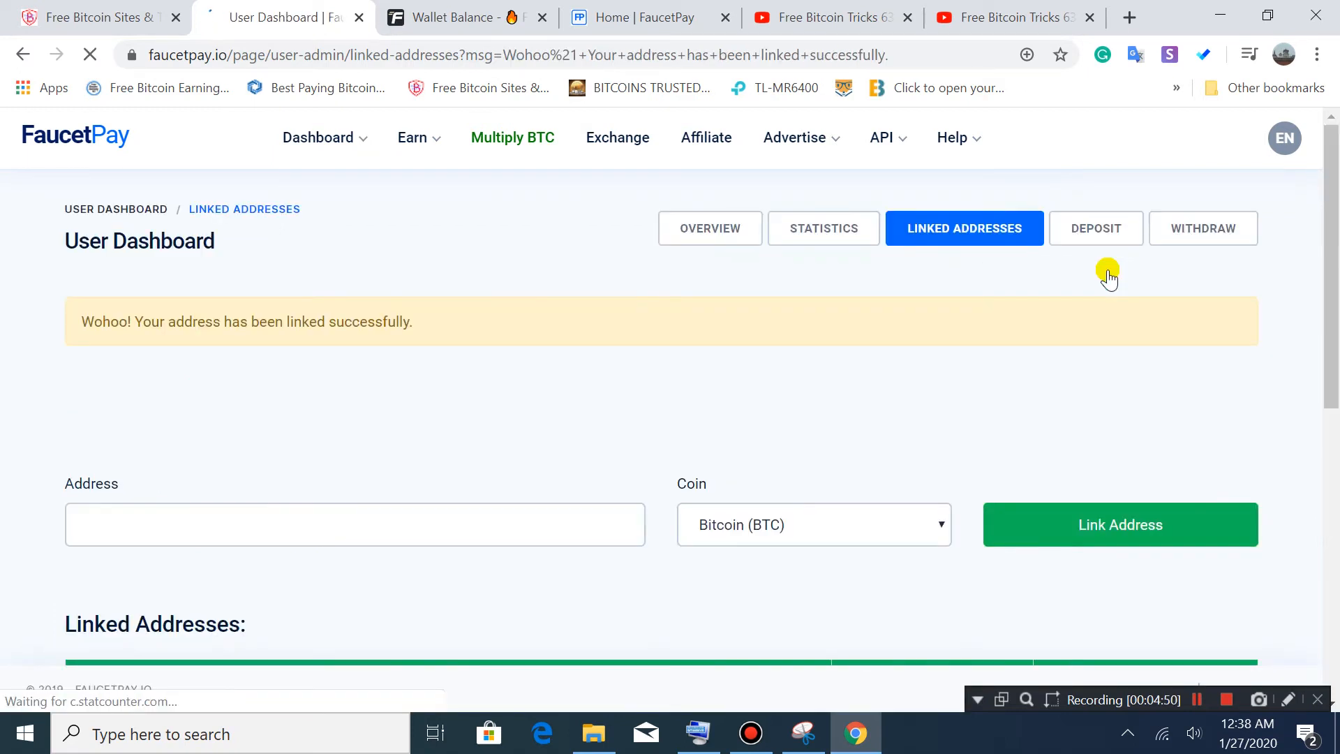
pyautogui.scroll(-3)
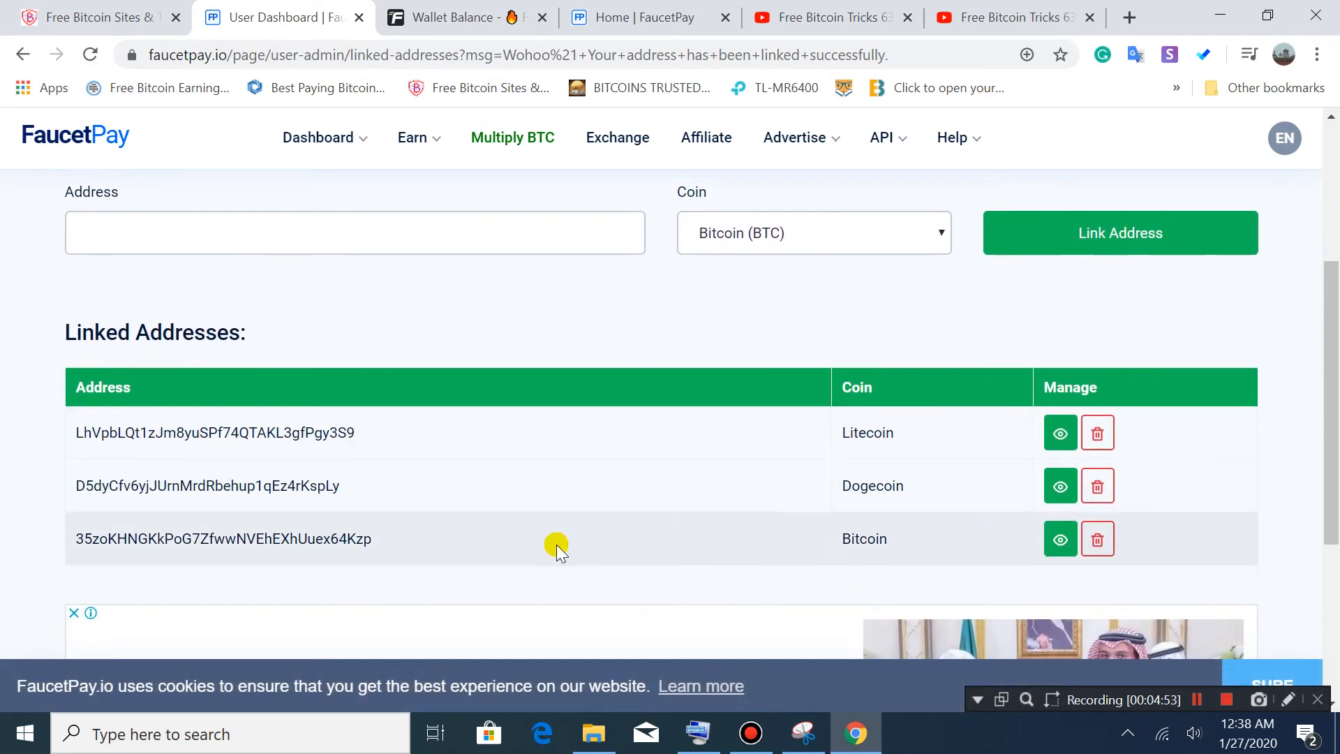
pyautogui.moveTo(192, 587)
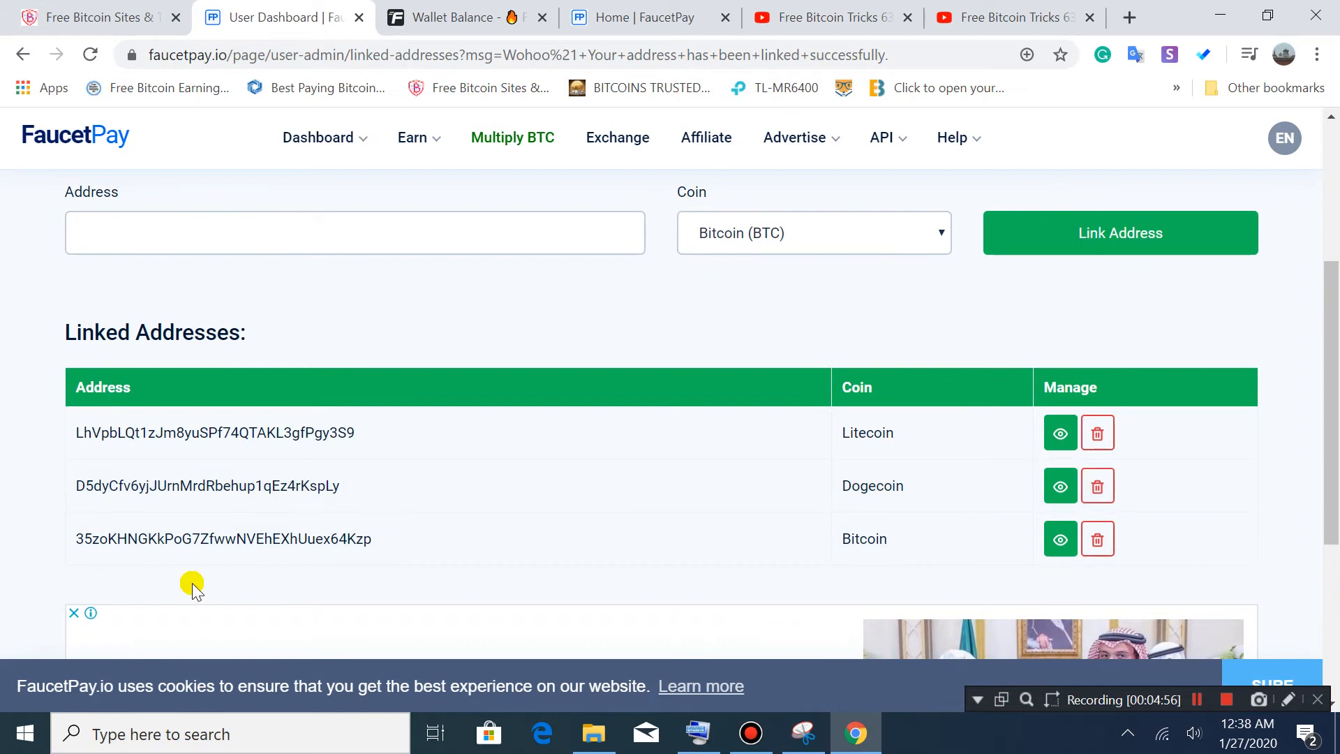
# Step: From the blog's FaucetPay faucet list table, go to the Fautsy faucet site
pyautogui.click(93, 17)
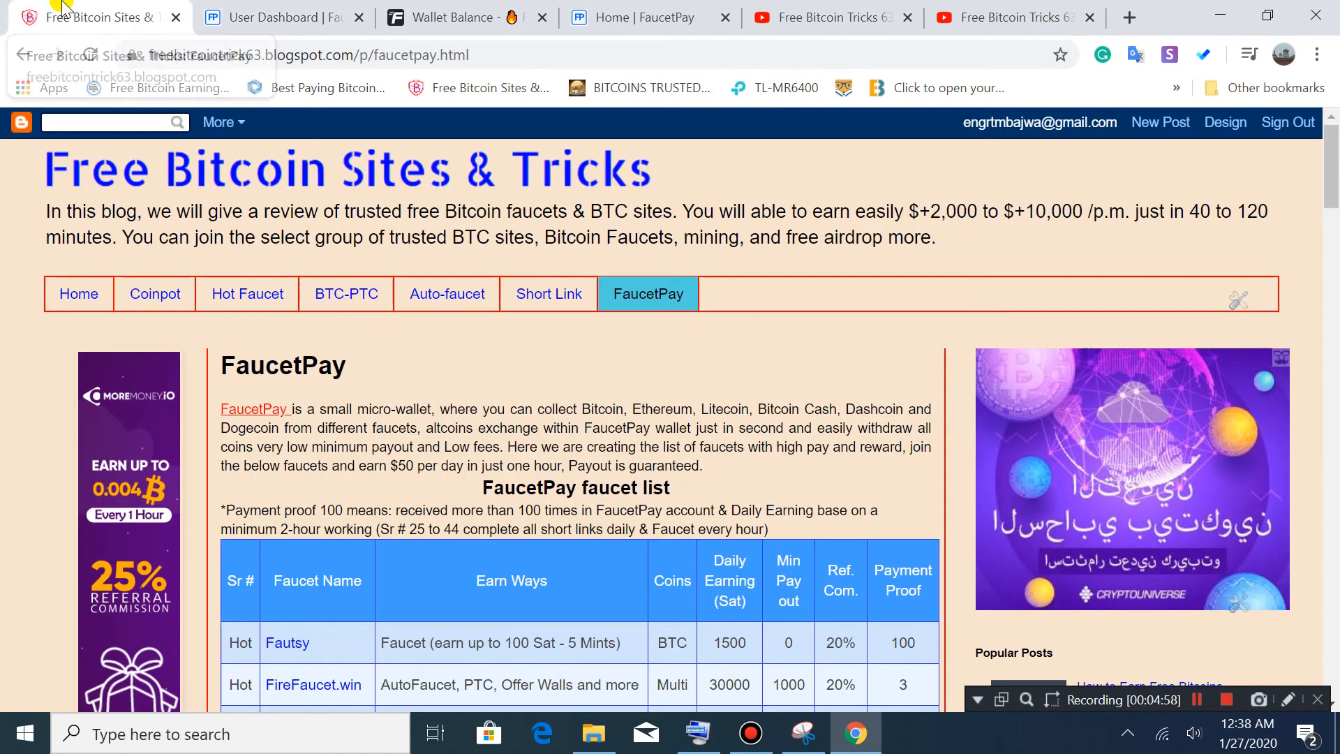
pyautogui.scroll(-3)
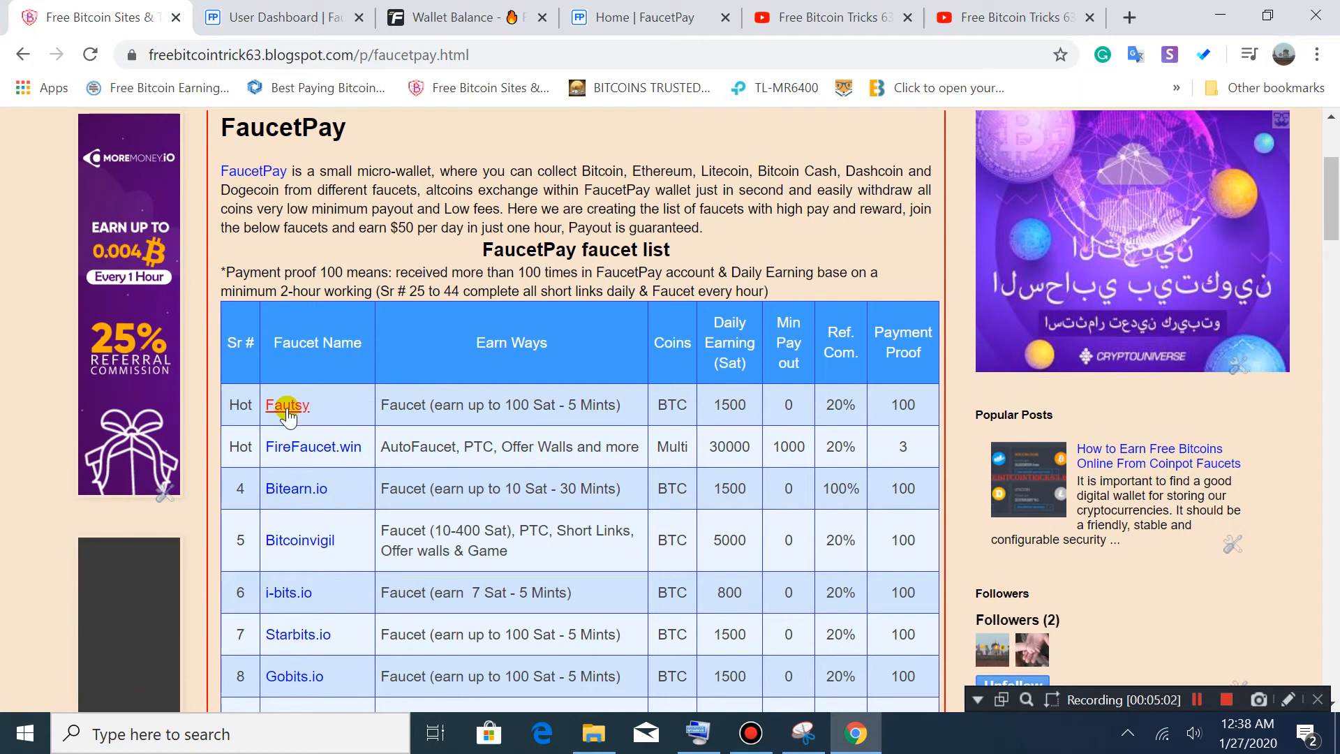
pyautogui.click(288, 405)
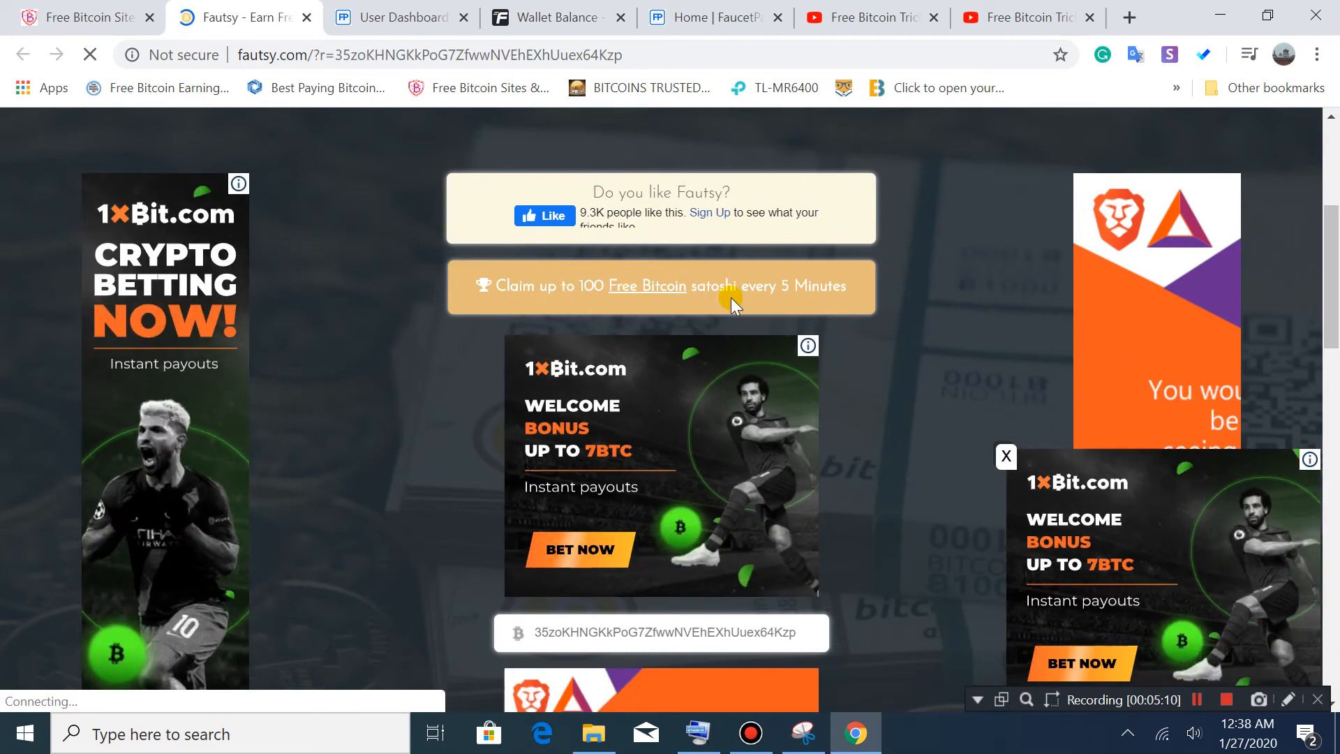
# Step: Start Claim Reward on Fautsy to bring up the captcha challenge
pyautogui.scroll(-3)
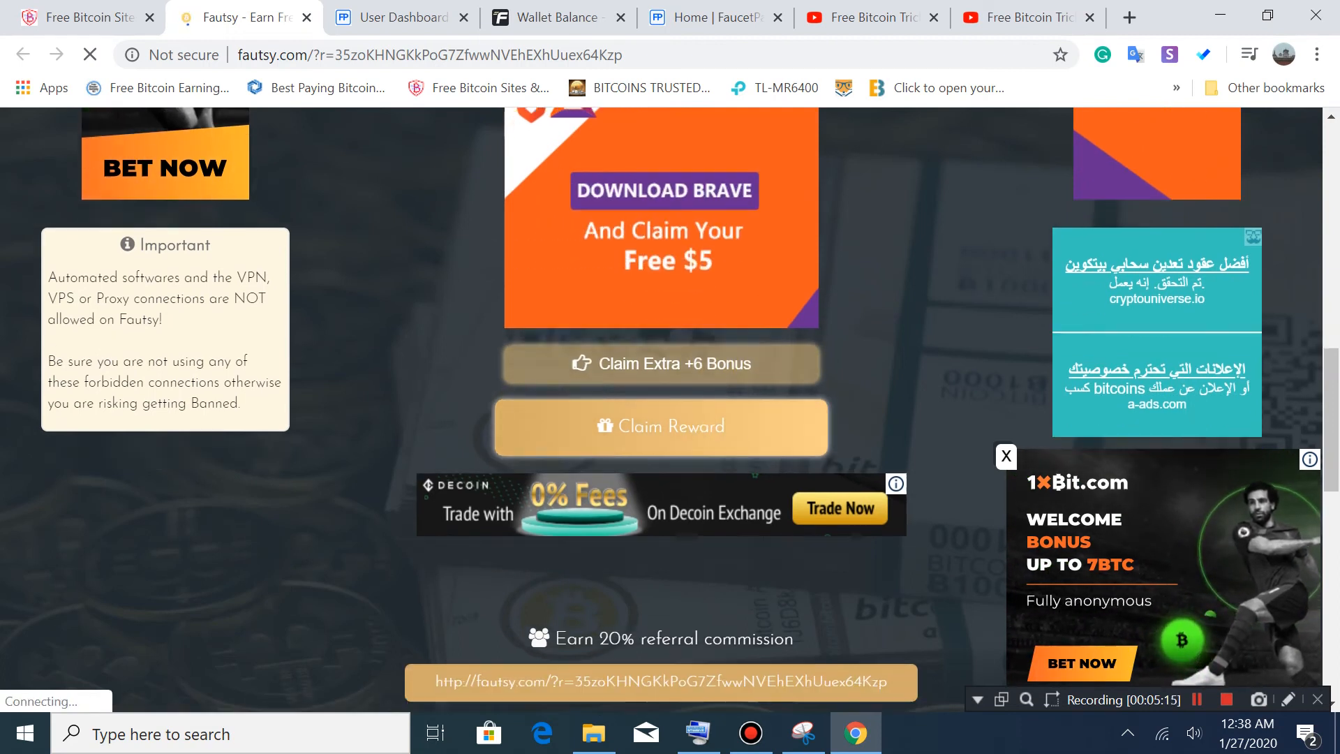
pyautogui.scroll(-3)
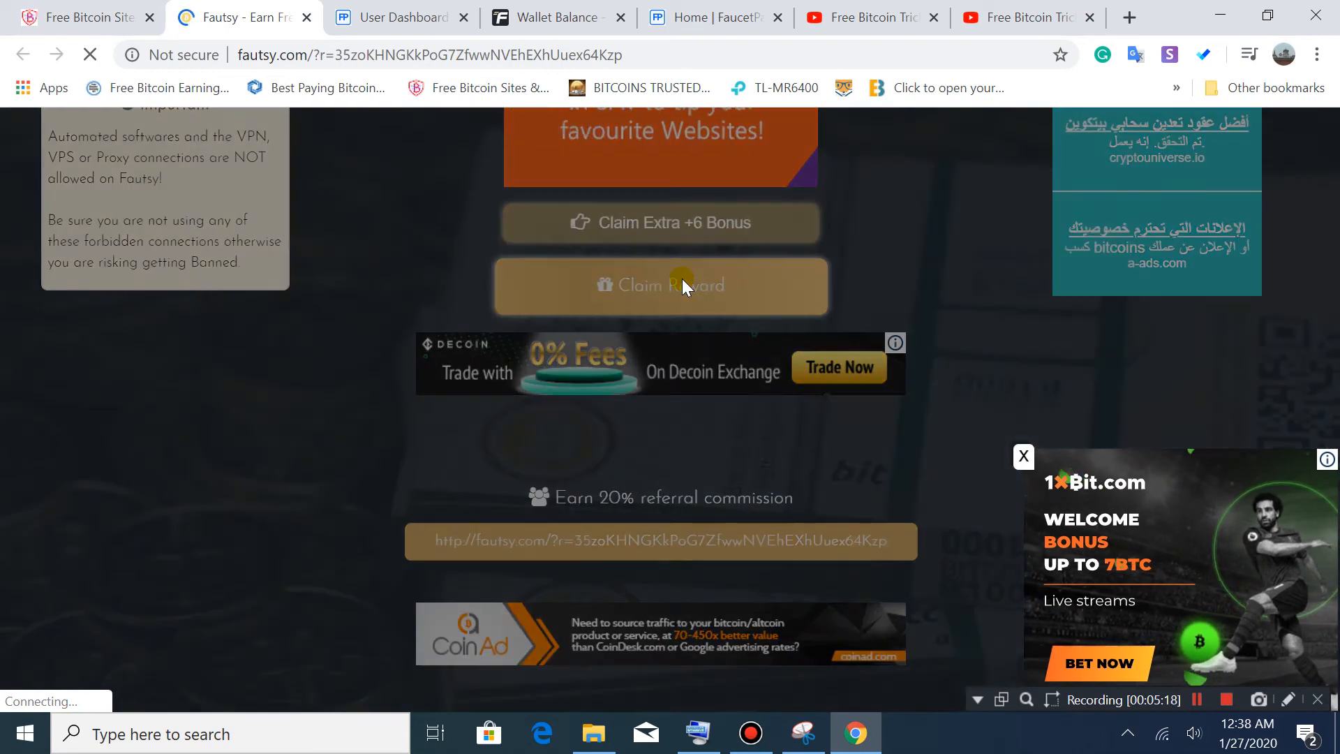
pyautogui.click(660, 285)
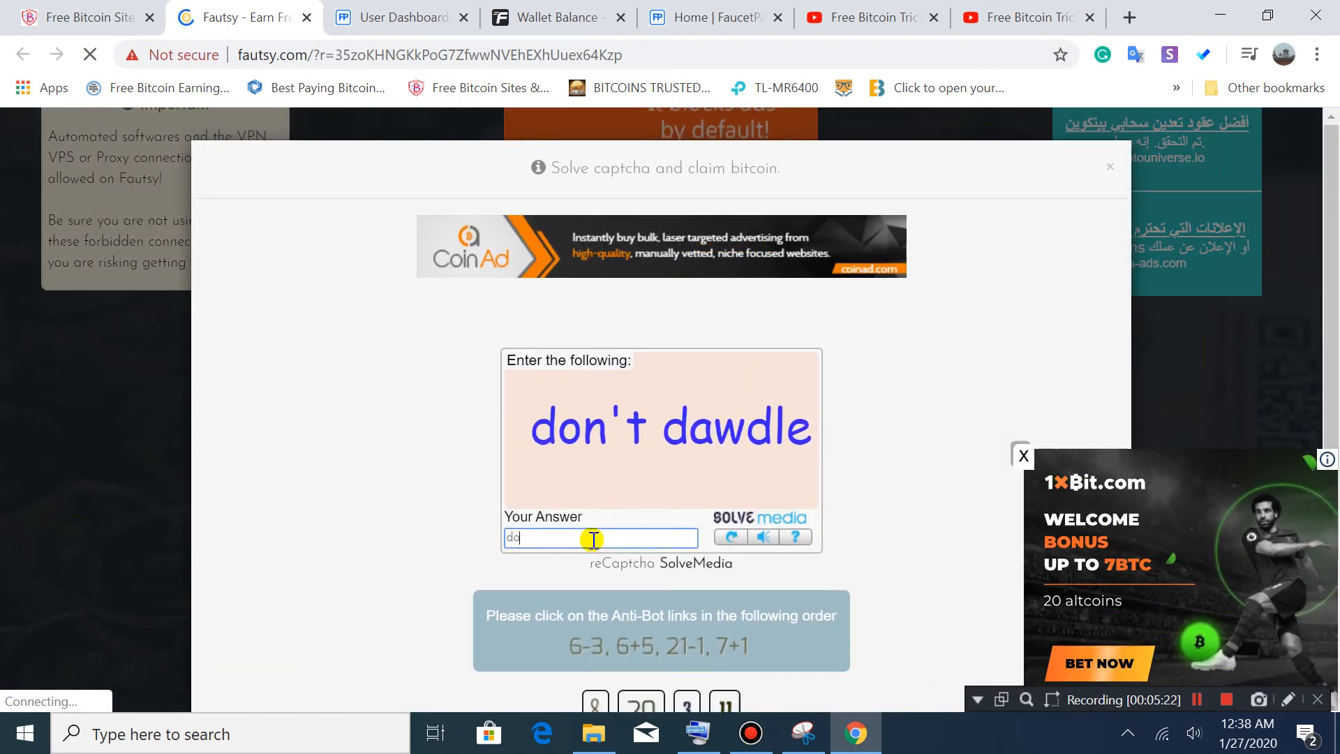
# Step: Enter the captcha phrase 'ont dawd' in the claim window
pyautogui.write('ont')
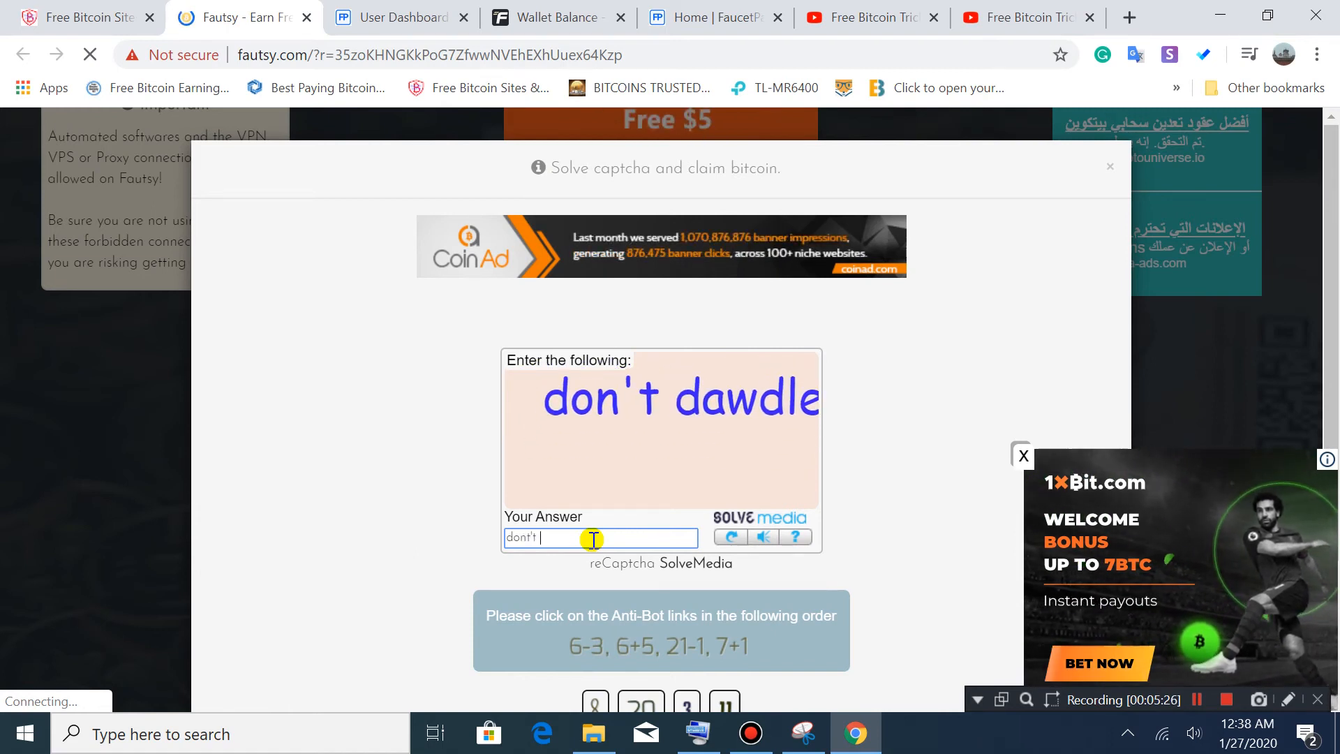
pyautogui.write('dawdle')
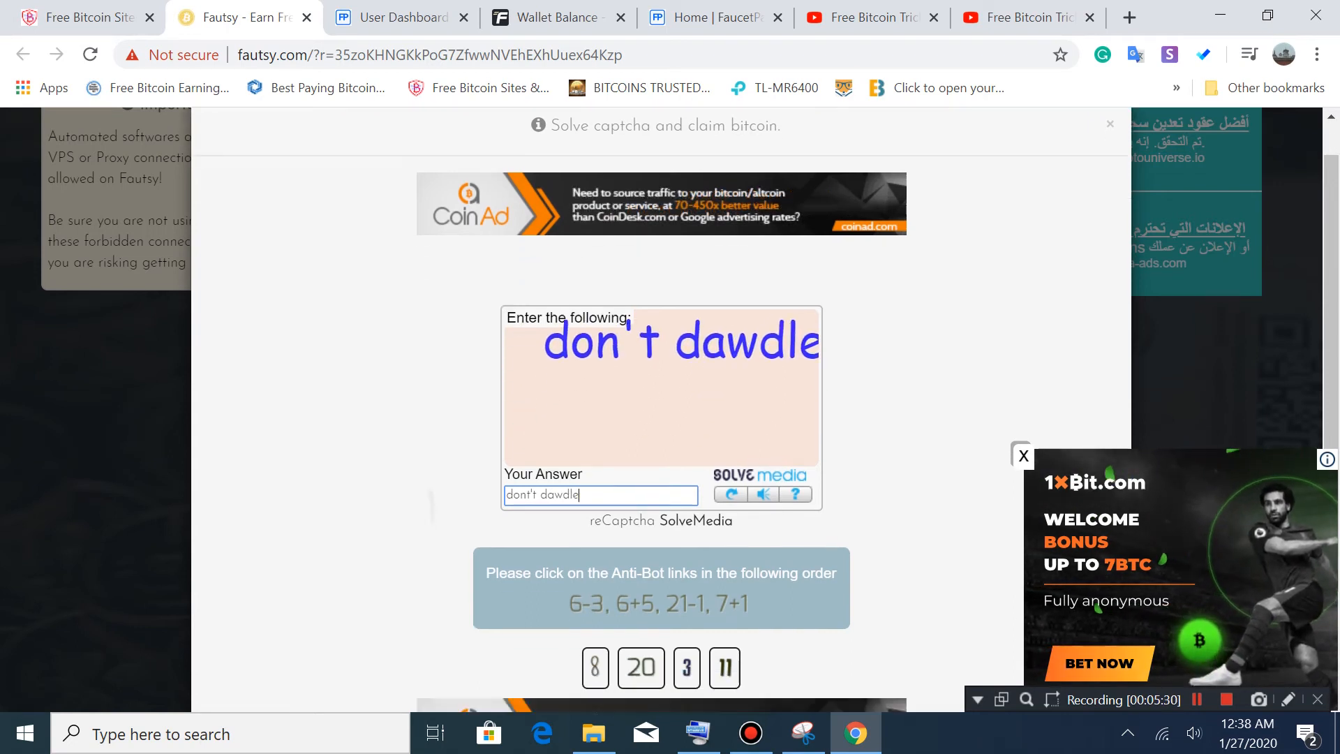
pyautogui.scroll(3)
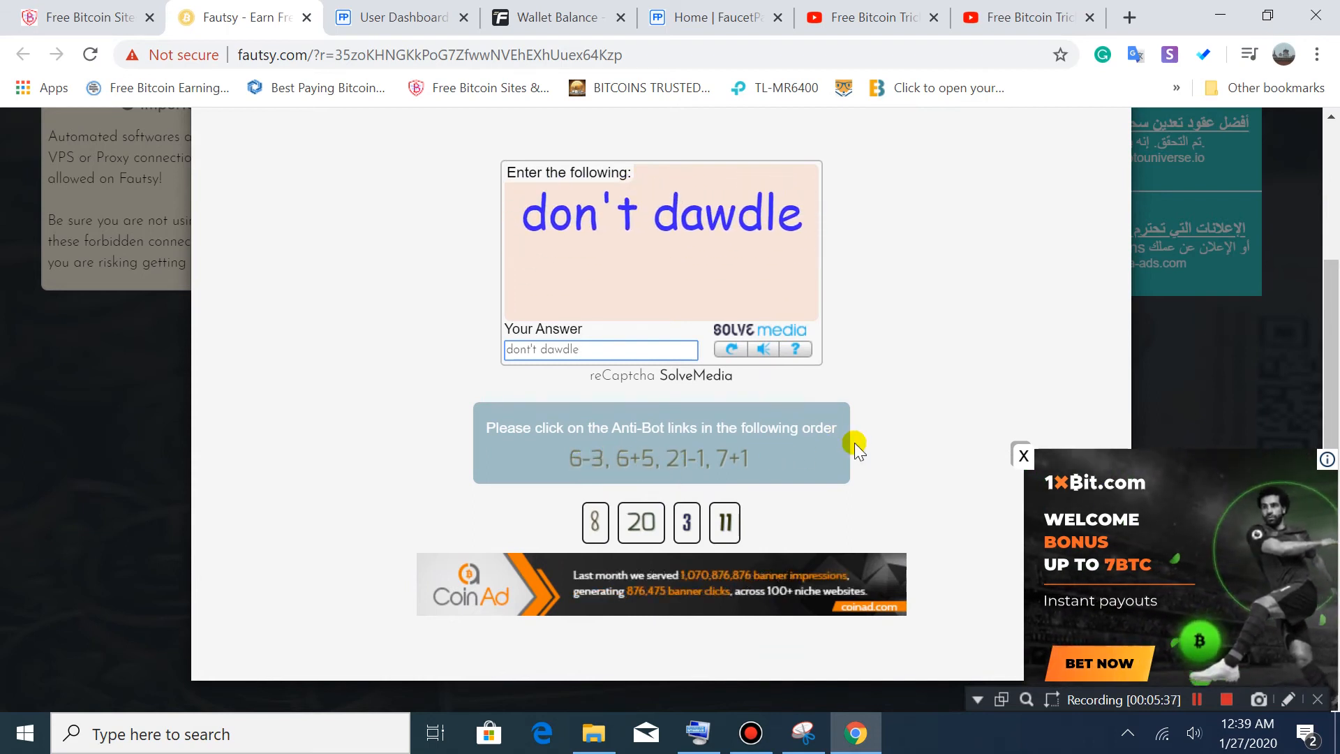
pyautogui.moveTo(623, 486)
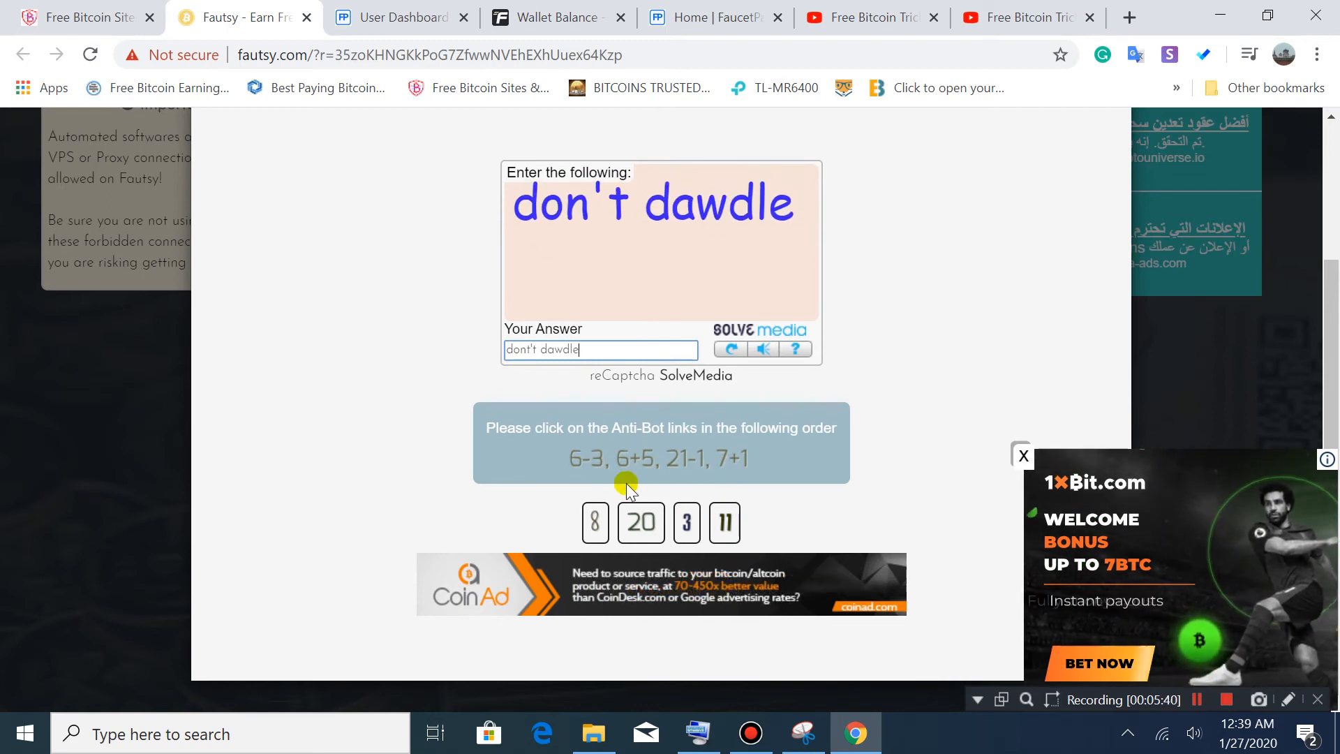
# Step: Answer the anti-bot order 3, 11, 8 and submit Claim Now for 7 satoshi
pyautogui.click(686, 524)
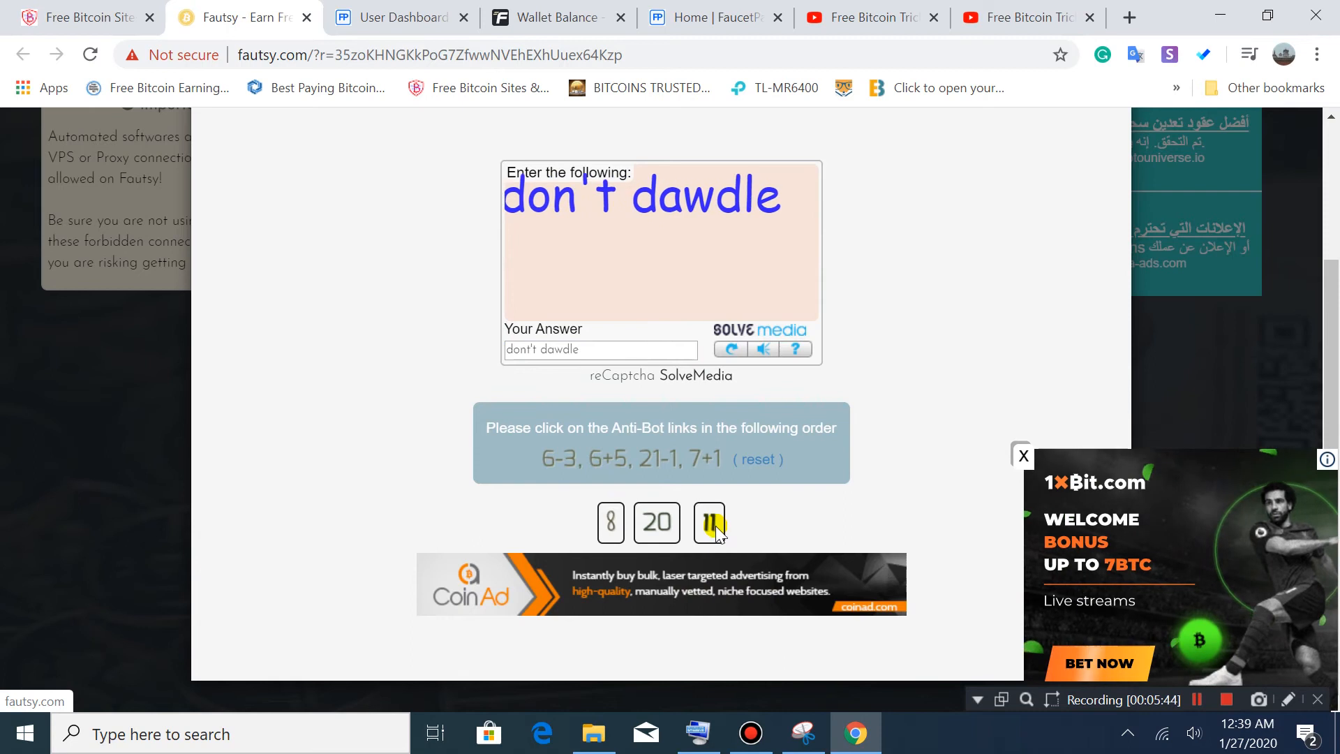
pyautogui.click(708, 522)
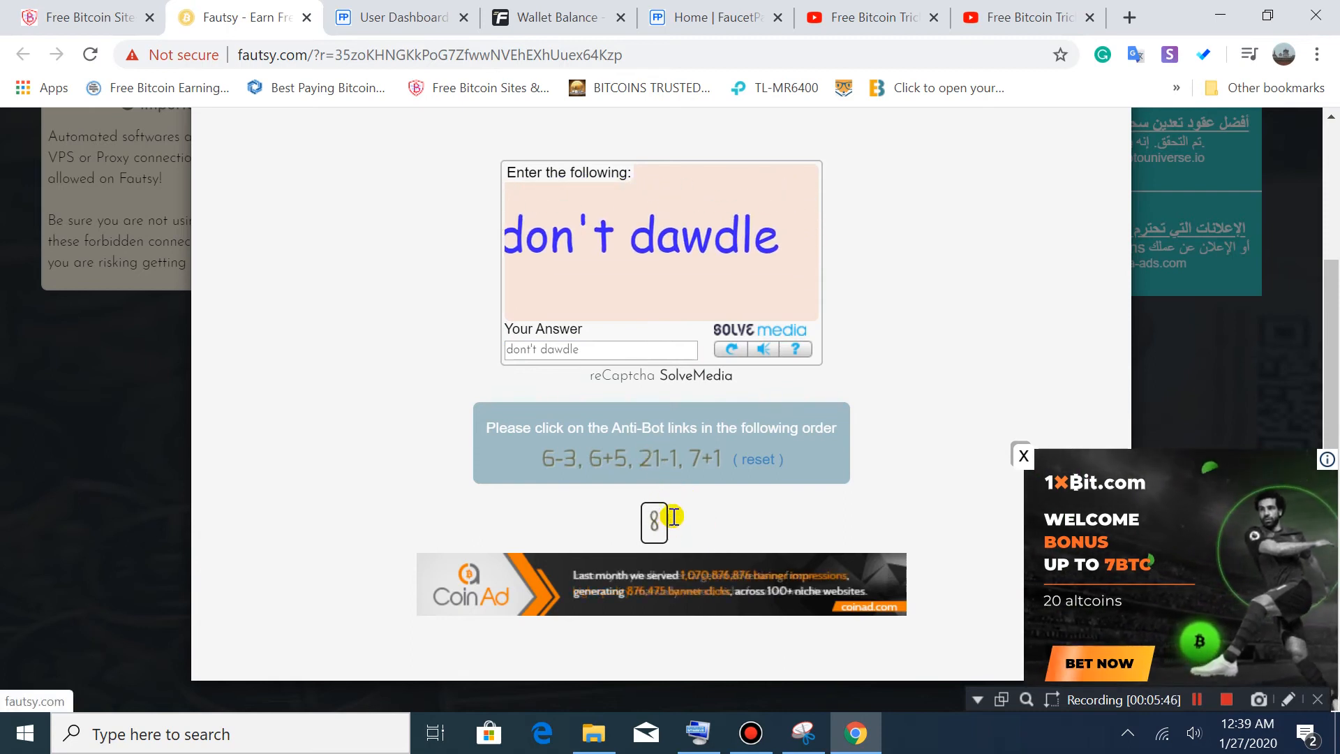
pyautogui.click(655, 522)
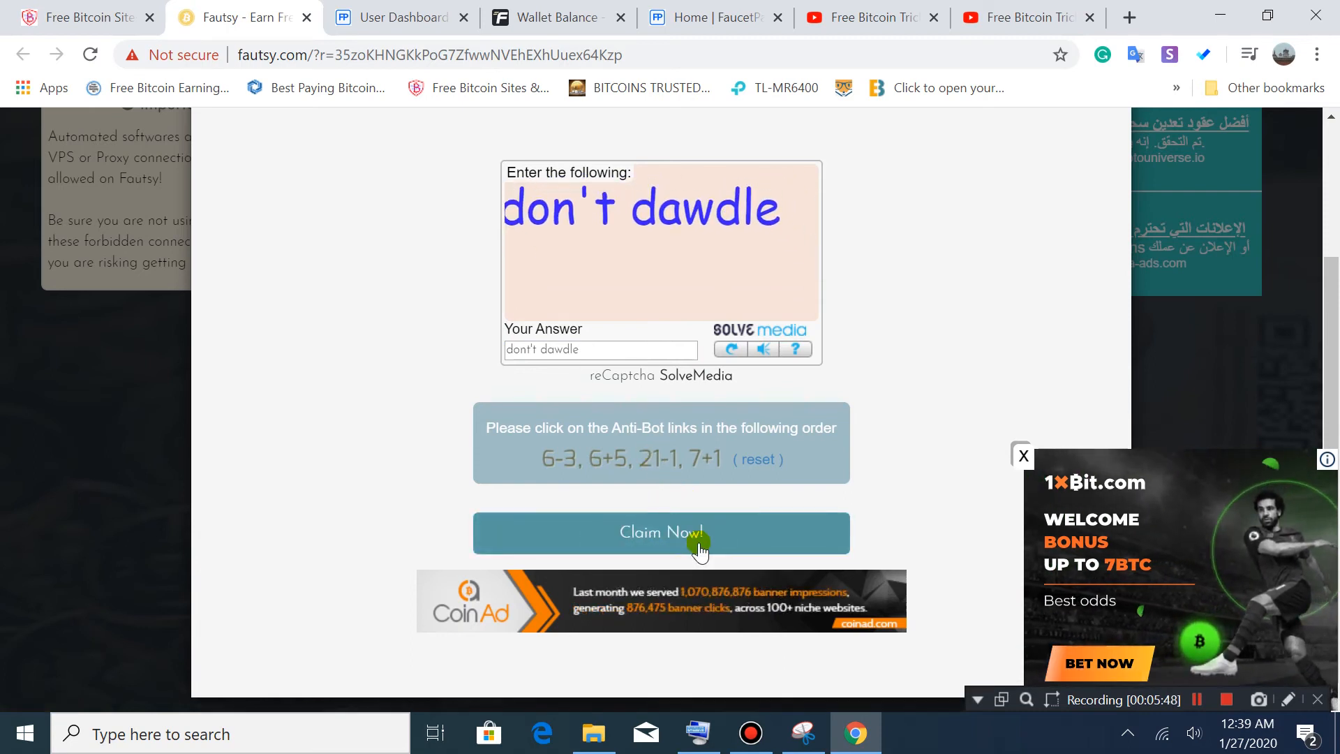
pyautogui.click(660, 532)
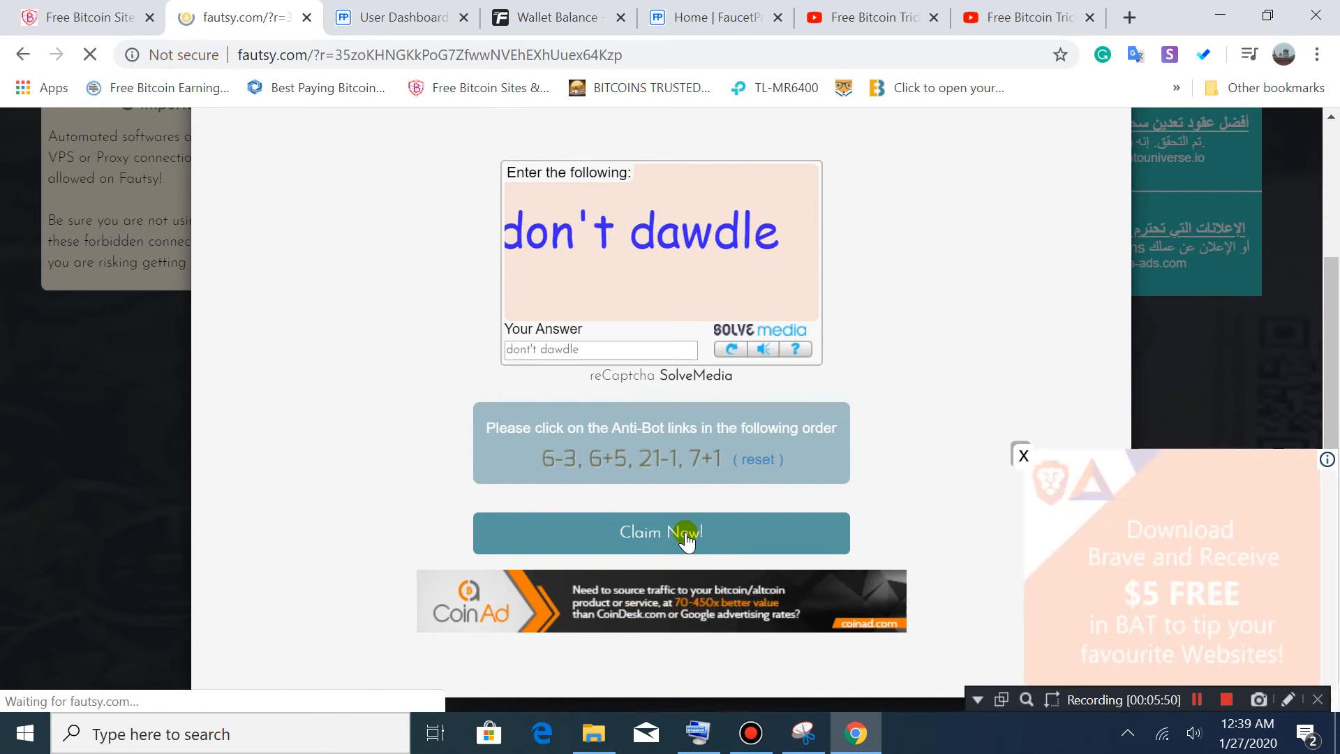
pyautogui.click(660, 532)
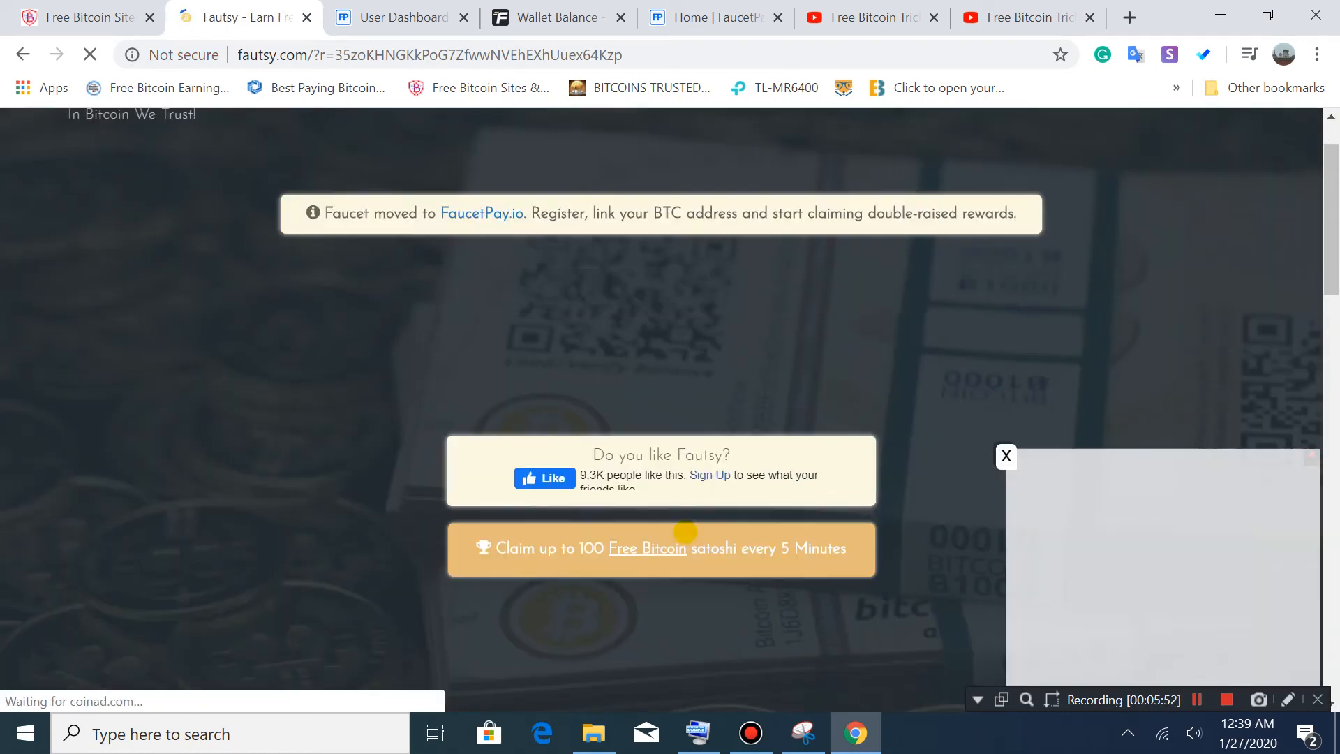
pyautogui.click(660, 549)
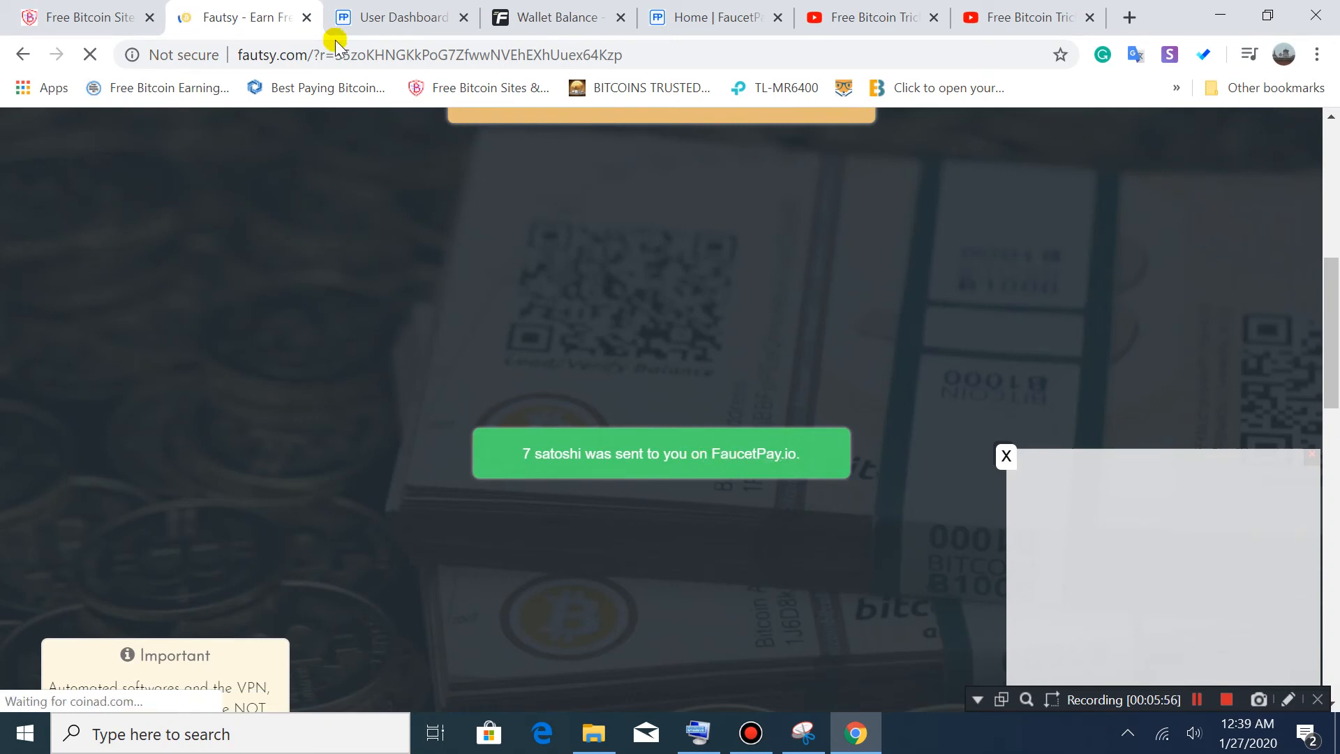
# Step: Return to FaucetPay's User Dashboard showing the Bitcoin balance at 0.00000007
pyautogui.click(399, 17)
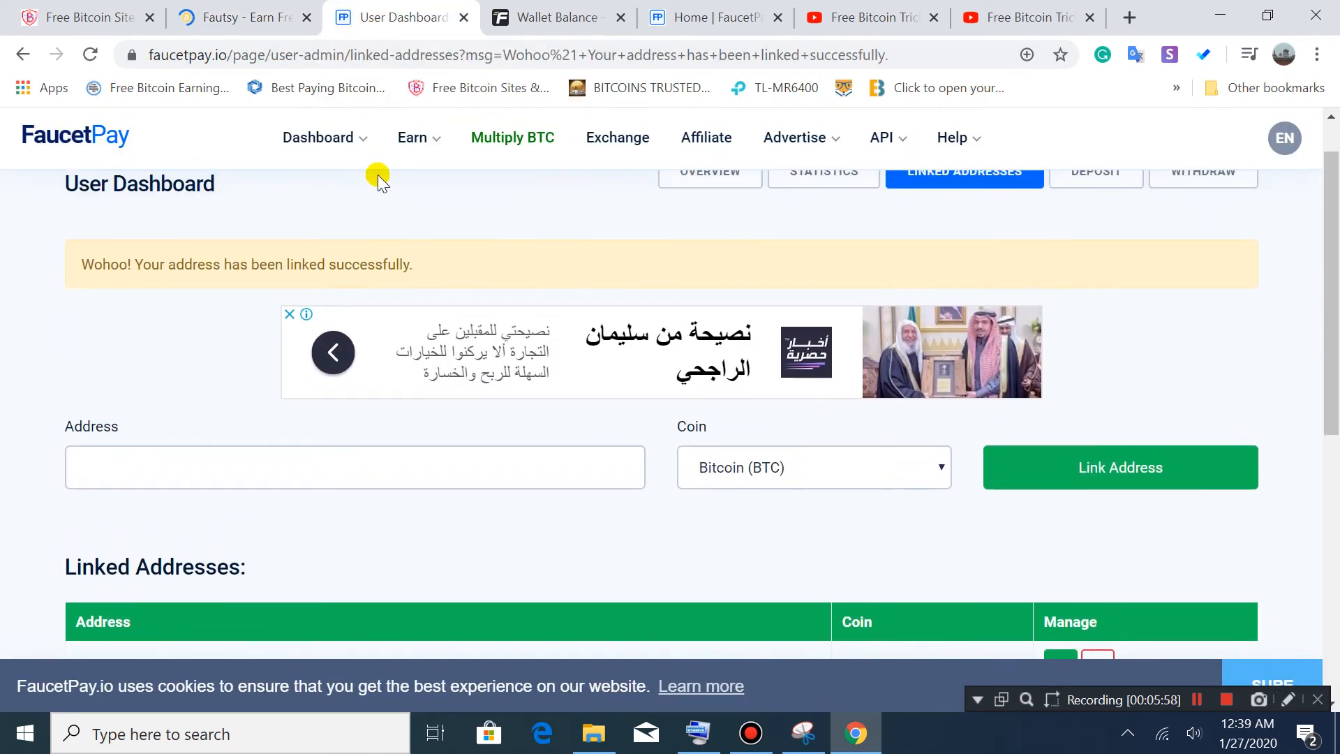
pyautogui.click(318, 136)
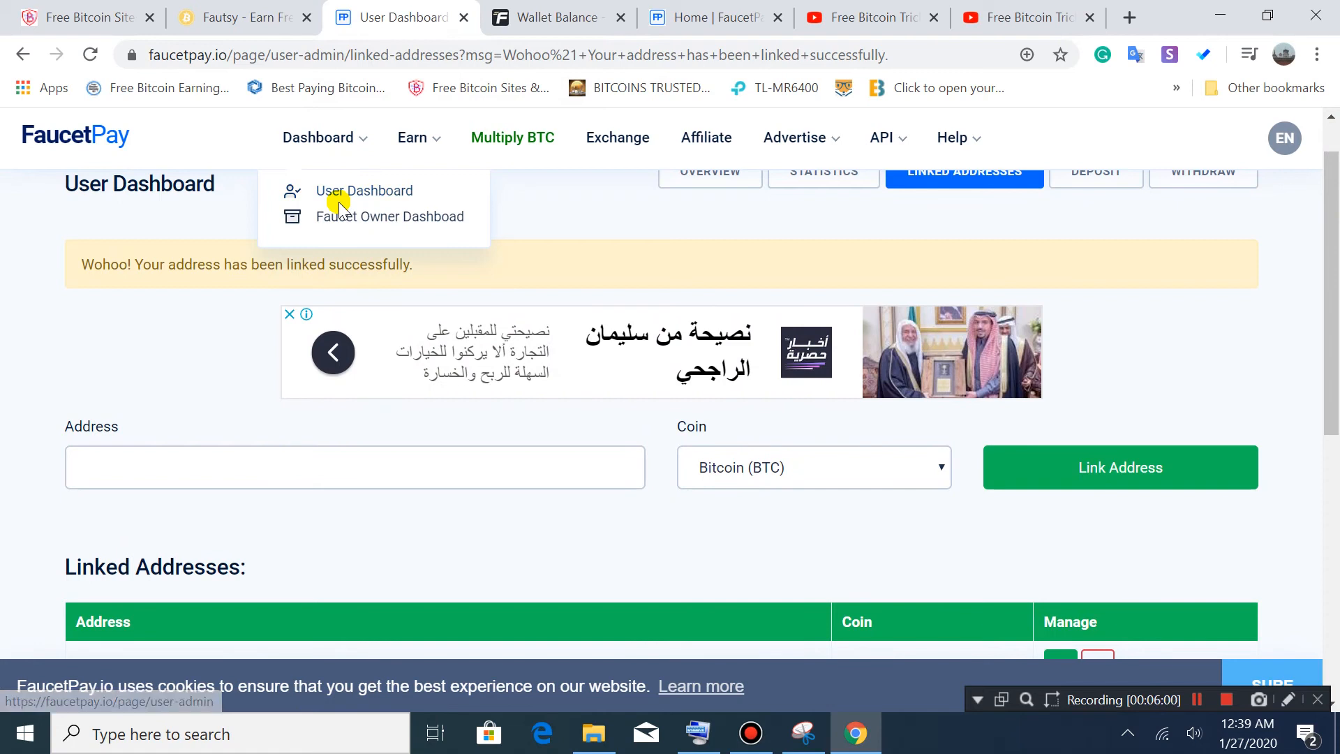
pyautogui.click(364, 191)
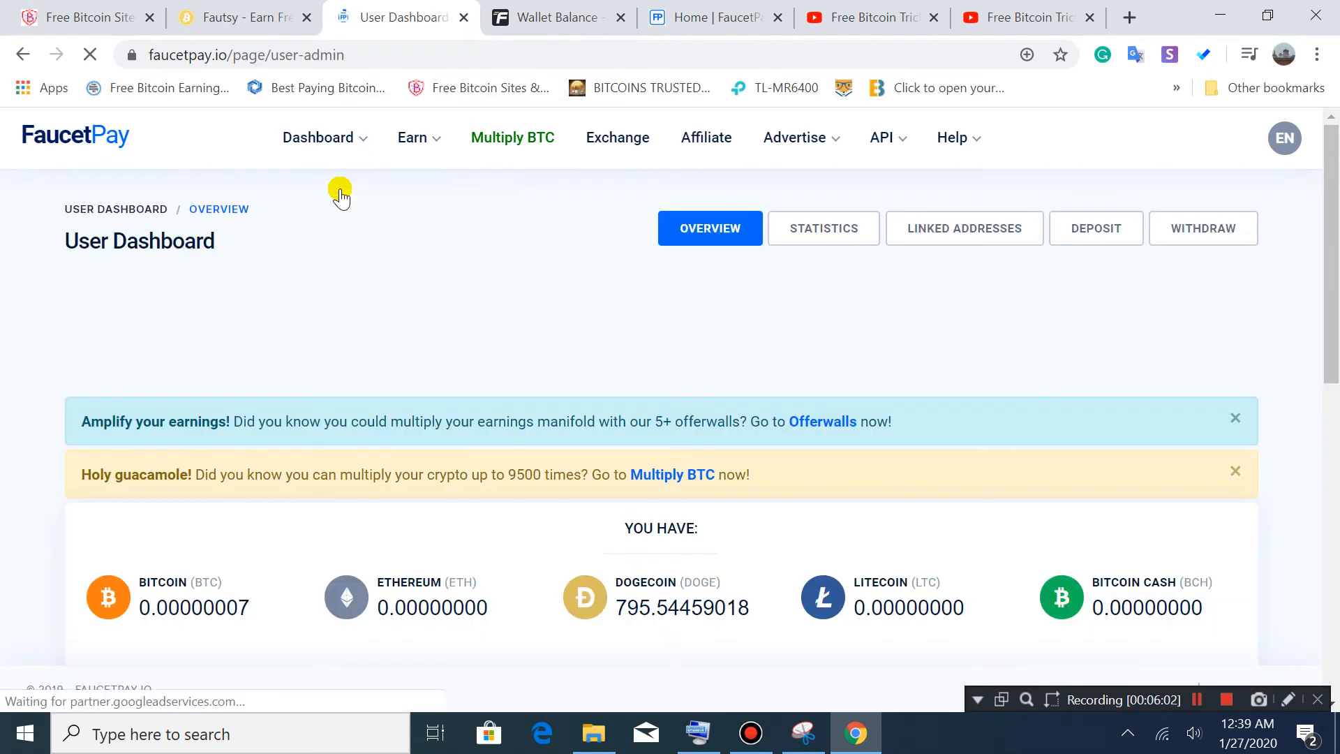
pyautogui.scroll(-3)
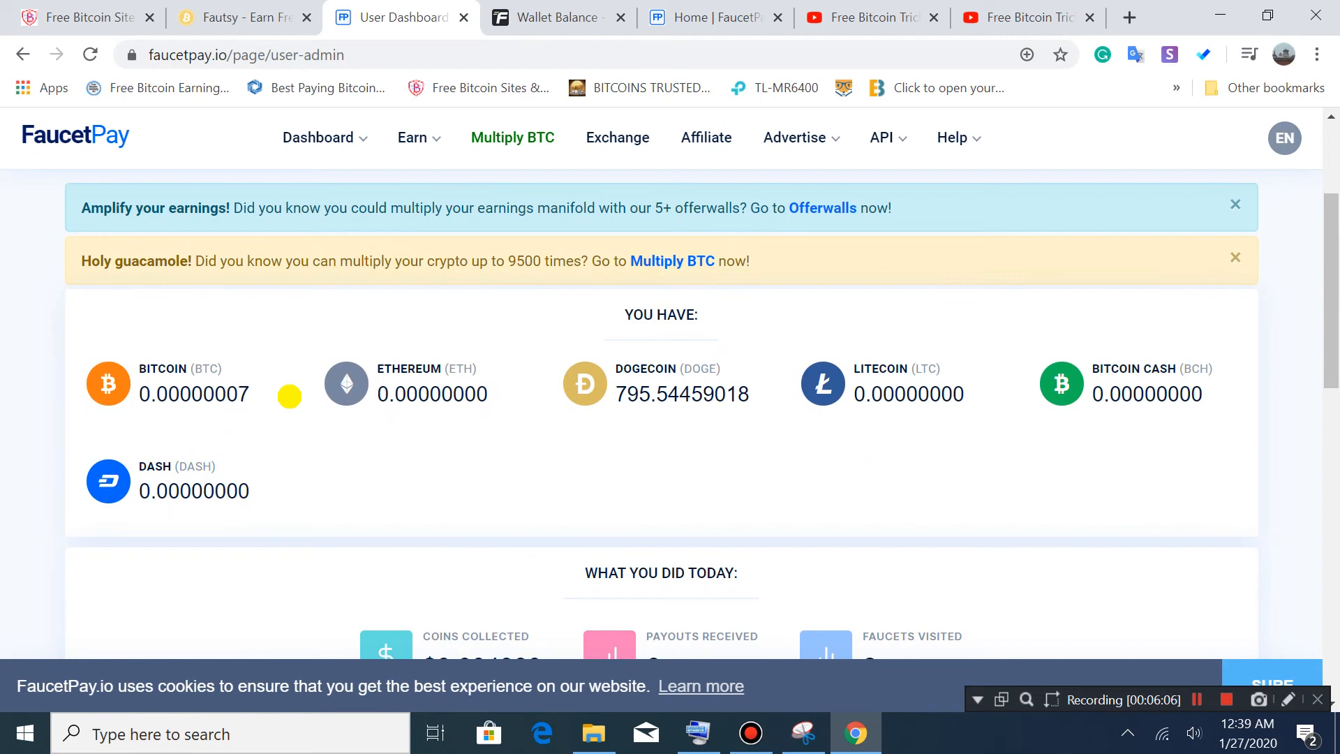
pyautogui.moveTo(560, 214)
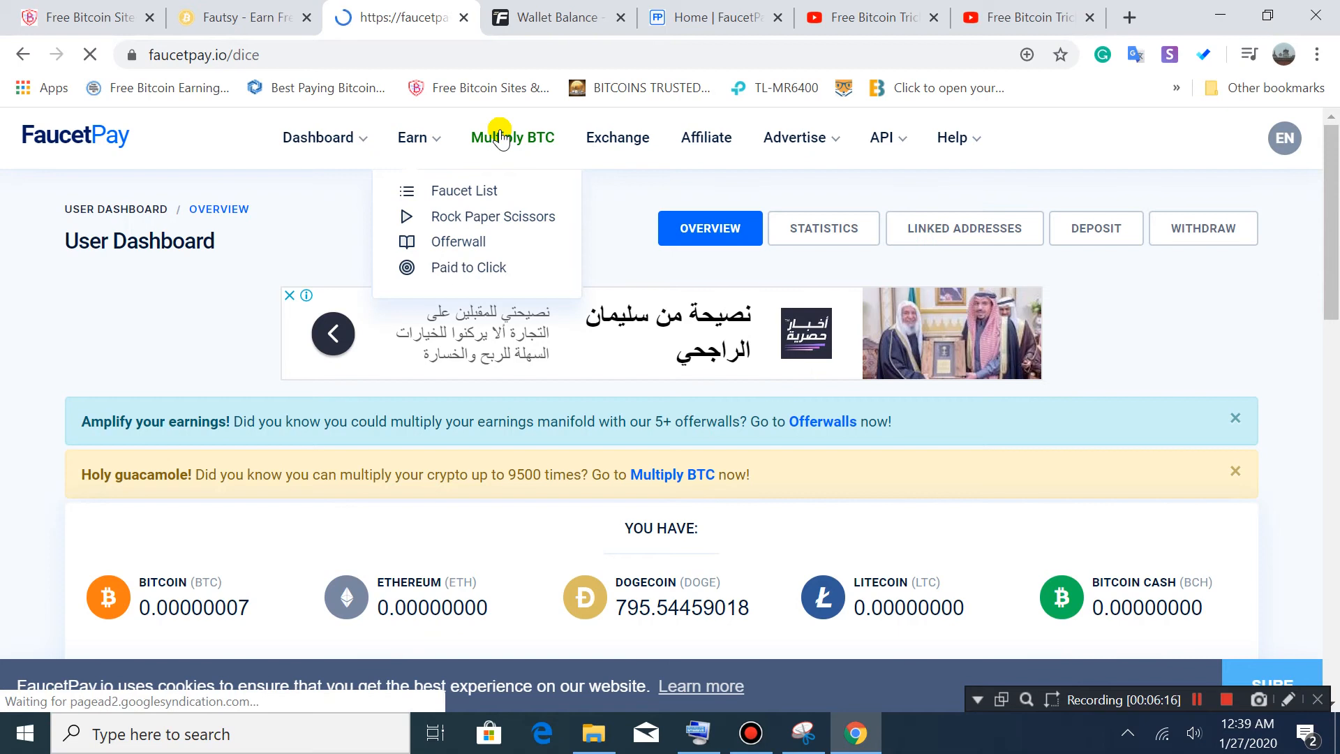
# Step: Look over the Multiply BTC dice page with its 1-satoshi bet at 50% chance
pyautogui.click(513, 137)
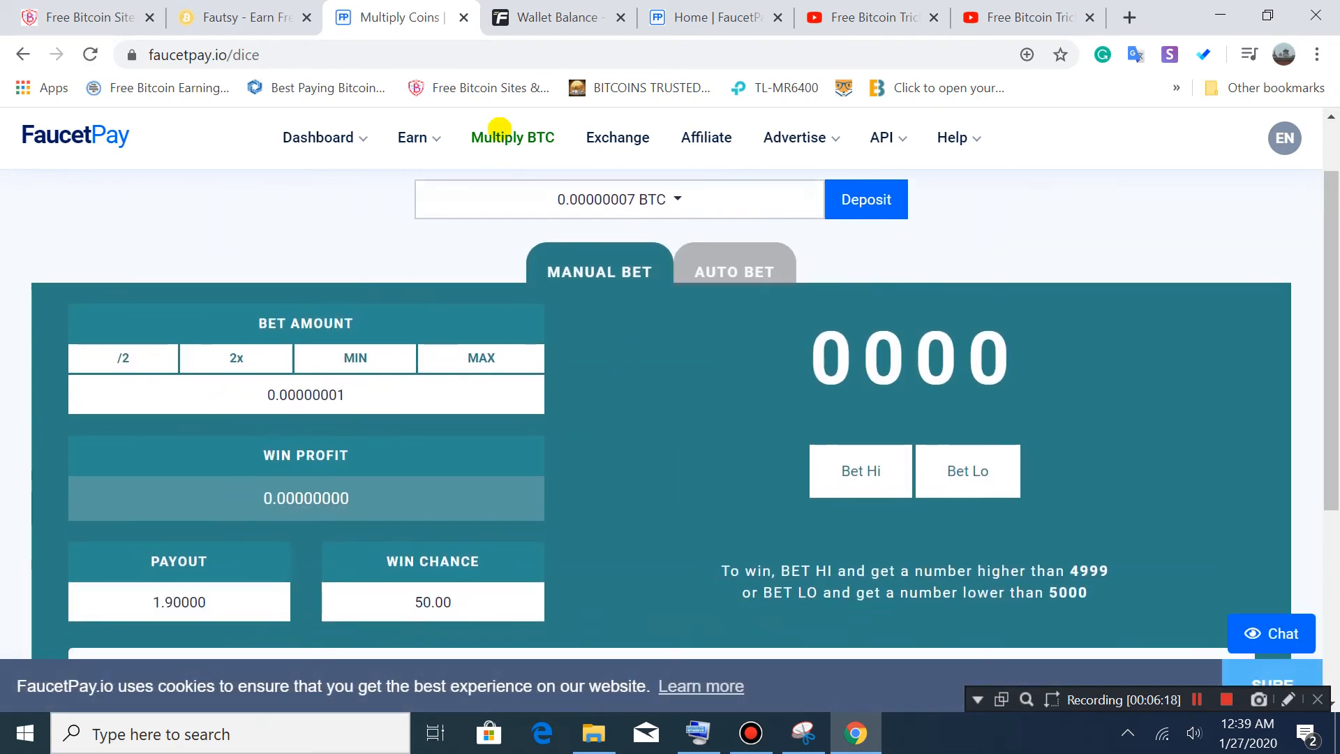
pyautogui.scroll(3)
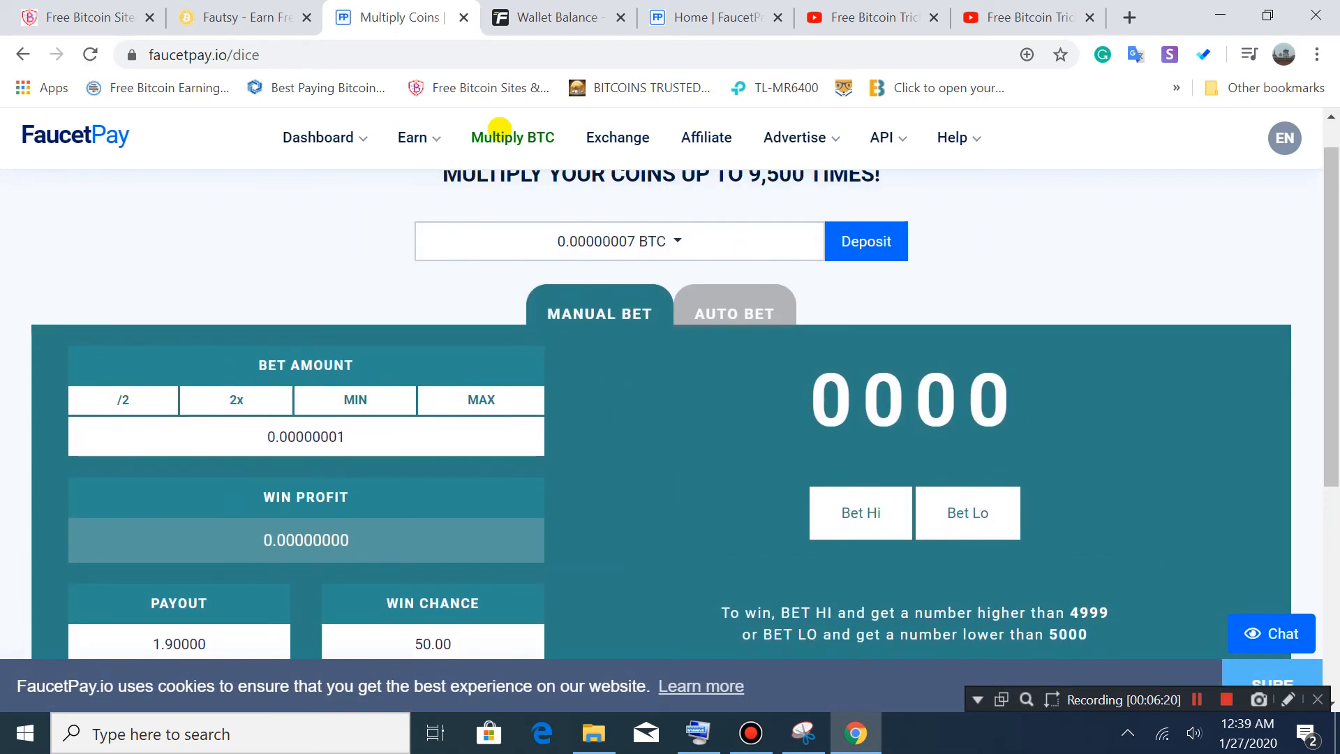
pyautogui.scroll(-3)
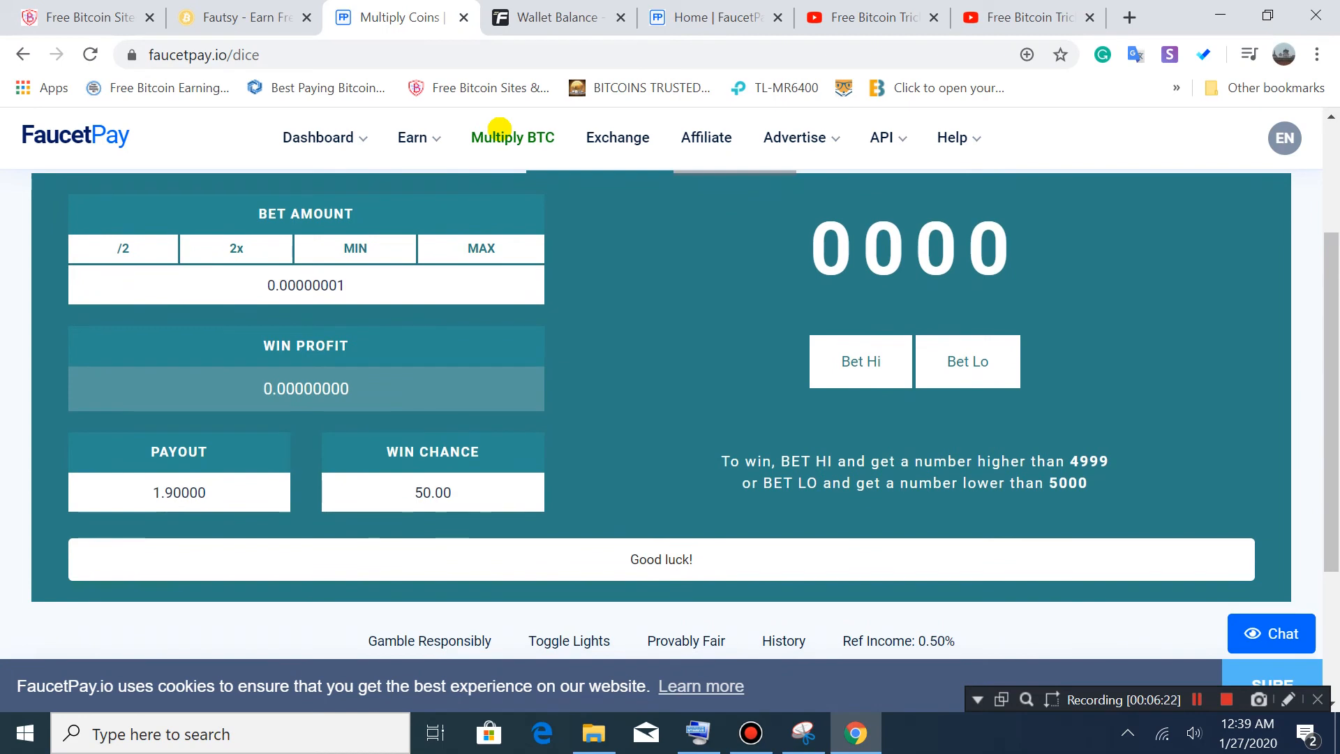
pyautogui.scroll(3)
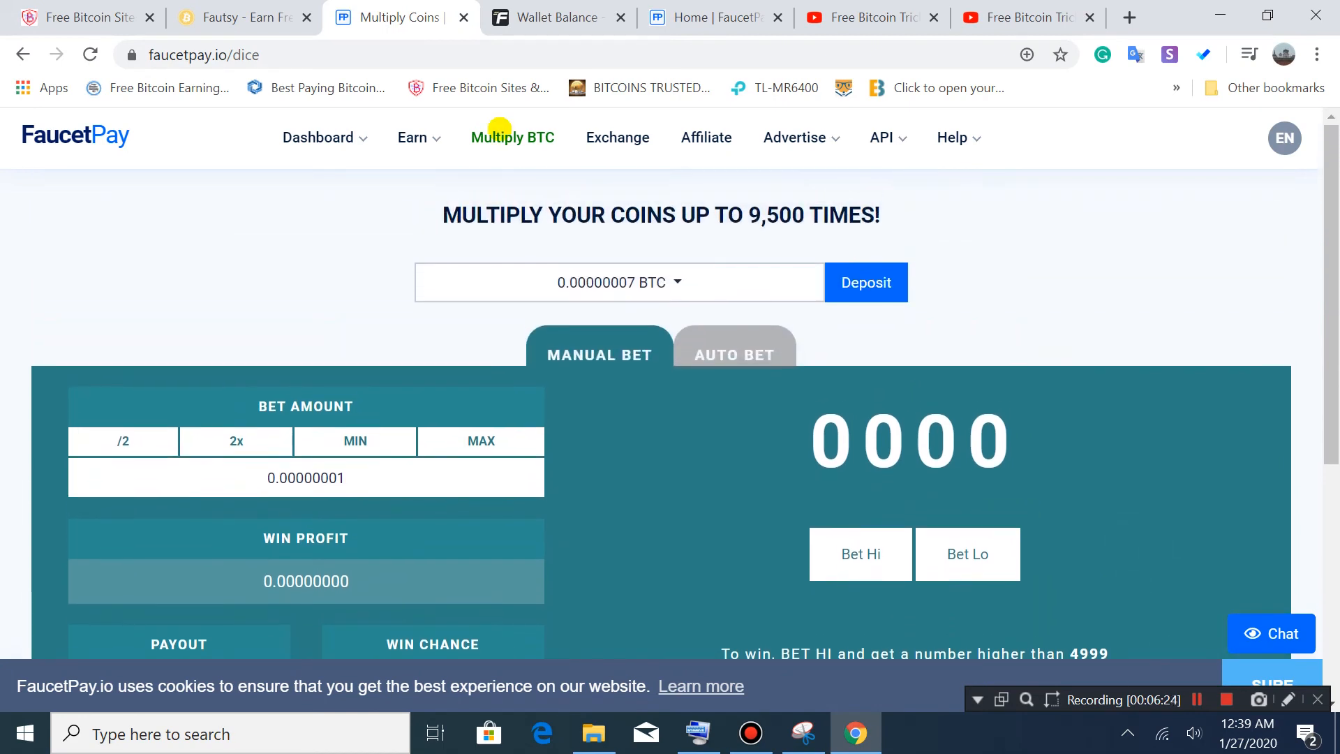
pyautogui.moveTo(879, 308)
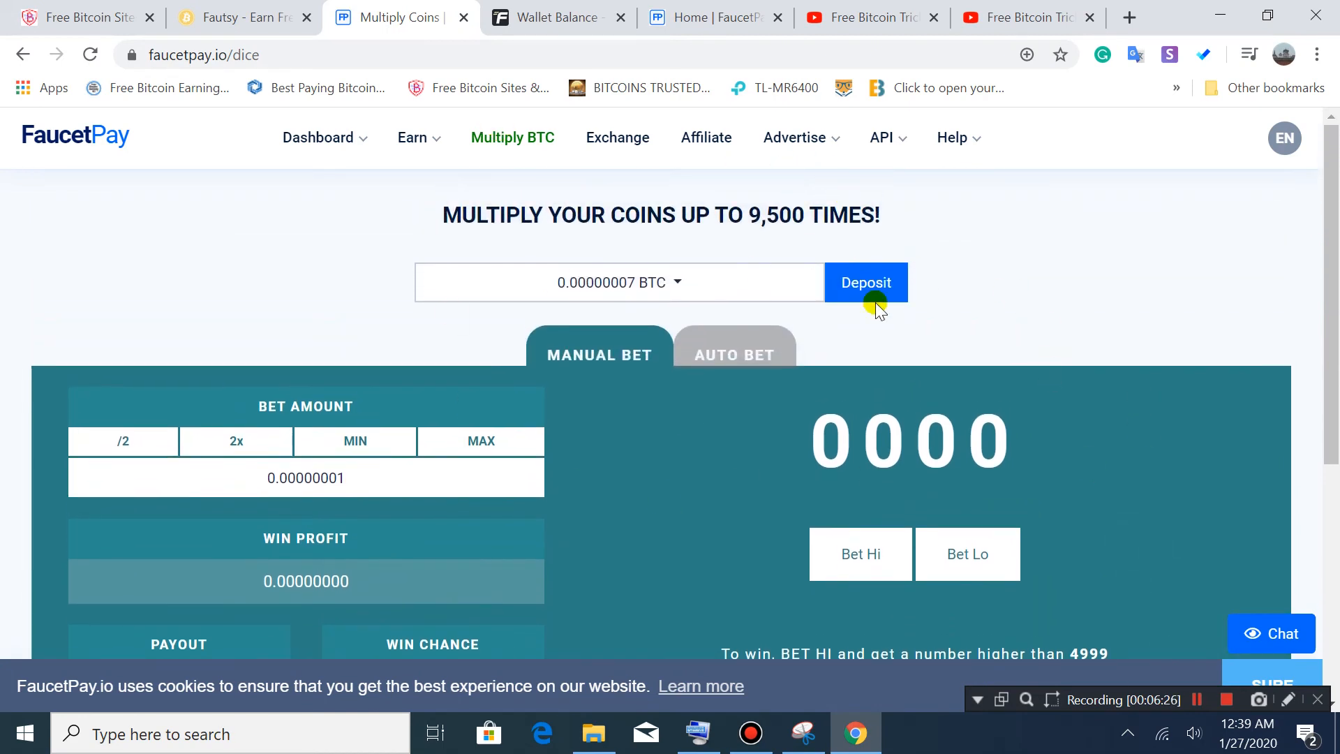
pyautogui.moveTo(1282, 138)
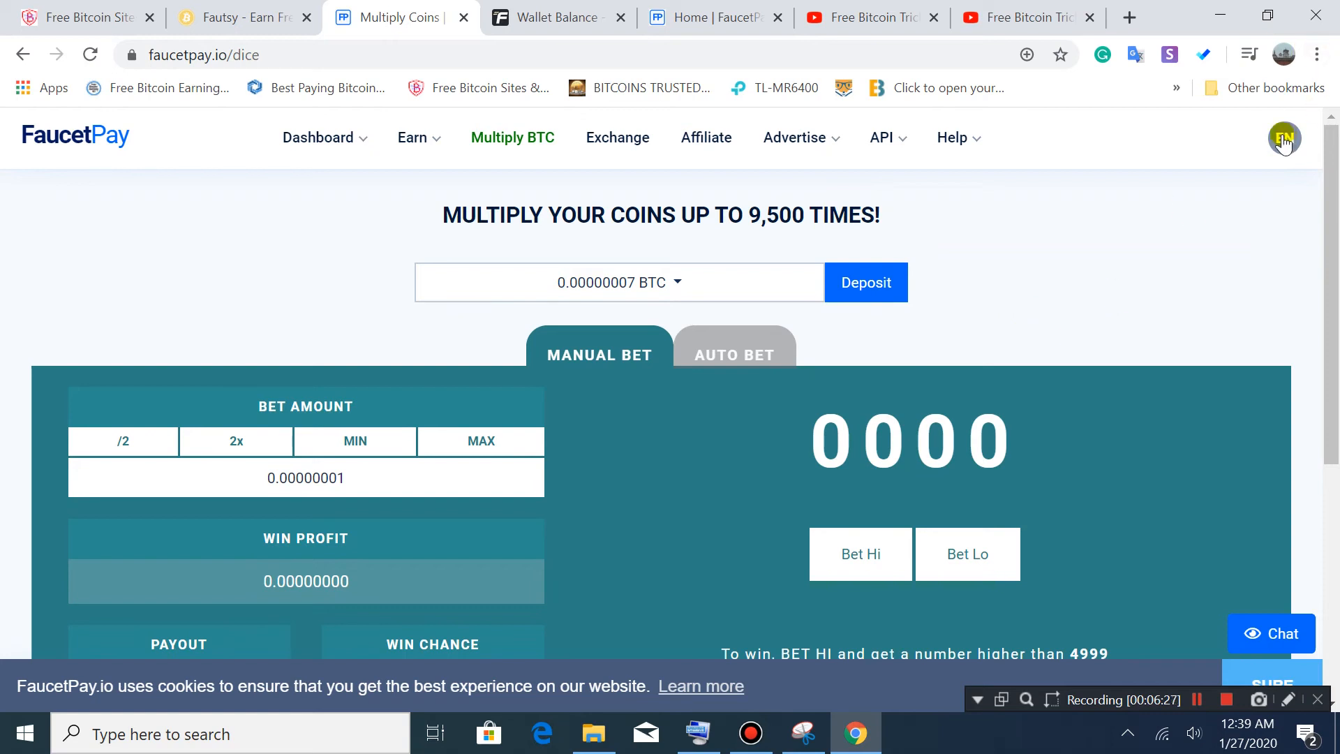
# Step: Choose Dogecoin on the withdrawal forms, showing 1 DOGE normal and 5 DOGE priority fees
pyautogui.click(1282, 138)
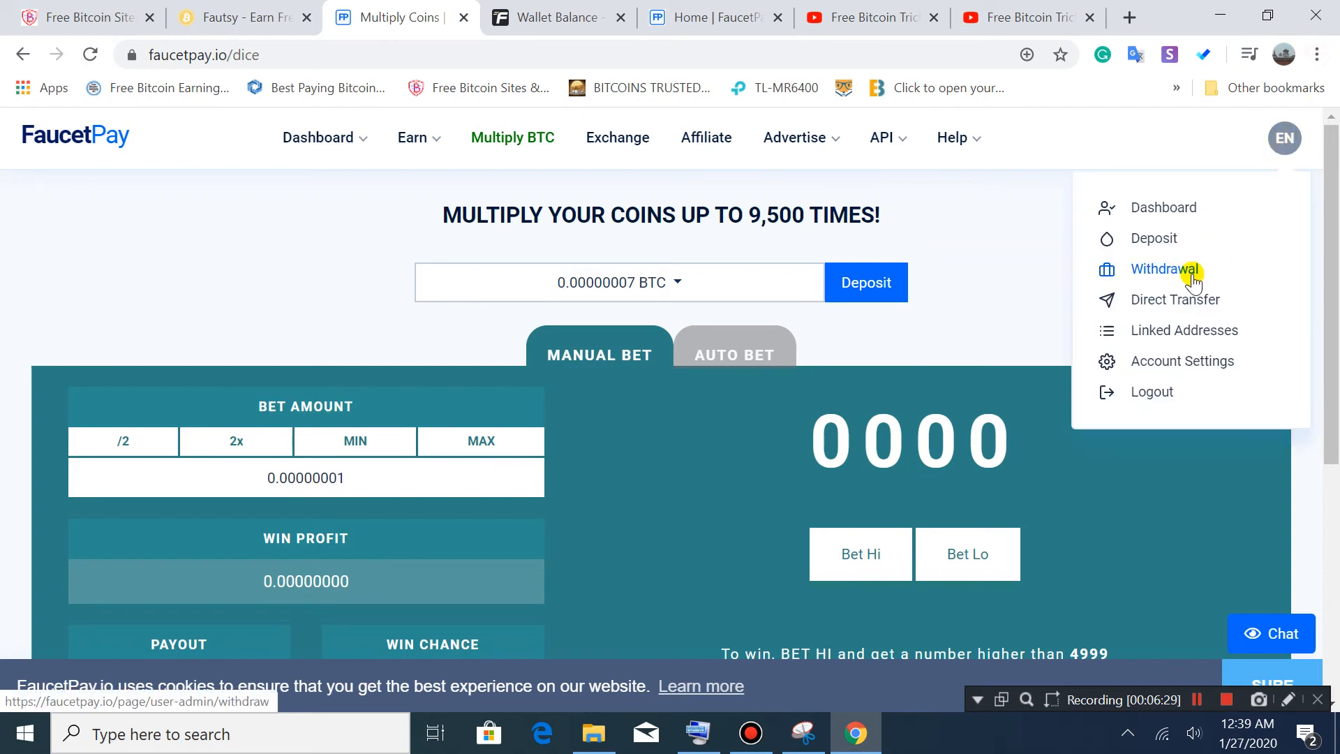
pyautogui.click(1164, 269)
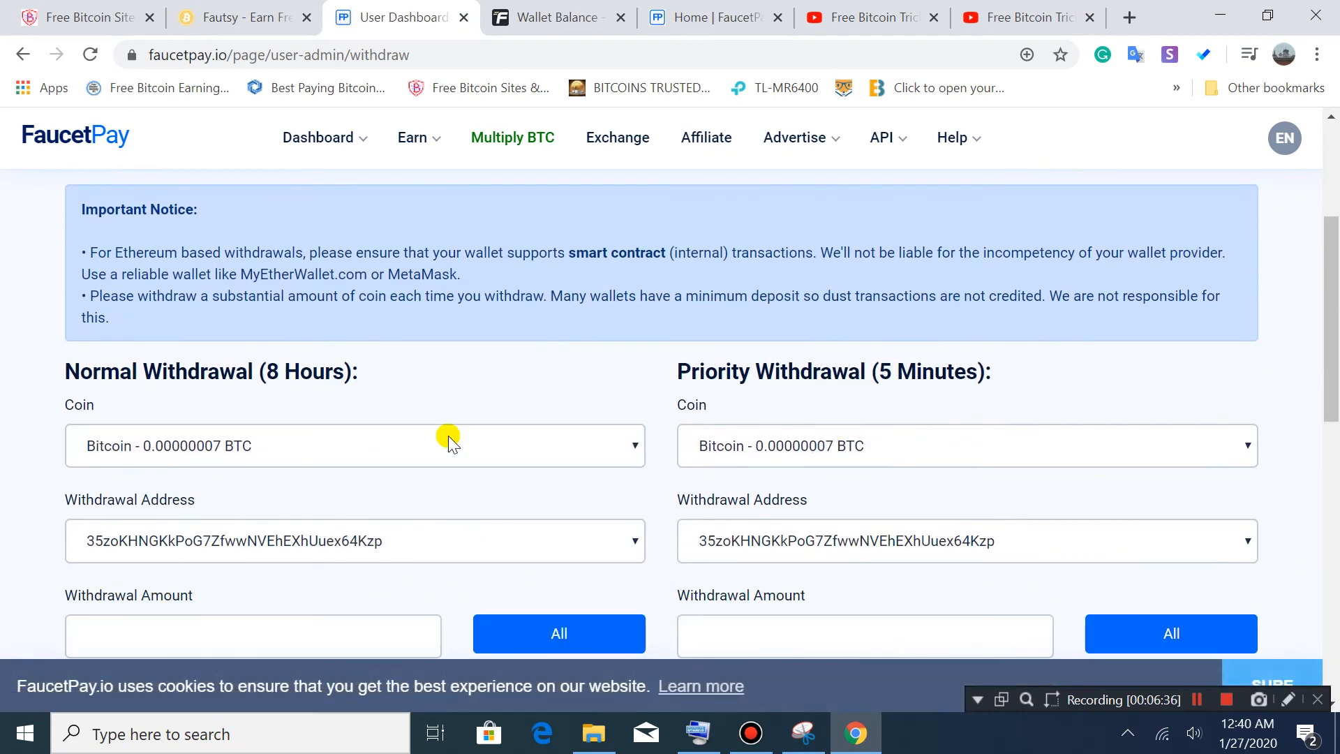
pyautogui.click(353, 445)
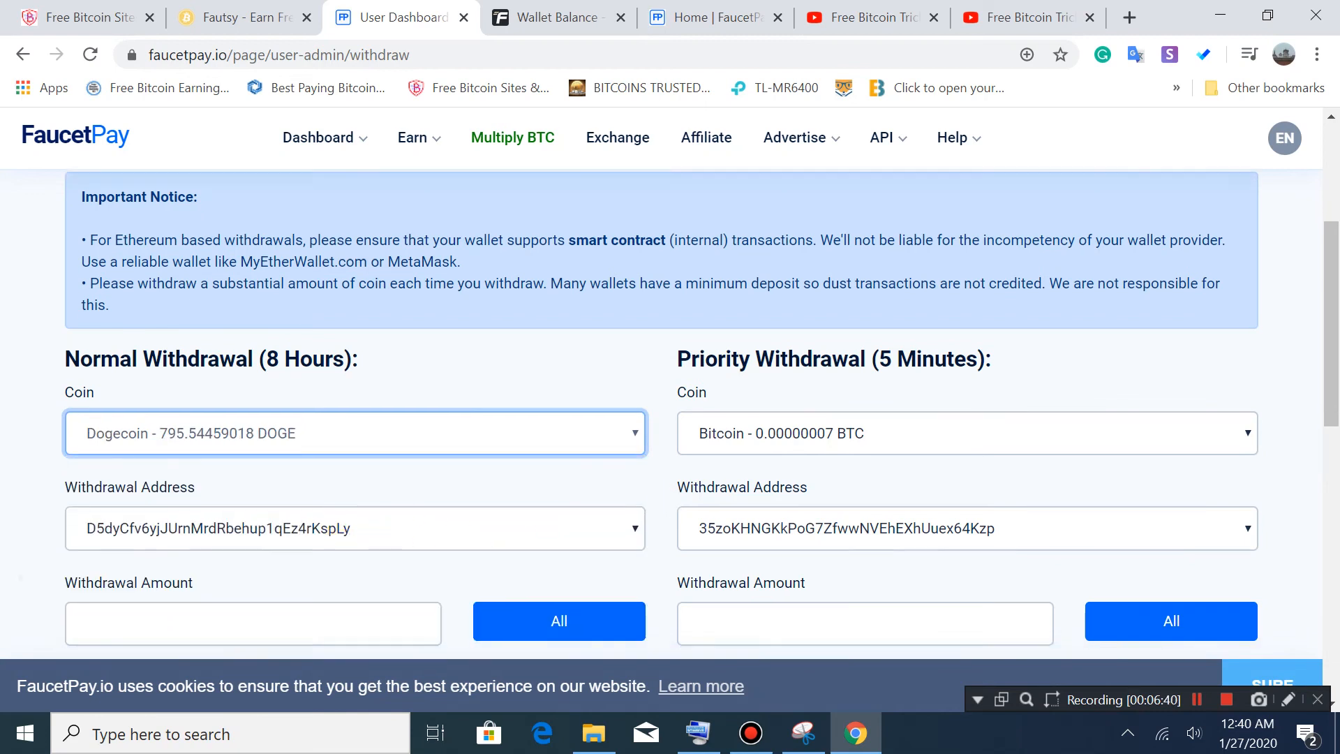
pyautogui.scroll(-3)
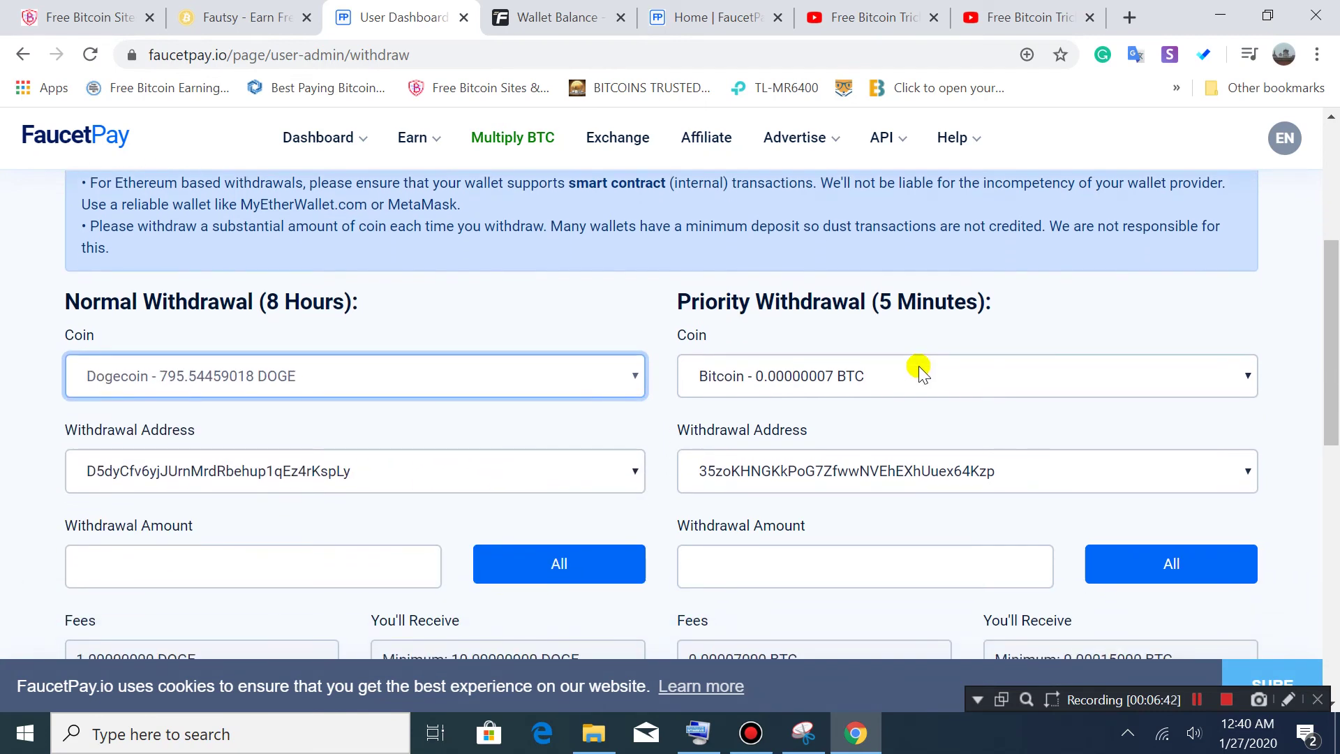
pyautogui.moveTo(299, 301)
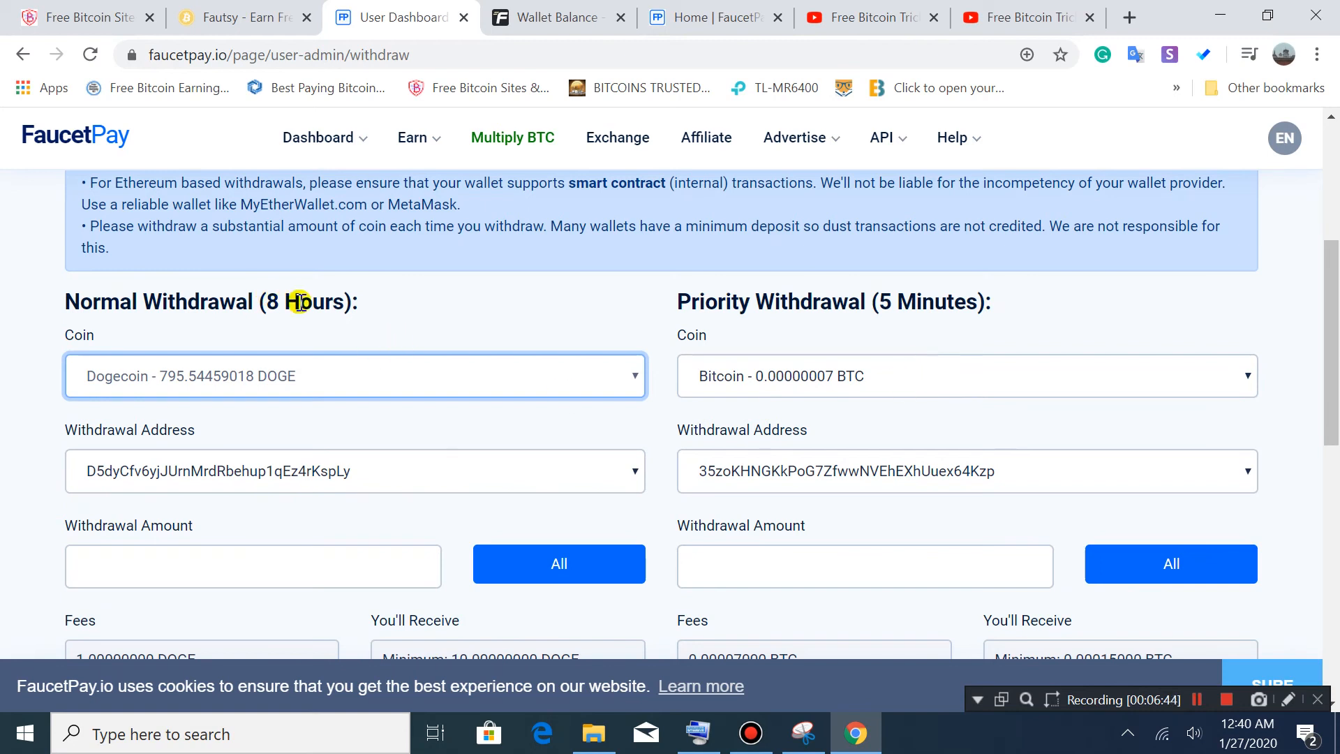
pyautogui.scroll(-3)
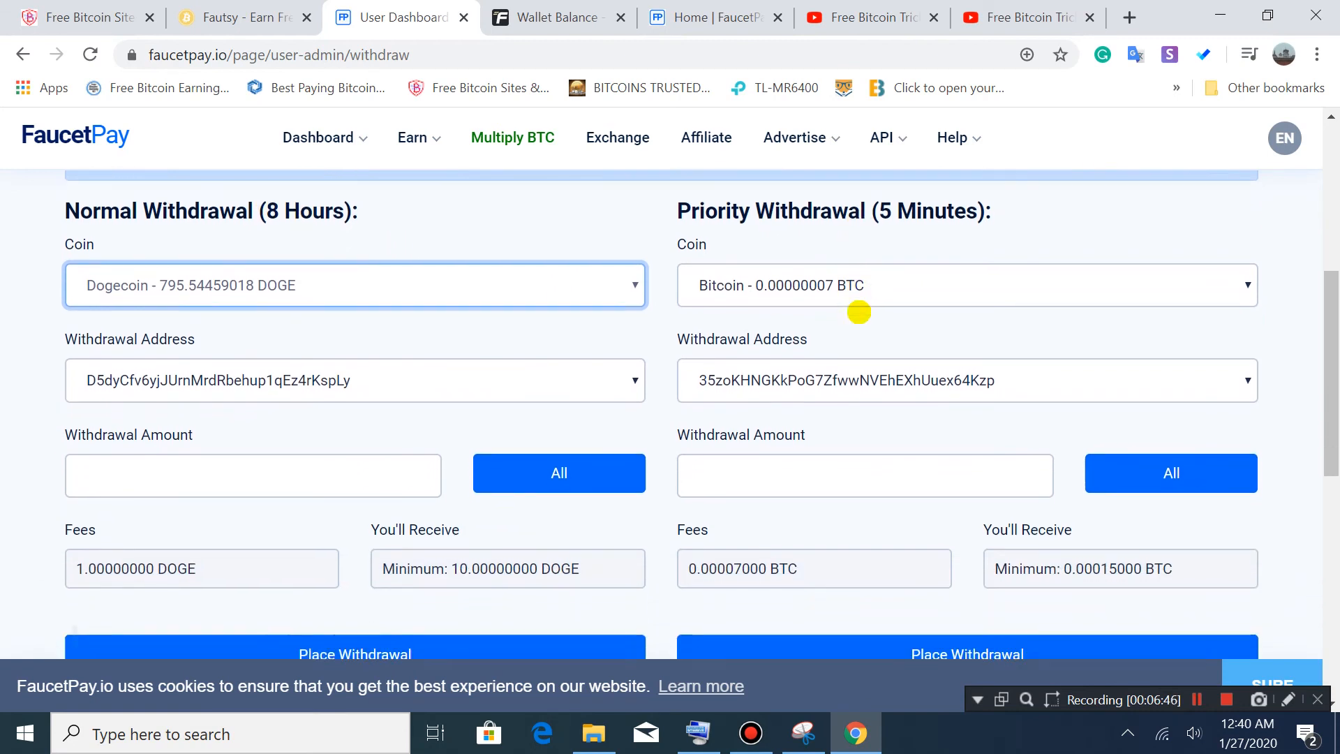
pyautogui.scroll(-3)
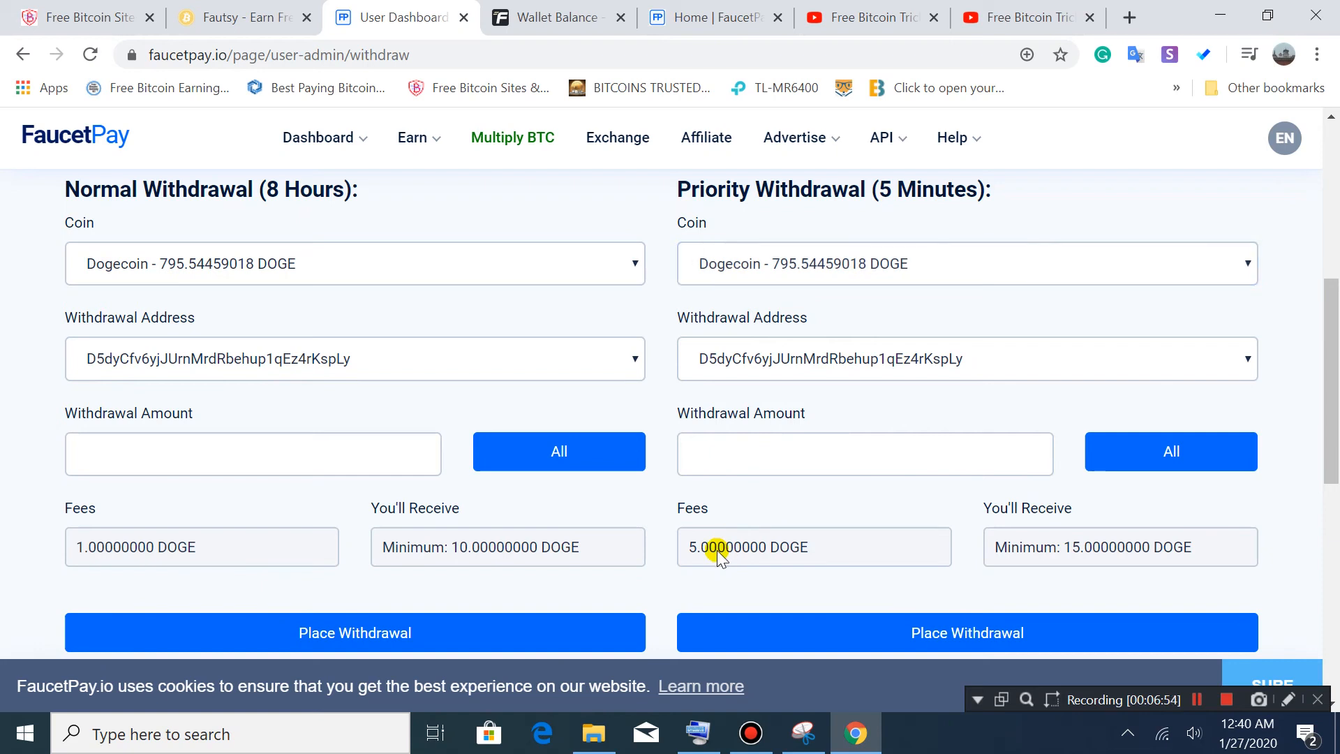
pyautogui.moveTo(213, 343)
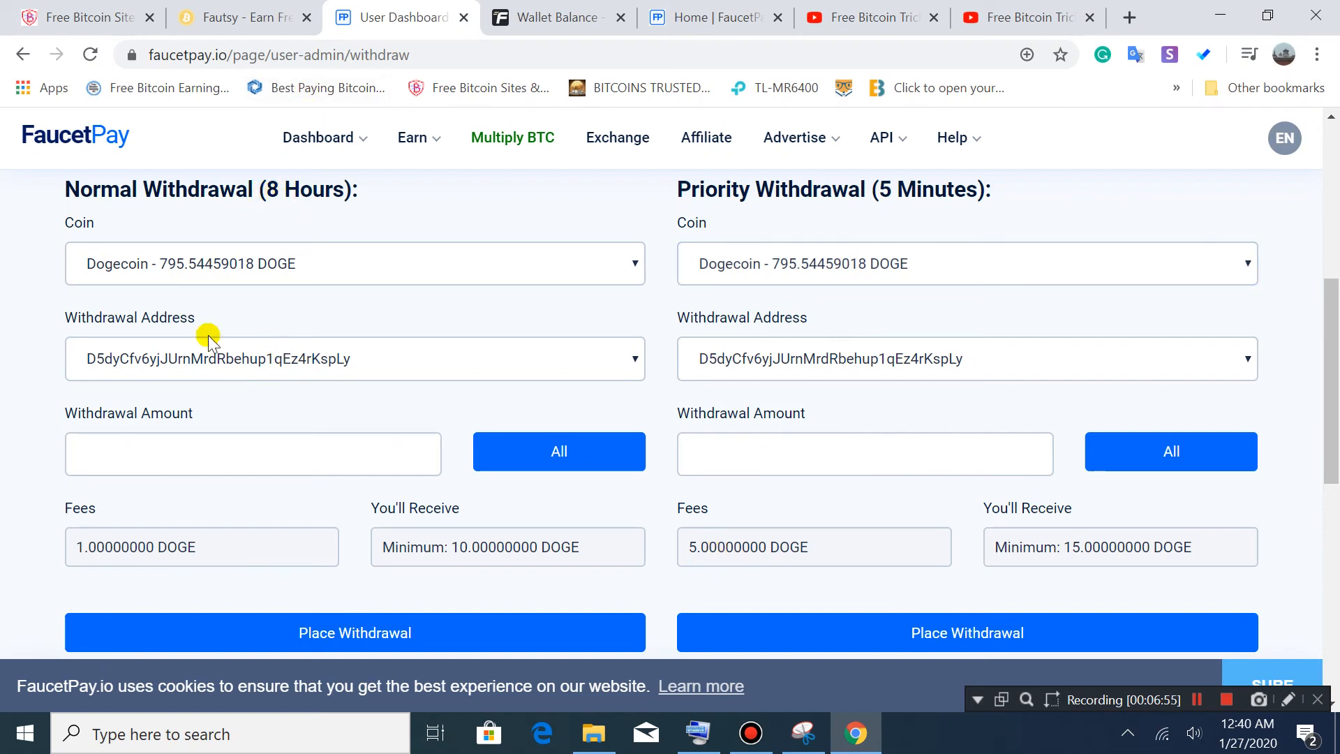
pyautogui.moveTo(125, 549)
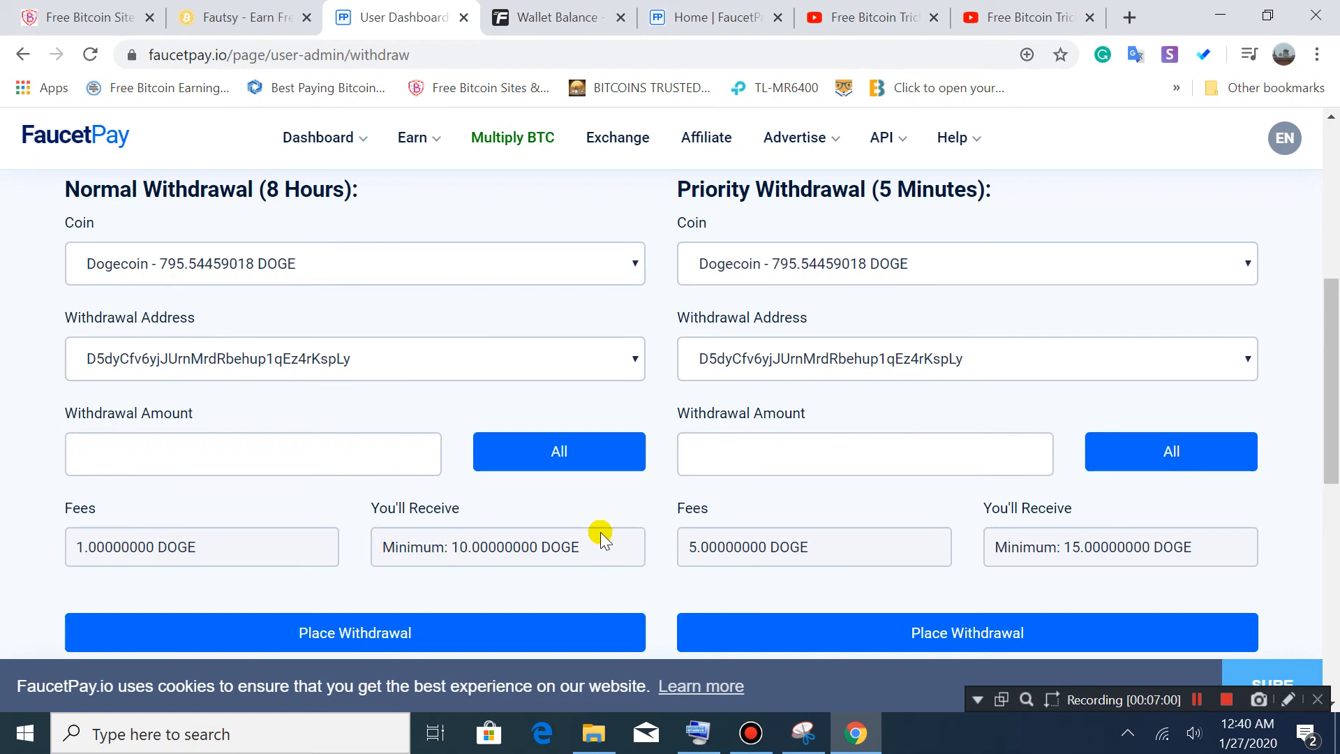
pyautogui.moveTo(914, 168)
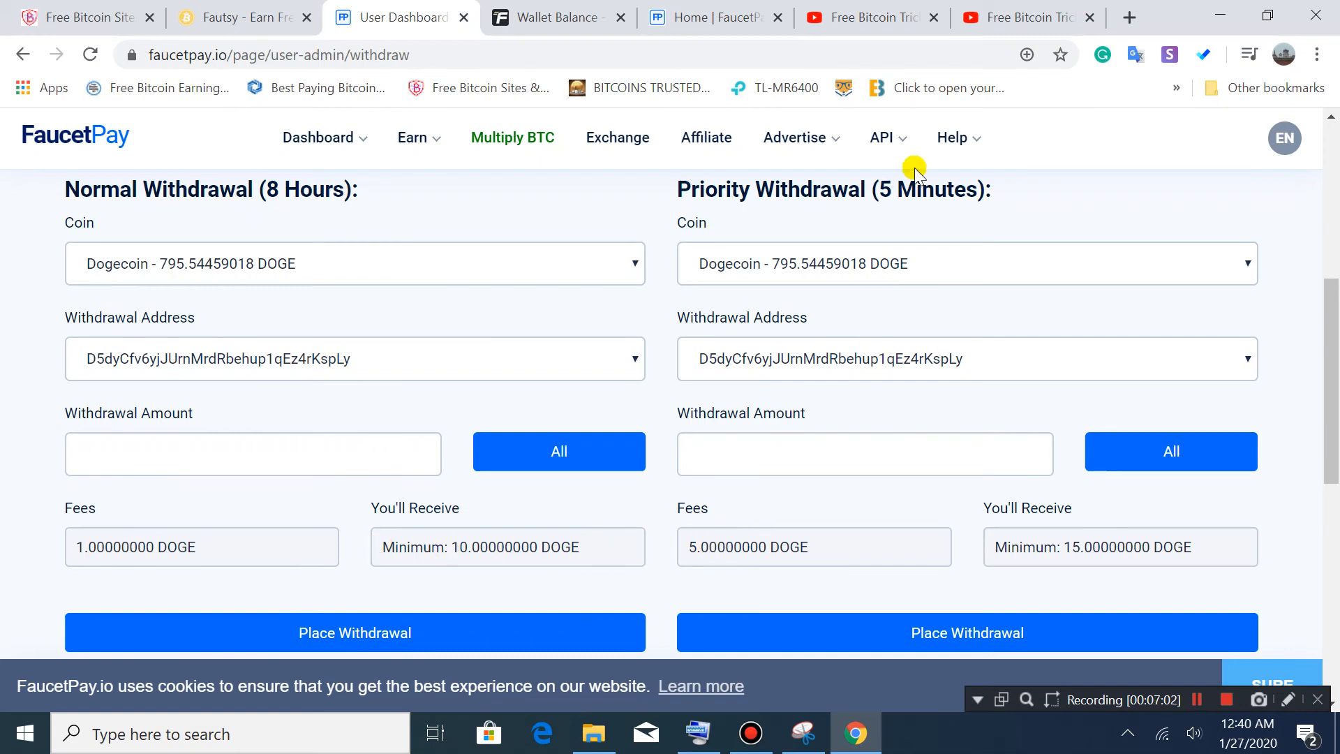
pyautogui.moveTo(729, 551)
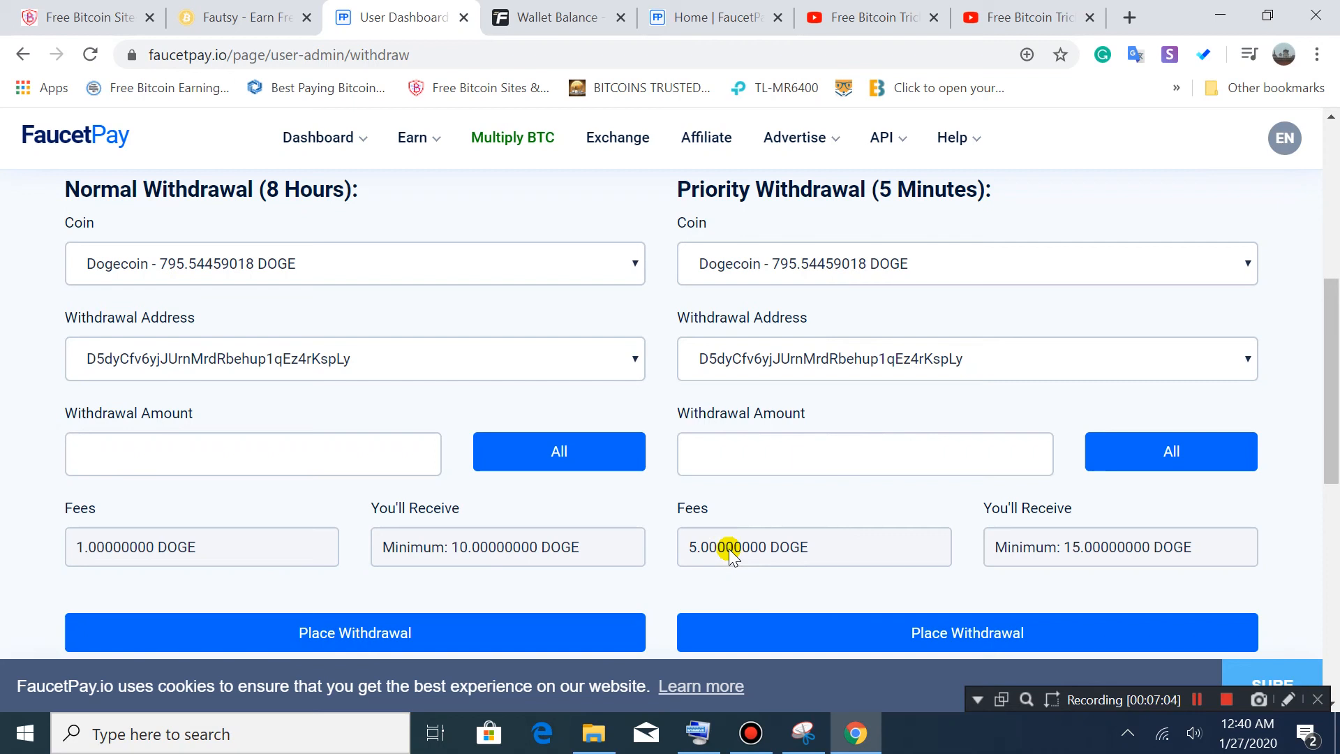
pyautogui.moveTo(980, 559)
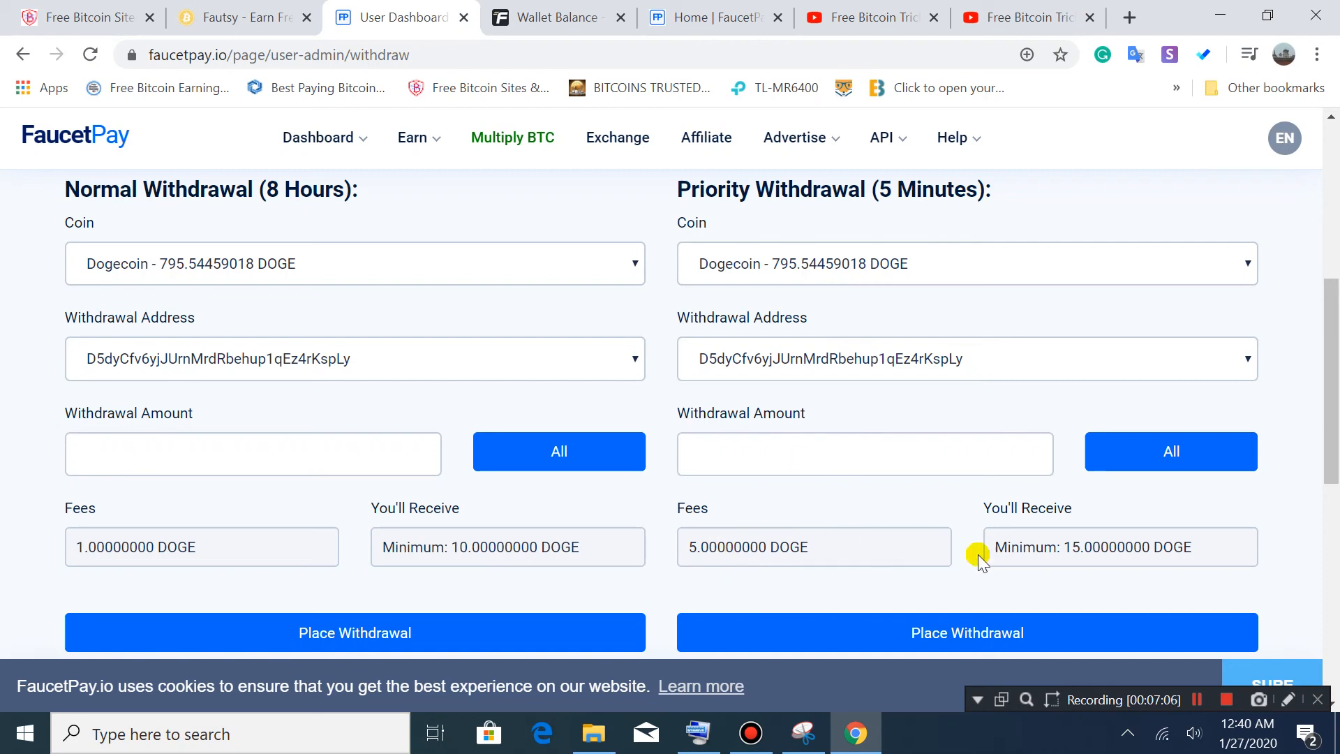
pyautogui.moveTo(1076, 557)
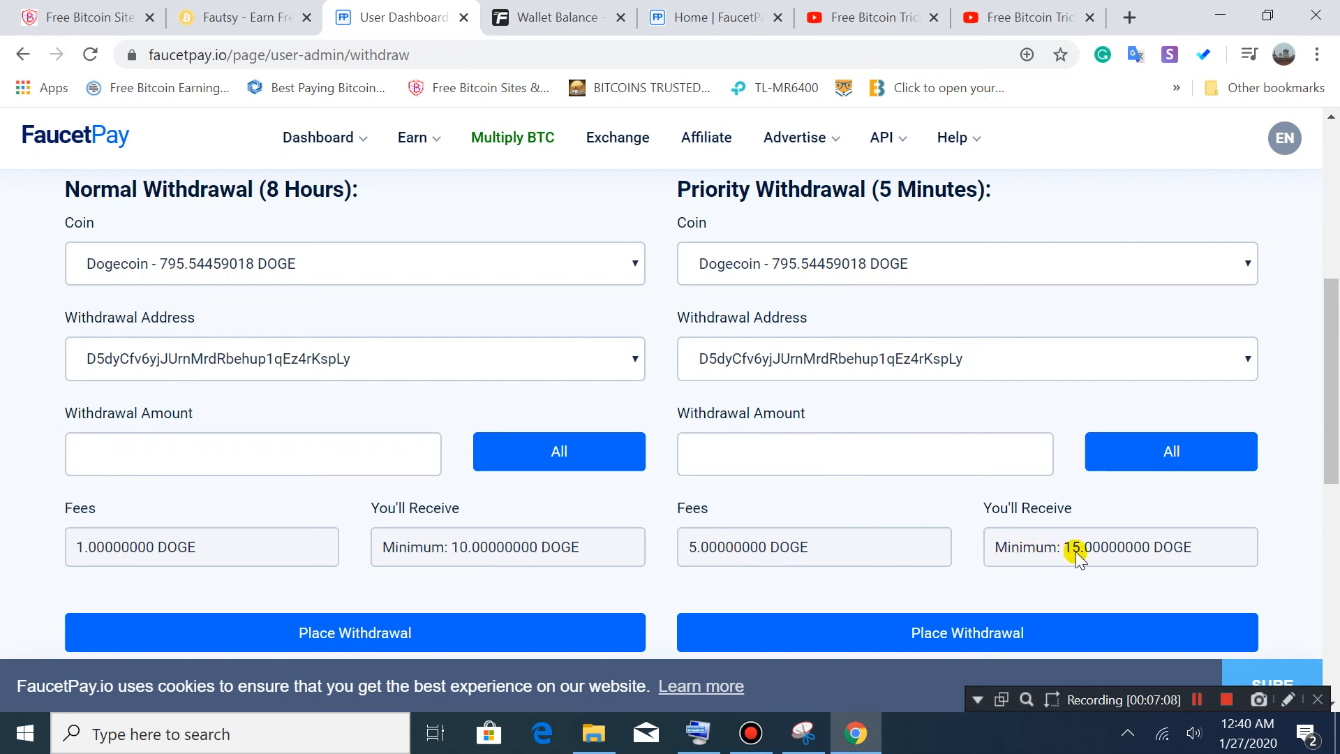
pyautogui.scroll(-3)
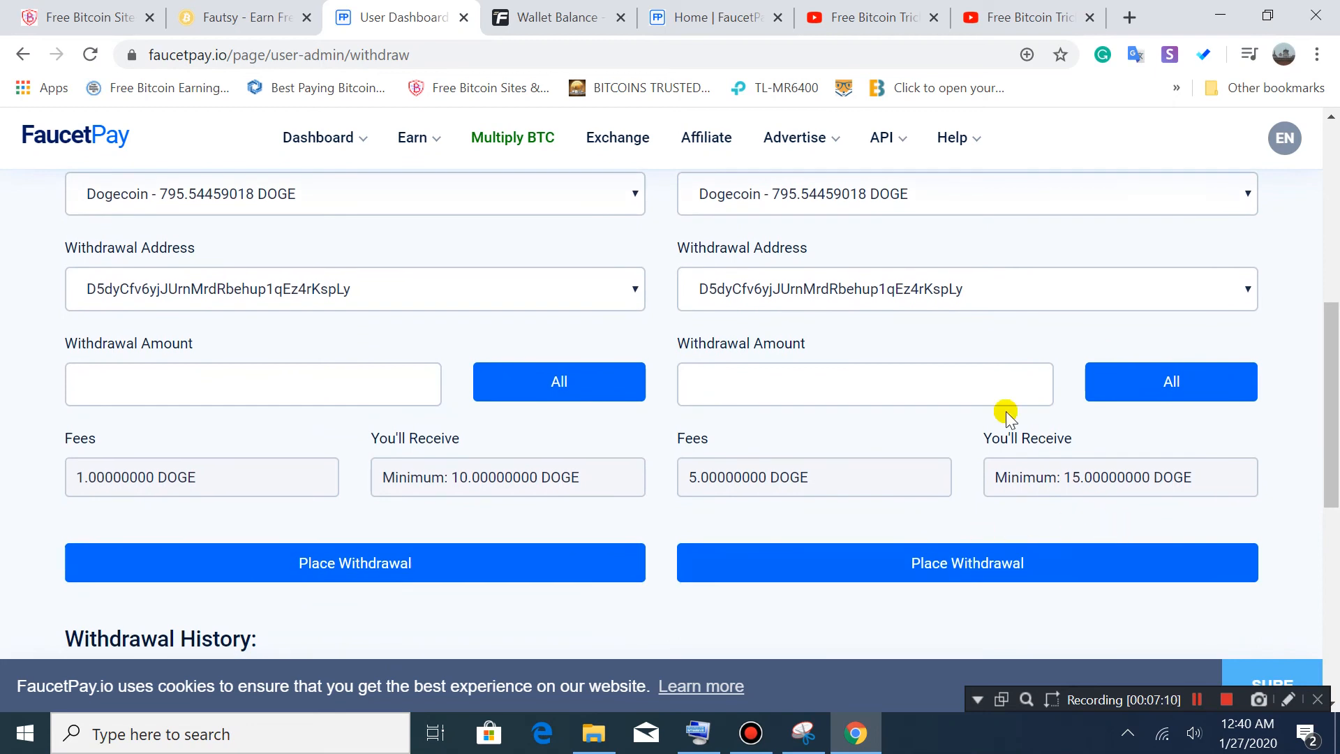
pyautogui.moveTo(963, 336)
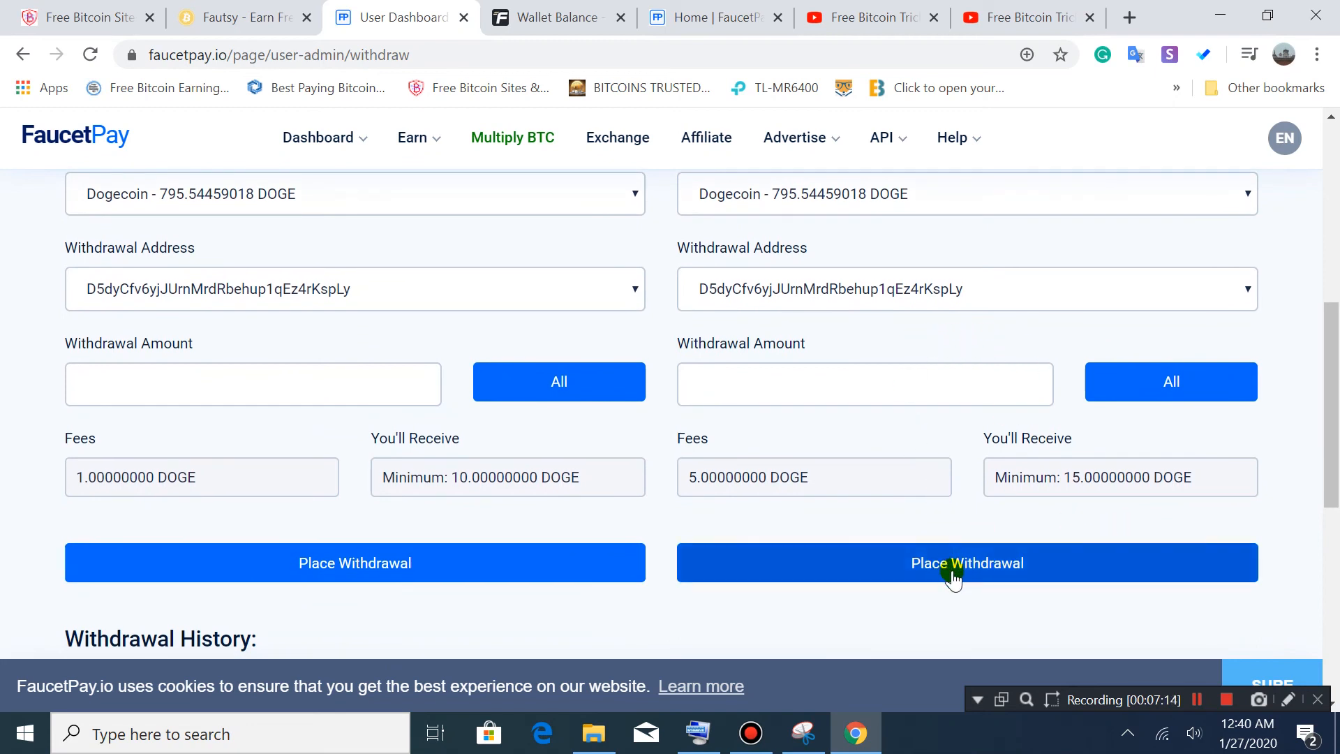
pyautogui.moveTo(942, 596)
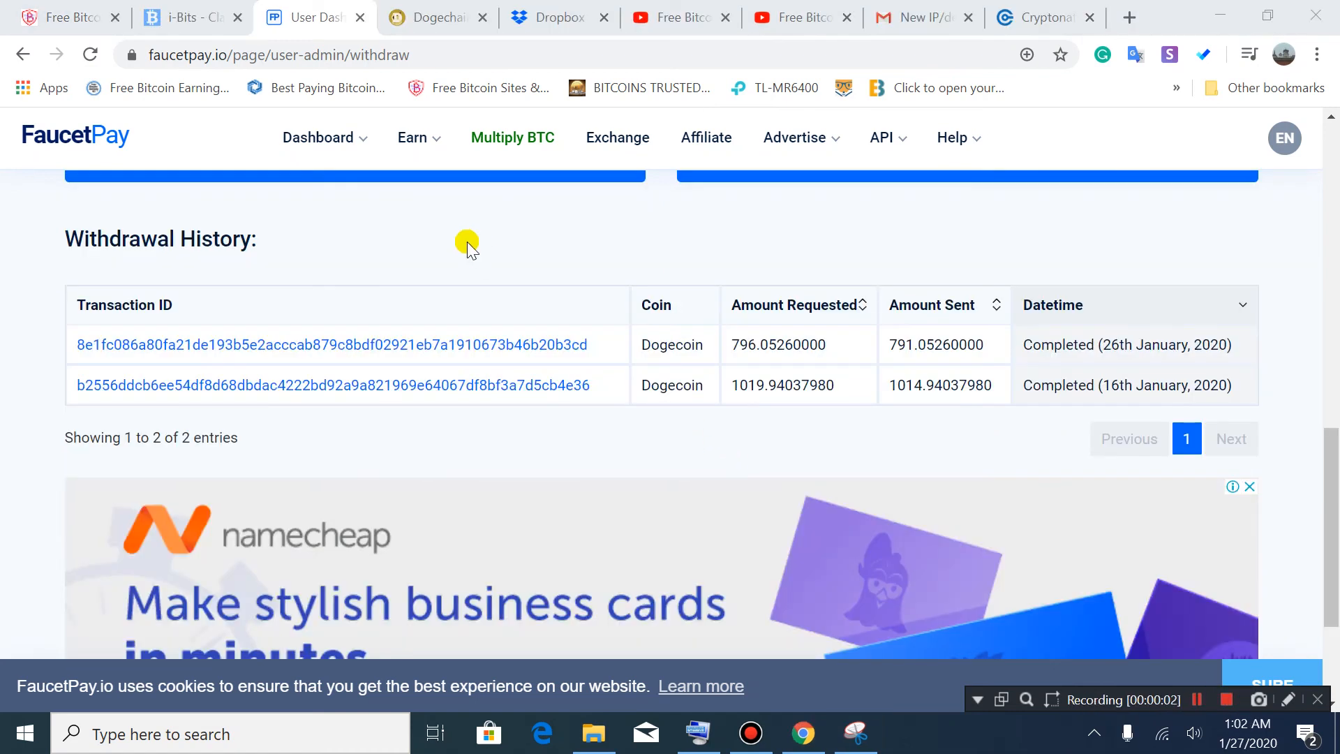
pyautogui.moveTo(823, 285)
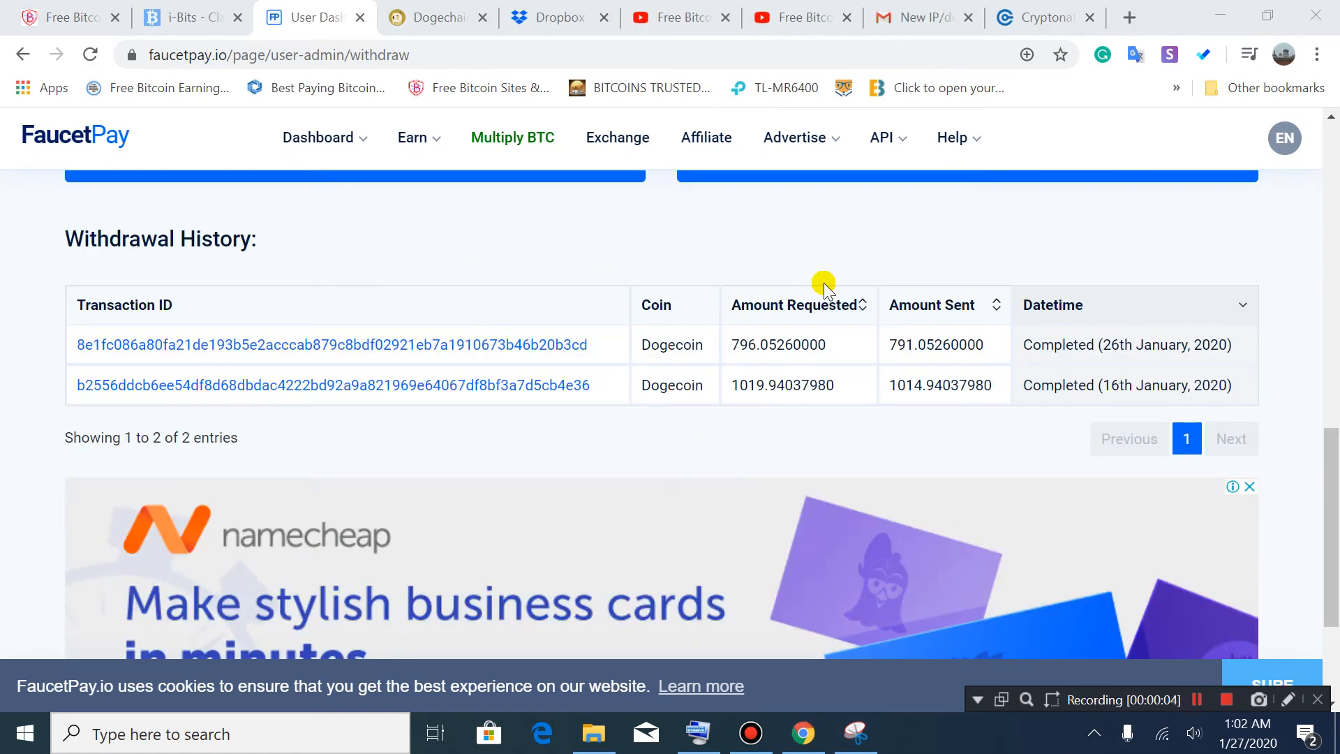
pyautogui.moveTo(773, 358)
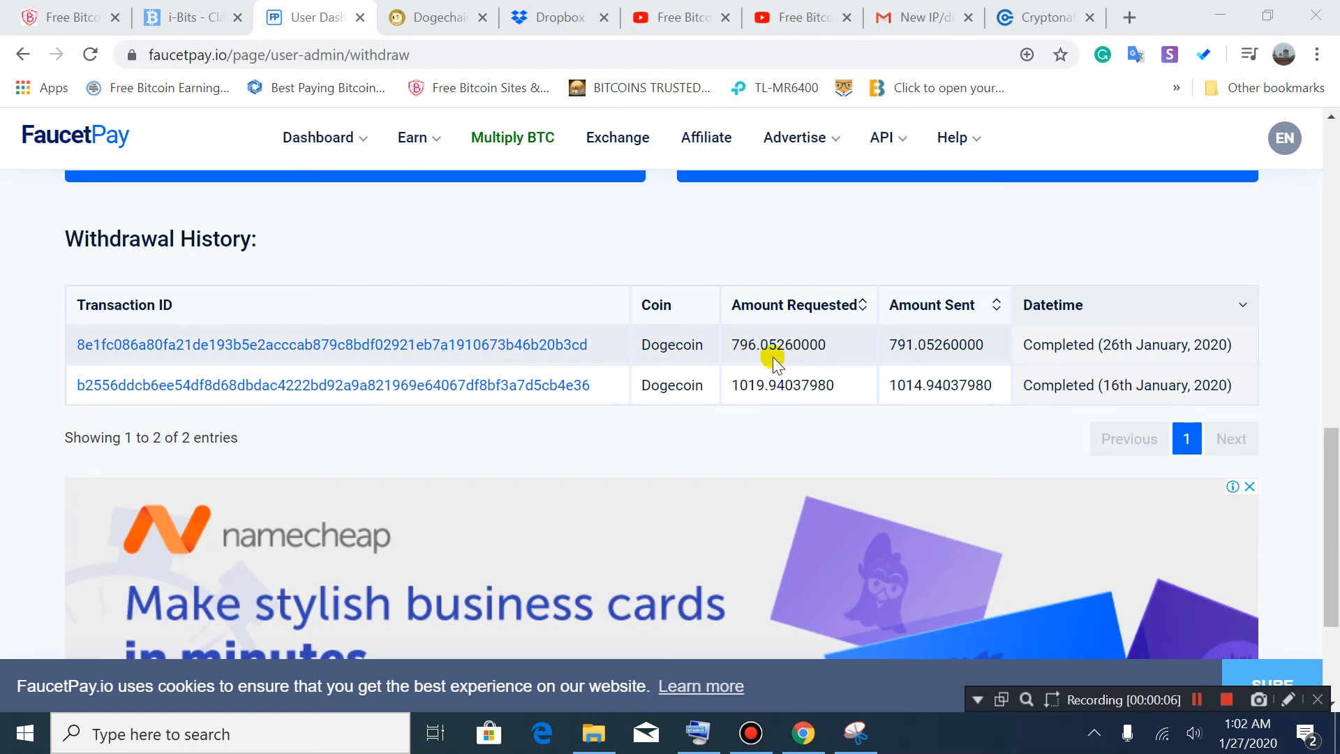
pyautogui.moveTo(907, 350)
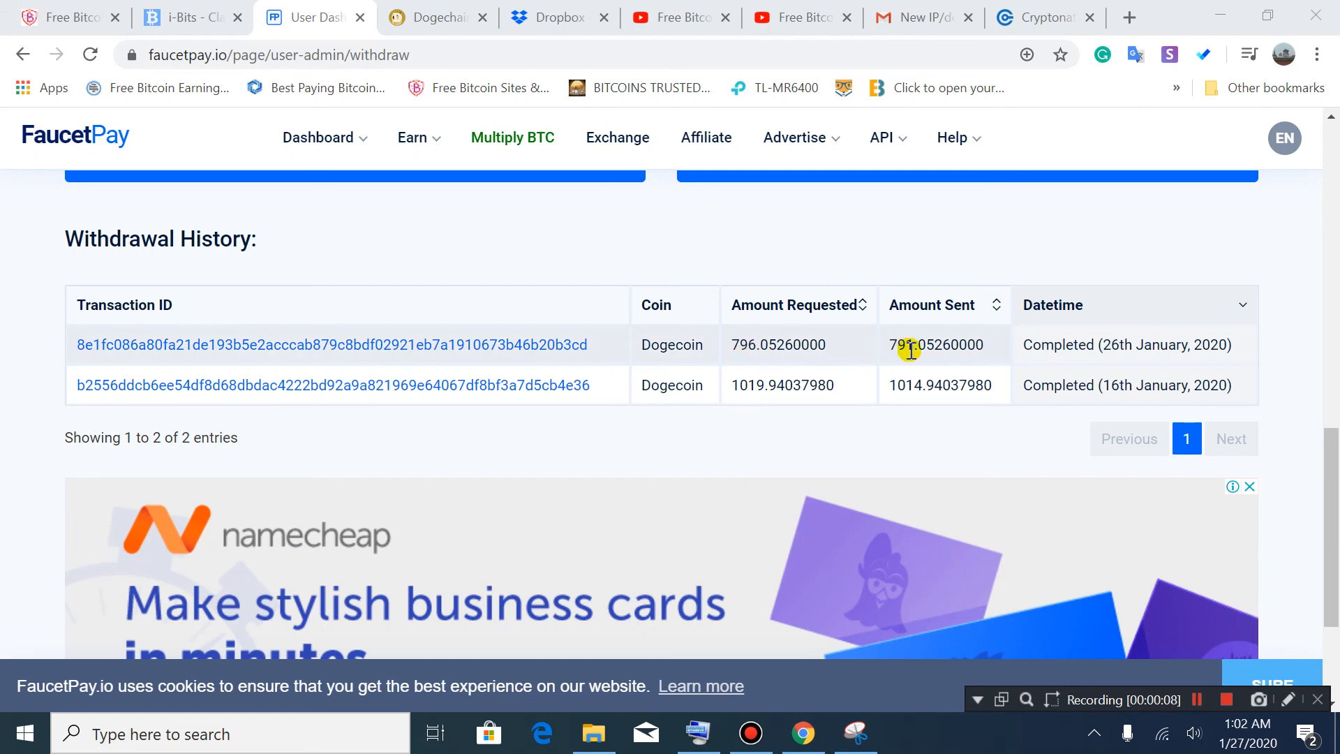
# Step: From Withdrawal History, view the 26th January 791.0526 DOGE transaction on DogeChain
pyautogui.scroll(3)
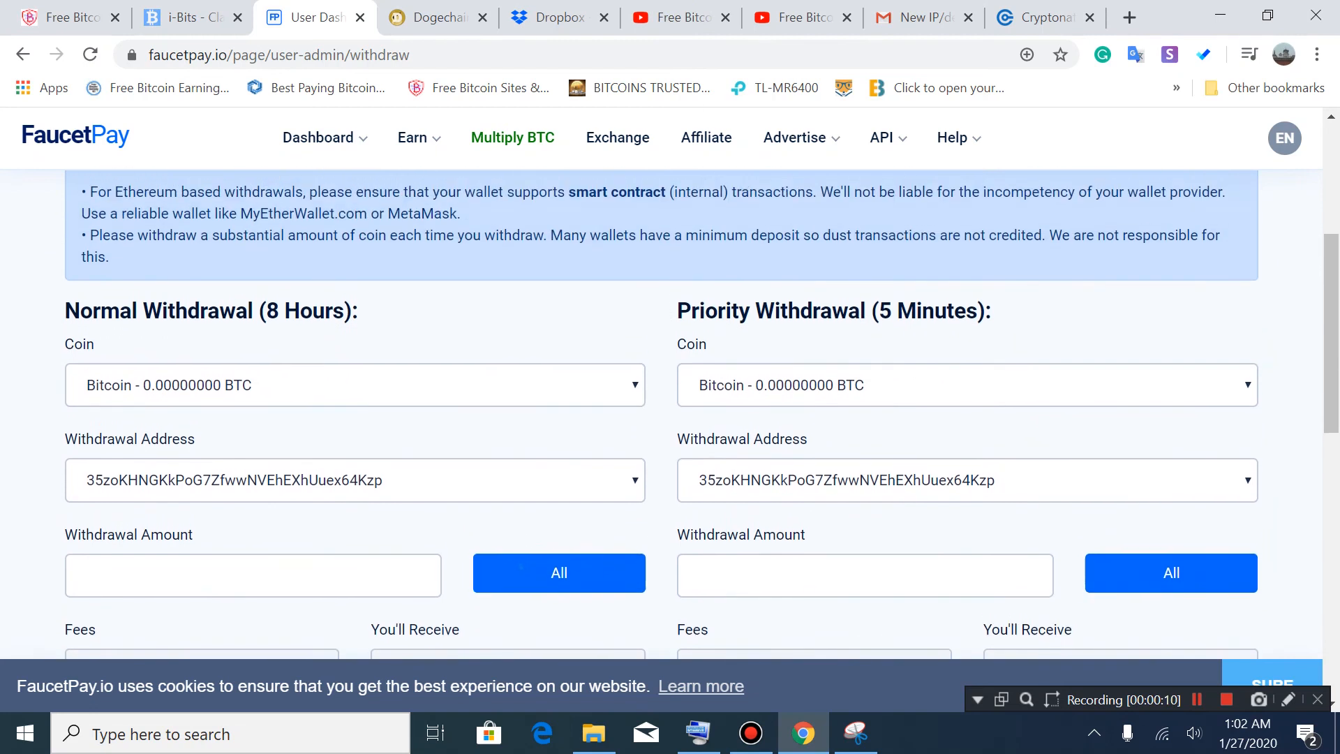
pyautogui.scroll(-3)
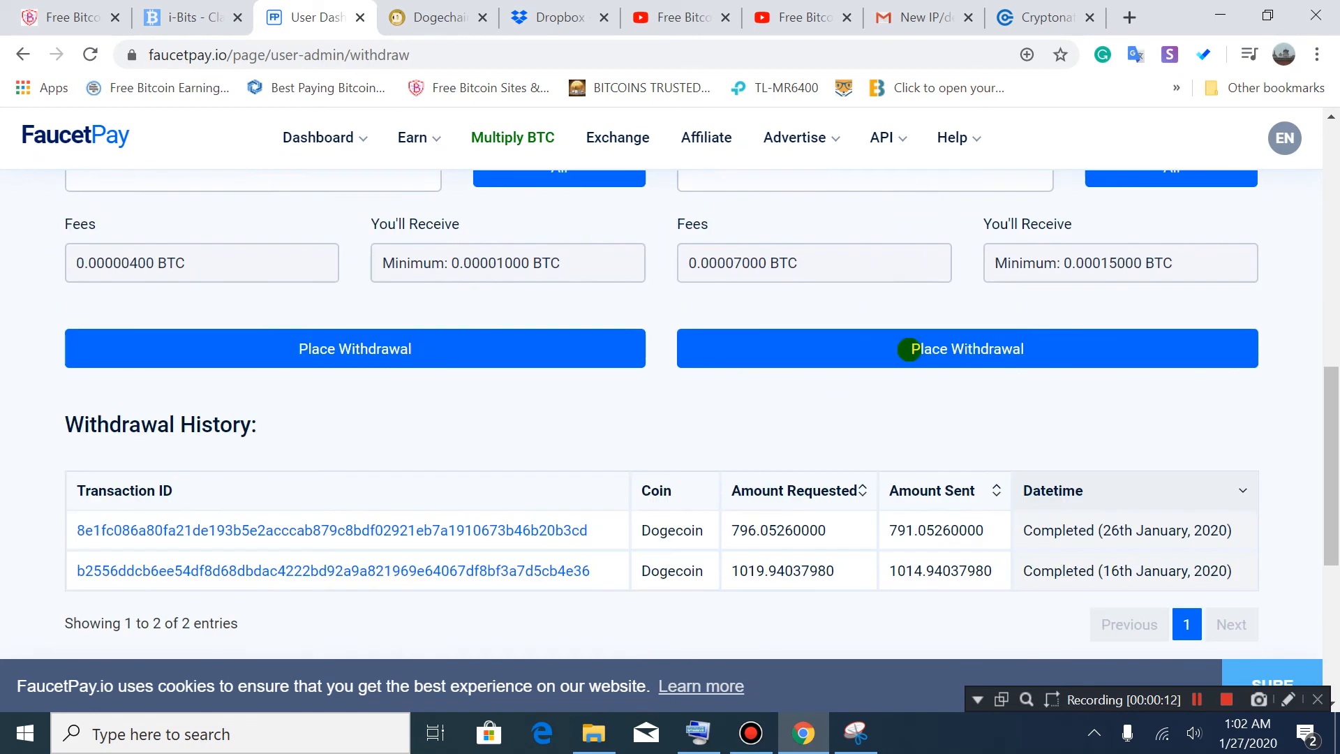
pyautogui.scroll(-3)
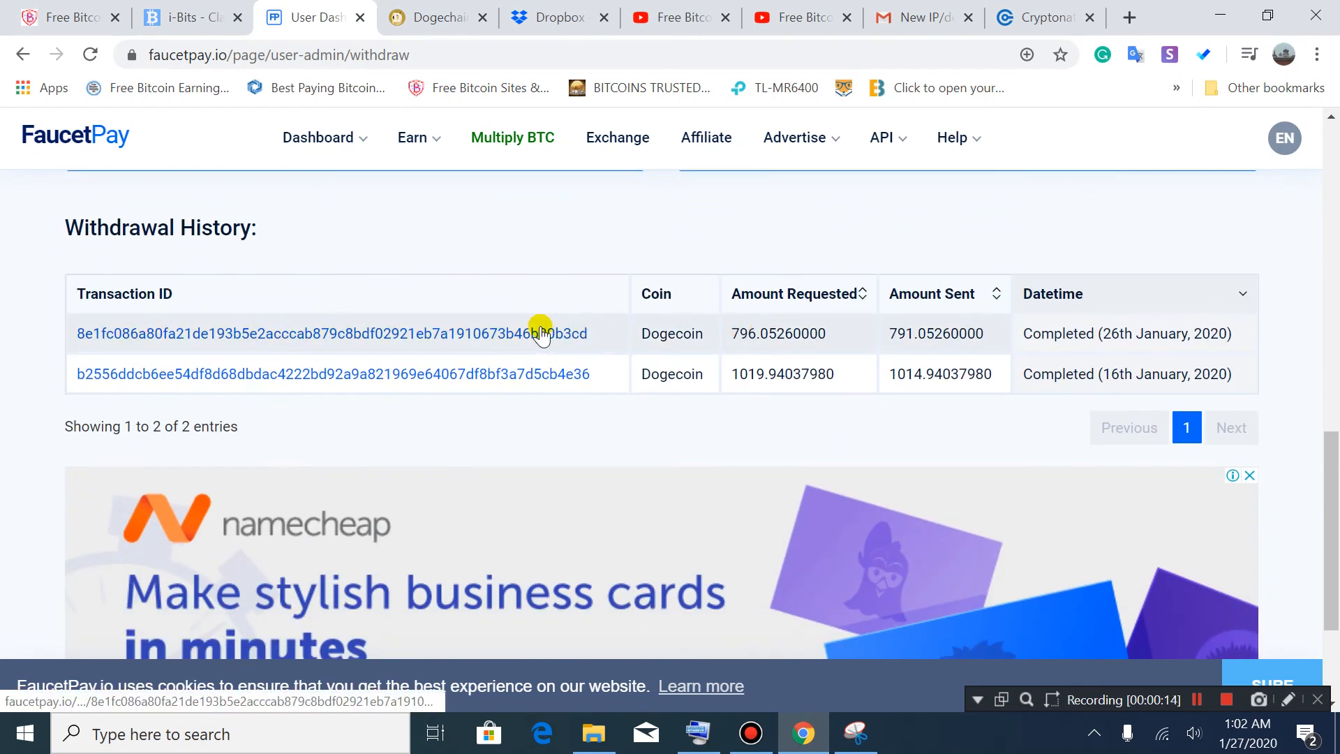
pyautogui.click(320, 334)
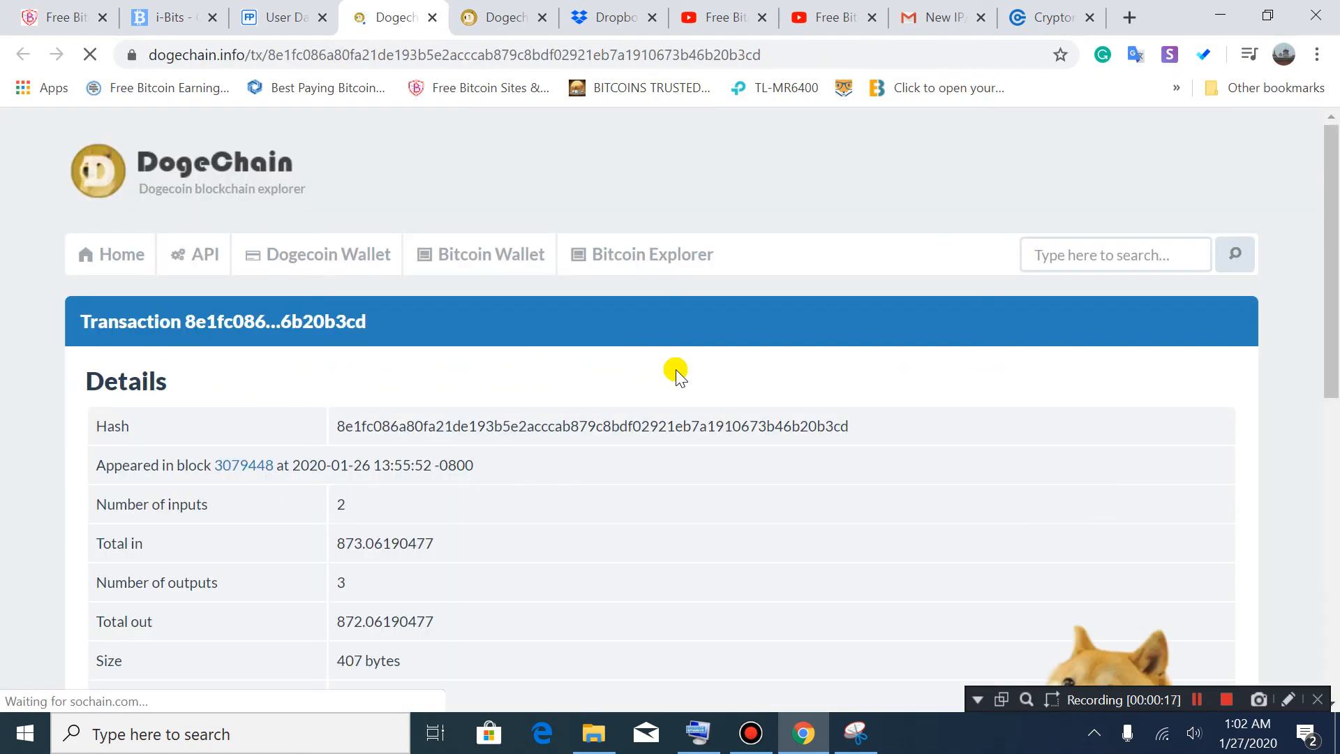
# Step: Reveal the Outputs table showing 791.05260000 DOGE sent to the withdrawal address
pyautogui.scroll(-3)
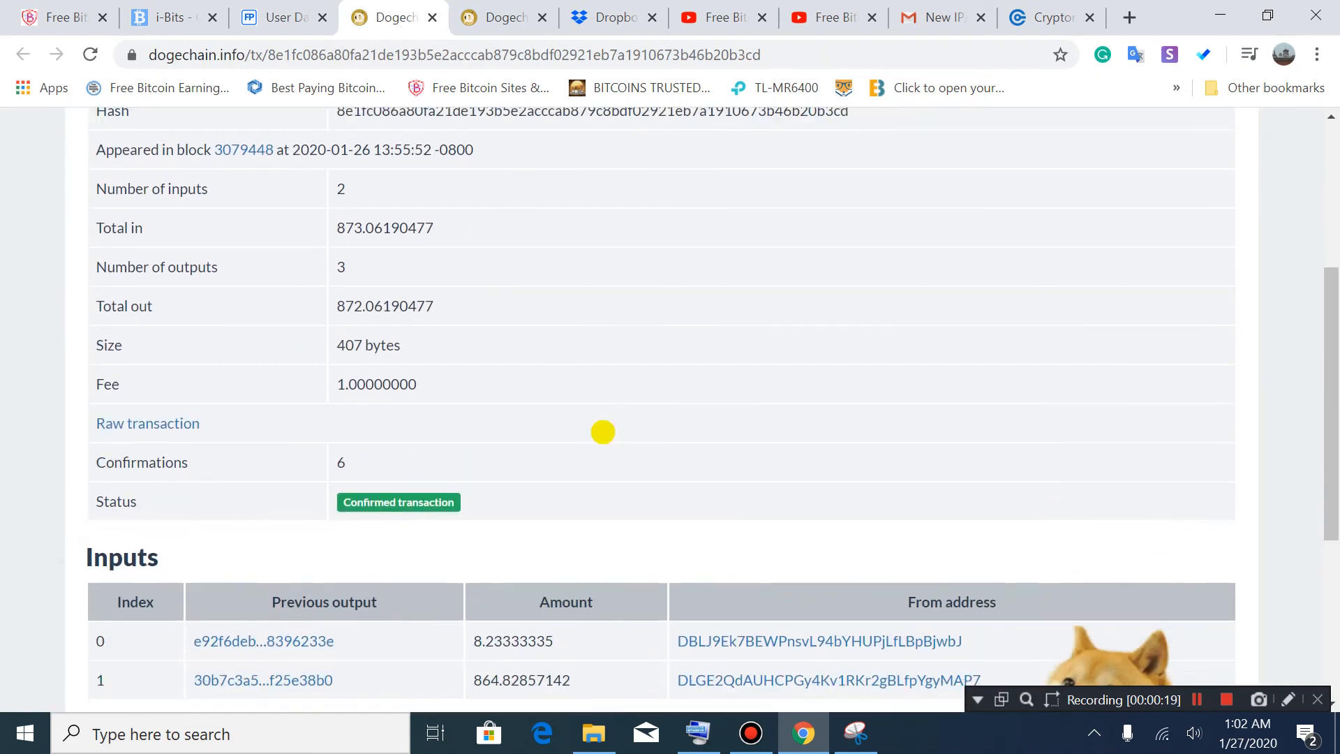
pyautogui.scroll(-3)
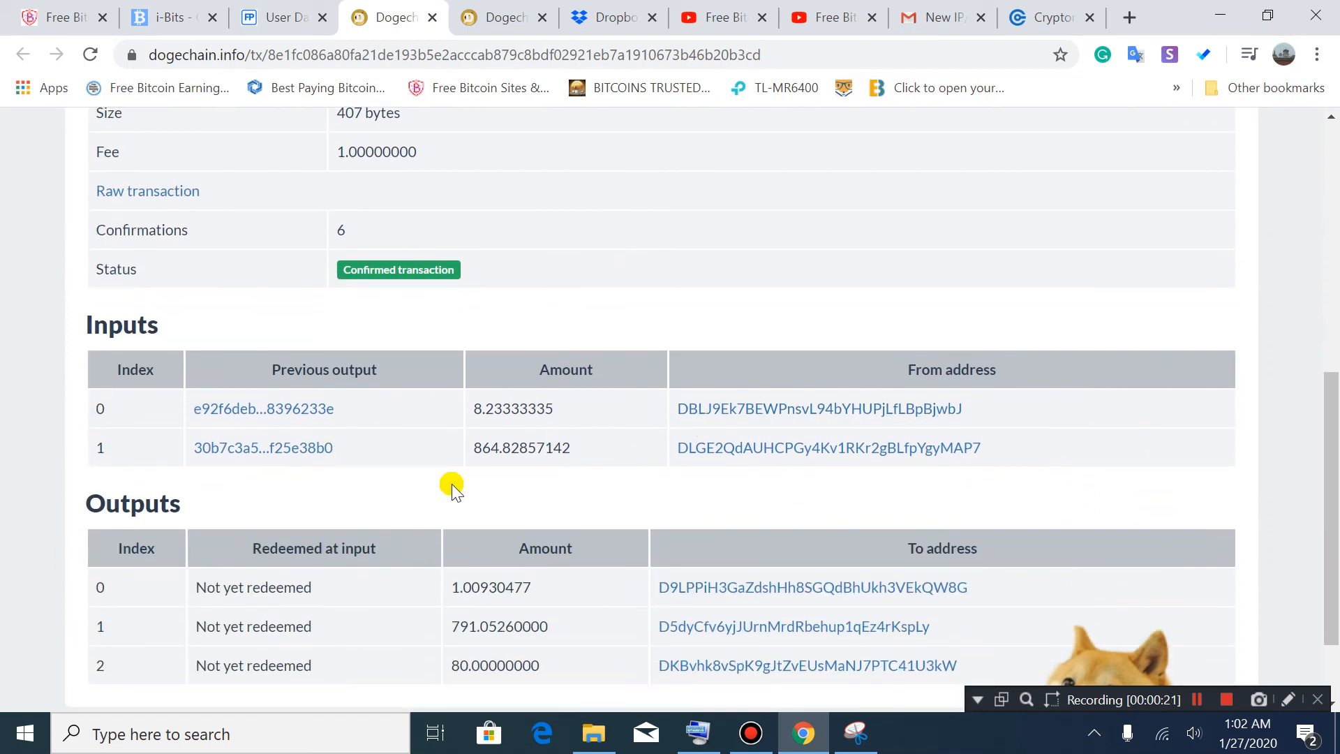
pyautogui.moveTo(596, 642)
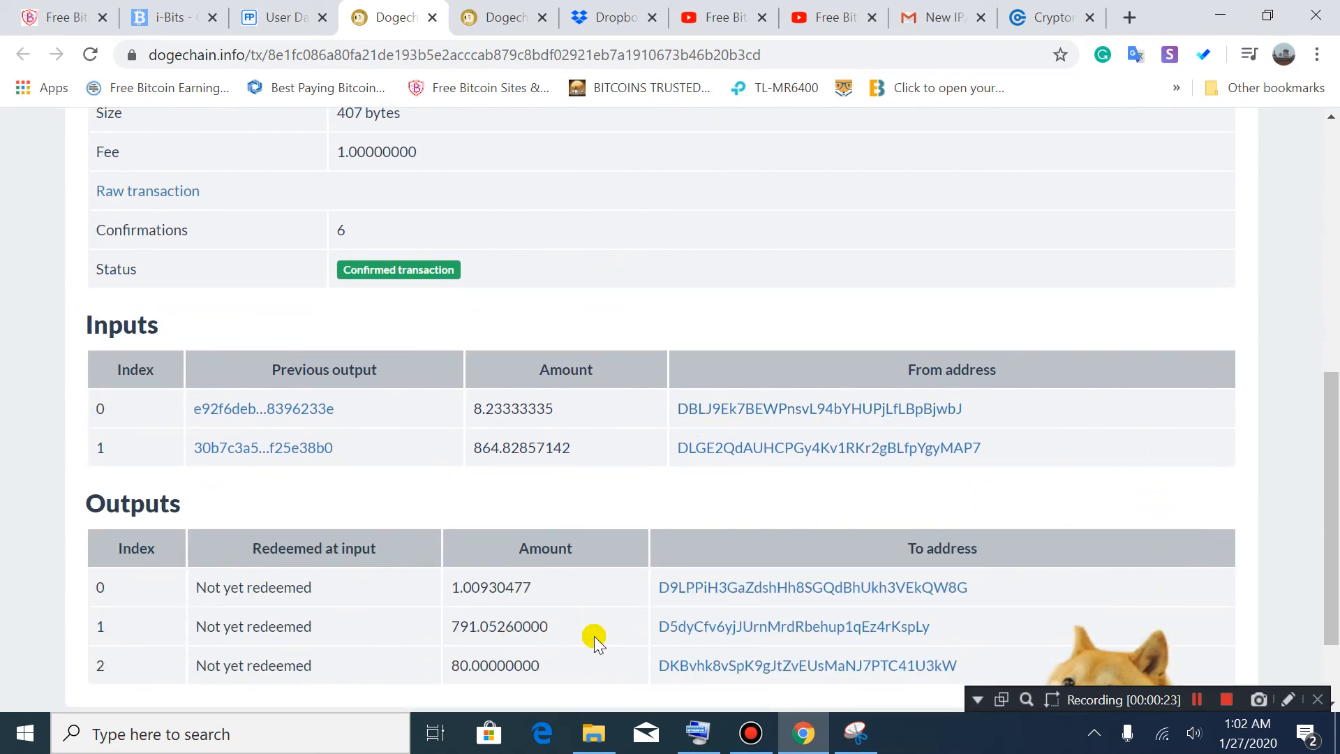
# Step: Show the Cryptonator wallet's recent activity with the +791.0526 DOGE receipt on 27 Jan
pyautogui.click(1050, 17)
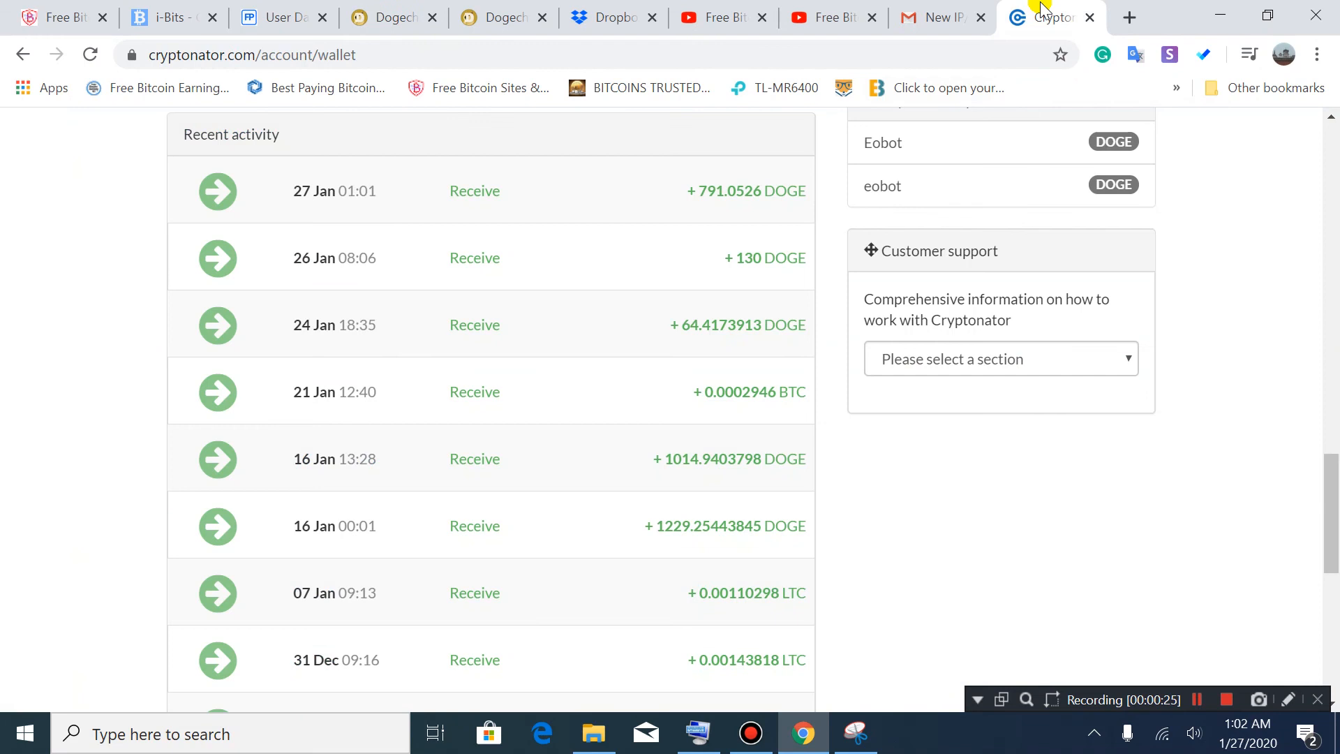
pyautogui.moveTo(715, 189)
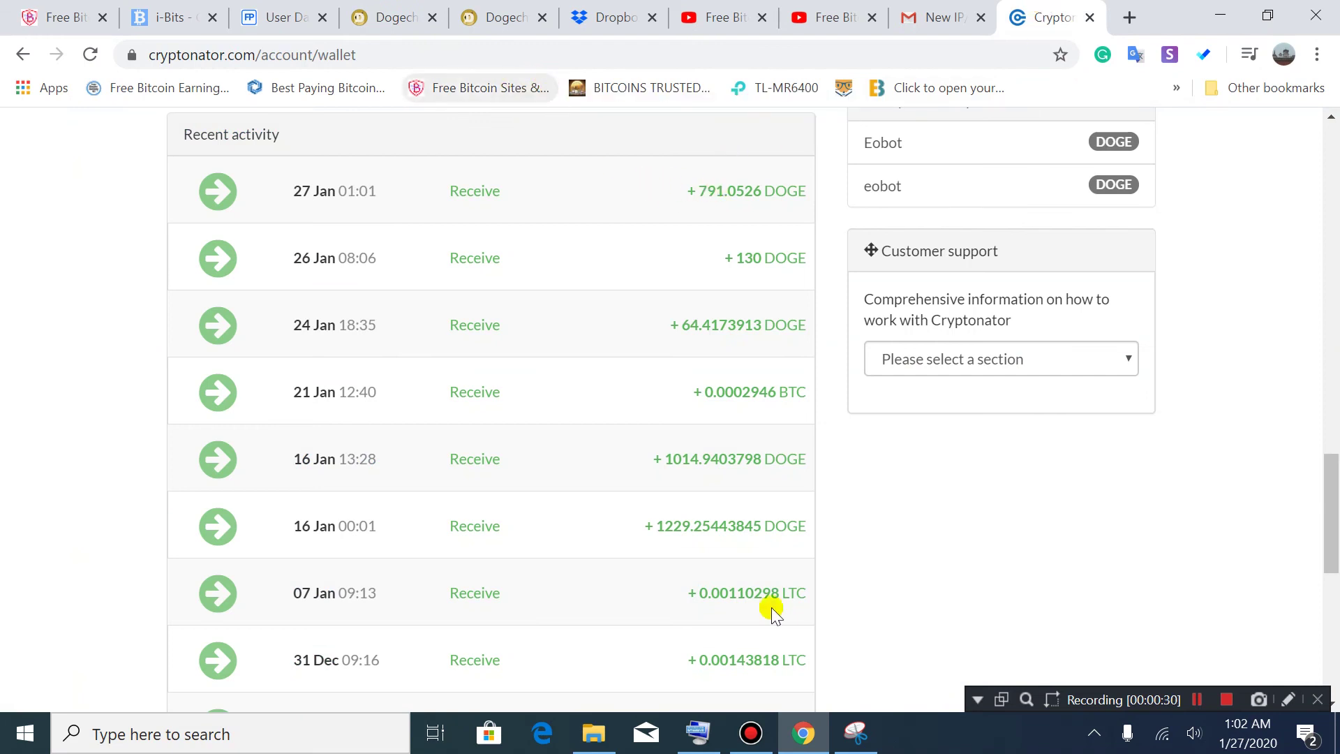
pyautogui.moveTo(792, 631)
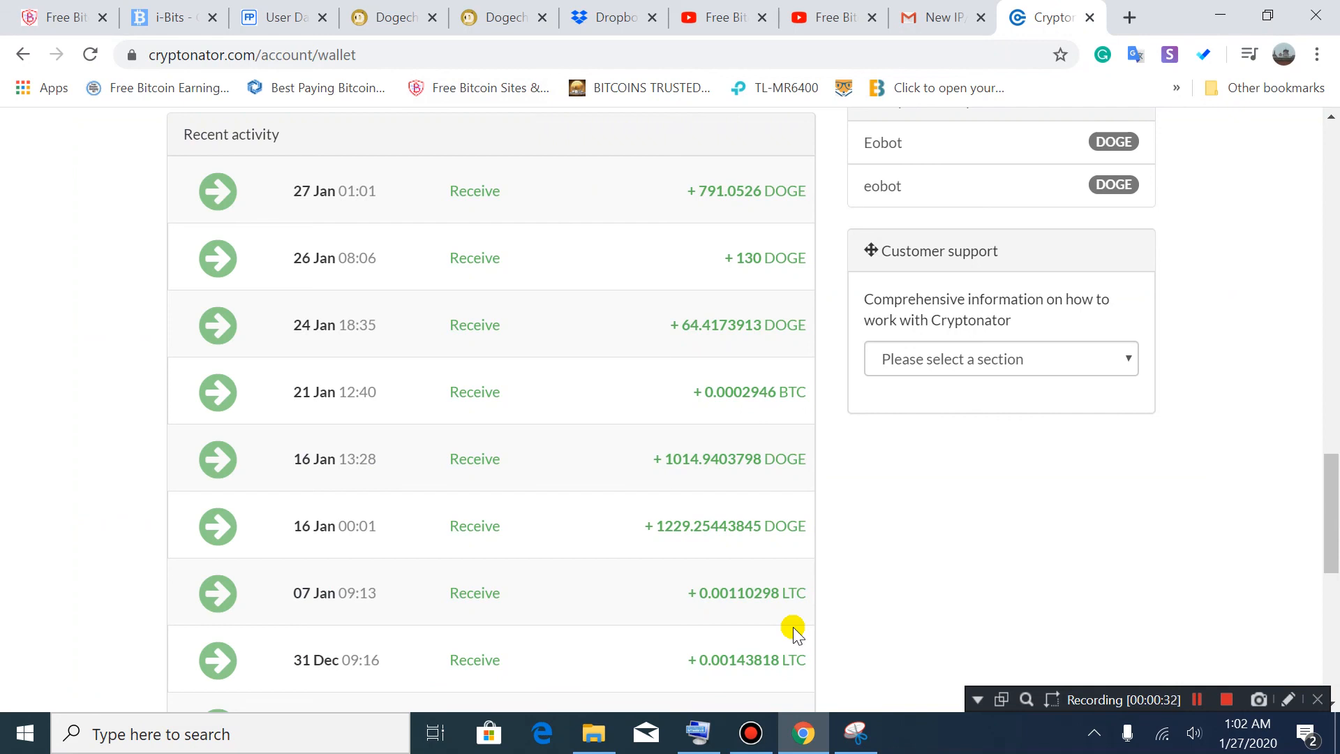